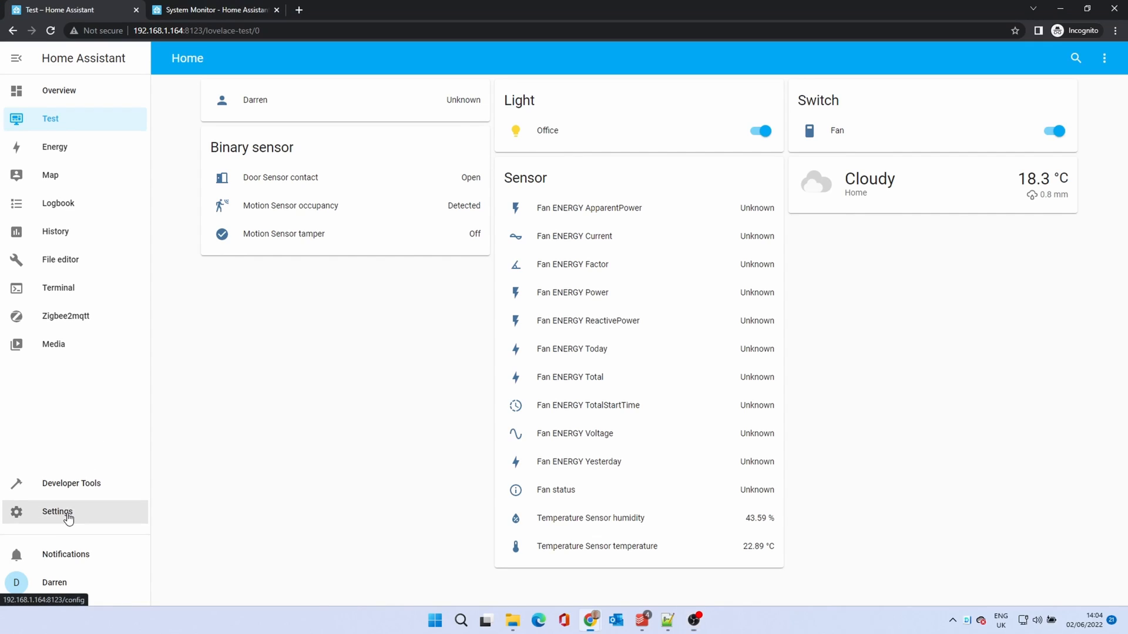
Go to Settings, open the Add-on Store and pick the InfluxDB community add-on
{"action": "left_click", "coordinate": [57, 511]}
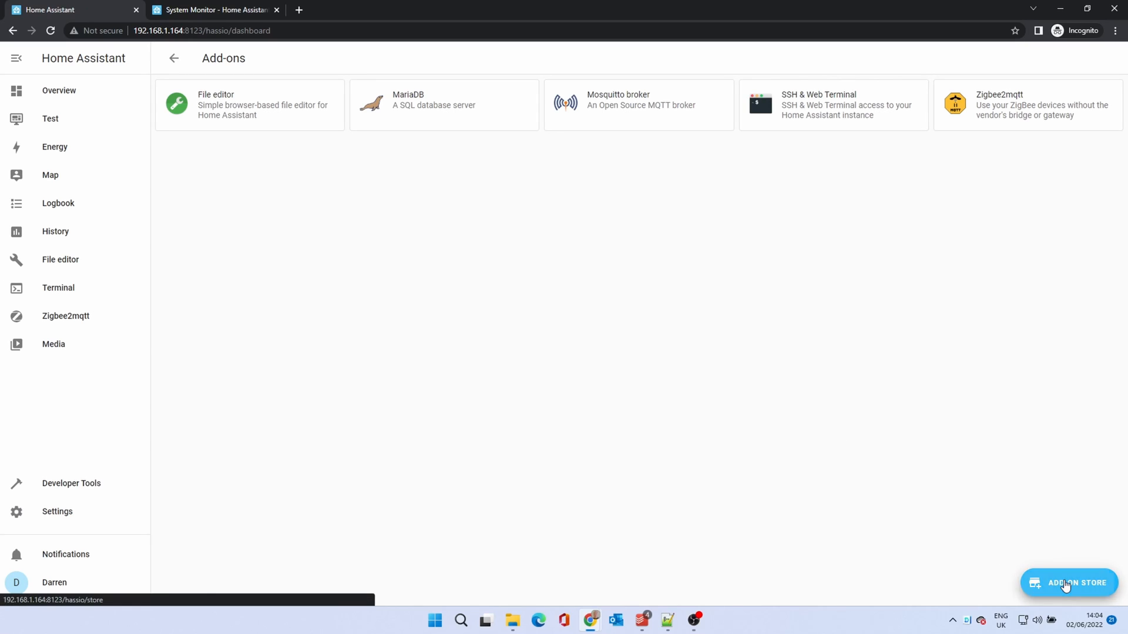
{"action": "left_click", "coordinate": [1069, 583]}
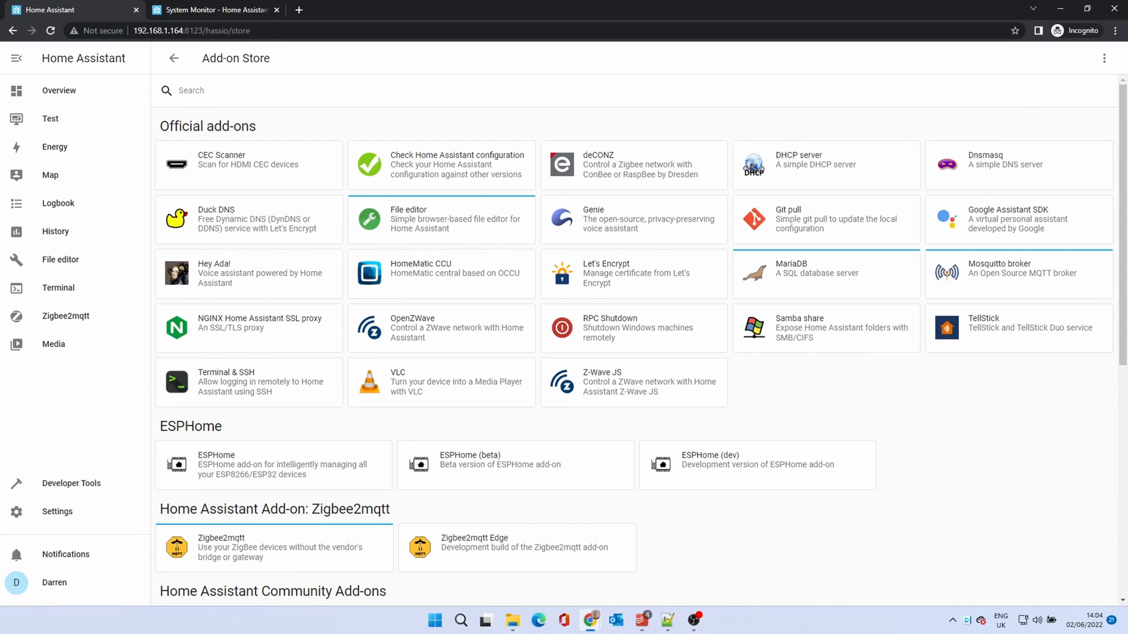
{"action": "mouse_move", "coordinate": [634, 392]}
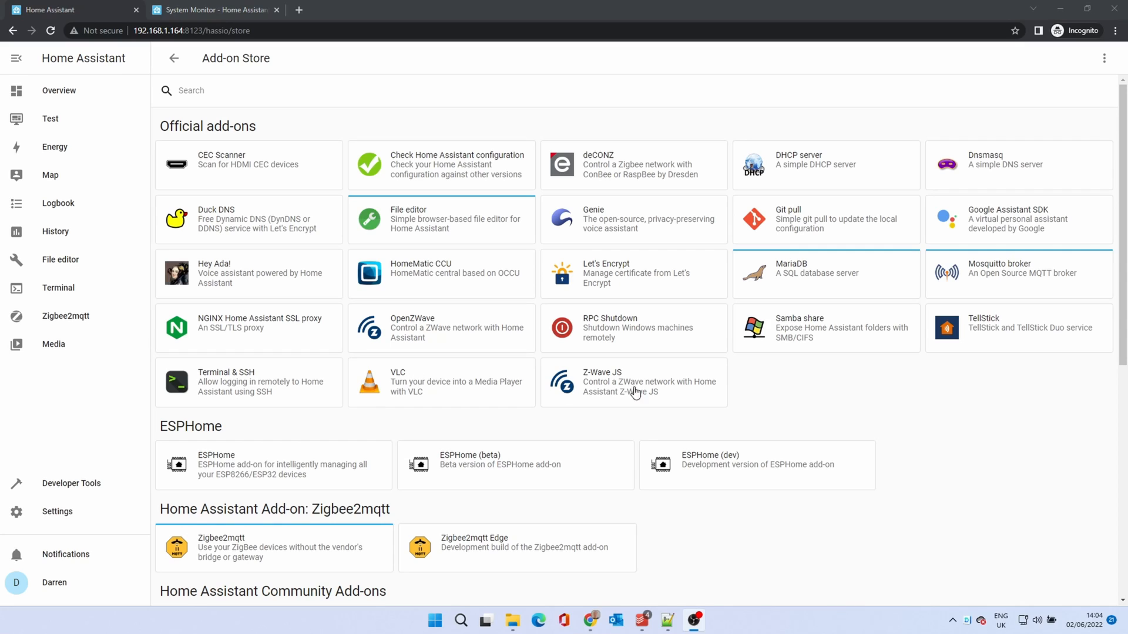
{"action": "scroll", "scroll_direction": "down", "scroll_amount": 3}
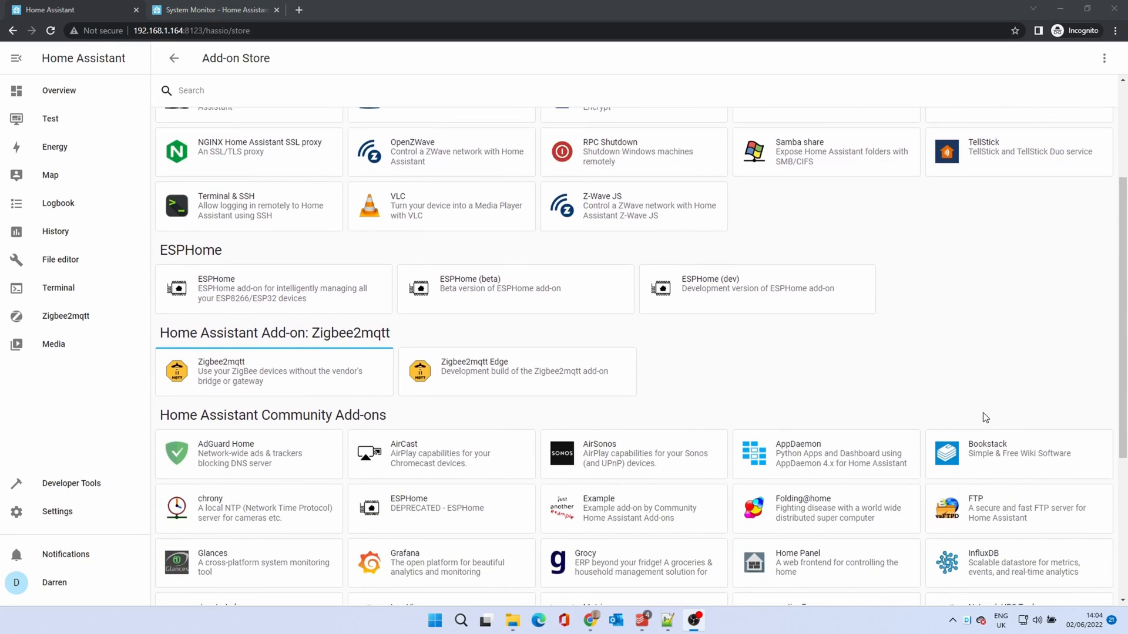
{"action": "mouse_move", "coordinate": [1000, 559]}
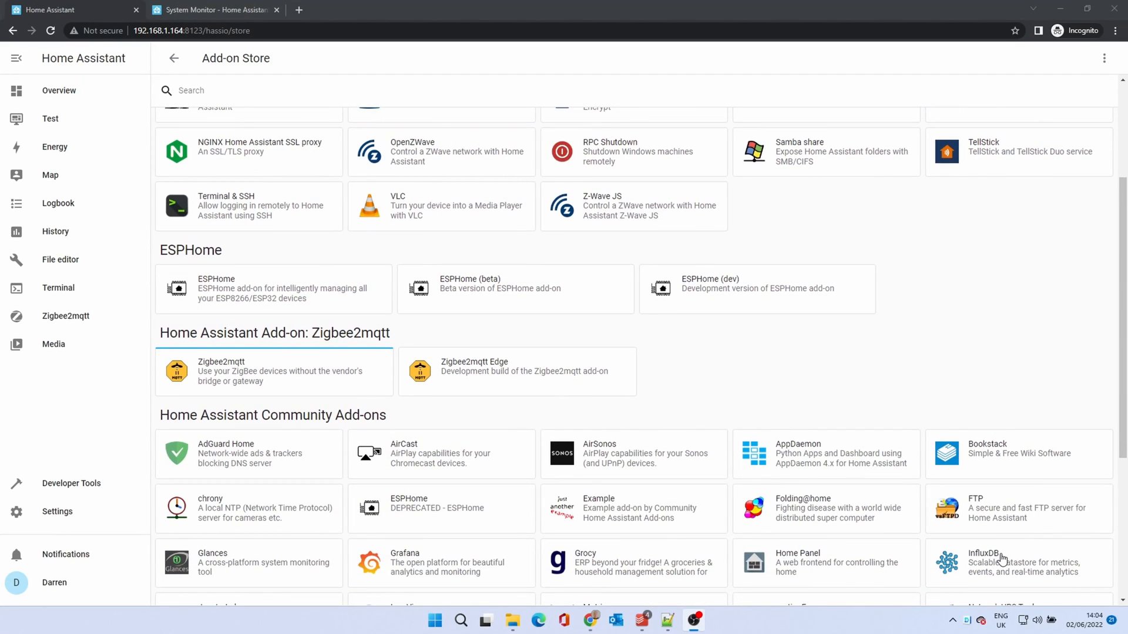
{"action": "left_click", "coordinate": [1018, 563]}
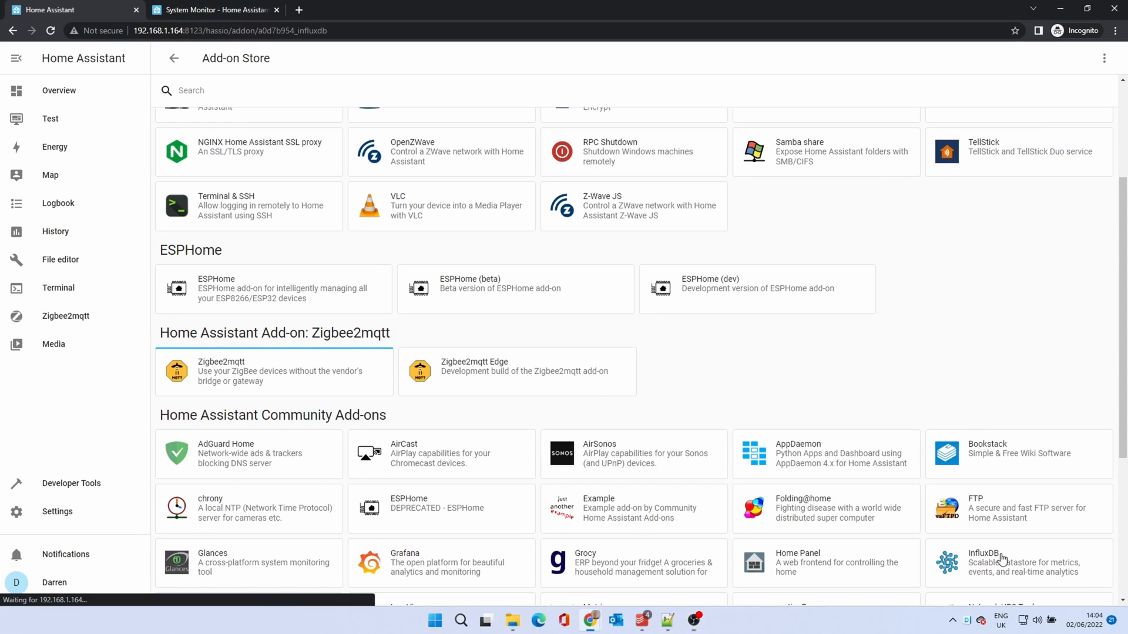
Install the InfluxDB add-on from its details page
{"action": "left_click", "coordinate": [975, 563]}
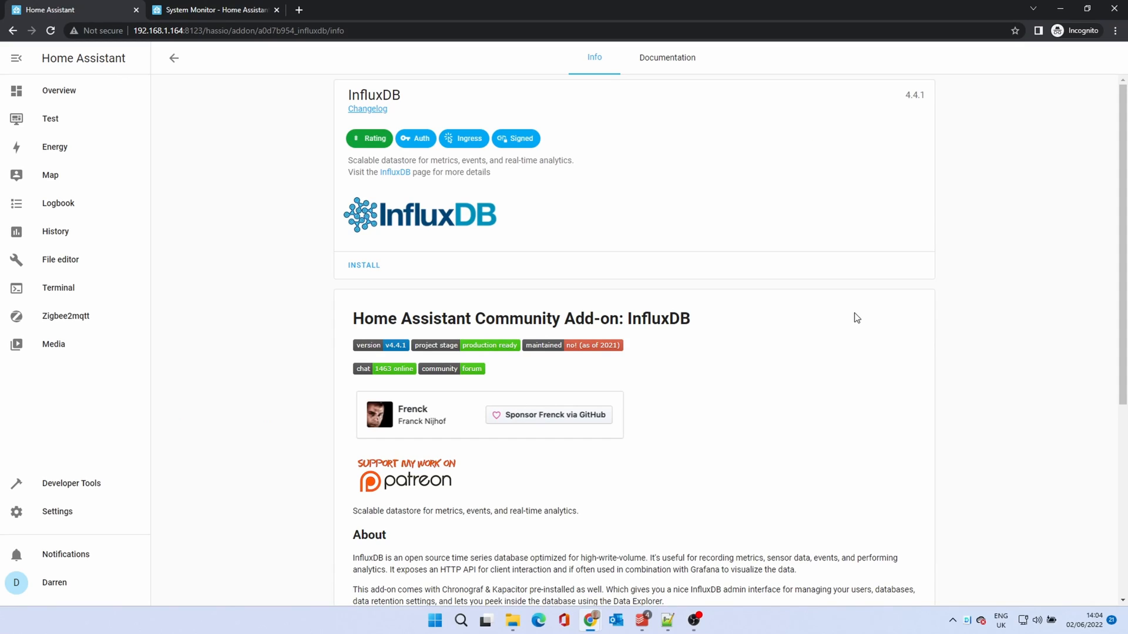
{"action": "mouse_move", "coordinate": [341, 269]}
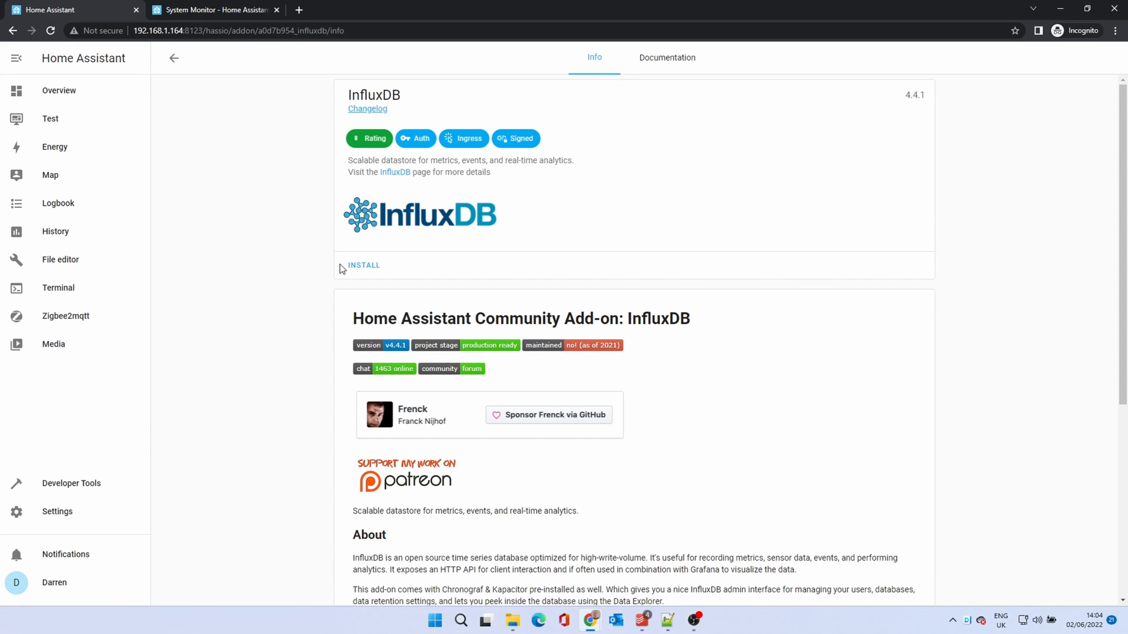
{"action": "left_click", "coordinate": [363, 265]}
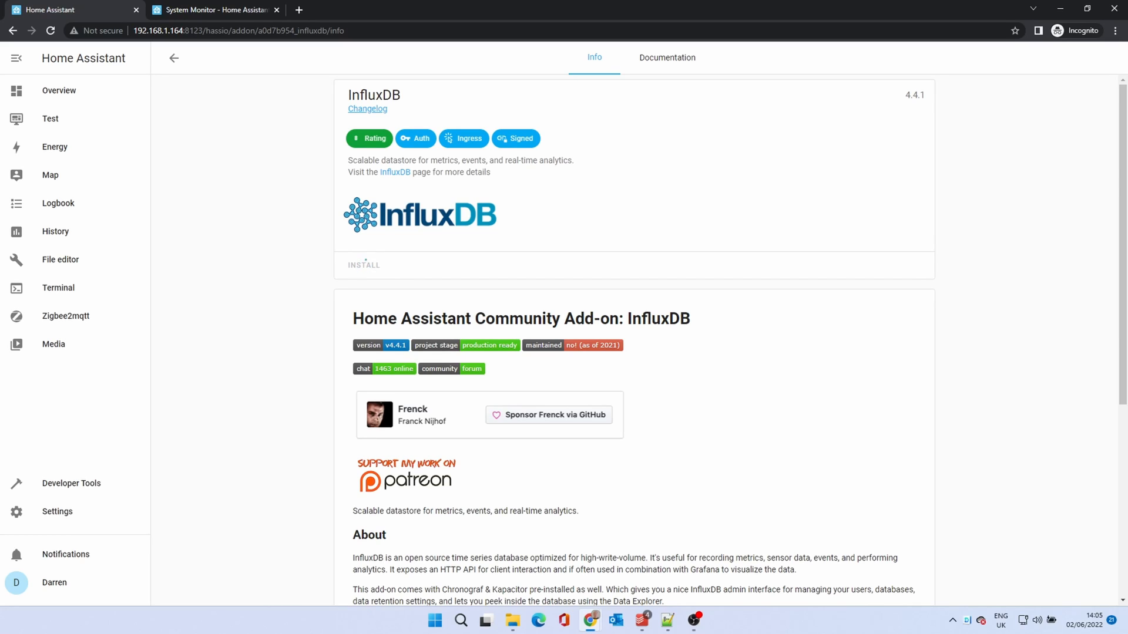
{"action": "mouse_move", "coordinate": [57, 512]}
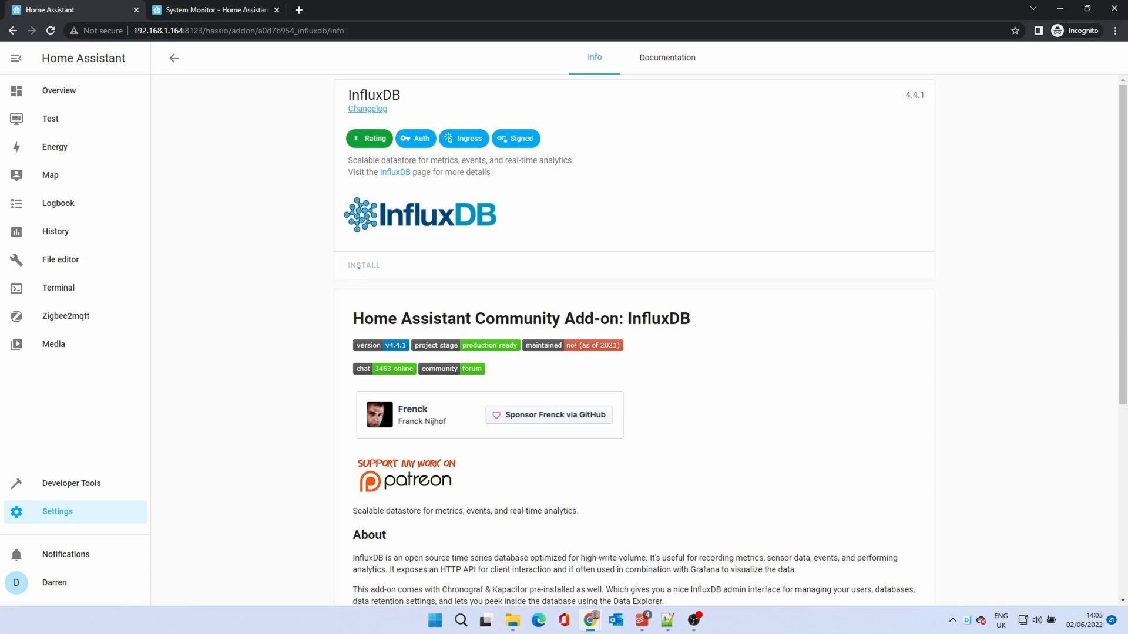
{"action": "left_click", "coordinate": [363, 265]}
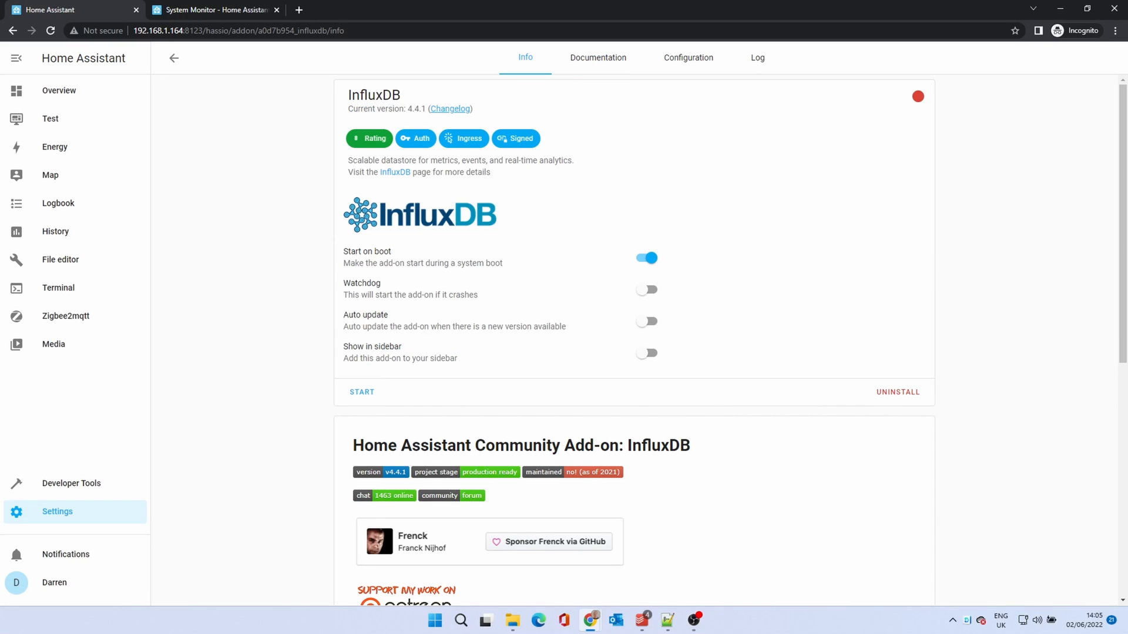
{"action": "mouse_move", "coordinate": [693, 275]}
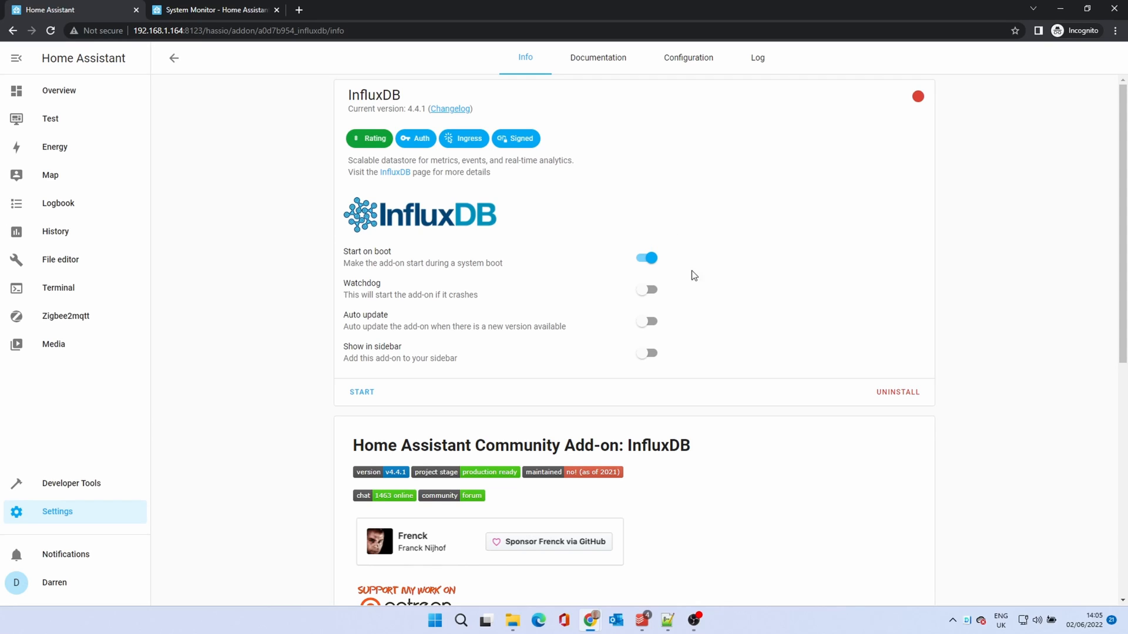
Turn on Watchdog and Show in sidebar, then start InfluxDB
{"action": "left_click", "coordinate": [645, 289]}
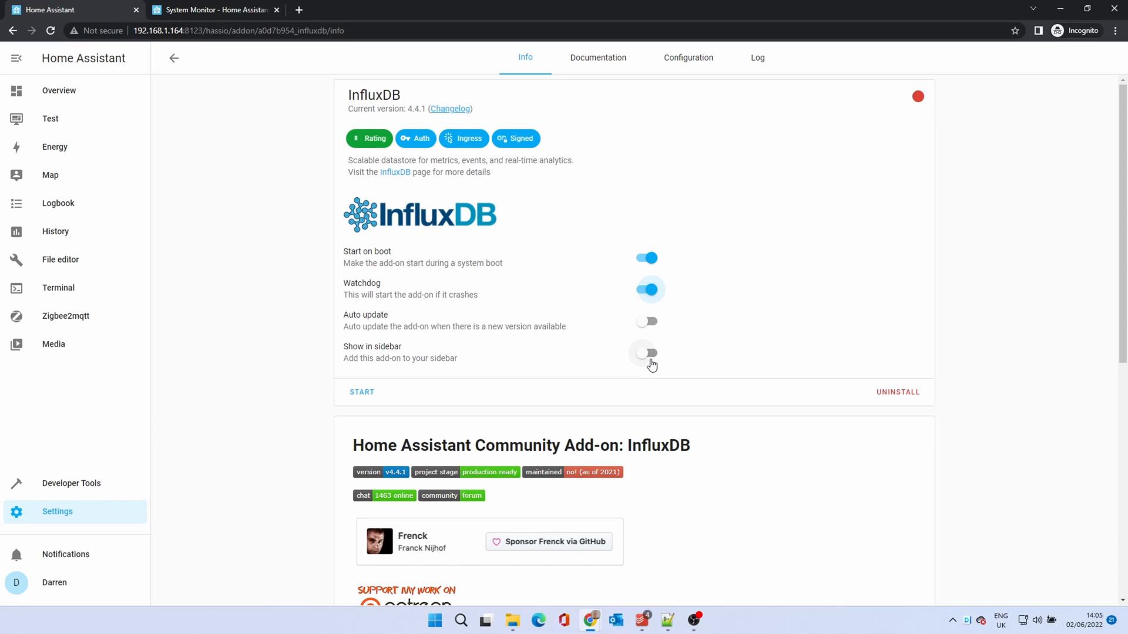
{"action": "left_click", "coordinate": [645, 353]}
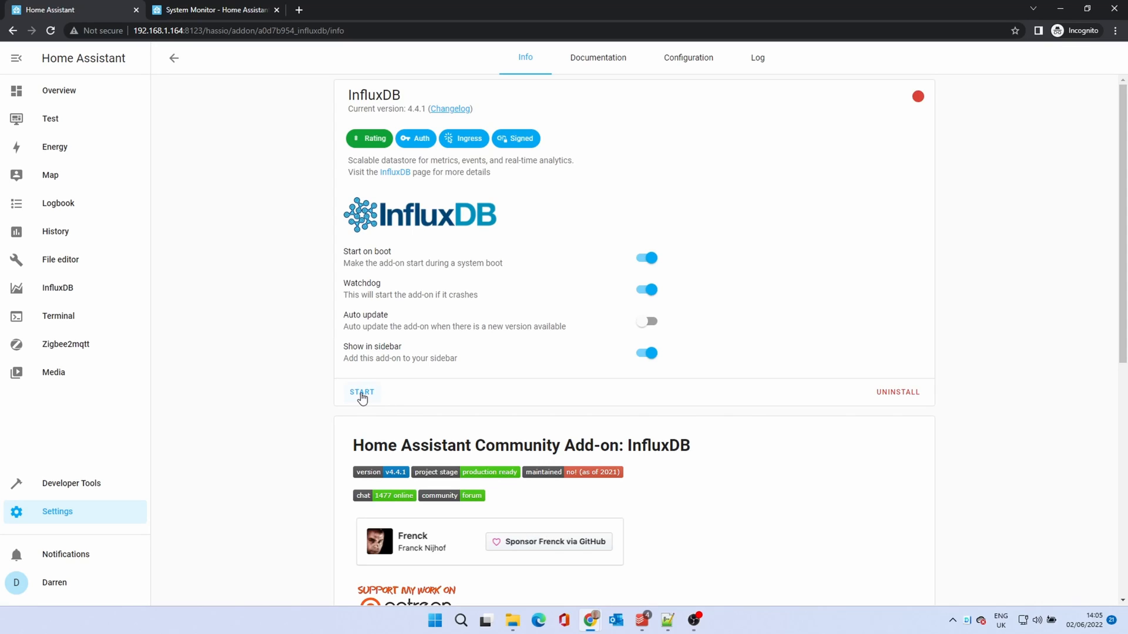
{"action": "left_click", "coordinate": [362, 392]}
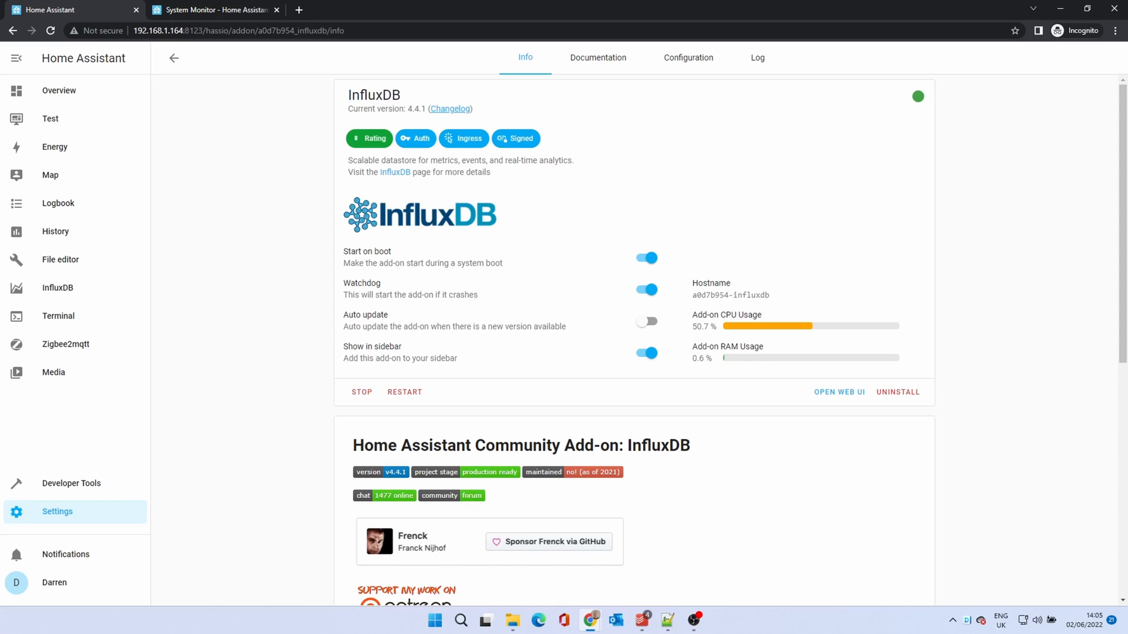
{"action": "mouse_move", "coordinate": [795, 6]}
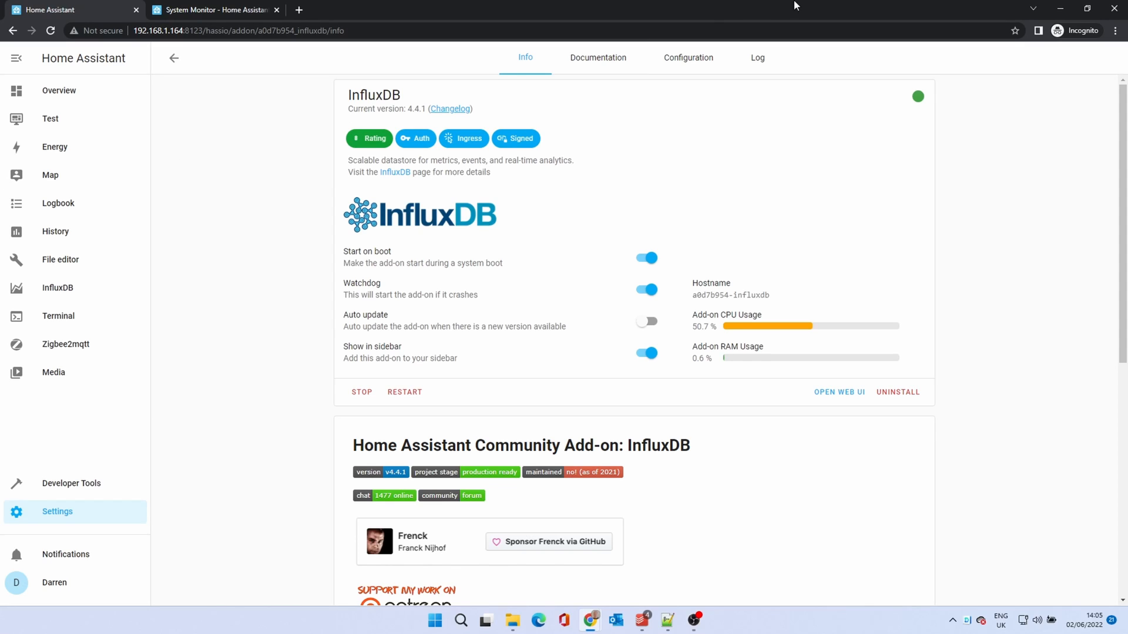
Refresh the InfluxDB Log tab to show Kapacitor, Chronograf and NGINX starting
{"action": "left_click", "coordinate": [757, 58]}
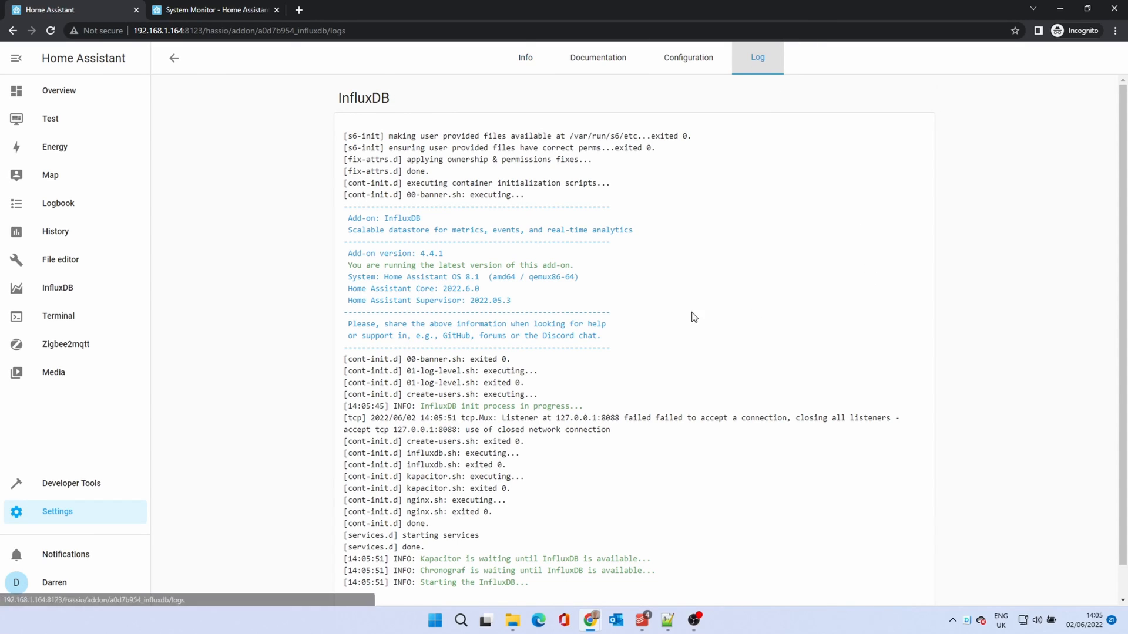
{"action": "scroll", "scroll_direction": "down", "scroll_amount": 3}
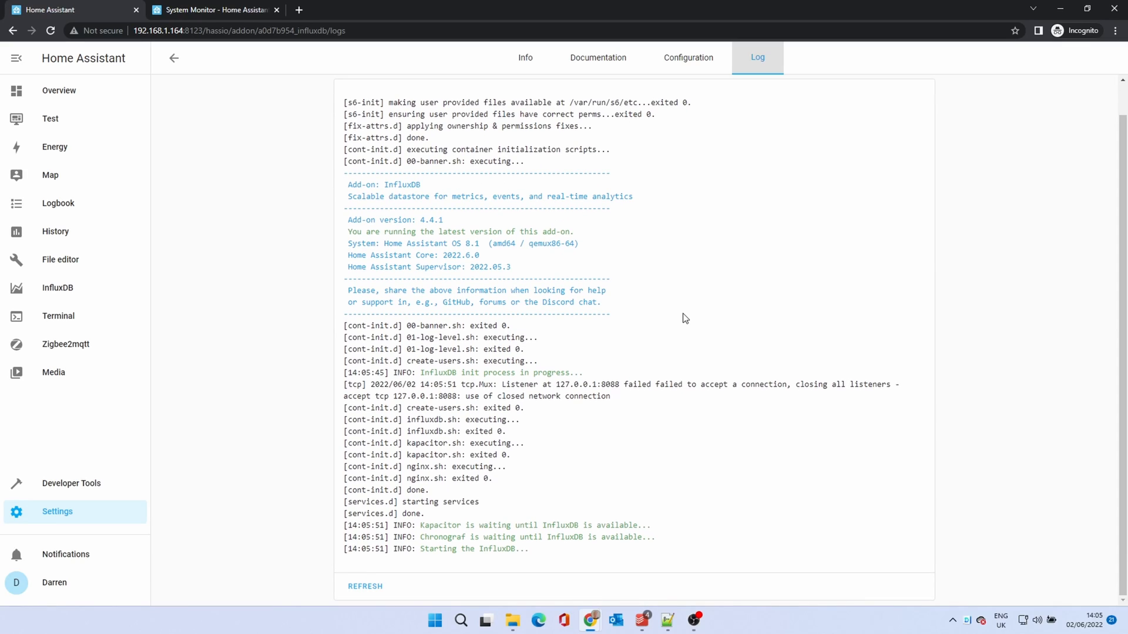
{"action": "mouse_move", "coordinate": [342, 605]}
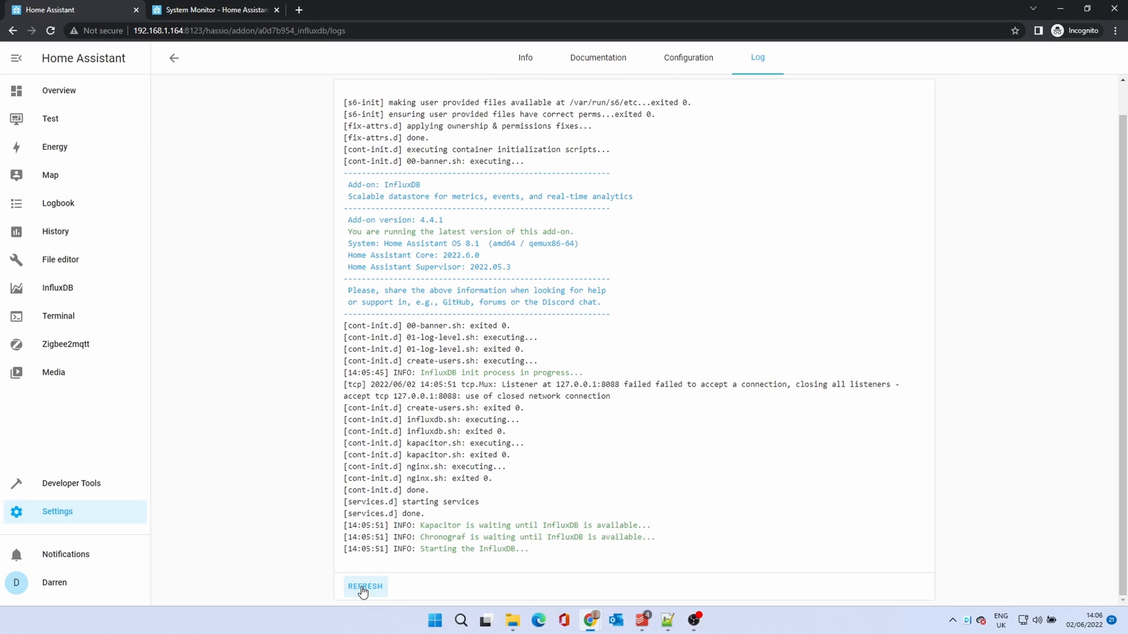
{"action": "mouse_move", "coordinate": [369, 587]}
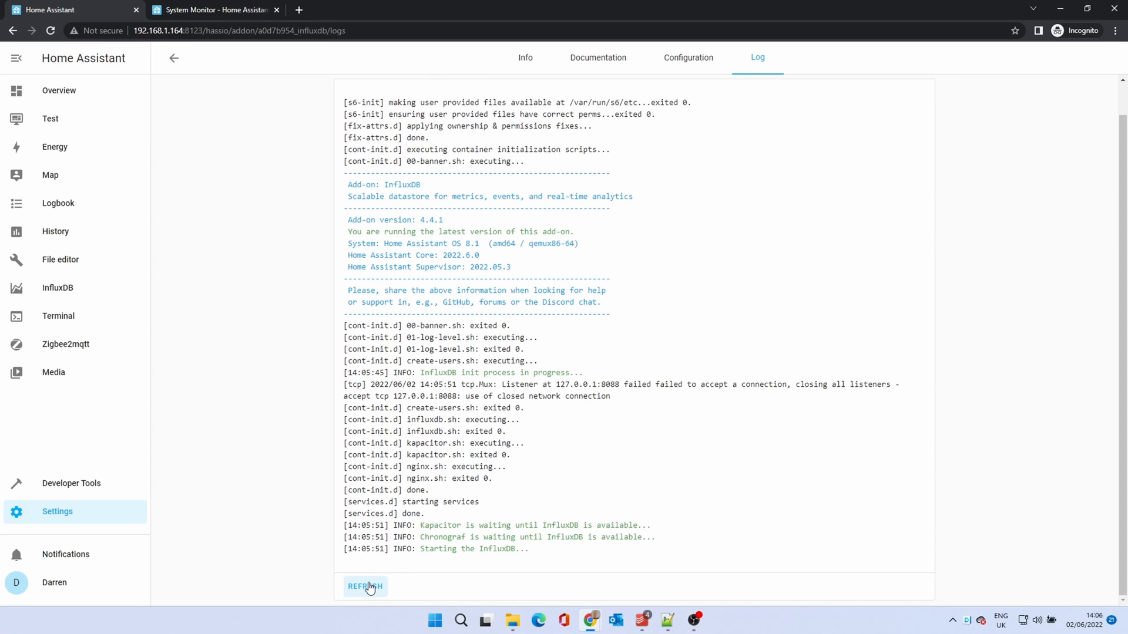
{"action": "left_click", "coordinate": [365, 586]}
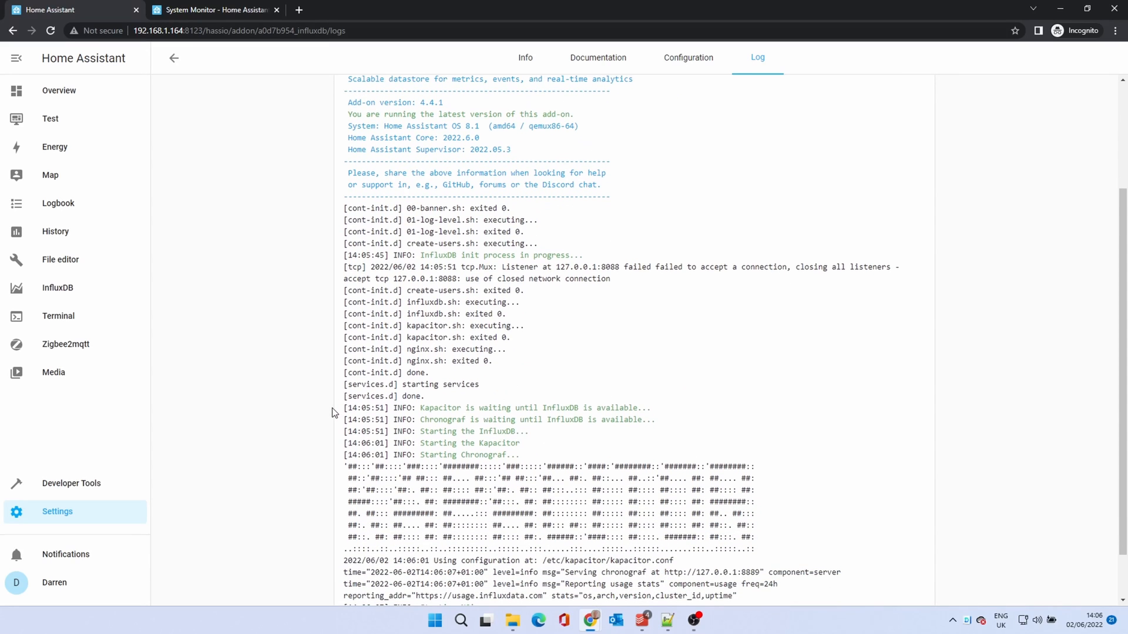
{"action": "scroll", "scroll_direction": "down", "scroll_amount": 3}
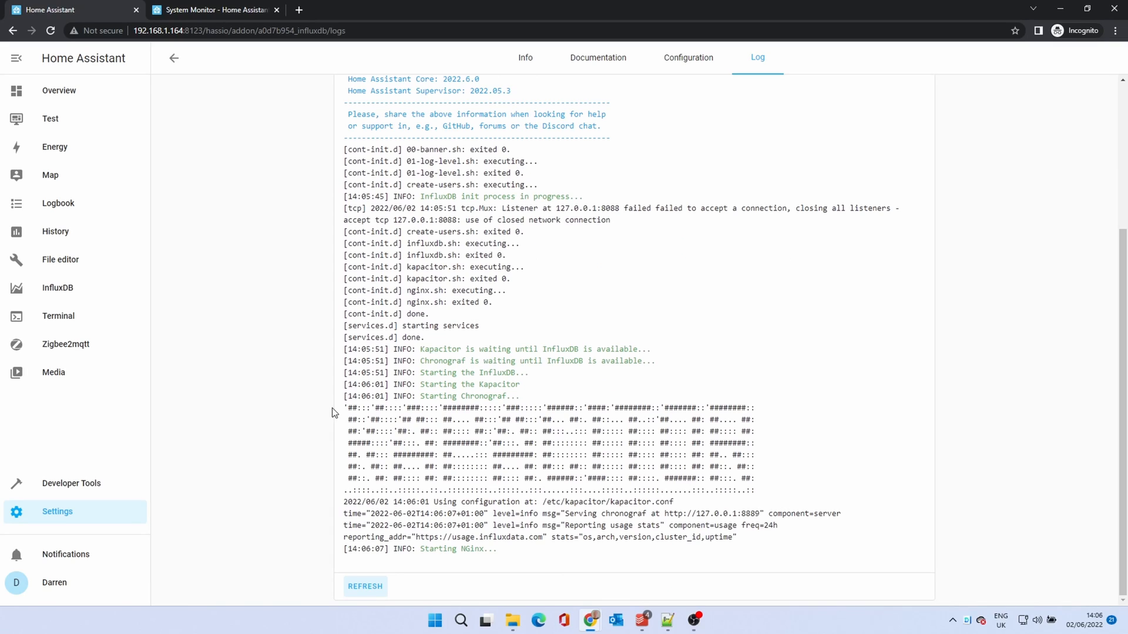
{"action": "mouse_move", "coordinate": [128, 373]}
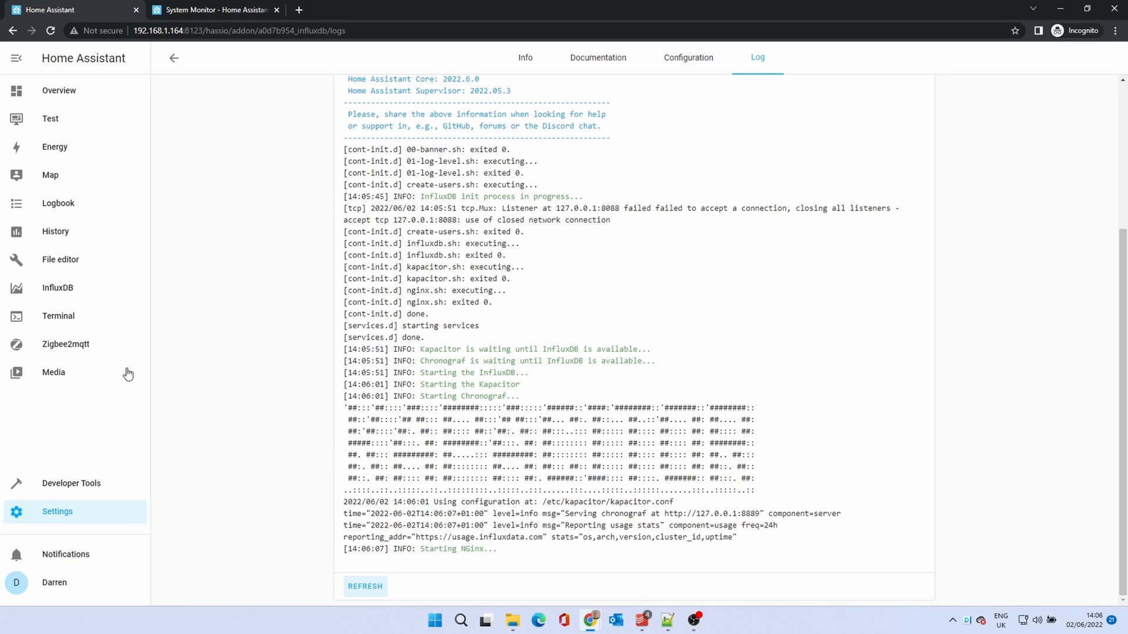
{"action": "mouse_move", "coordinate": [69, 286]}
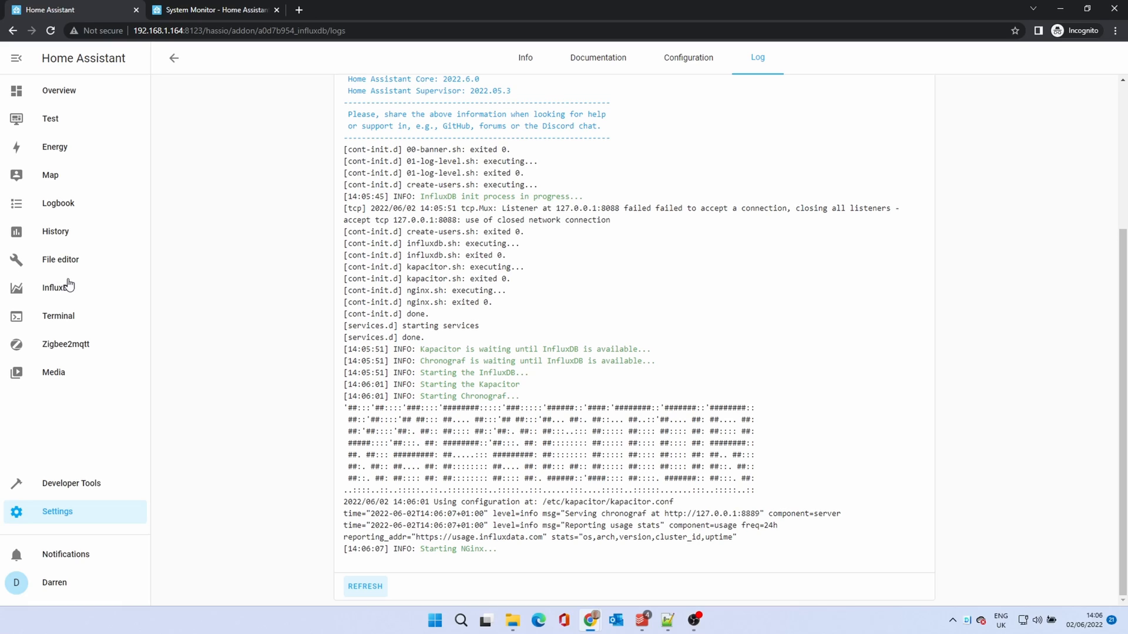
Launch the InfluxDB Chronograf web interface from the sidebar
{"action": "left_click", "coordinate": [58, 287]}
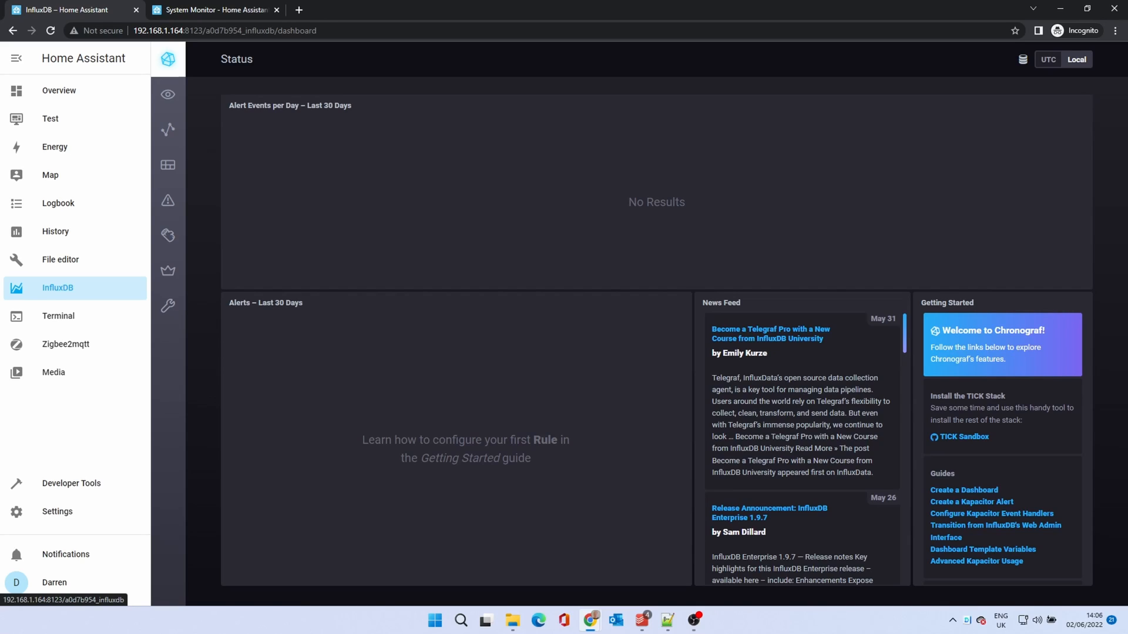
{"action": "mouse_move", "coordinate": [168, 129]}
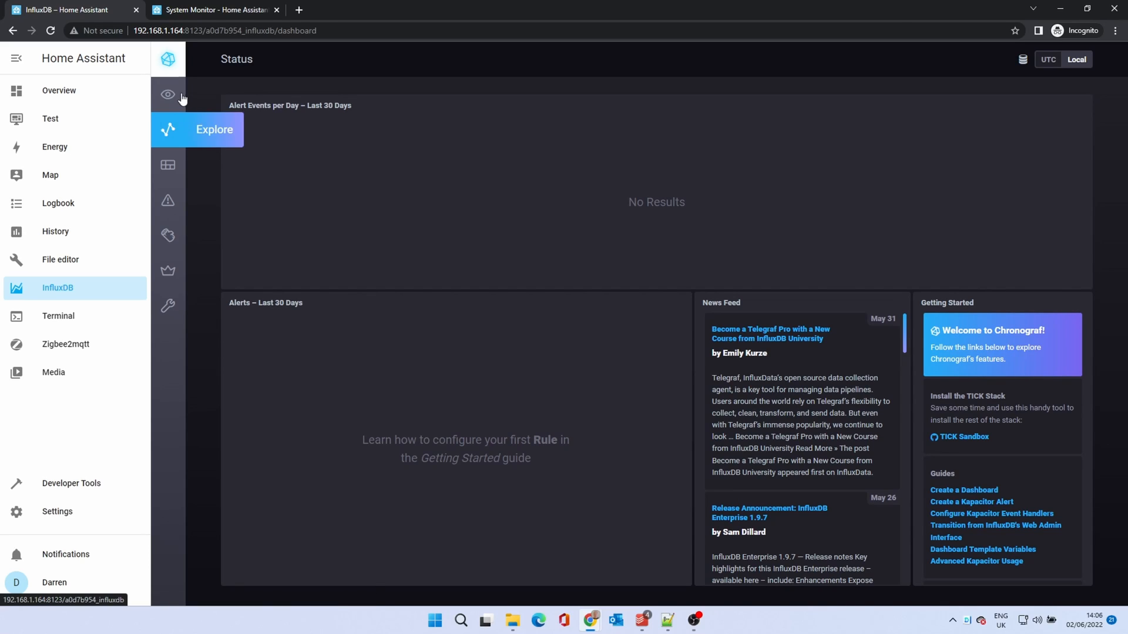
{"action": "mouse_move", "coordinate": [169, 119]}
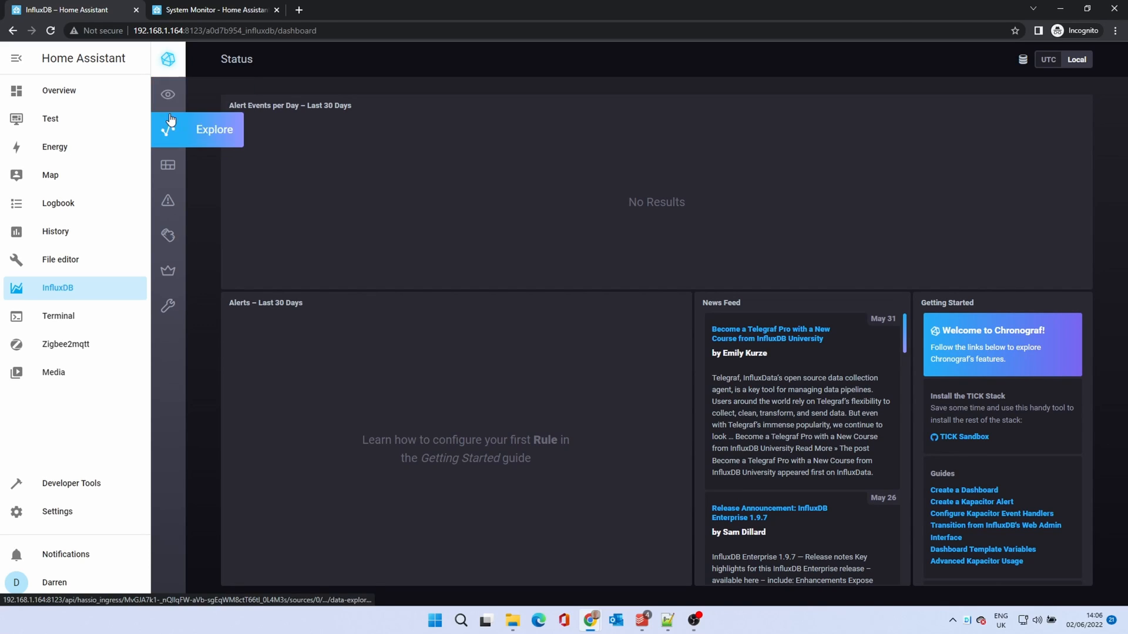
{"action": "mouse_move", "coordinate": [168, 165]}
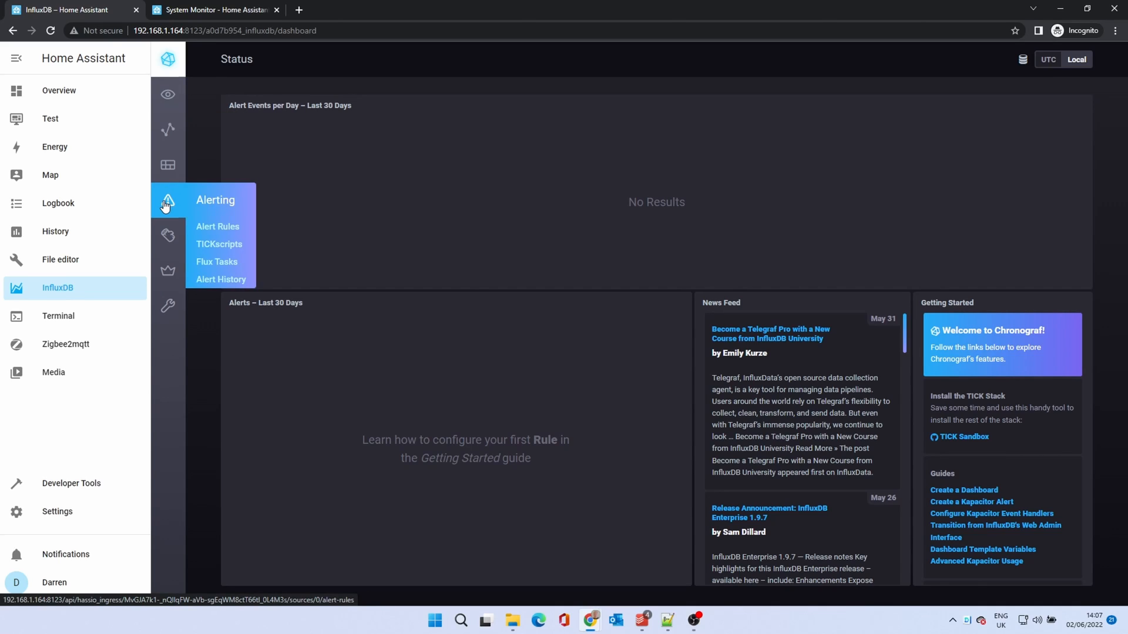
{"action": "mouse_move", "coordinate": [168, 235]}
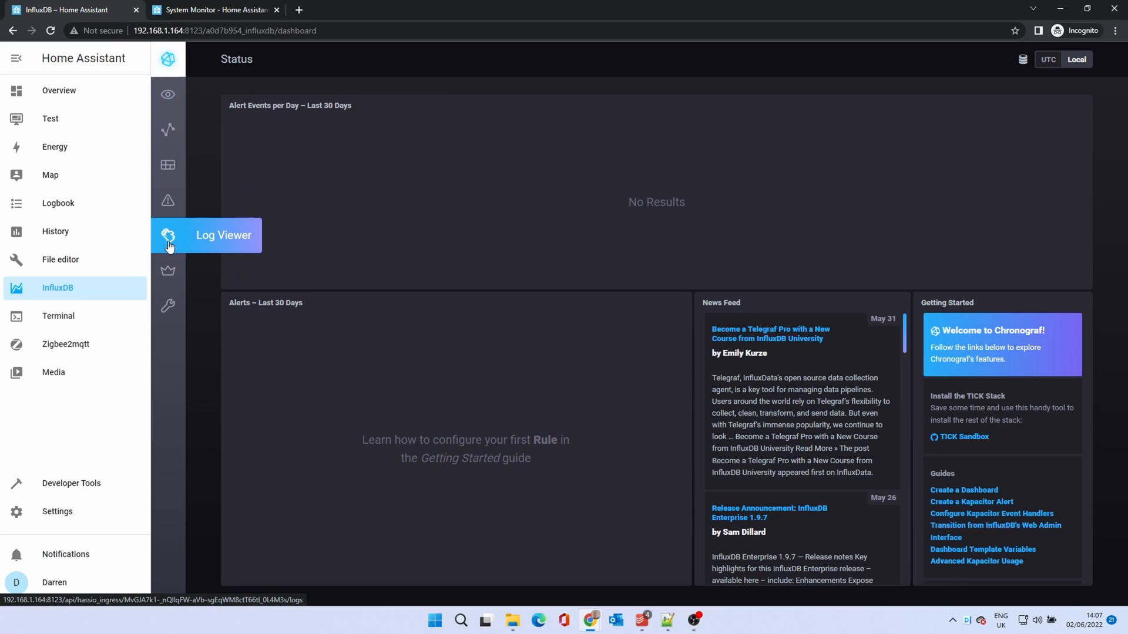
{"action": "mouse_move", "coordinate": [167, 306]}
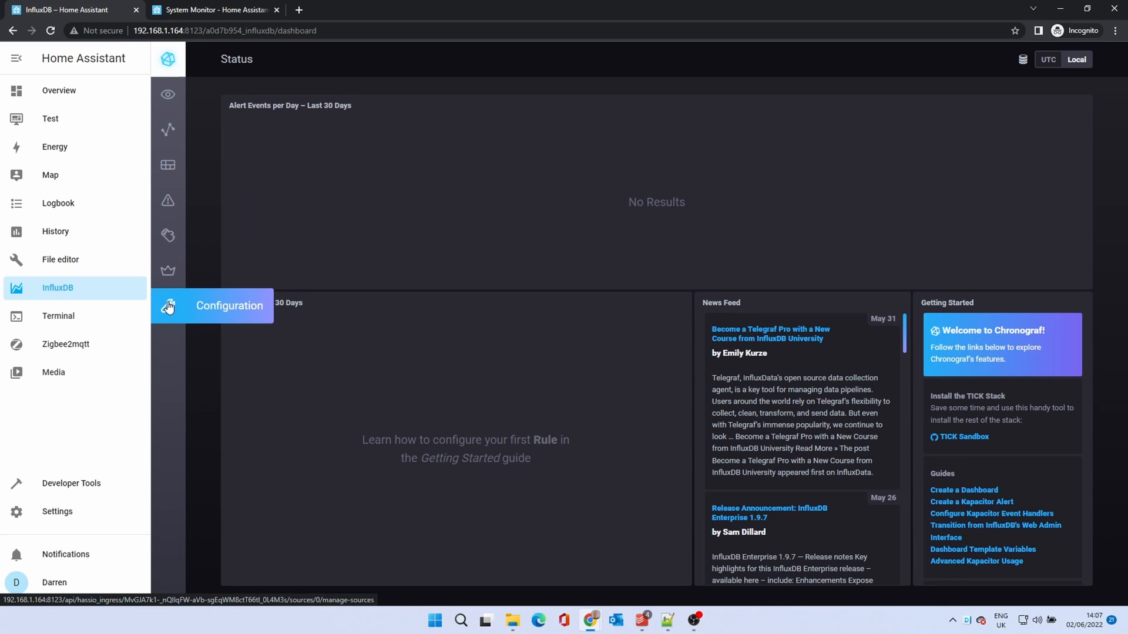
{"action": "mouse_move", "coordinate": [167, 272]}
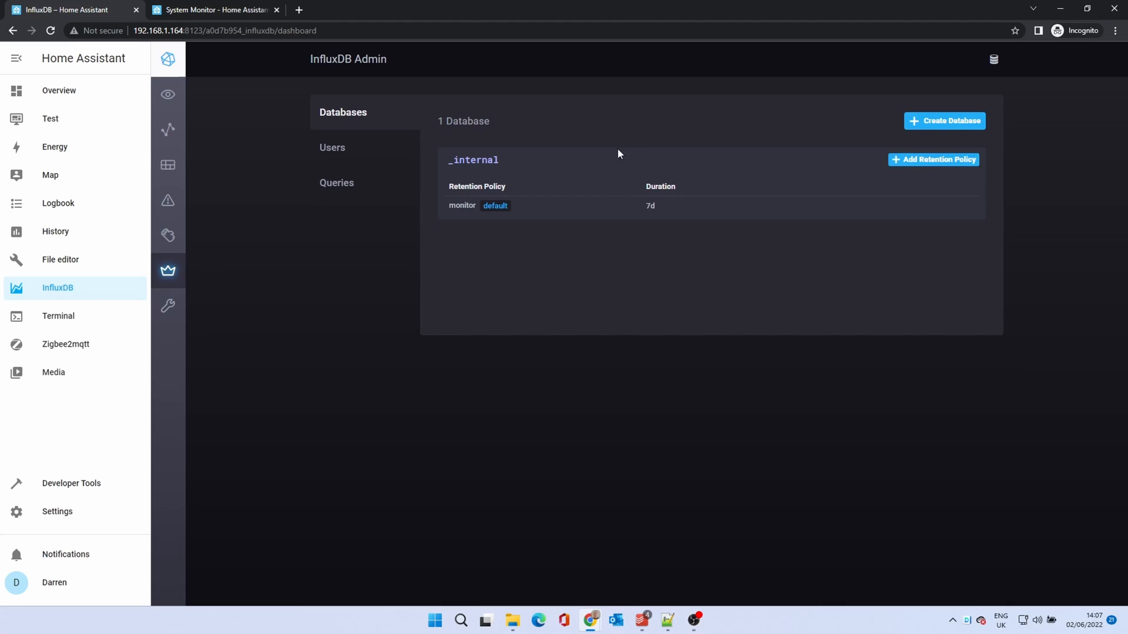
Create the 'homeassistant' database and dismiss the success notification
{"action": "left_click", "coordinate": [945, 120]}
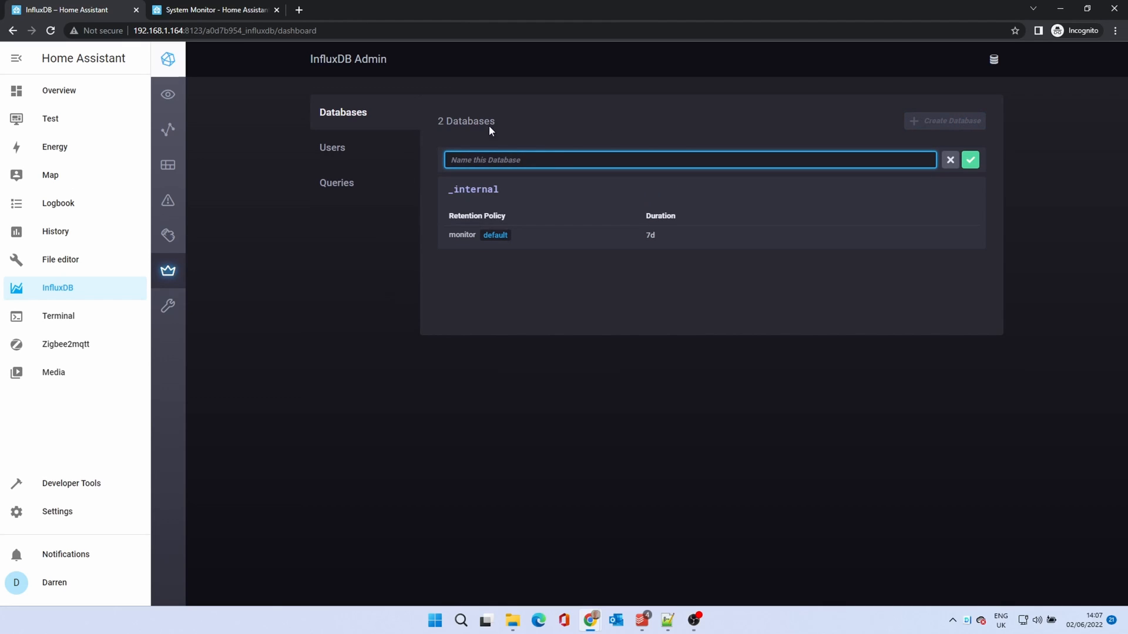
{"action": "type", "text": "h"}
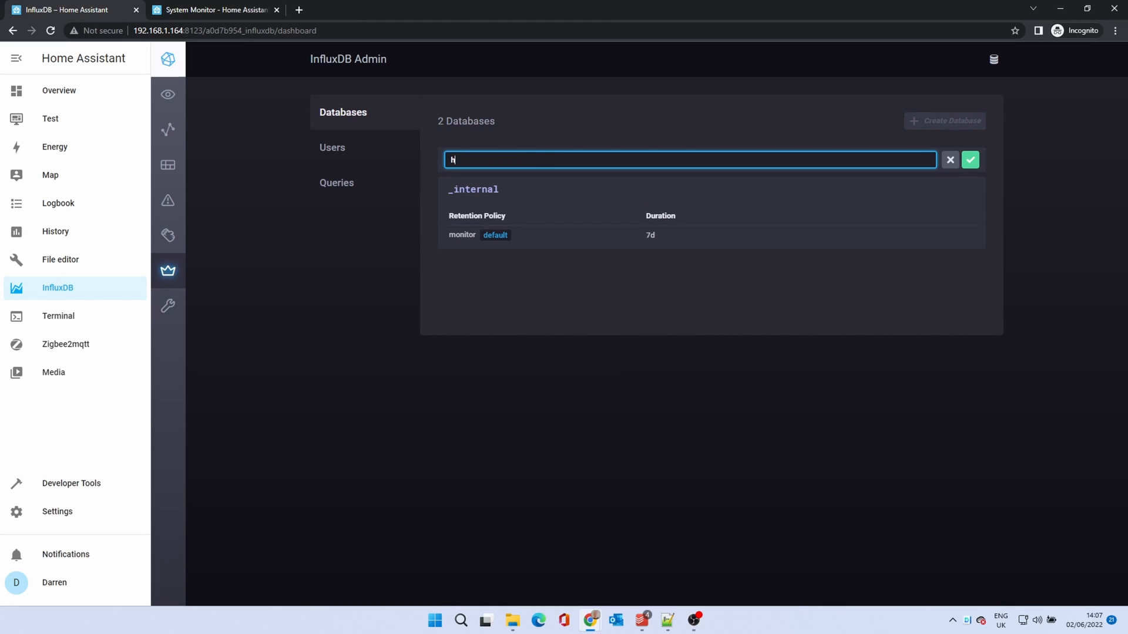
{"action": "type", "text": "omeass"}
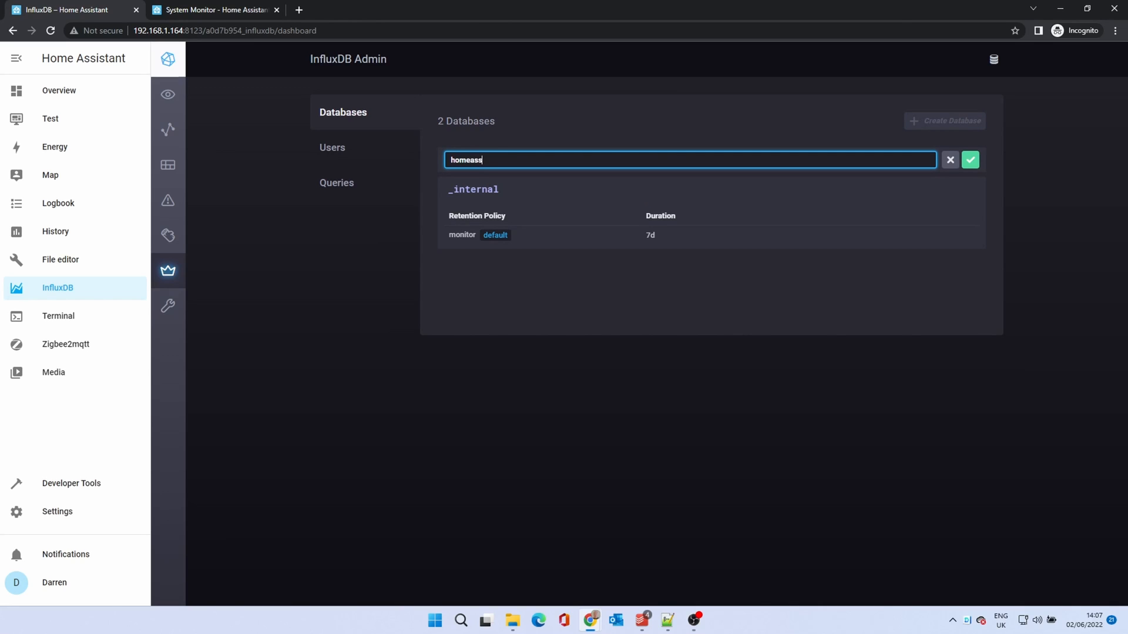
{"action": "type", "text": "istant"}
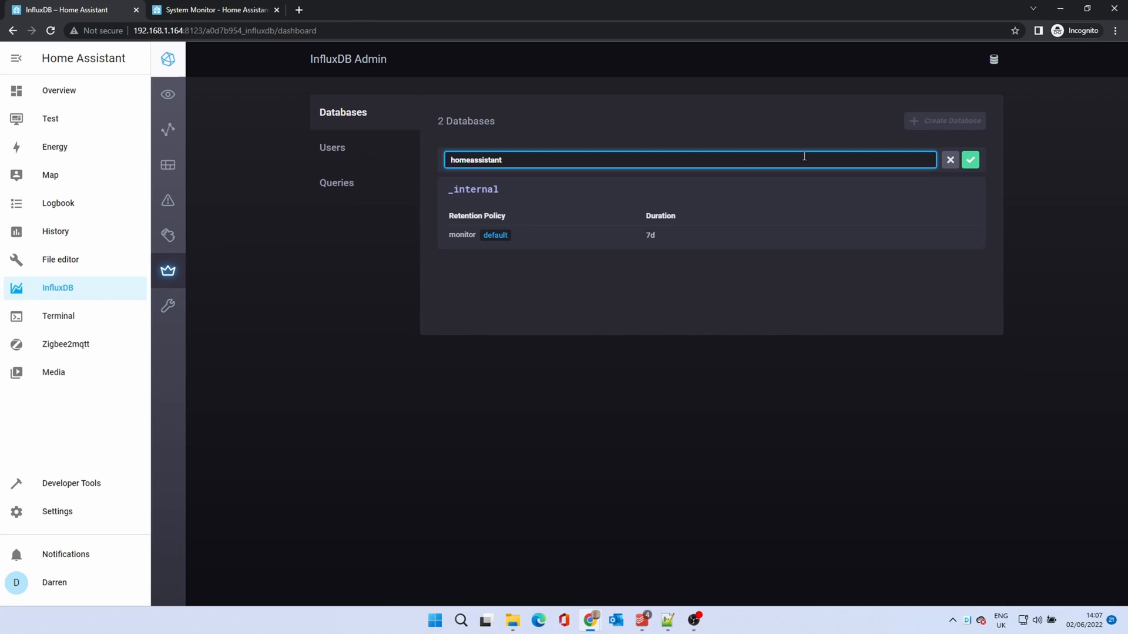
{"action": "left_click", "coordinate": [970, 160]}
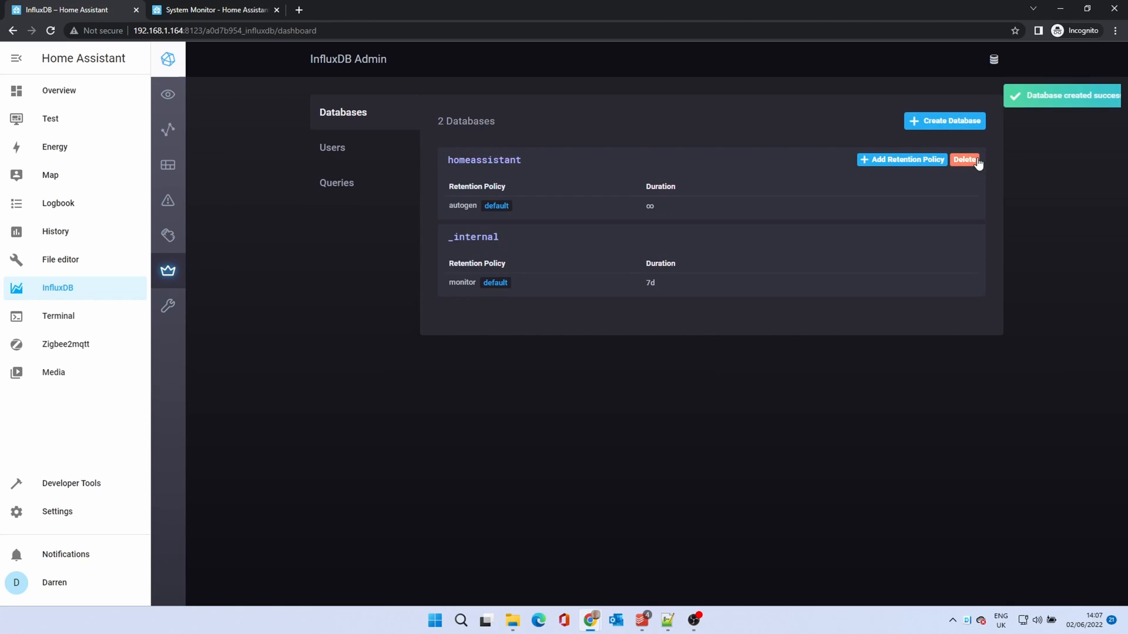
{"action": "mouse_move", "coordinate": [754, 199]}
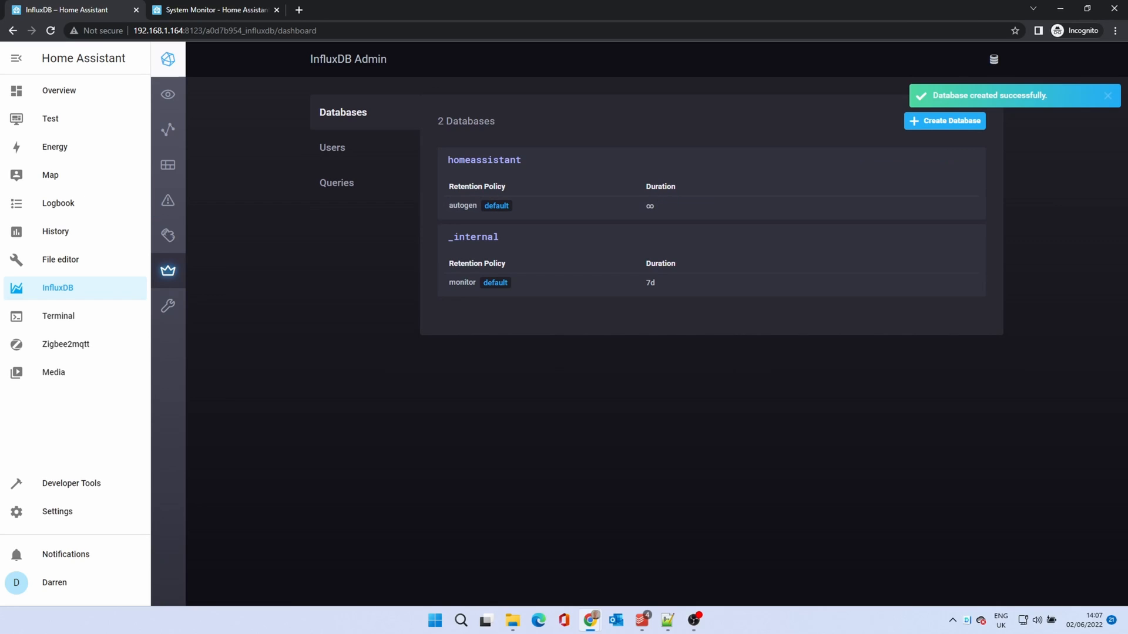
{"action": "left_click", "coordinate": [1106, 96]}
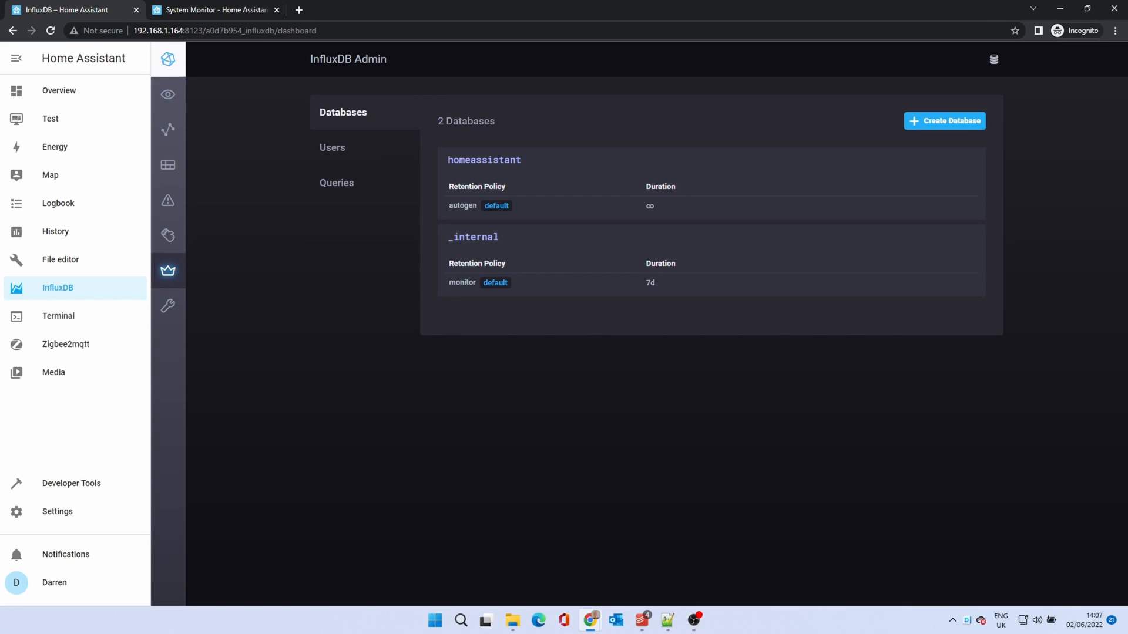
{"action": "mouse_move", "coordinate": [270, 164]}
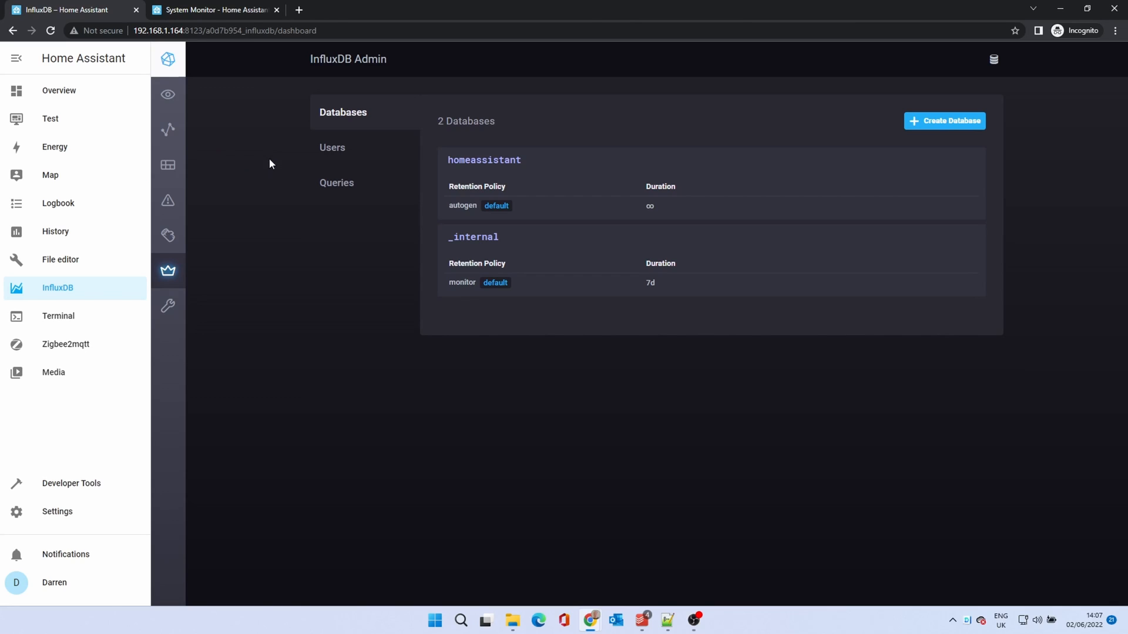
On the Users tab, create user 'homeassistant' with a password
{"action": "left_click", "coordinate": [332, 147]}
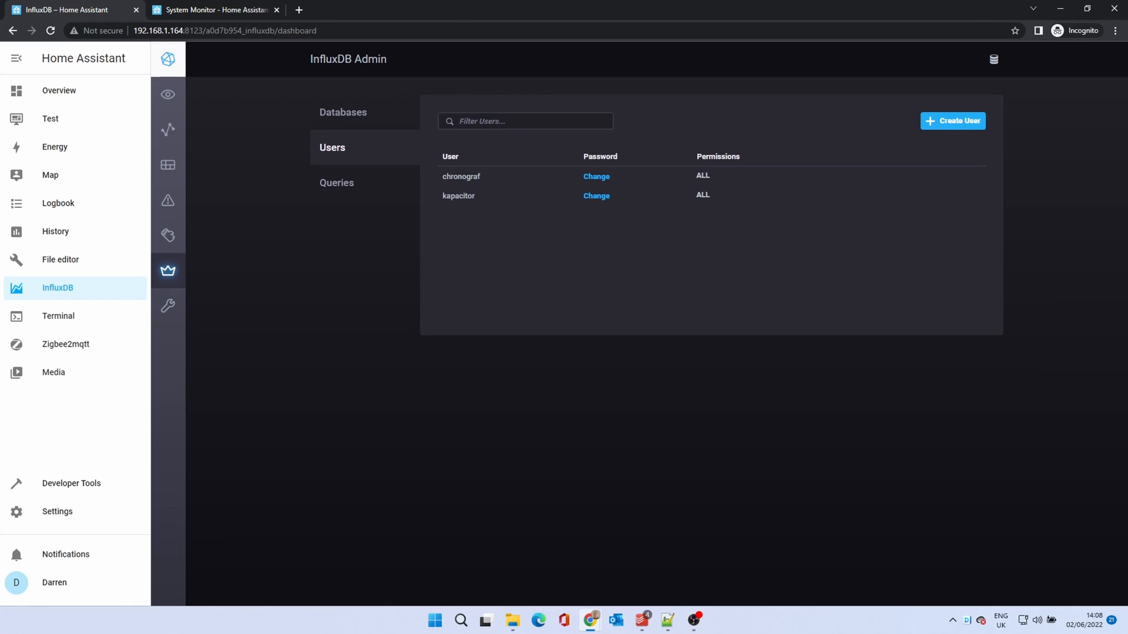
{"action": "left_click", "coordinate": [952, 120]}
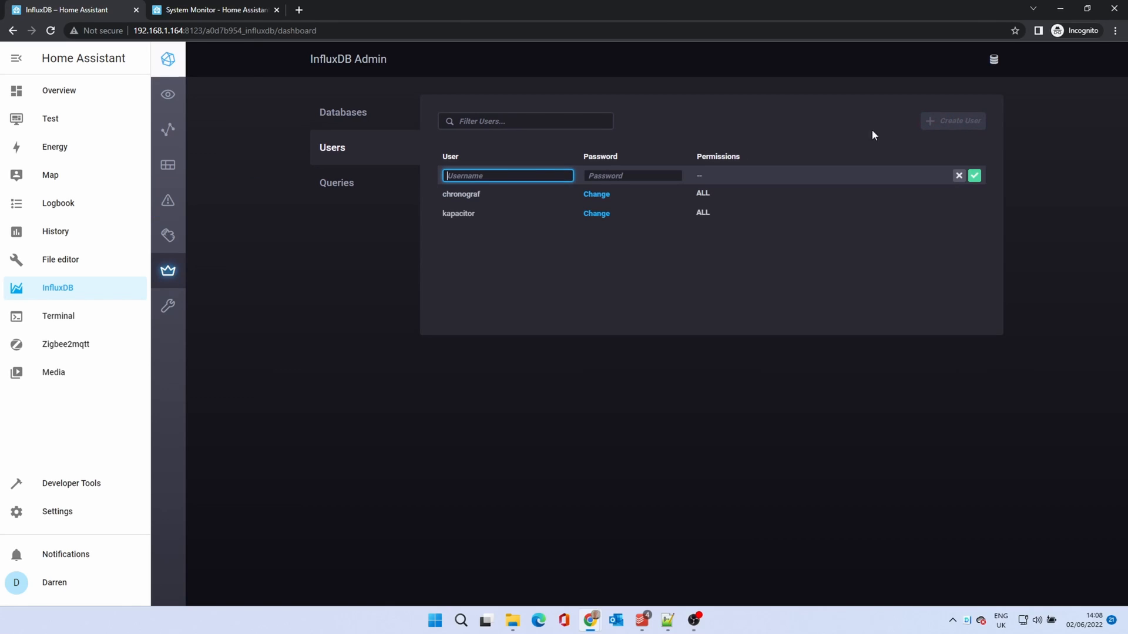
{"action": "type", "text": "homeassistant"}
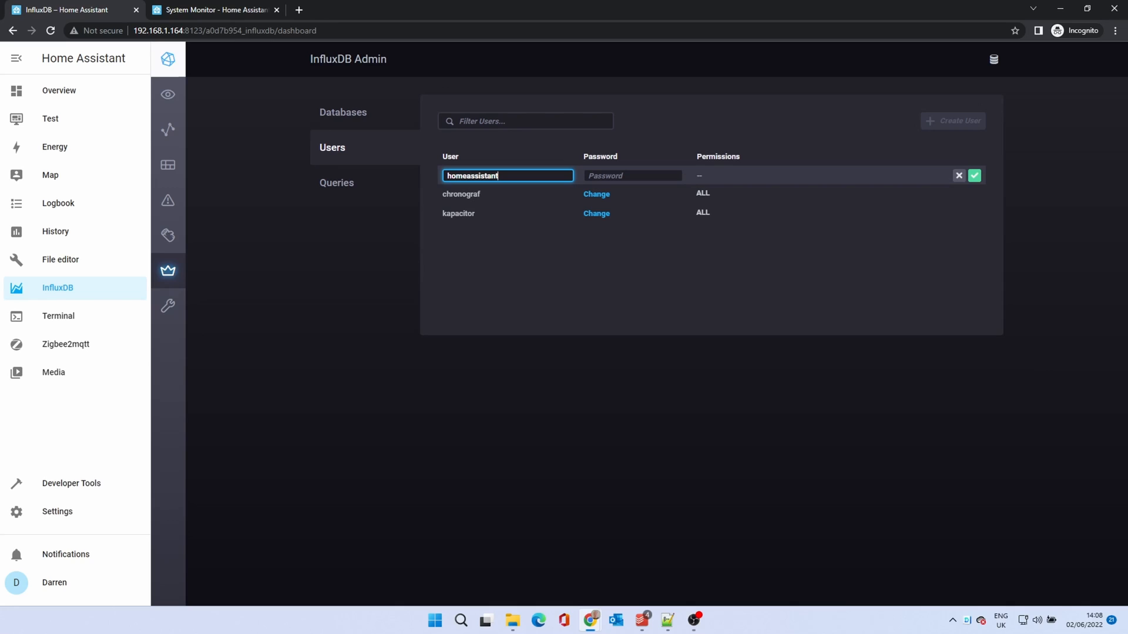
{"action": "left_click", "coordinate": [632, 176]}
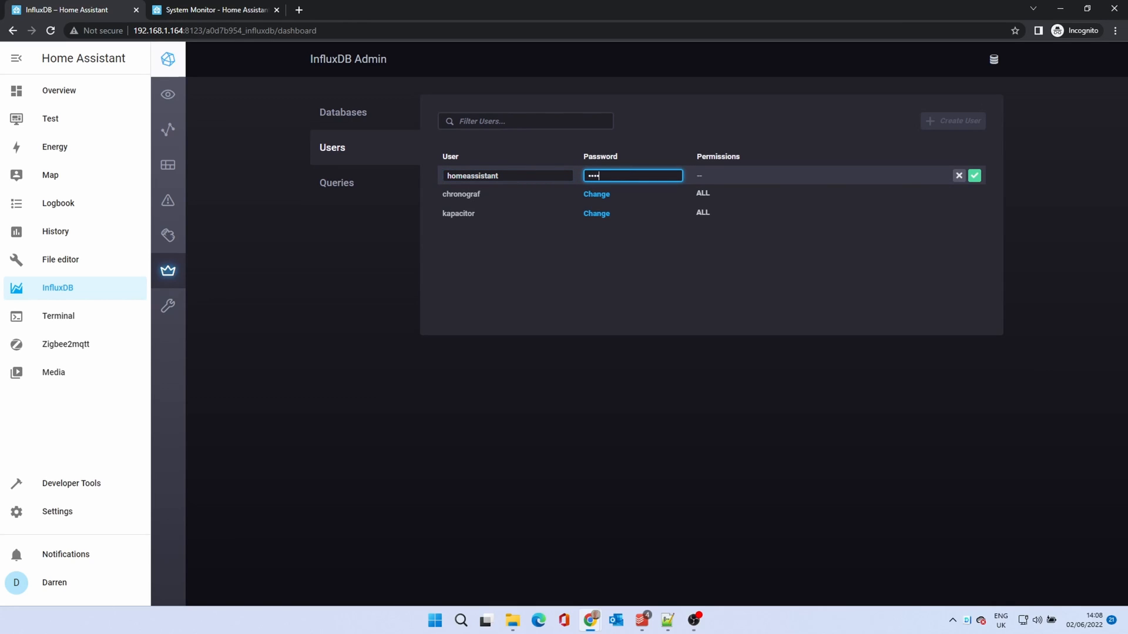
{"action": "type", "text": "•••"}
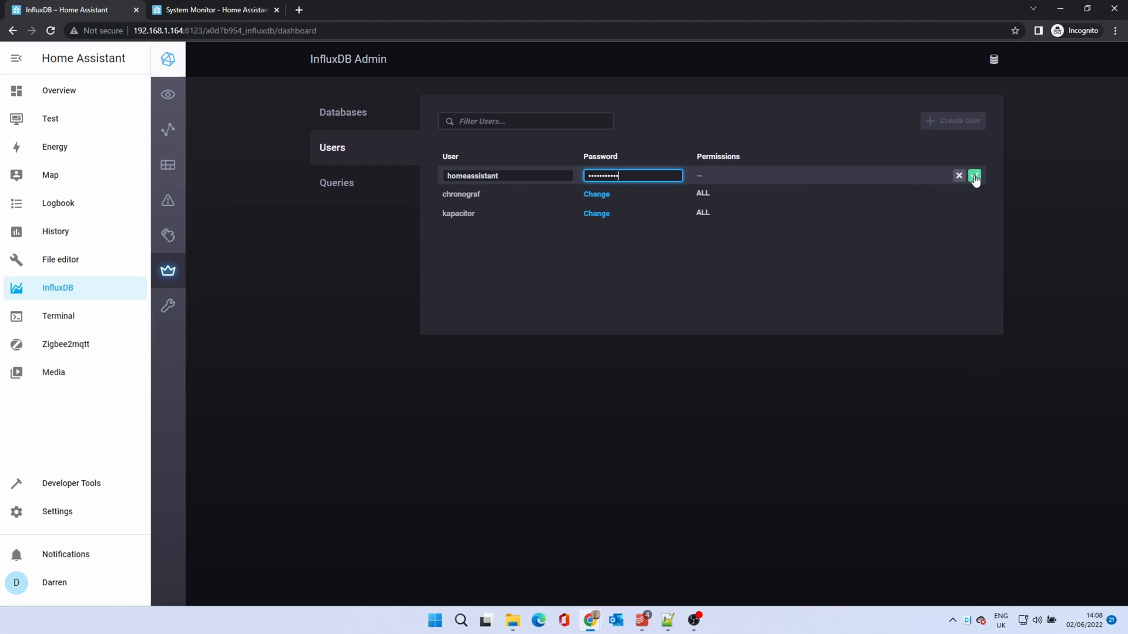
{"action": "left_click", "coordinate": [974, 175]}
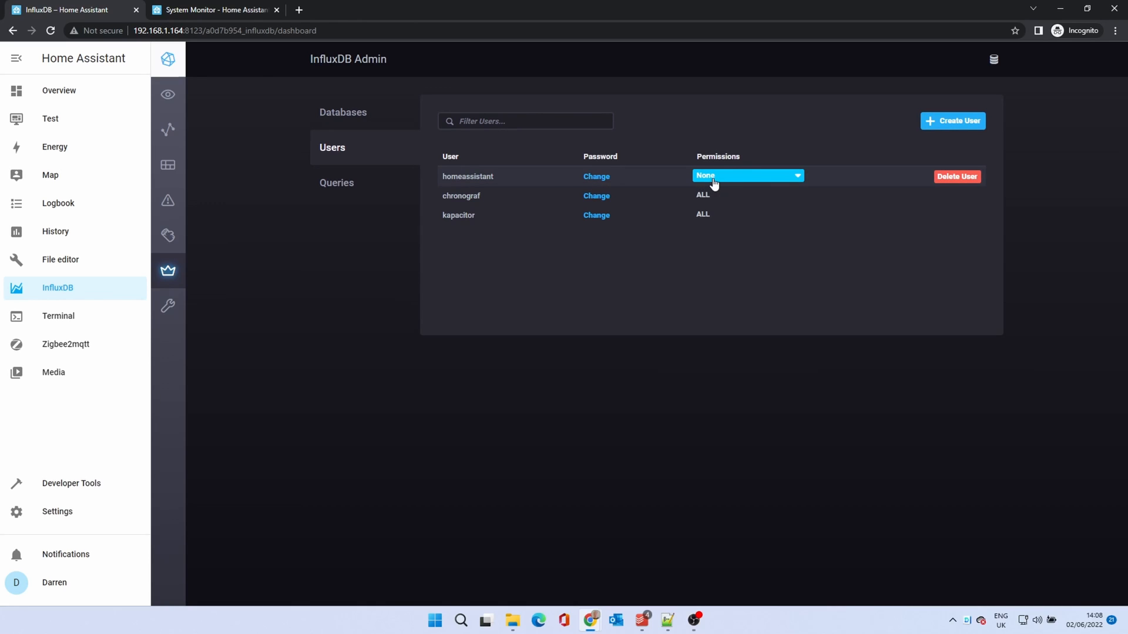
Set the homeassistant user's permissions to ALL and apply
{"action": "left_click", "coordinate": [747, 176]}
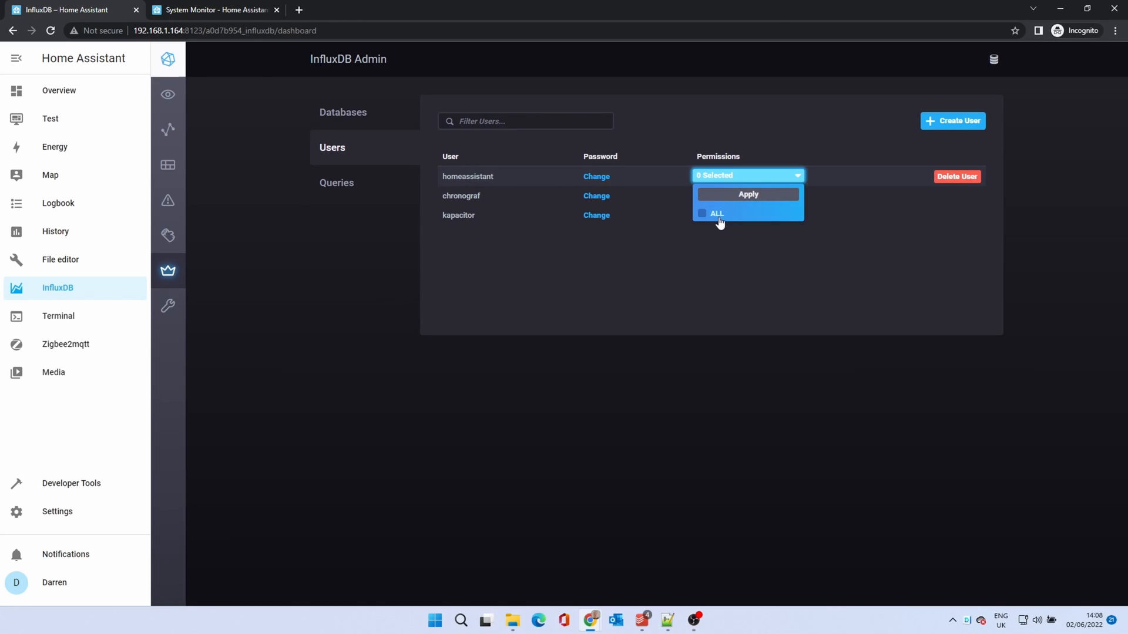
{"action": "left_click", "coordinate": [702, 212]}
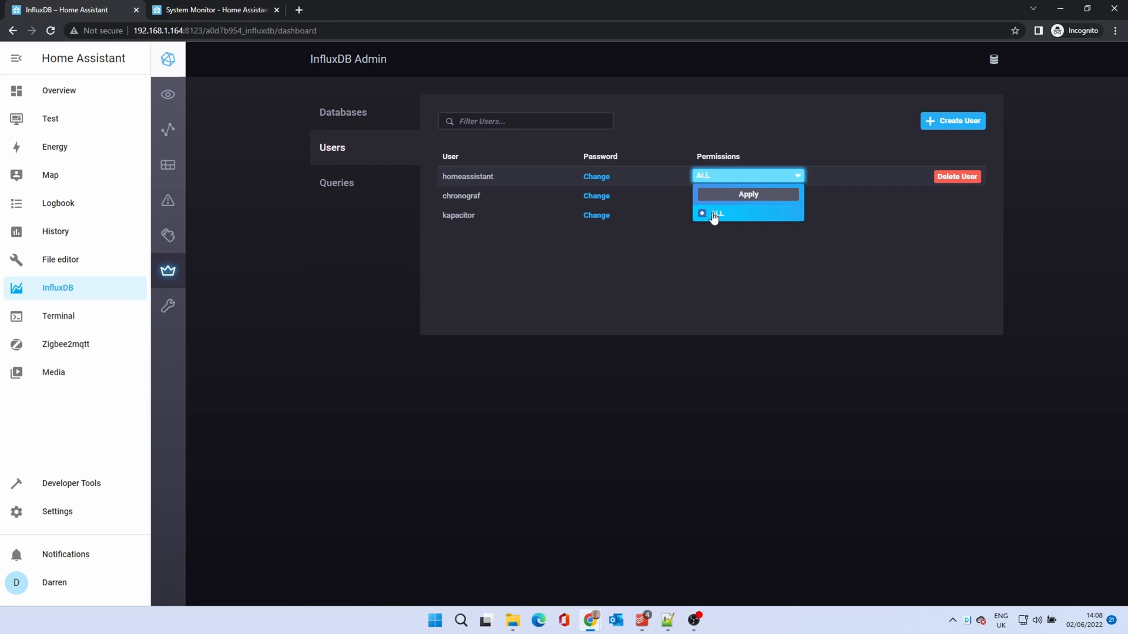
{"action": "left_click", "coordinate": [746, 195]}
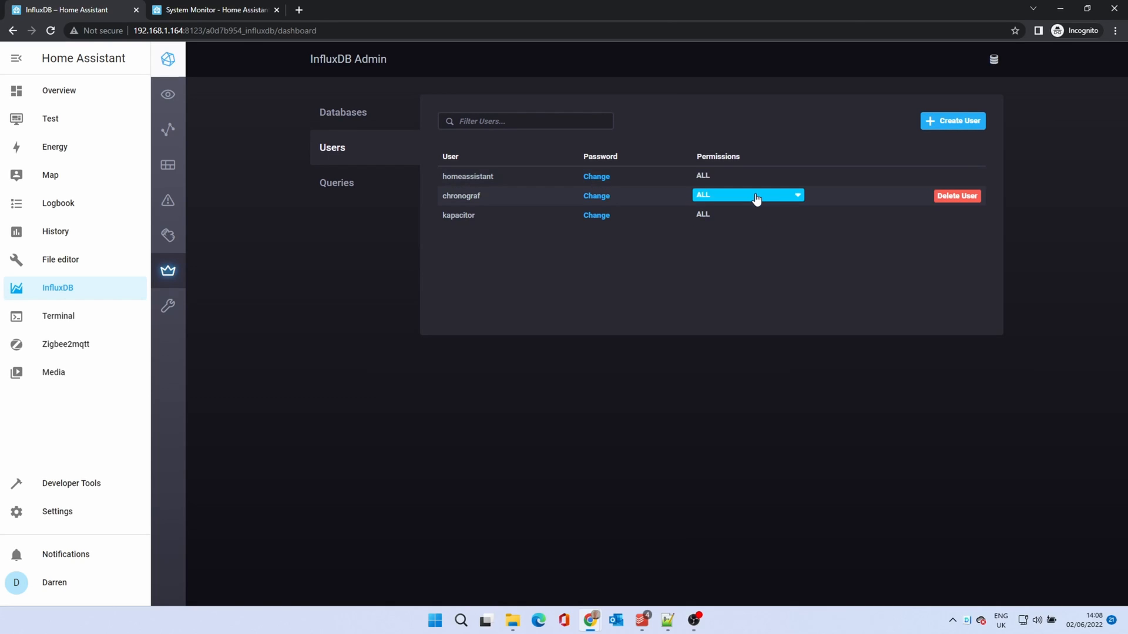
{"action": "left_click", "coordinate": [746, 195]}
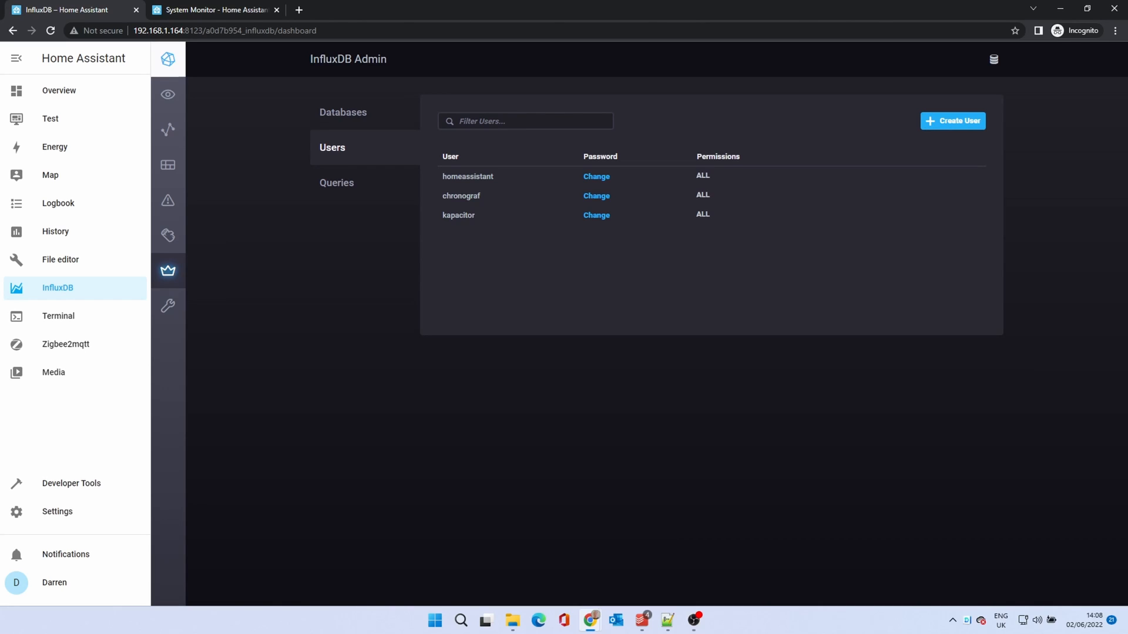
Open configuration.yaml in the File editor
{"action": "left_click", "coordinate": [61, 260]}
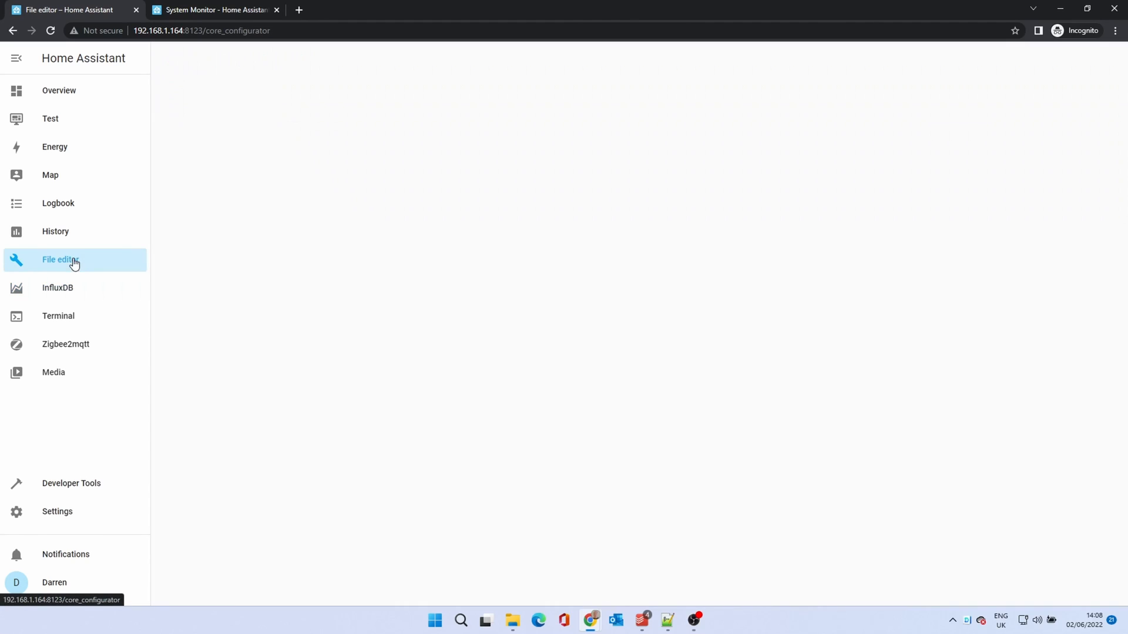
{"action": "left_click", "coordinate": [61, 259]}
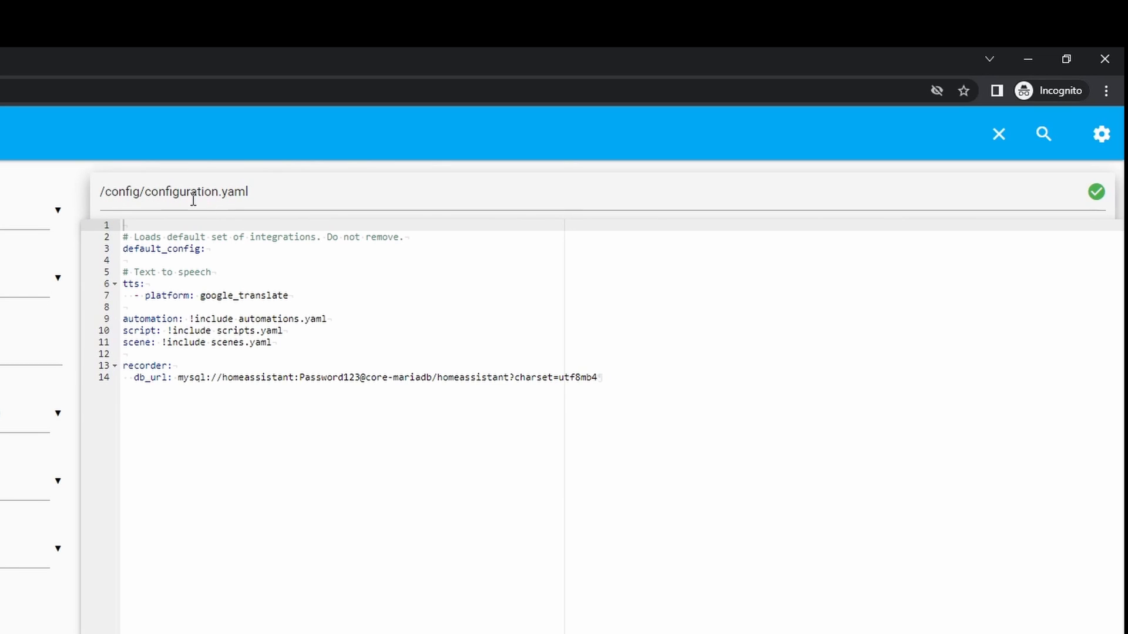
{"action": "mouse_move", "coordinate": [212, 408]}
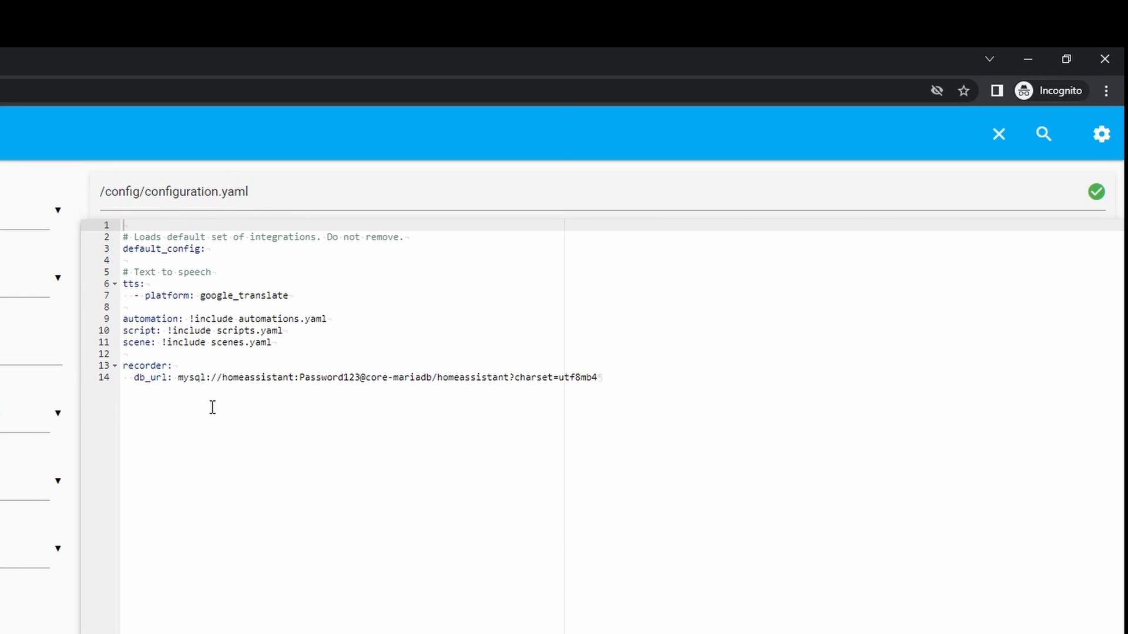
{"action": "mouse_move", "coordinate": [661, 382]}
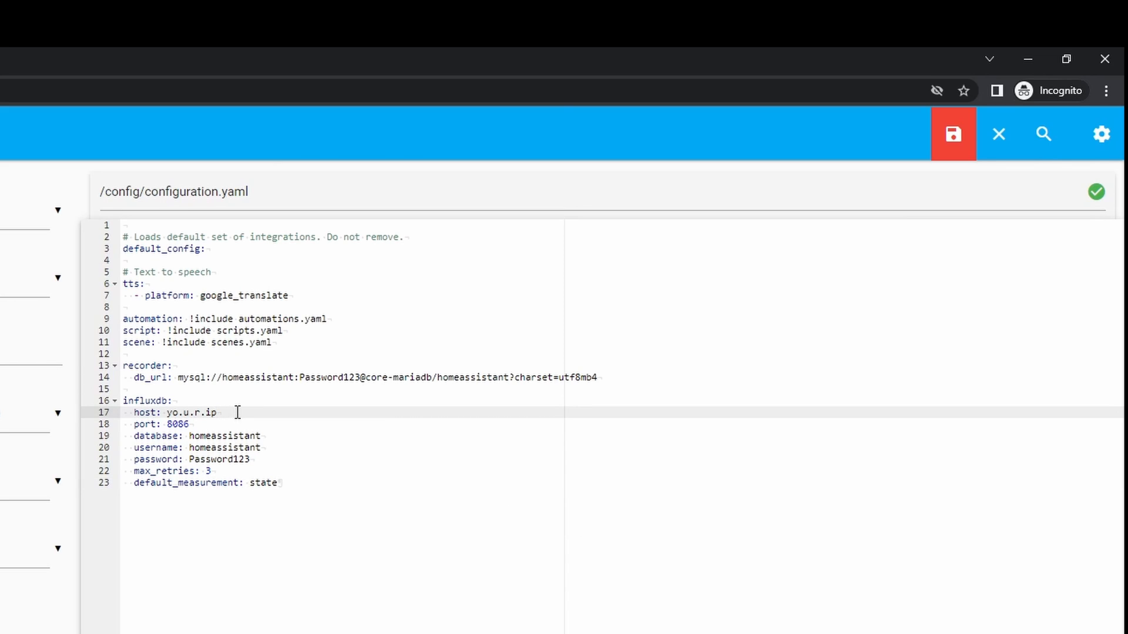
Change the influxdb host to 192.168.1.164 in configuration.yaml and save
{"action": "double_click", "coordinate": [190, 412]}
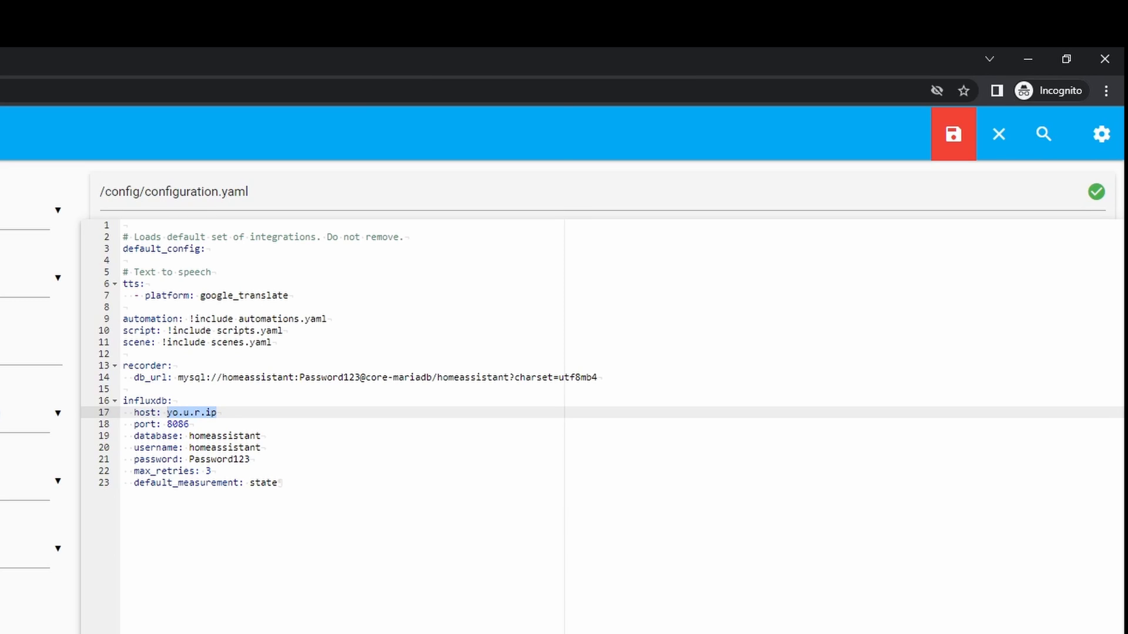
{"action": "type", "text": "1"}
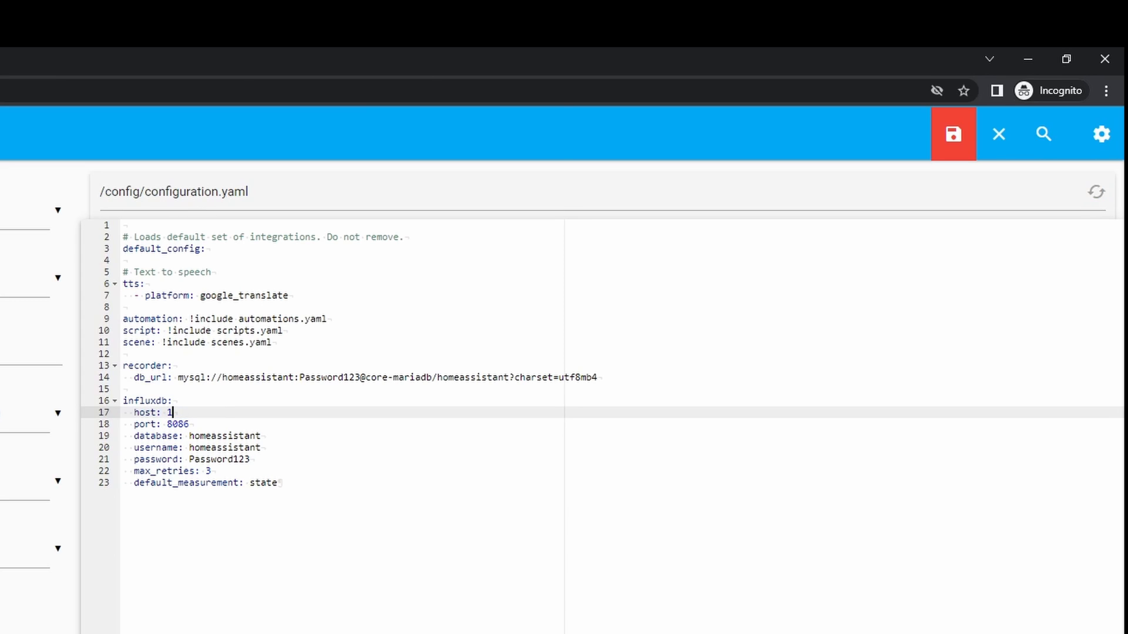
{"action": "type", "text": "92.168"}
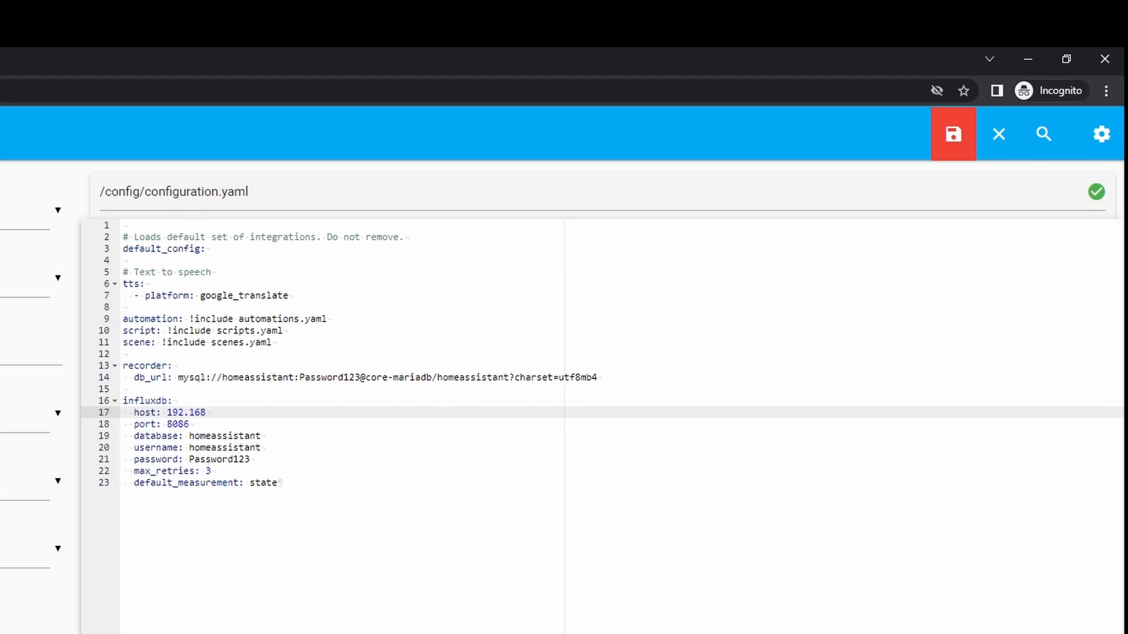
{"action": "type", "text": "1."}
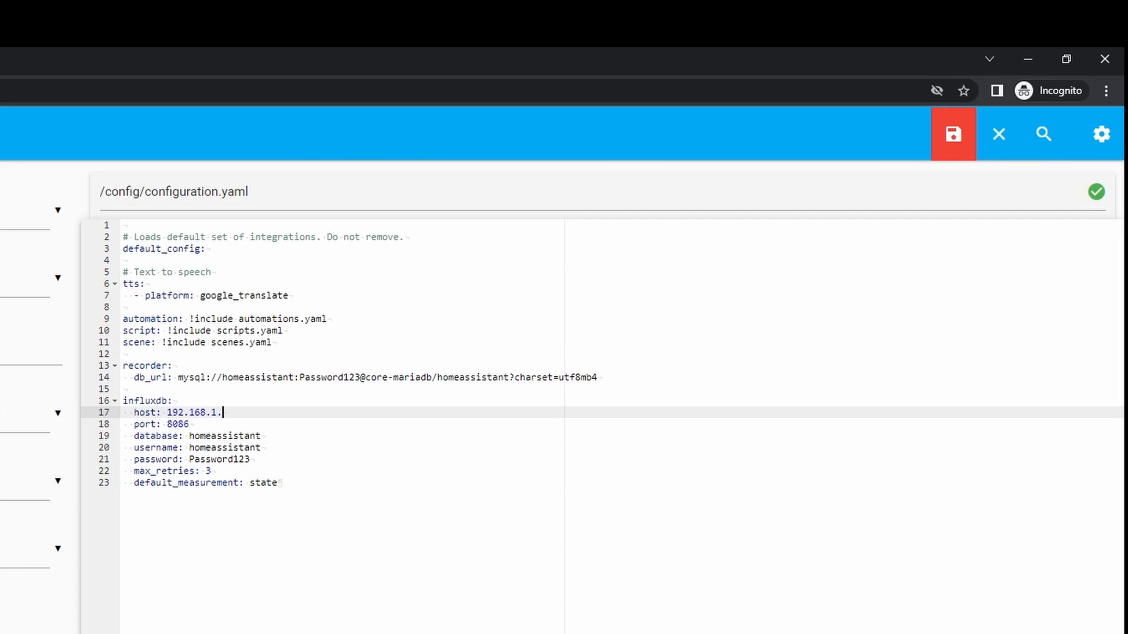
{"action": "type", "text": "164"}
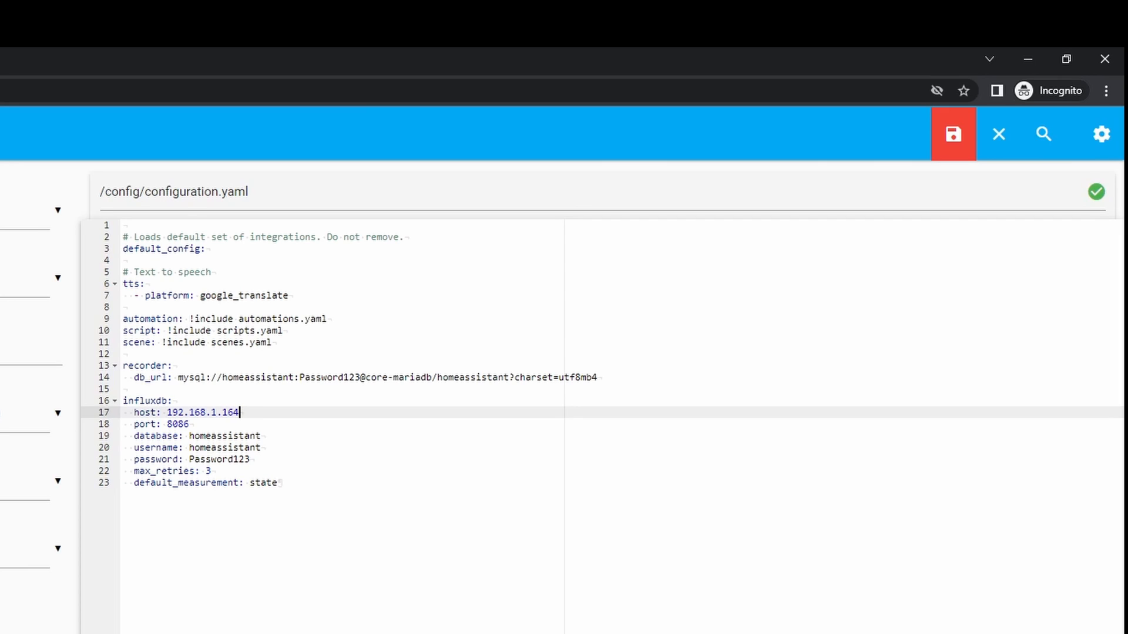
{"action": "mouse_move", "coordinate": [221, 457]}
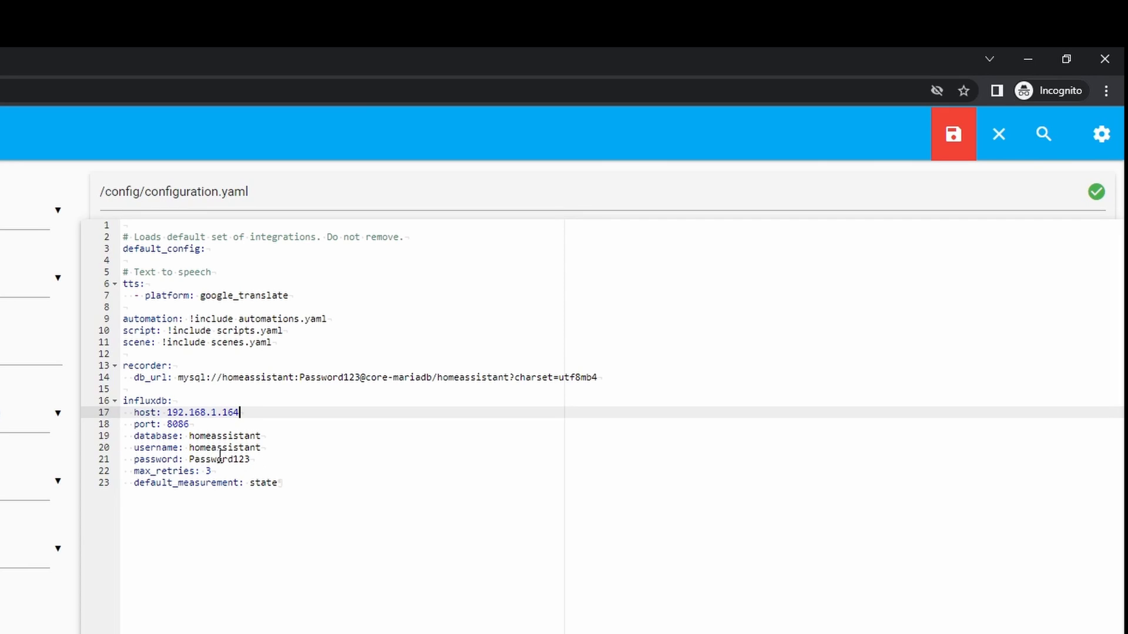
{"action": "mouse_move", "coordinate": [400, 475]}
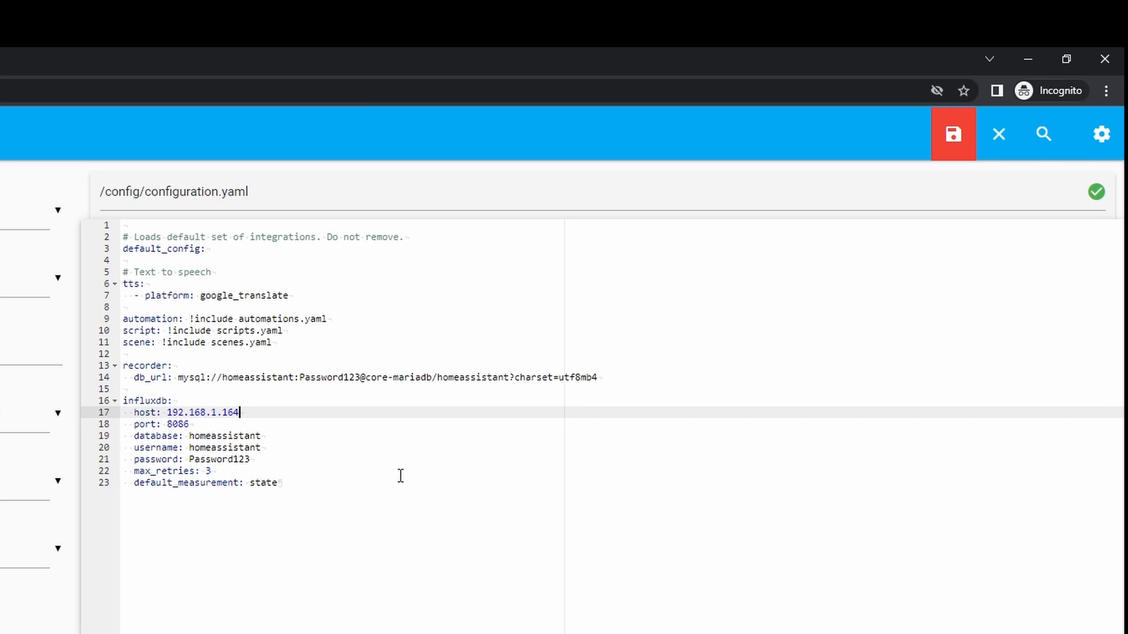
{"action": "mouse_move", "coordinate": [962, 171]}
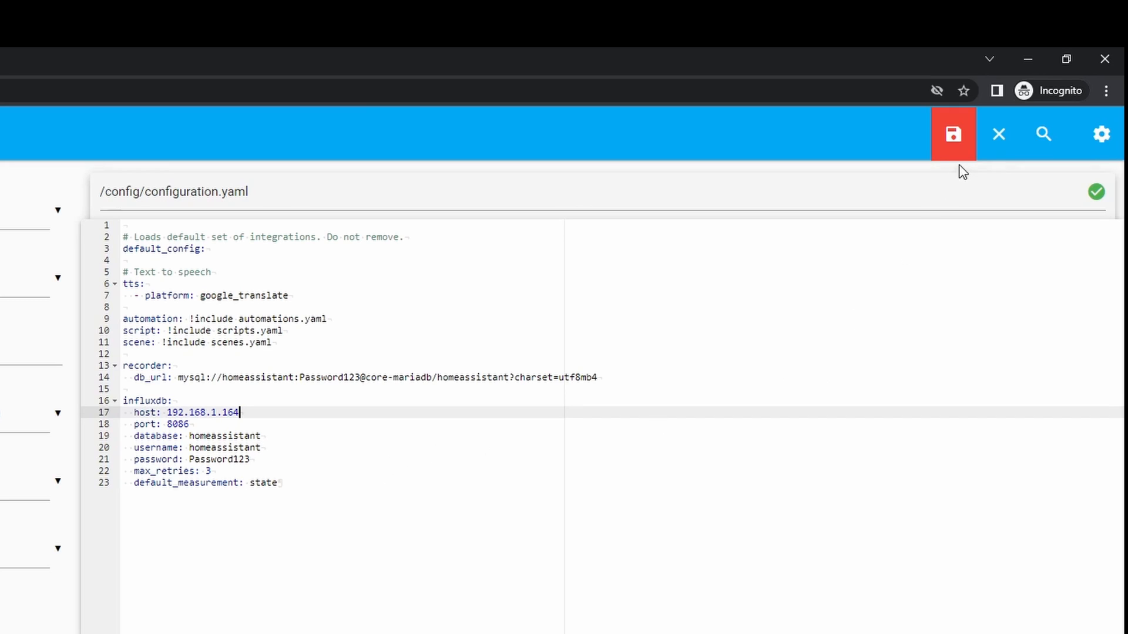
{"action": "left_click", "coordinate": [953, 134]}
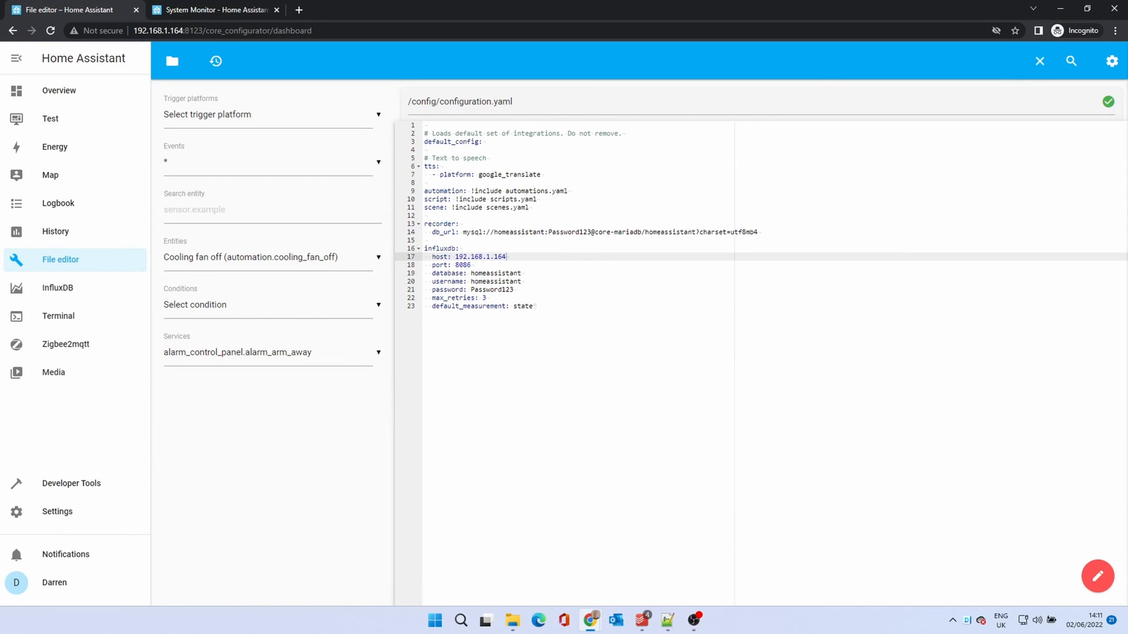
Check the configuration in Developer Tools, then confirm a Home Assistant restart
{"action": "left_click", "coordinate": [71, 482]}
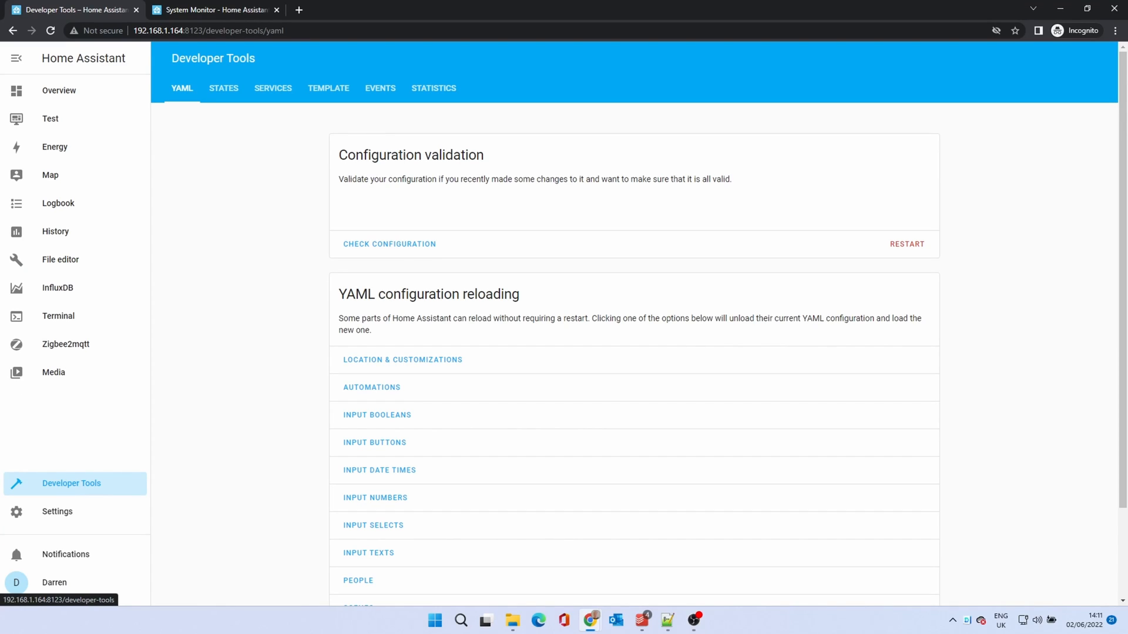
{"action": "left_click", "coordinate": [389, 244]}
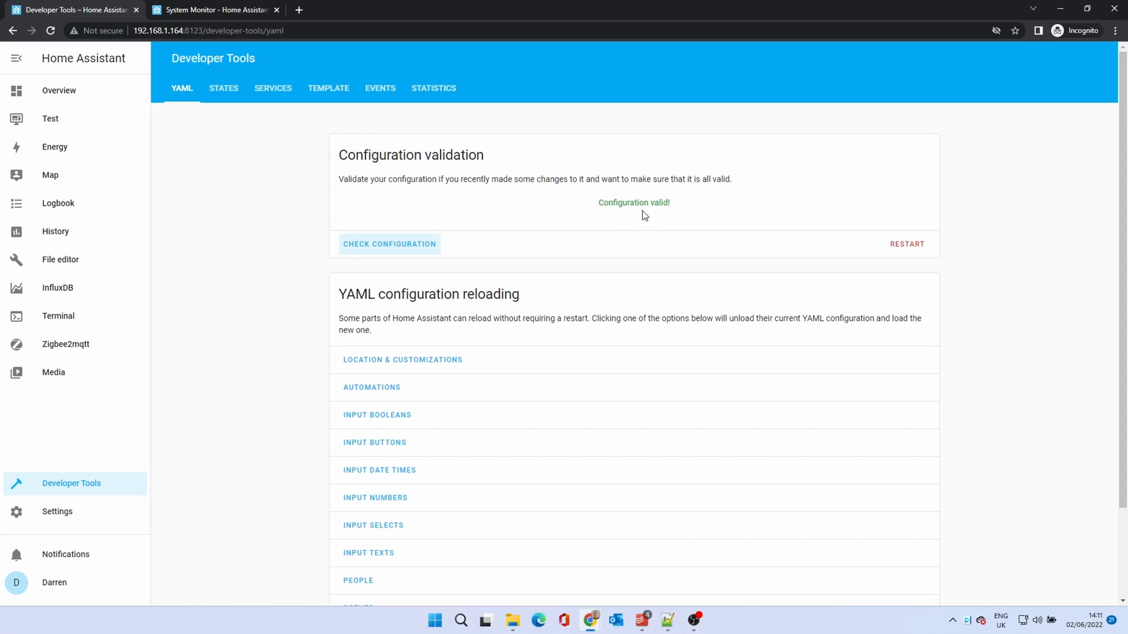
{"action": "left_click", "coordinate": [906, 244]}
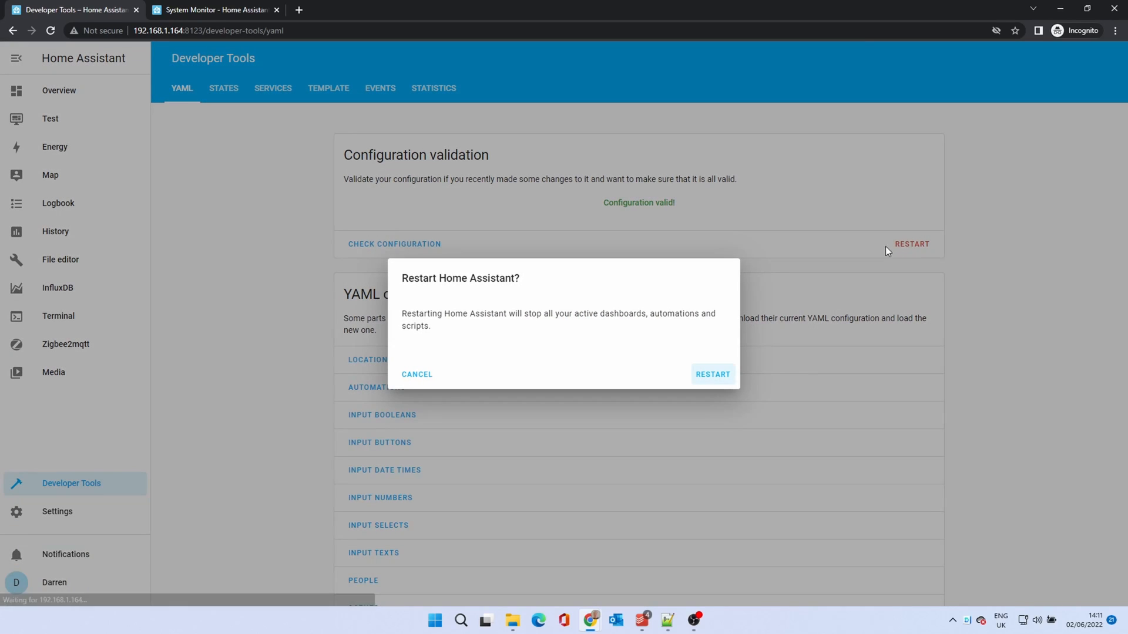
{"action": "left_click", "coordinate": [416, 374]}
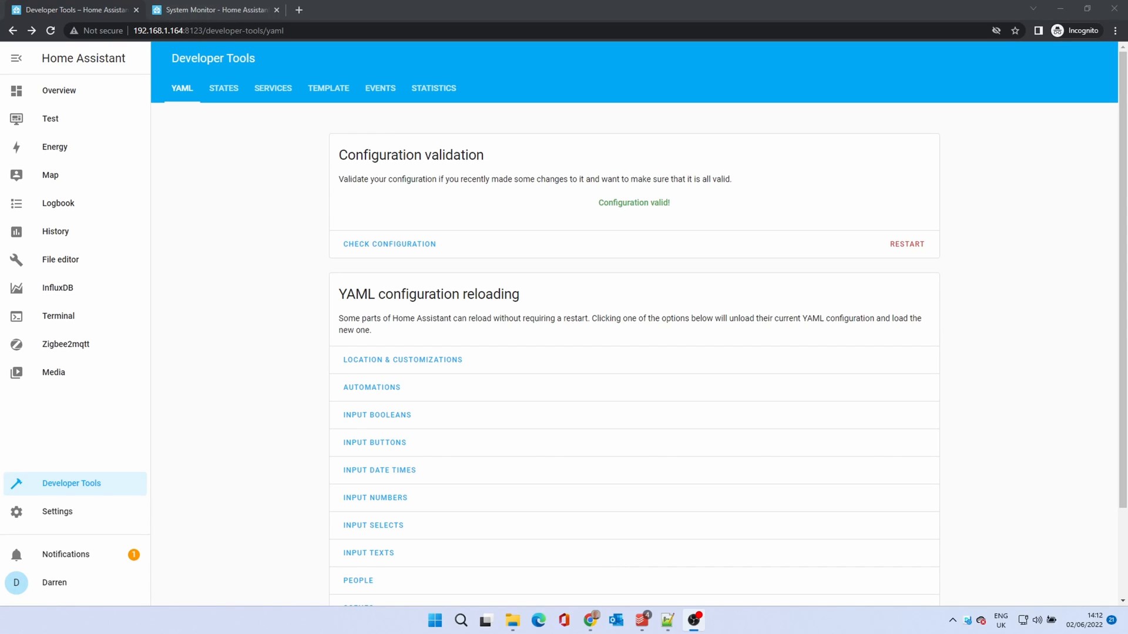
Open the InfluxDB add-on from the sidebar and go to its Explore page
{"action": "left_click", "coordinate": [58, 288]}
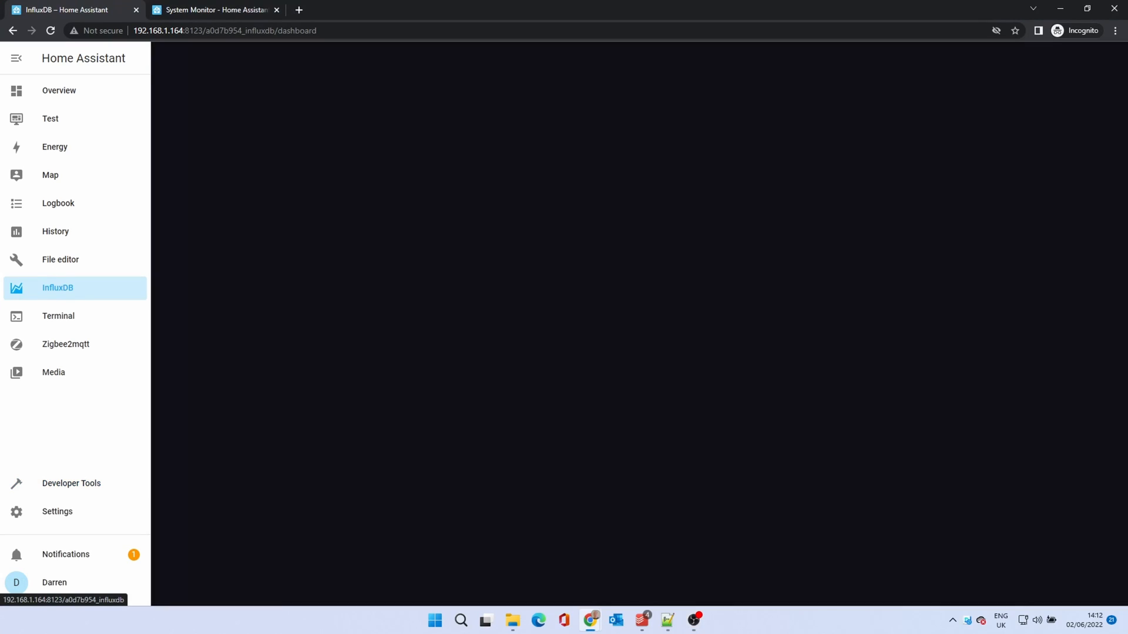
{"action": "left_click", "coordinate": [58, 288]}
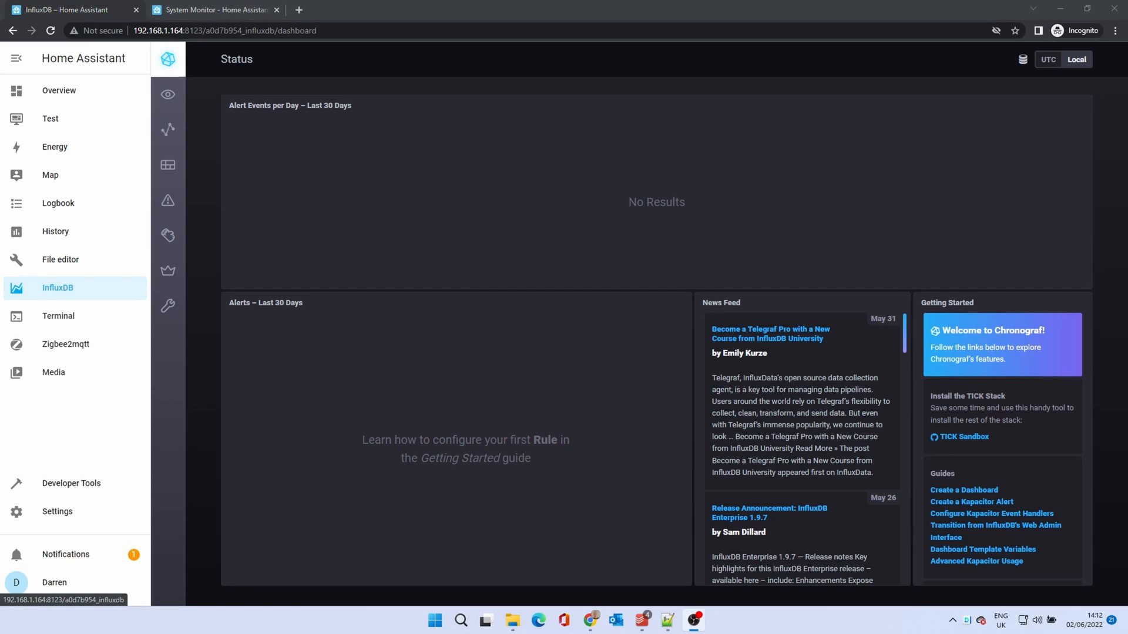
{"action": "mouse_move", "coordinate": [168, 129]}
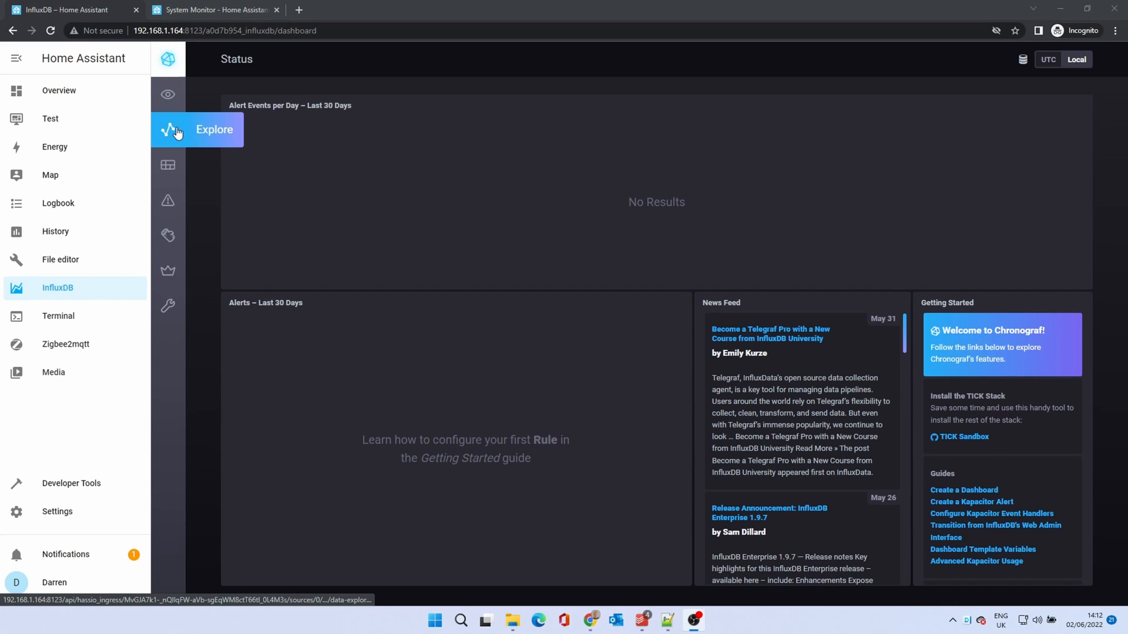
{"action": "left_click", "coordinate": [214, 129]}
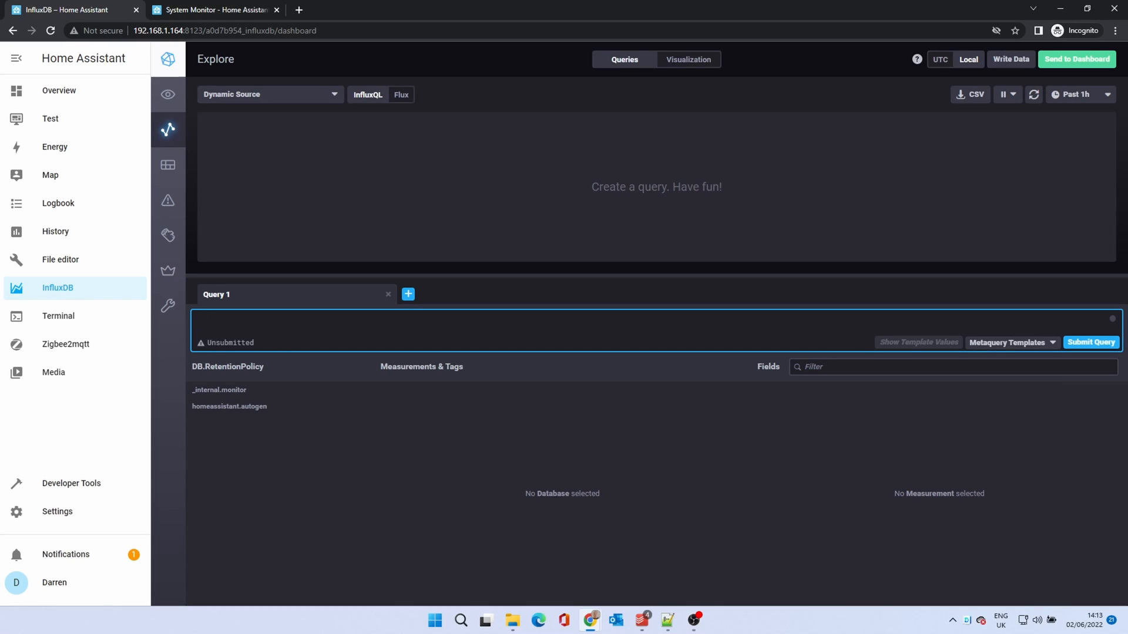
Browse homeassistant.autogen, expanding the °C domain tag (sensor) and the % measurement's tags
{"action": "left_click", "coordinate": [229, 406]}
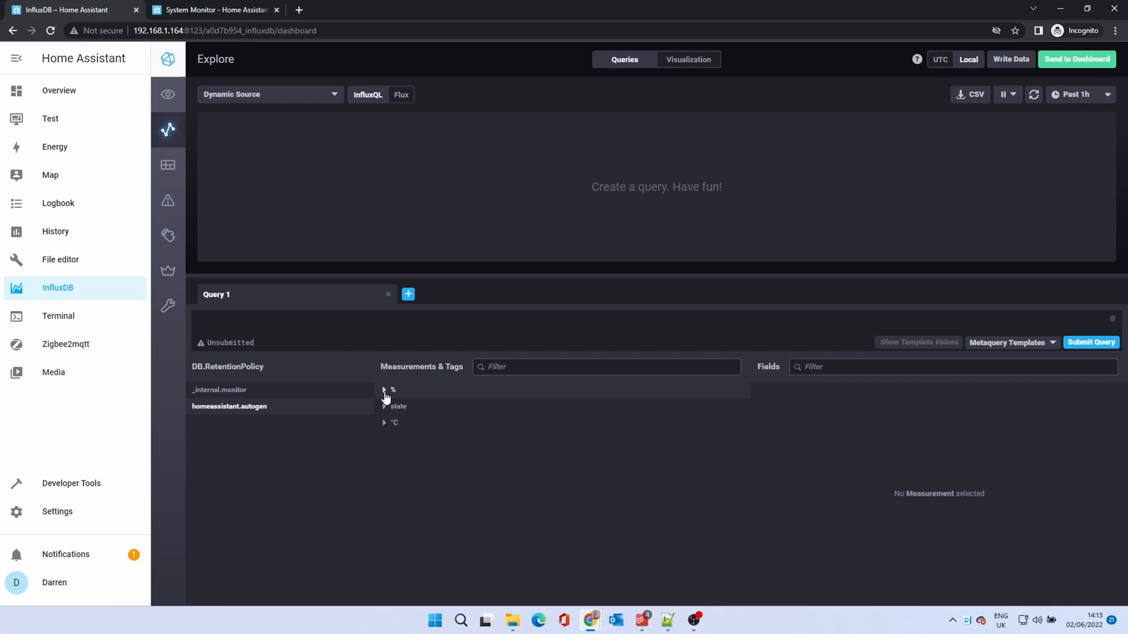
{"action": "left_click", "coordinate": [394, 423]}
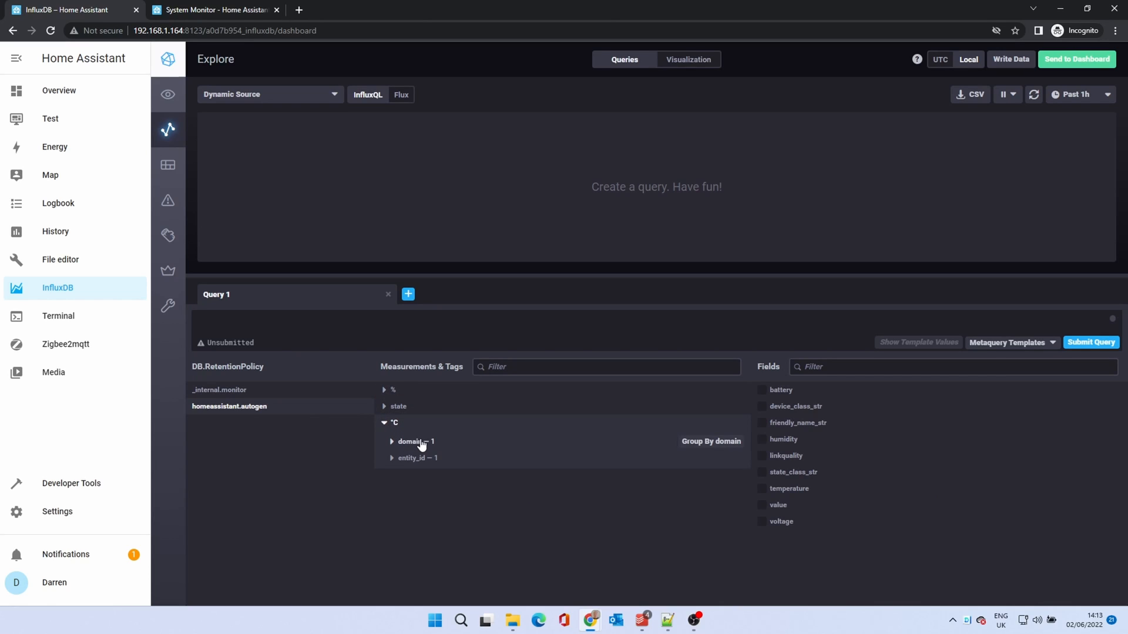
{"action": "left_click", "coordinate": [415, 441]}
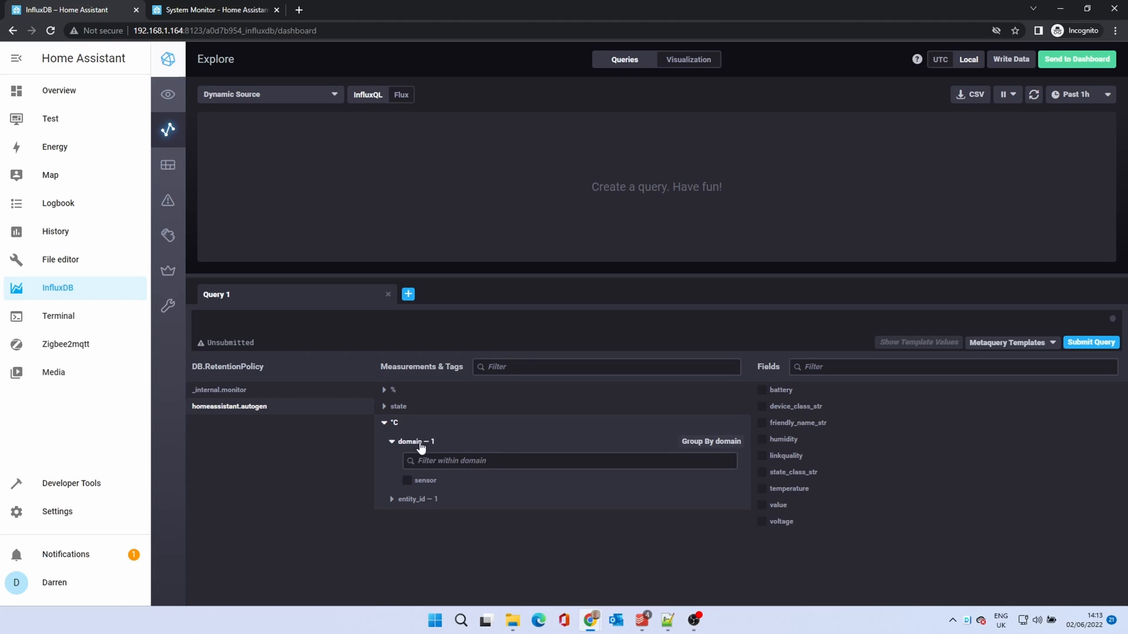
{"action": "left_click", "coordinate": [407, 480]}
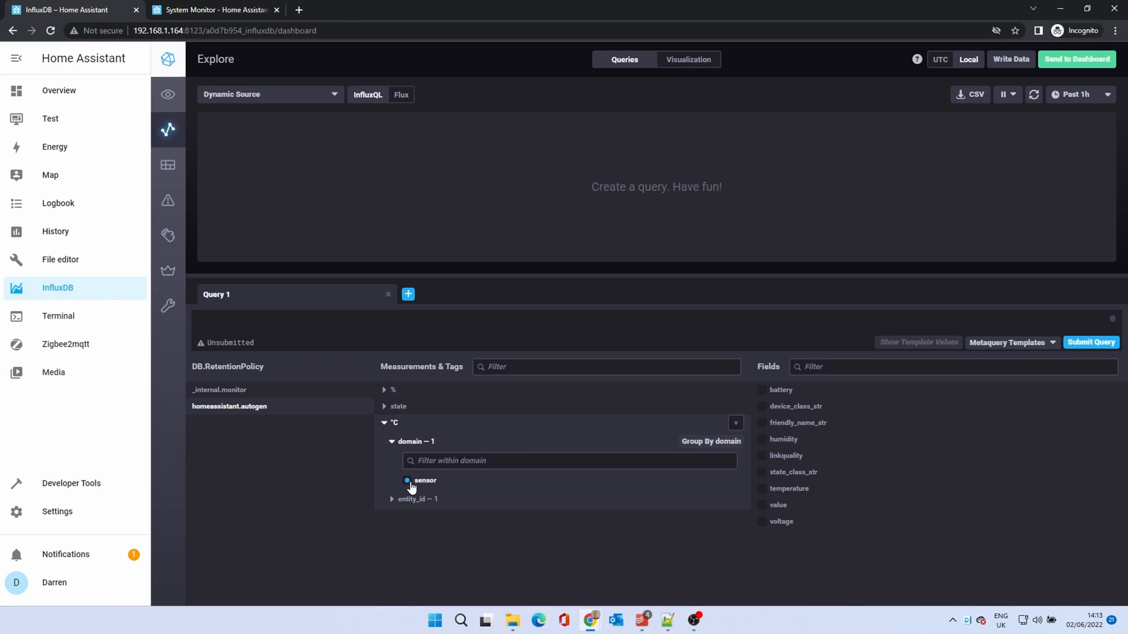
{"action": "left_click", "coordinate": [391, 441]}
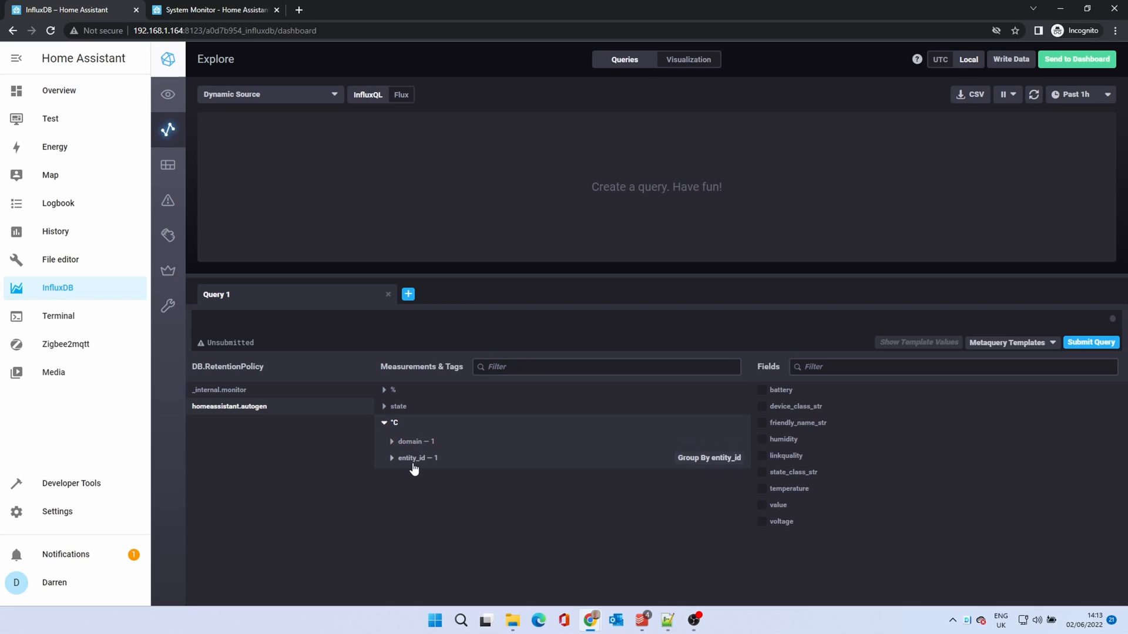
{"action": "left_click", "coordinate": [392, 389]}
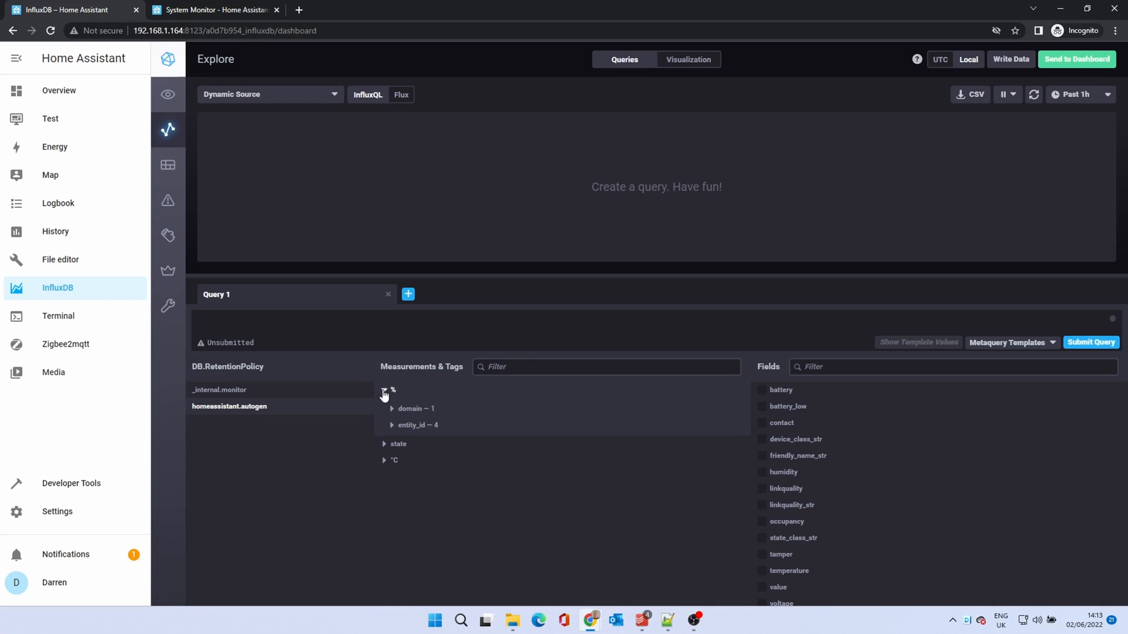
{"action": "left_click", "coordinate": [384, 390]}
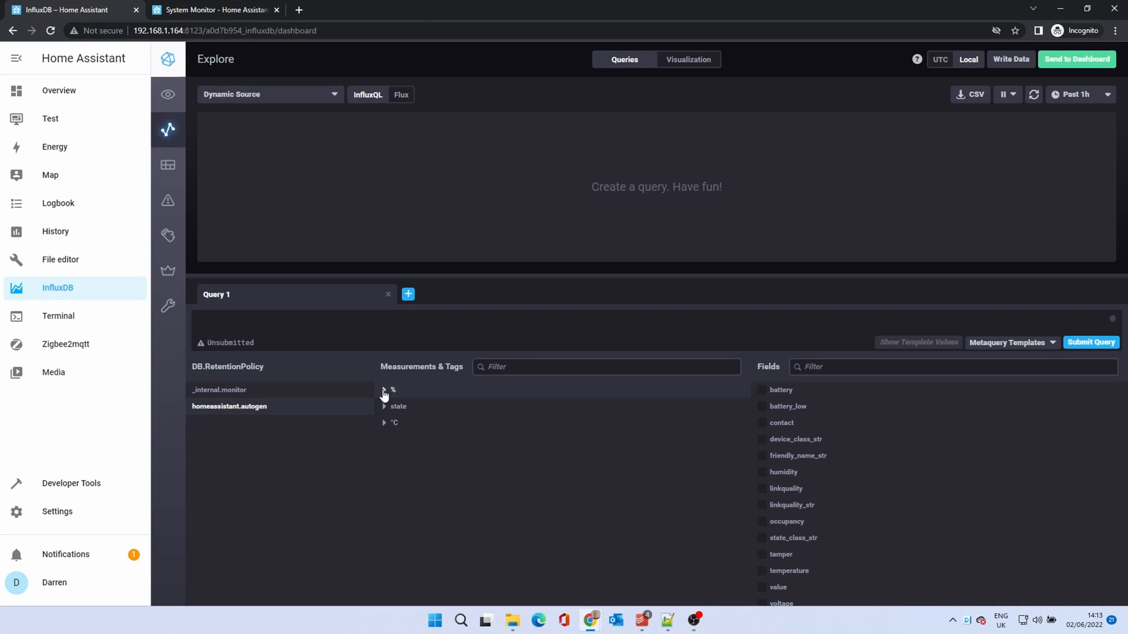
{"action": "mouse_move", "coordinate": [37, 416]}
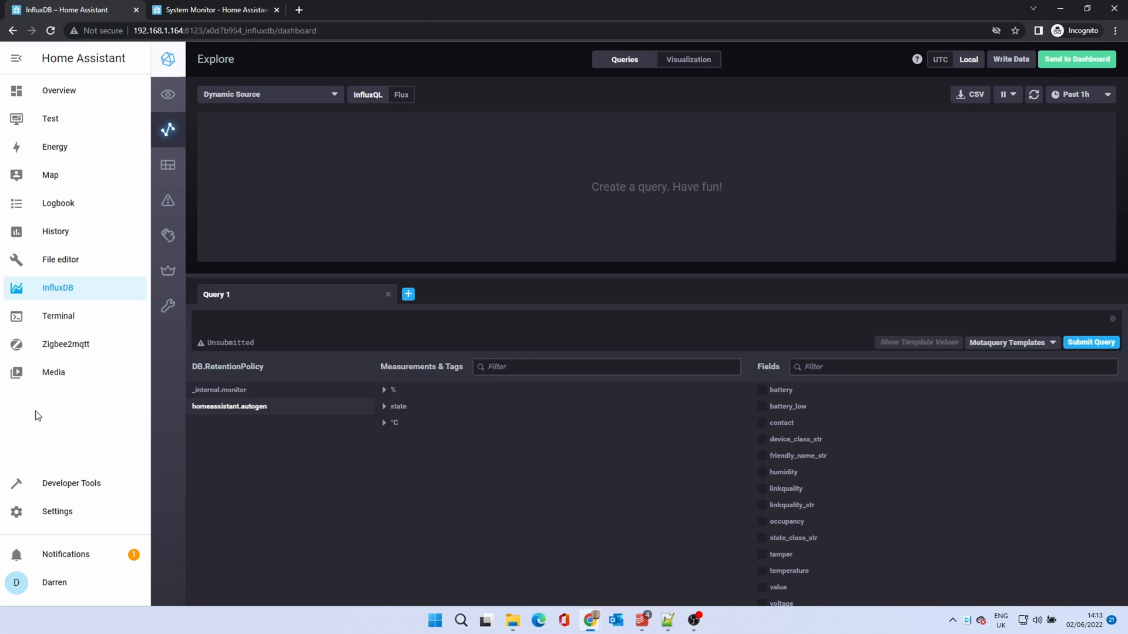
{"action": "mouse_move", "coordinate": [48, 472]}
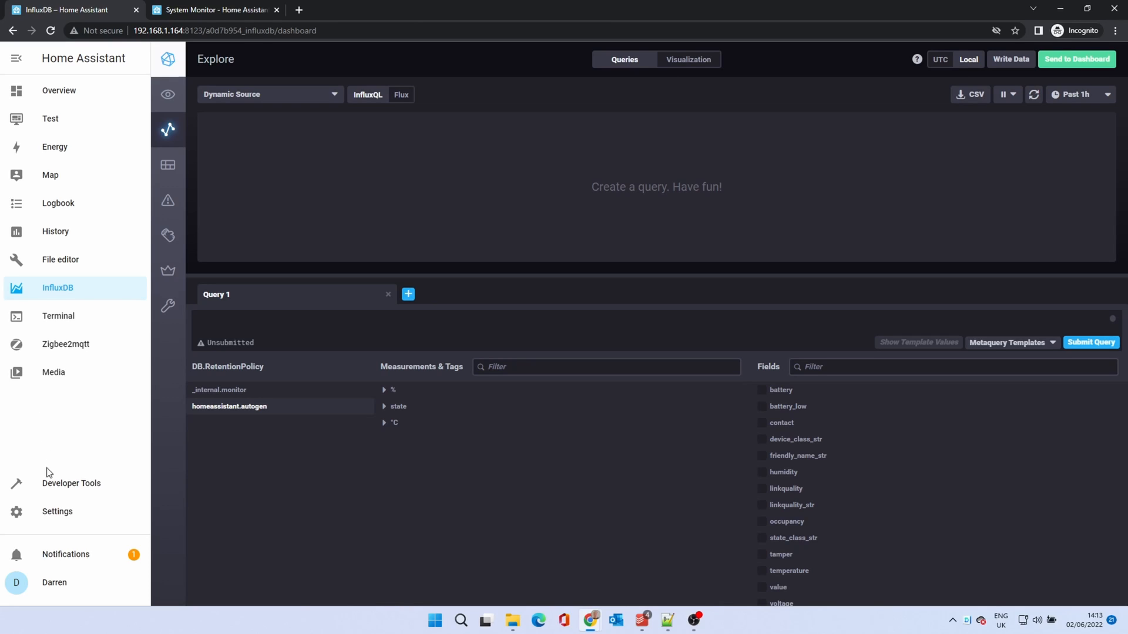
Go to Settings > Add-ons > Add-on Store and scroll to the Community Add-ons
{"action": "left_click", "coordinate": [57, 512]}
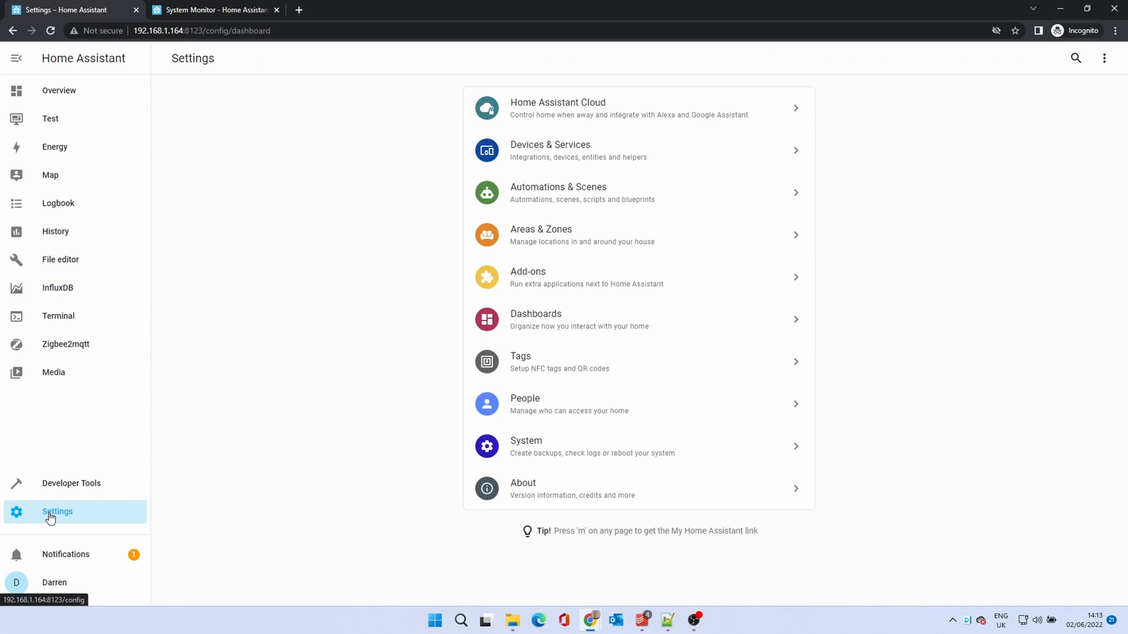
{"action": "mouse_move", "coordinate": [536, 278]}
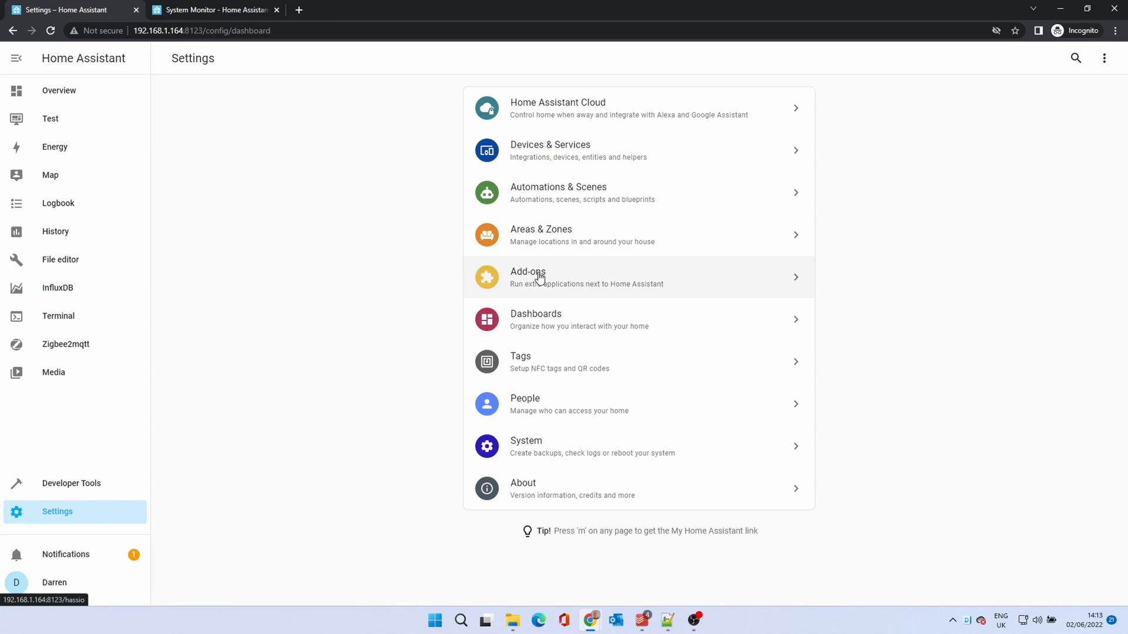
{"action": "left_click", "coordinate": [527, 277]}
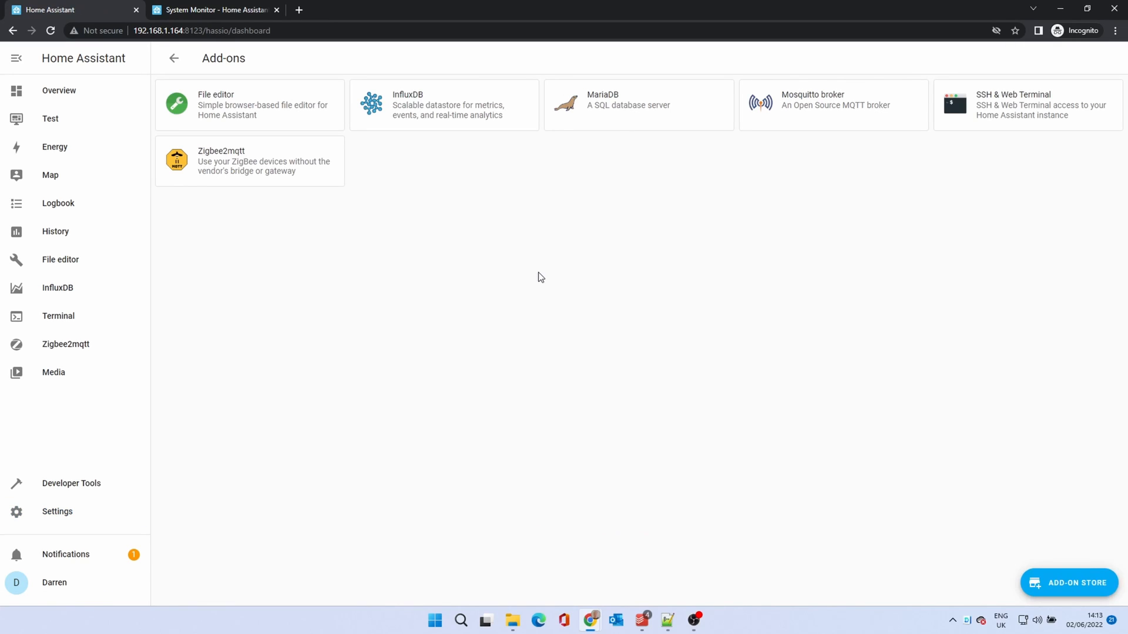
{"action": "mouse_move", "coordinate": [1071, 578]}
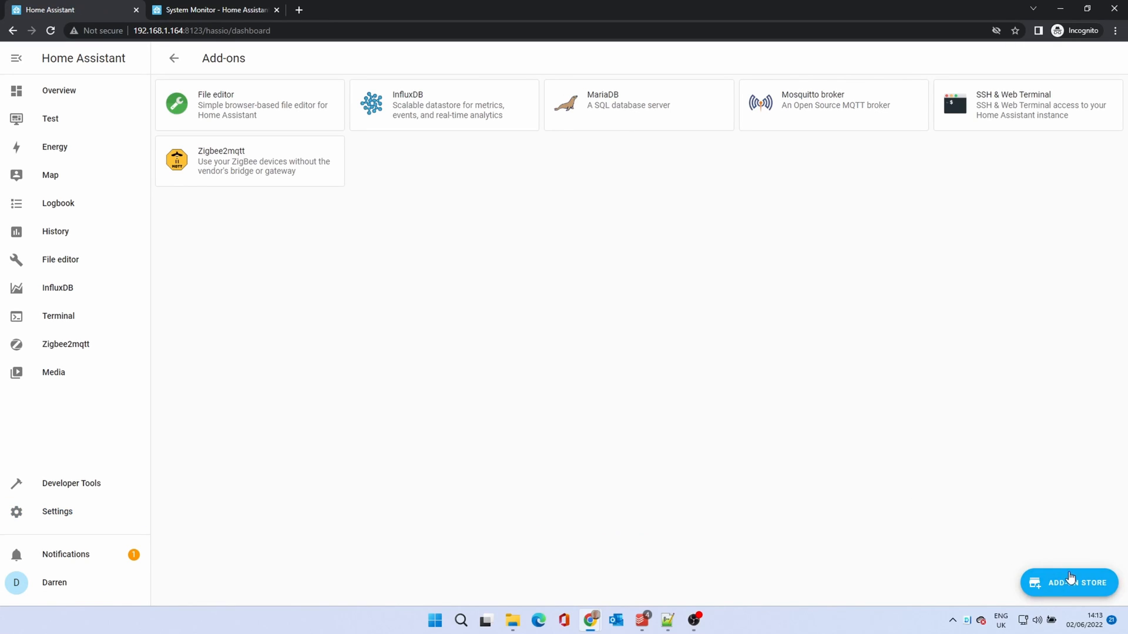
{"action": "left_click", "coordinate": [1069, 583]}
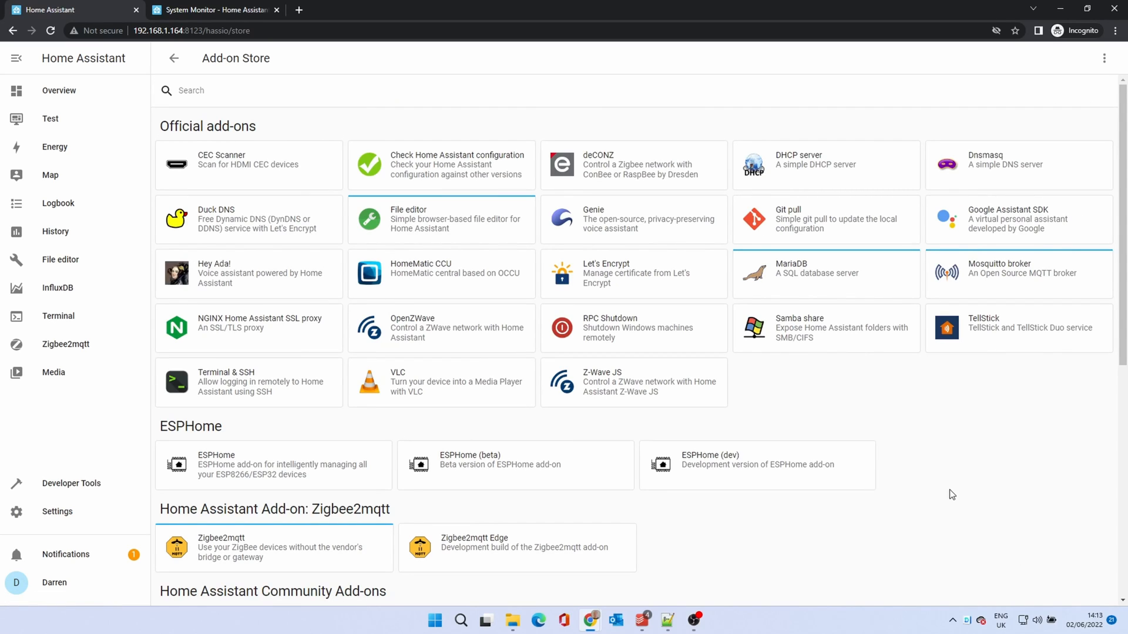
{"action": "scroll", "scroll_direction": "down", "scroll_amount": 3}
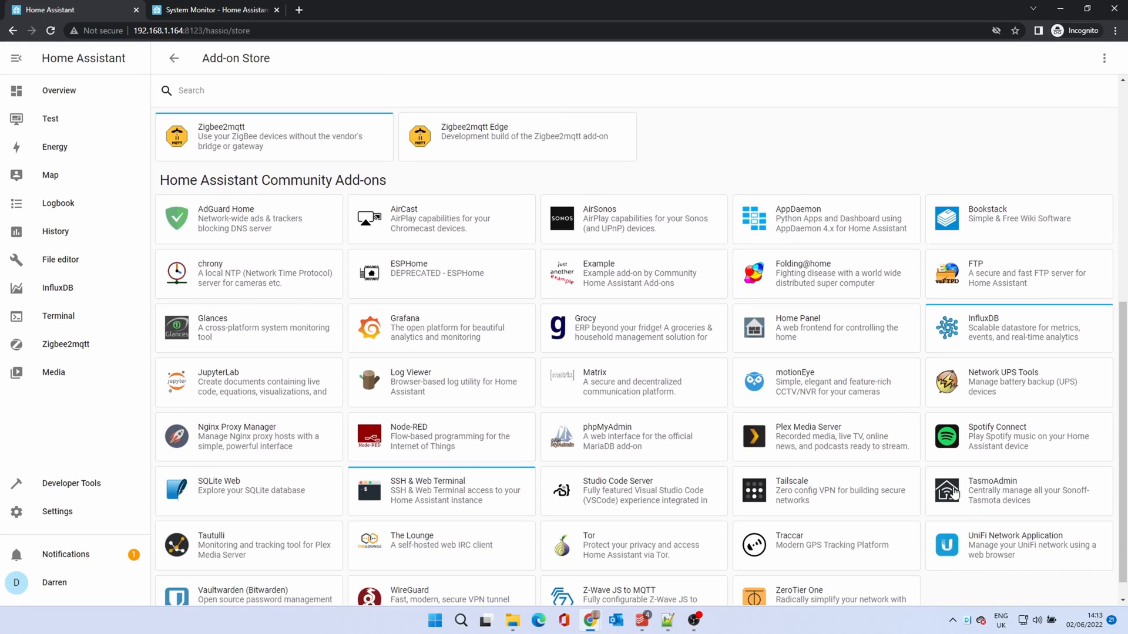
{"action": "mouse_move", "coordinate": [577, 394]}
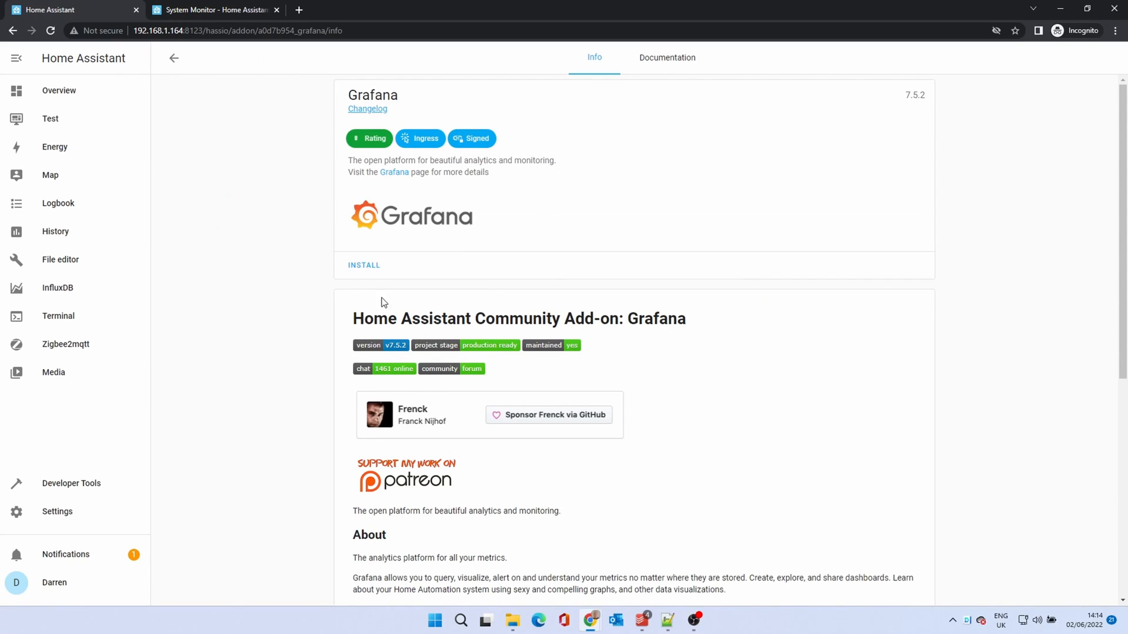
{"action": "mouse_move", "coordinate": [320, 261]}
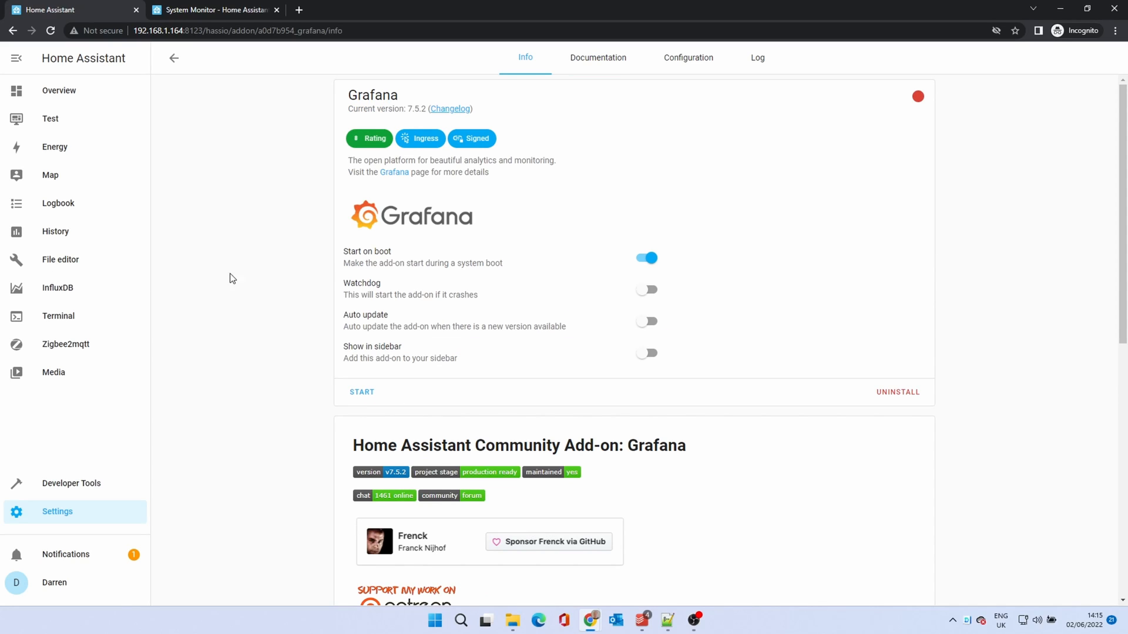
Turn on Watchdog and Show in sidebar for Grafana, then start the add-on
{"action": "left_click", "coordinate": [645, 289]}
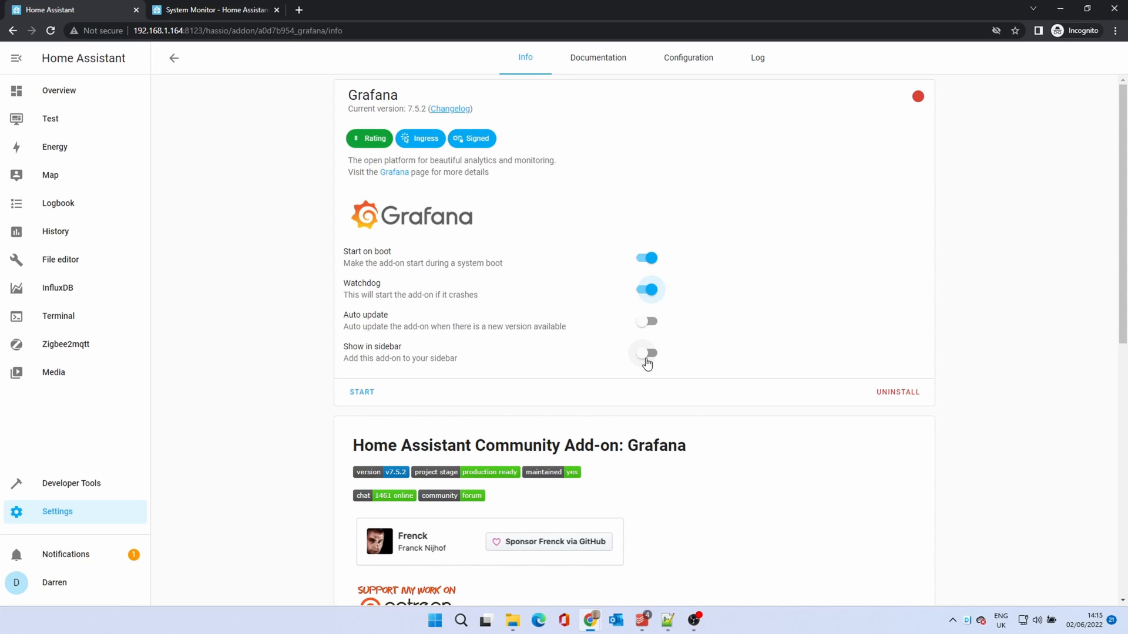
{"action": "left_click", "coordinate": [646, 353]}
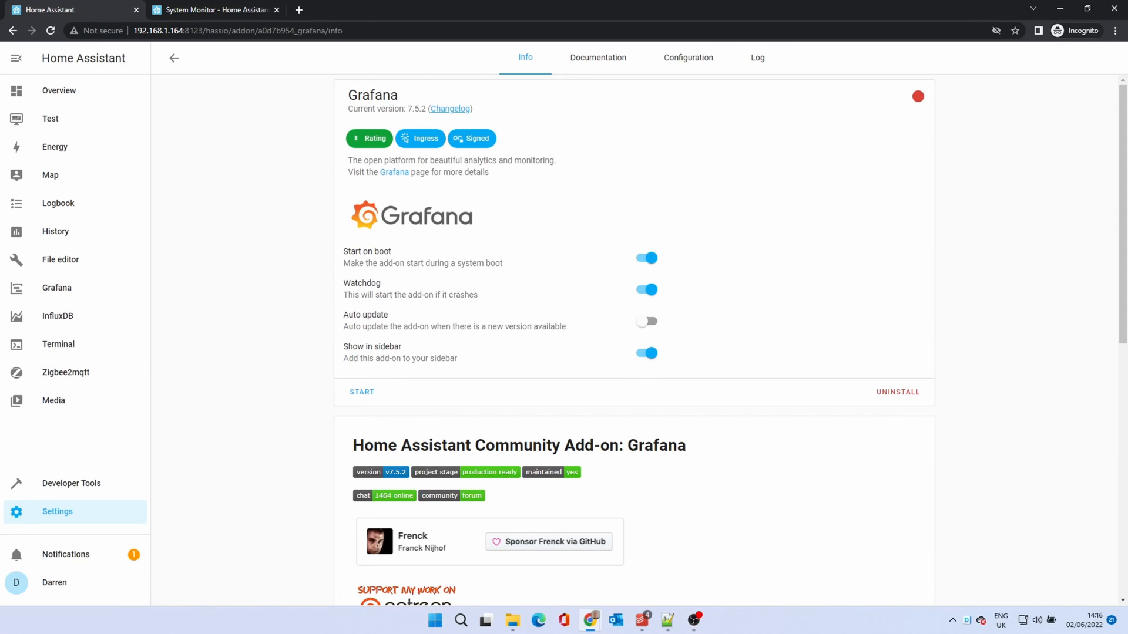
{"action": "left_click", "coordinate": [362, 392]}
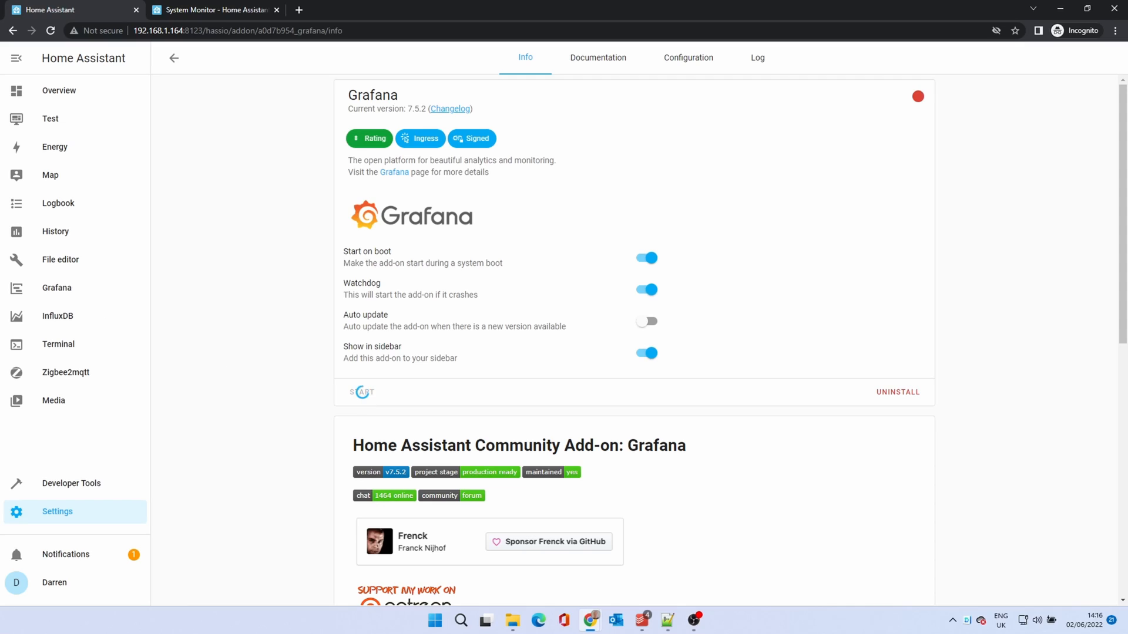
{"action": "left_click", "coordinate": [362, 392]}
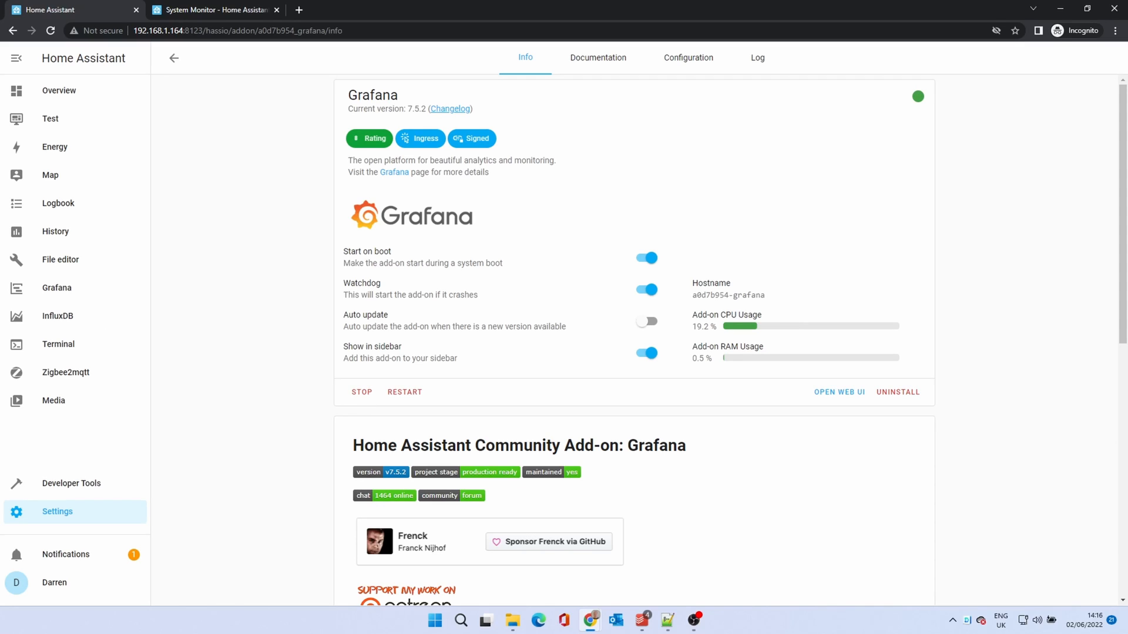
{"action": "mouse_move", "coordinate": [706, 105]}
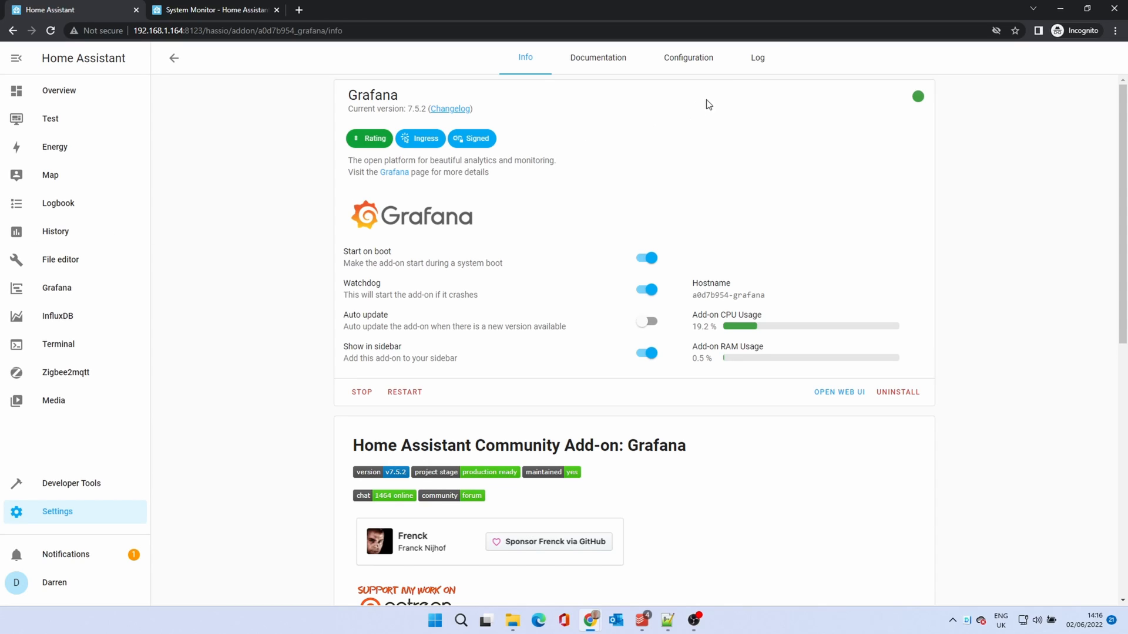
{"action": "left_click", "coordinate": [757, 58]}
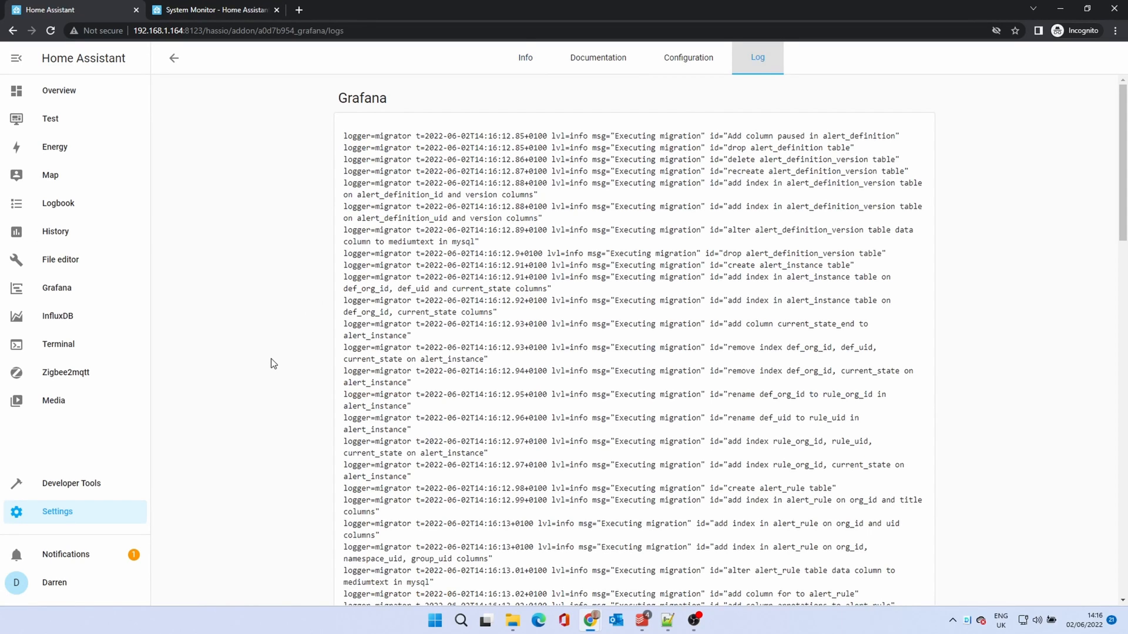
{"action": "scroll", "scroll_direction": "down", "scroll_amount": 3}
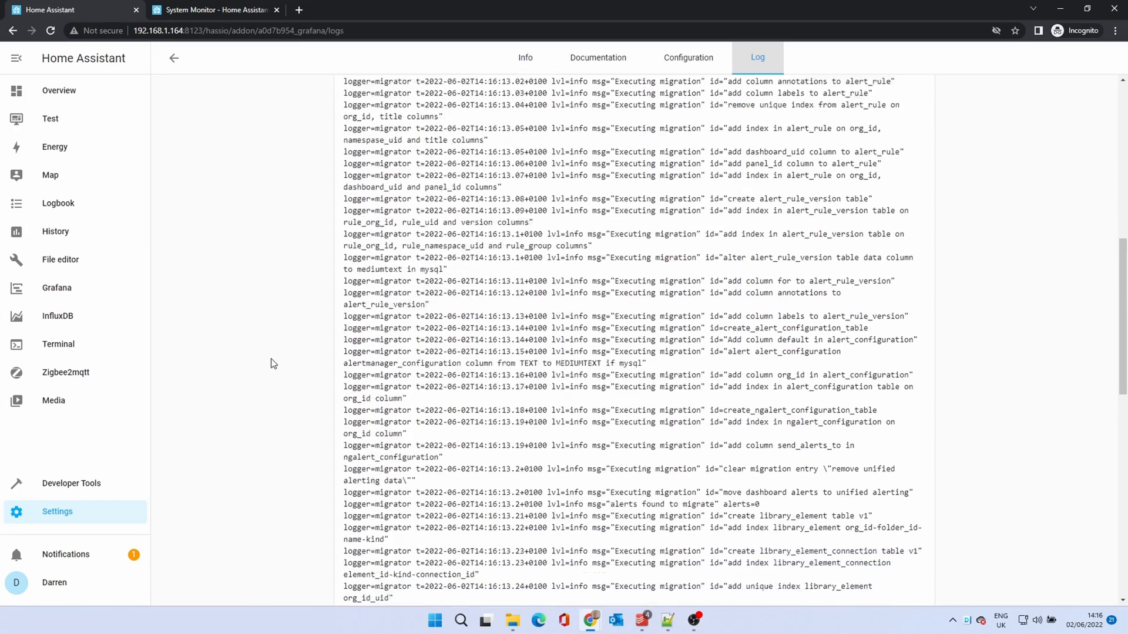
{"action": "scroll", "scroll_direction": "down", "scroll_amount": 3}
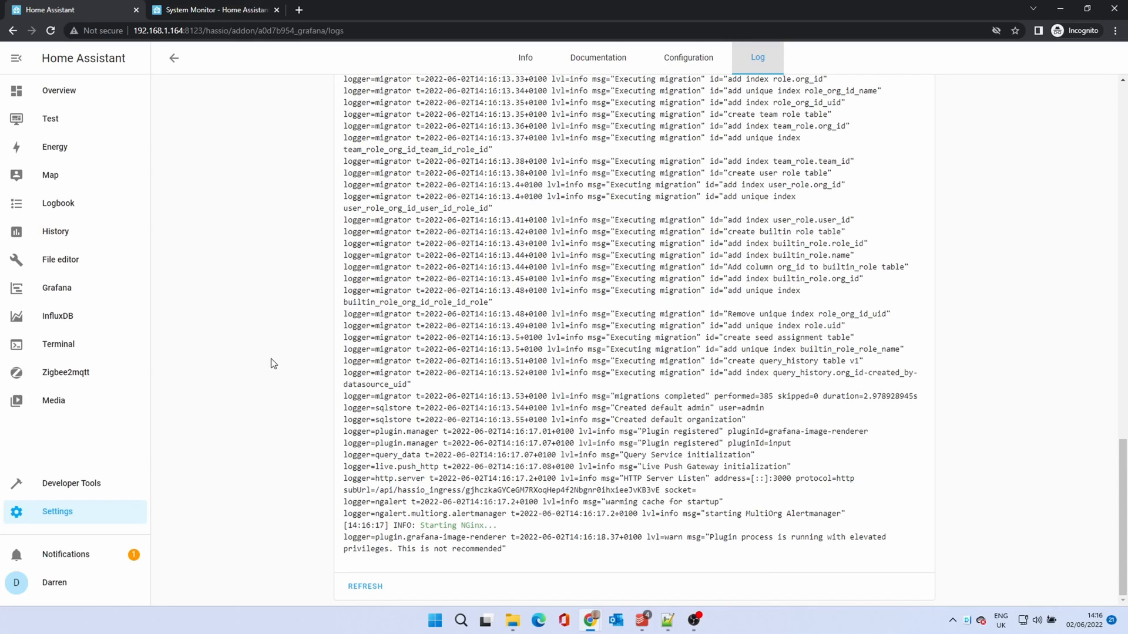
Launch Grafana from the sidebar and go to Configuration > Data sources
{"action": "left_click", "coordinate": [56, 287]}
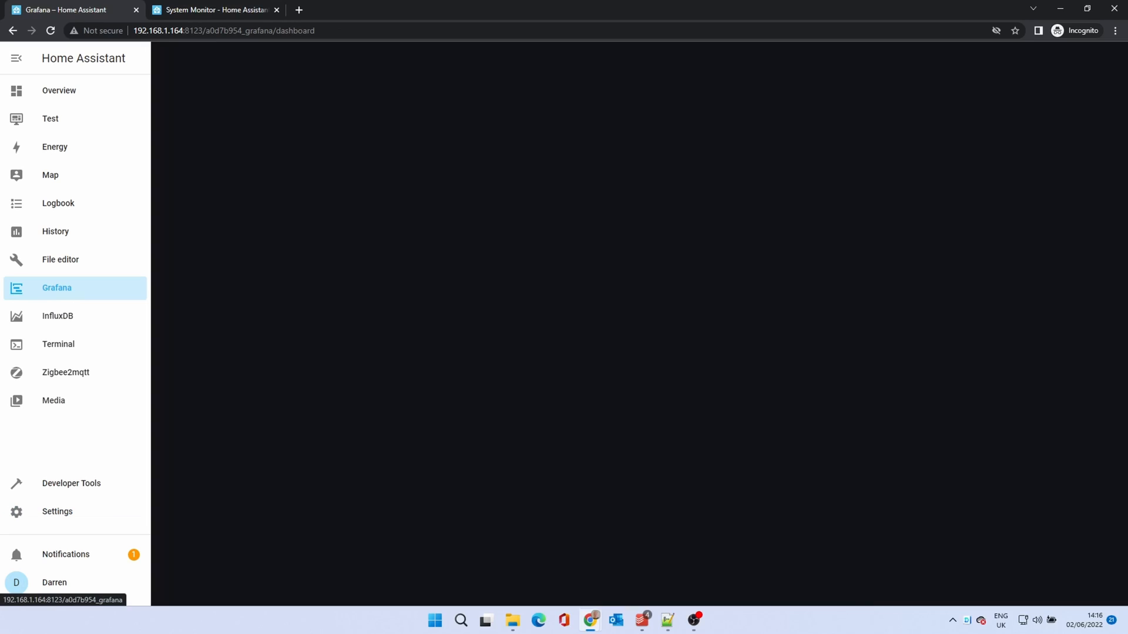
{"action": "left_click", "coordinate": [56, 288]}
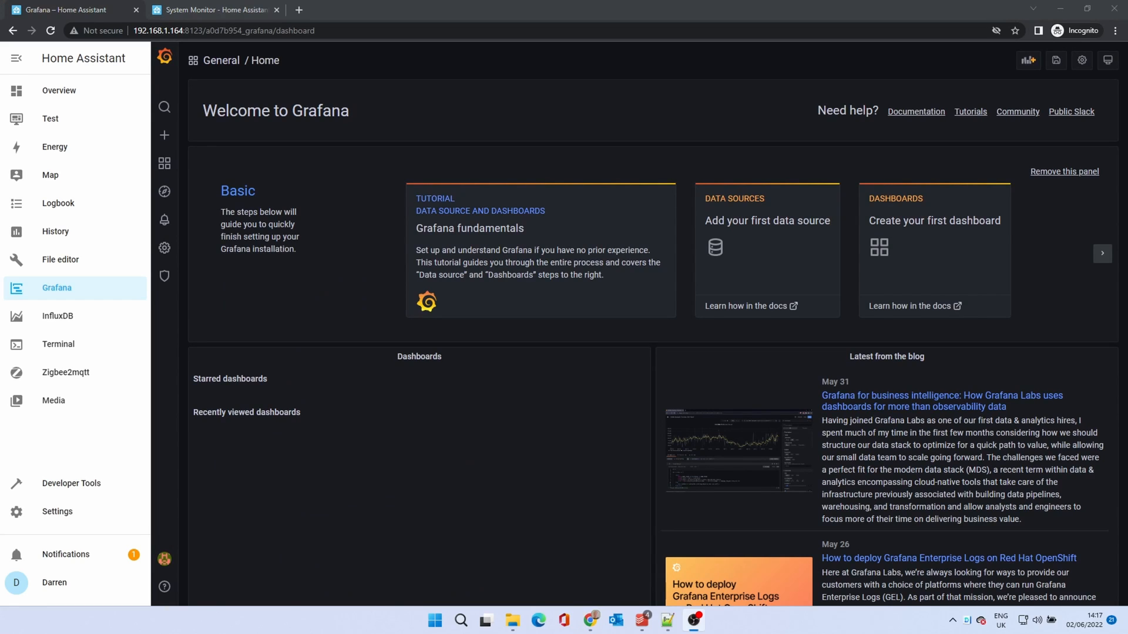
{"action": "left_click", "coordinate": [164, 247]}
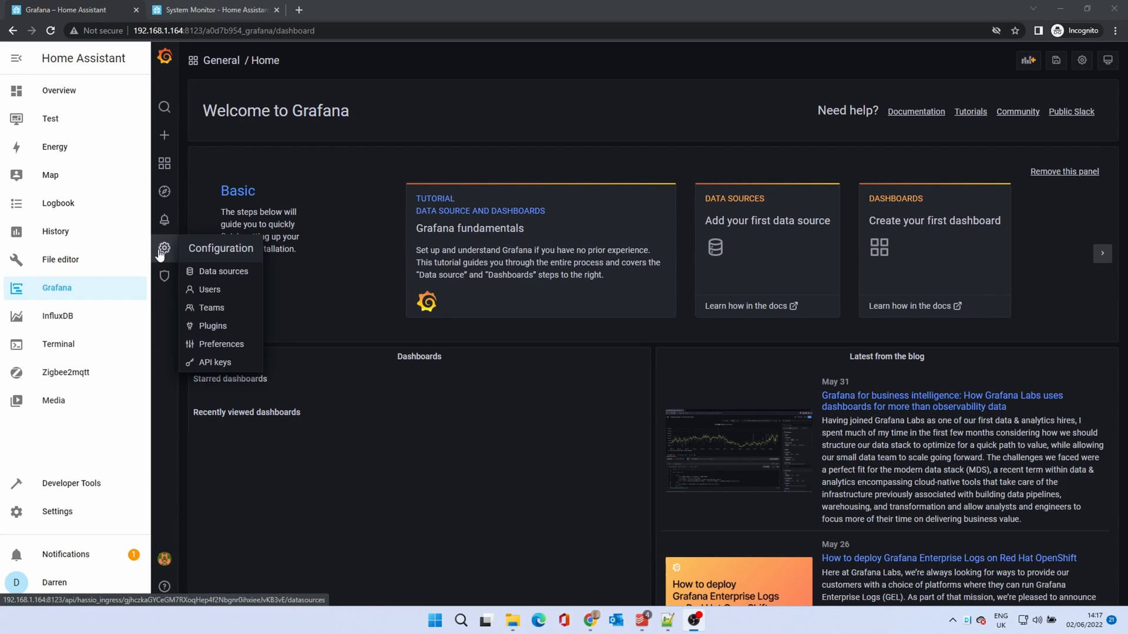
{"action": "mouse_move", "coordinate": [231, 278]}
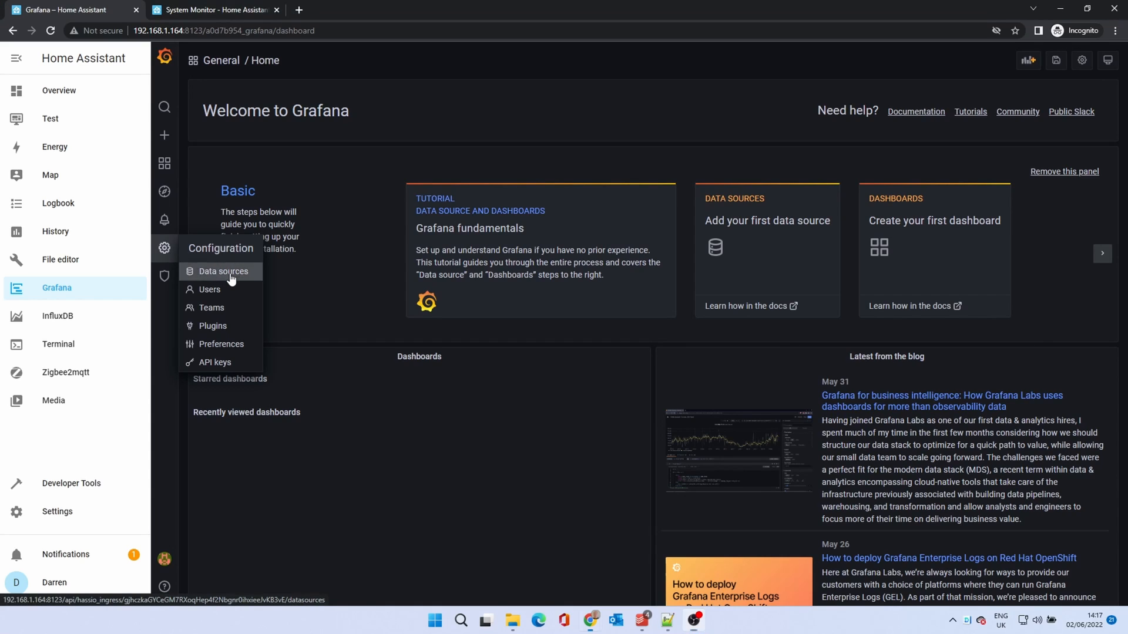
{"action": "left_click", "coordinate": [224, 271]}
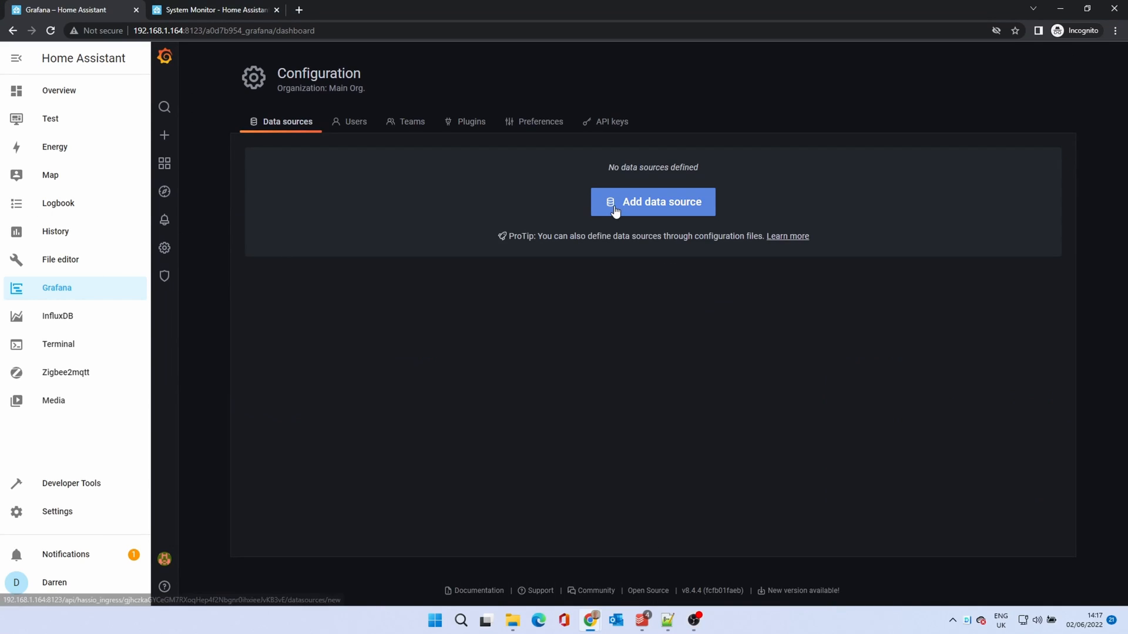
{"action": "left_click", "coordinate": [652, 201]}
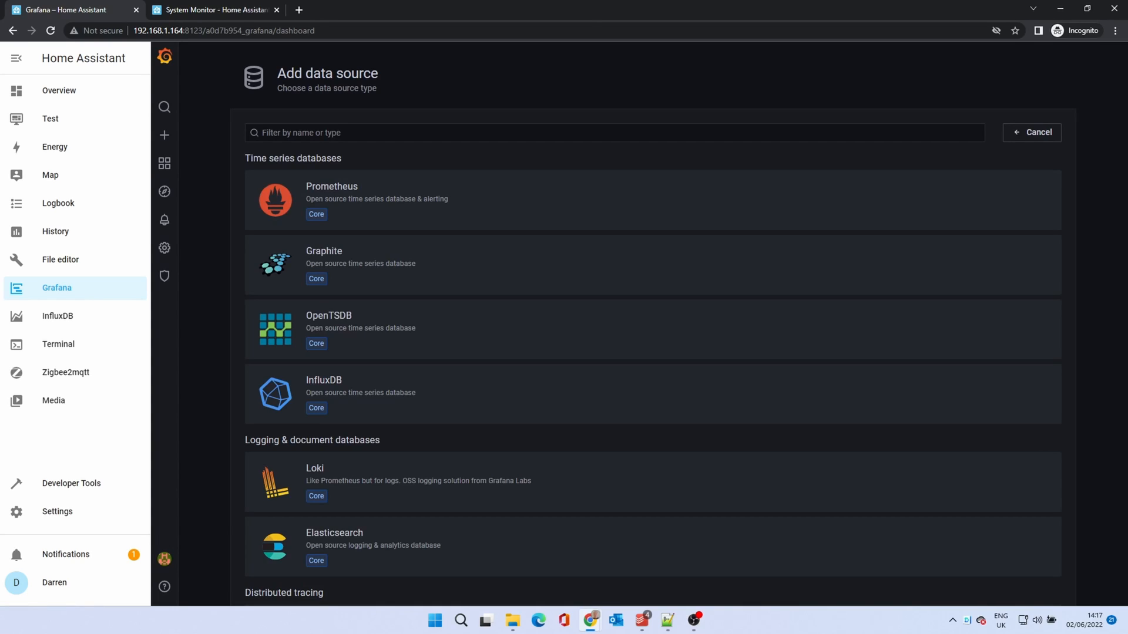
{"action": "mouse_move", "coordinate": [333, 404]}
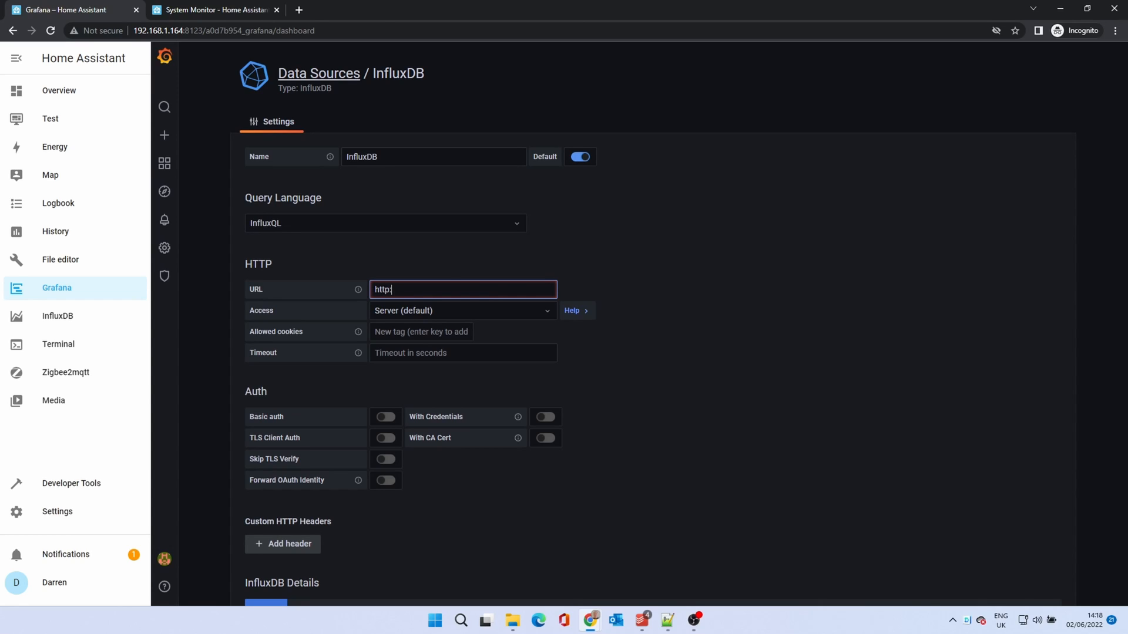
{"action": "type", "text": "//"}
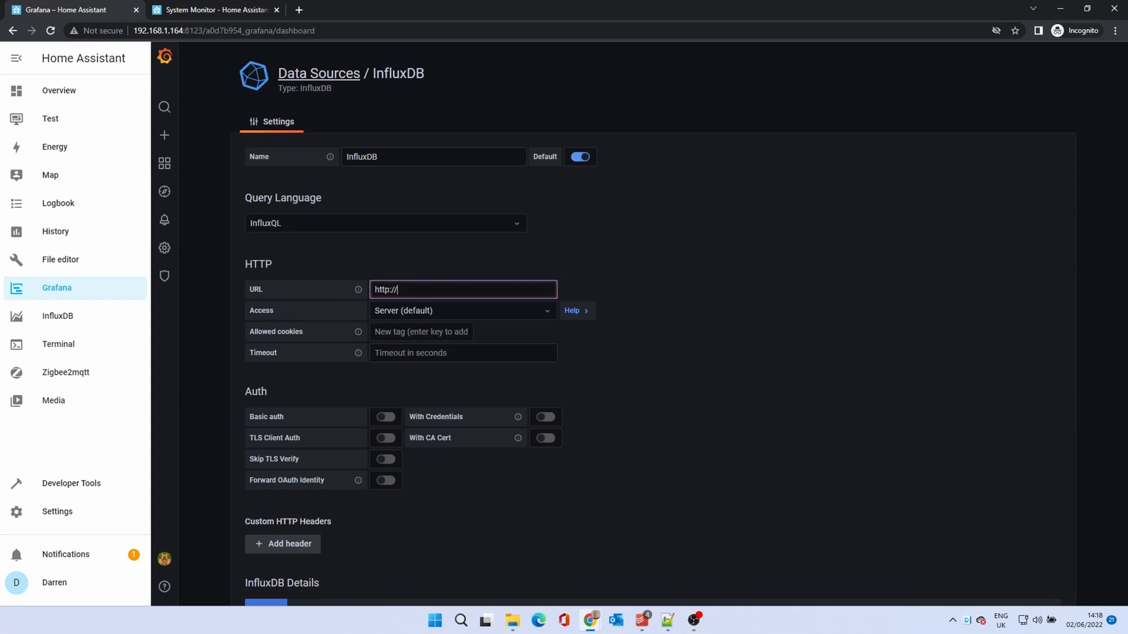
{"action": "type", "text": "192.168"}
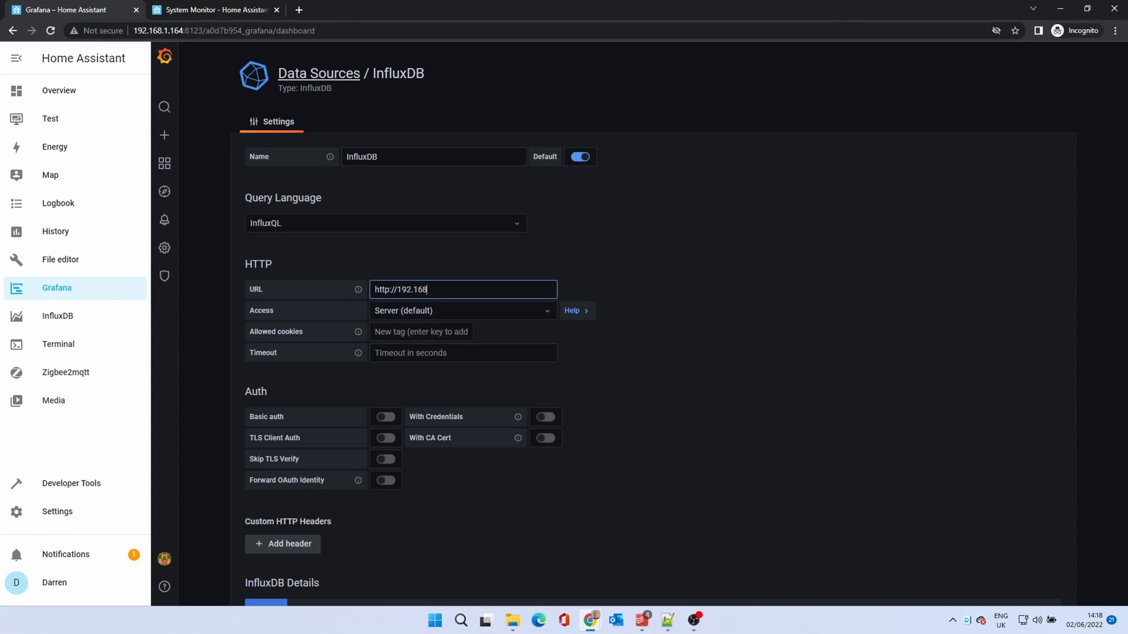
{"action": "type", "text": ".1.164:"}
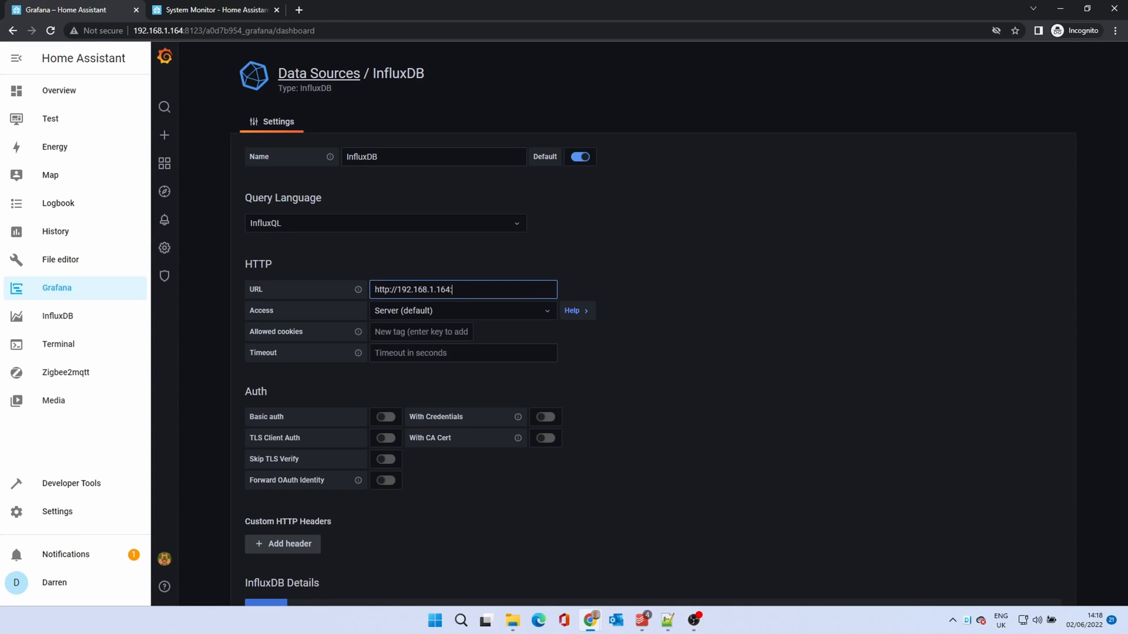
{"action": "type", "text": "808"}
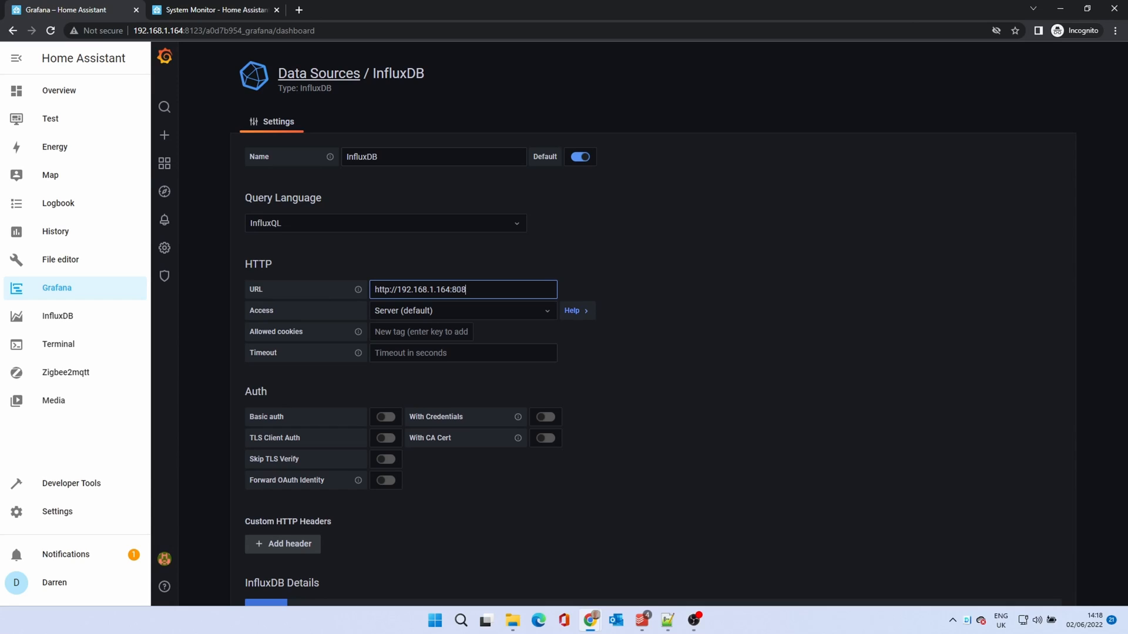
{"action": "type", "text": "6"}
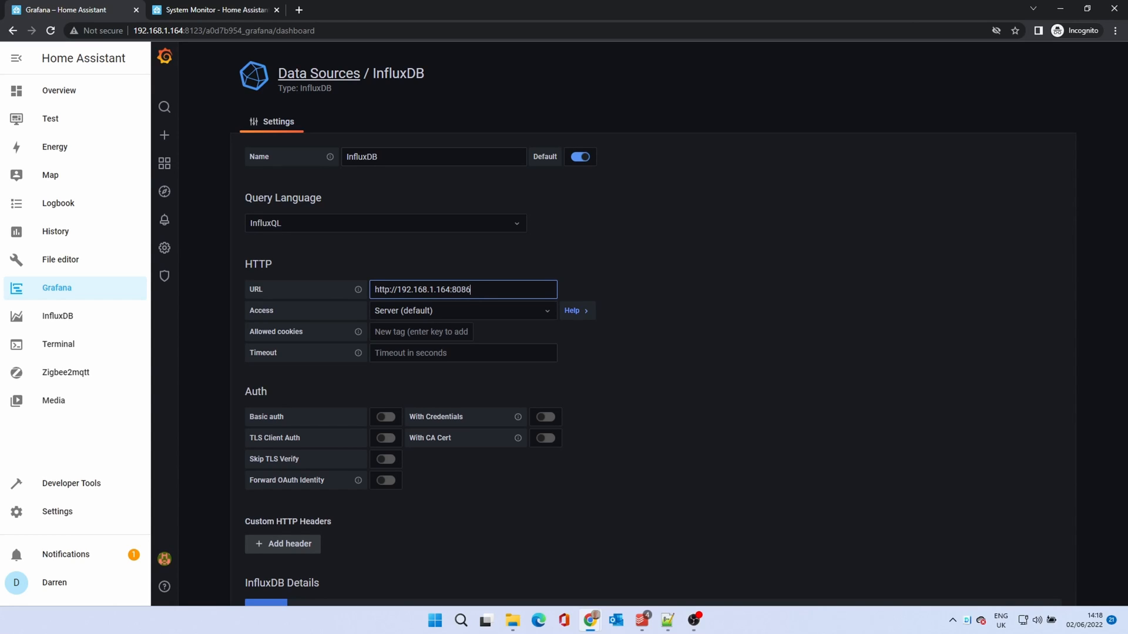
{"action": "left_click", "coordinate": [462, 310]}
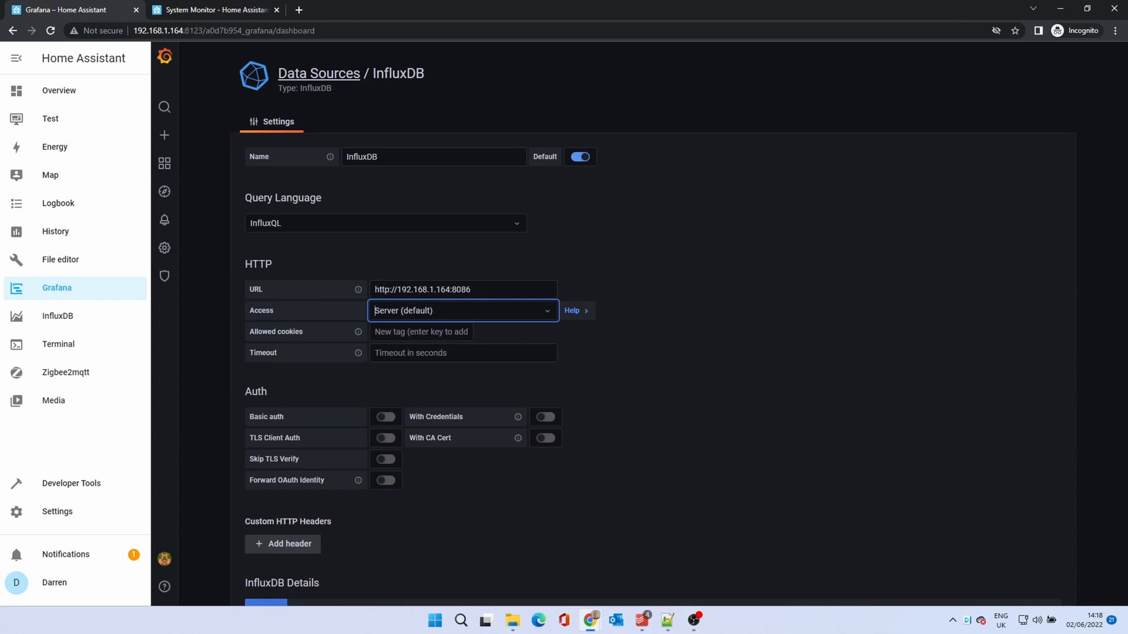
Enter homeassistant as the database and user, plus the password, in InfluxDB Details
{"action": "scroll", "scroll_direction": "down", "scroll_amount": 3}
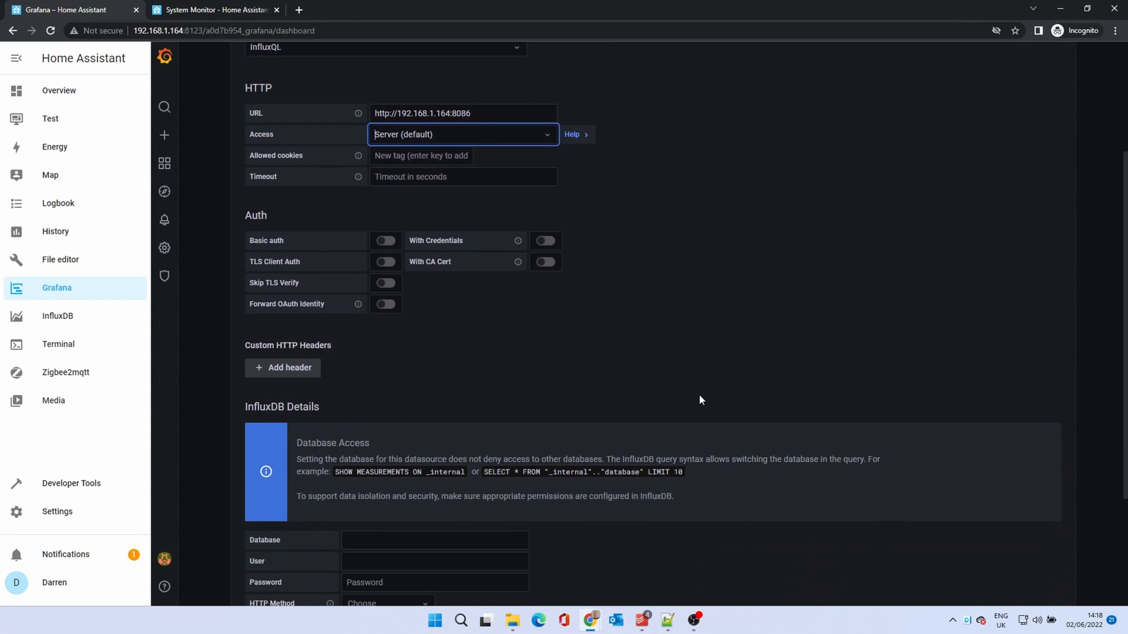
{"action": "scroll", "scroll_direction": "down", "scroll_amount": 3}
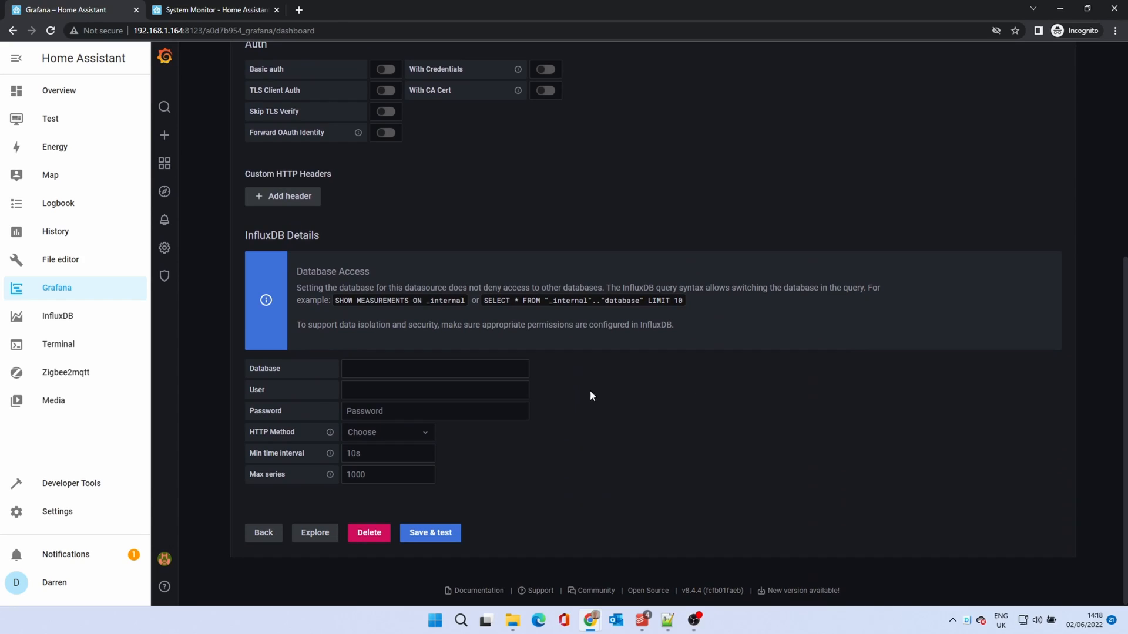
{"action": "left_click", "coordinate": [435, 368]}
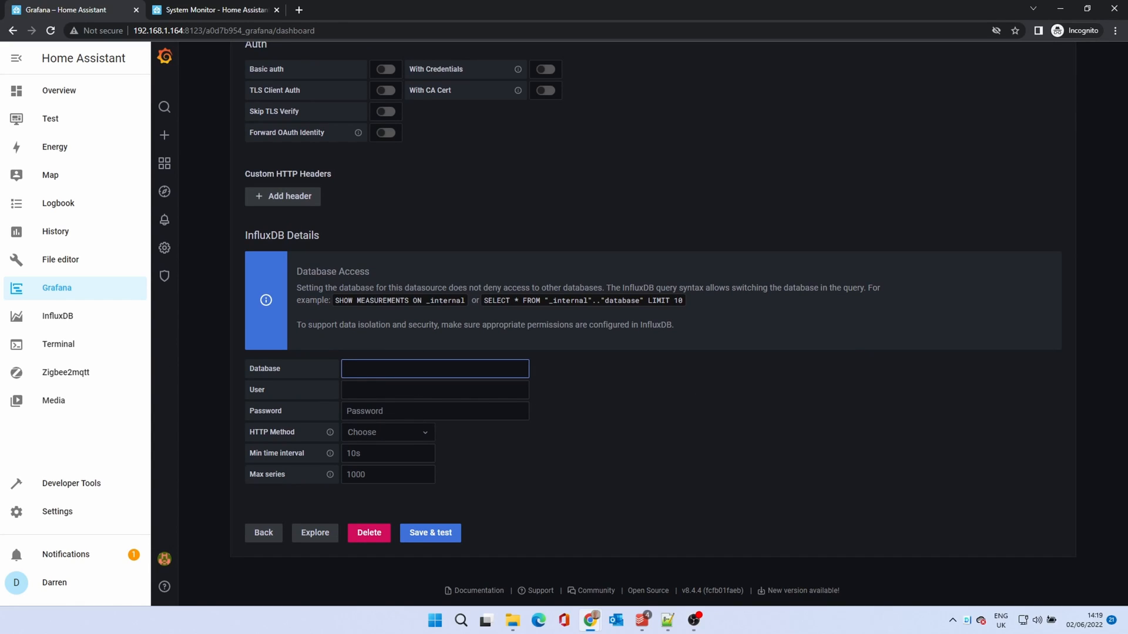
{"action": "type", "text": "h"}
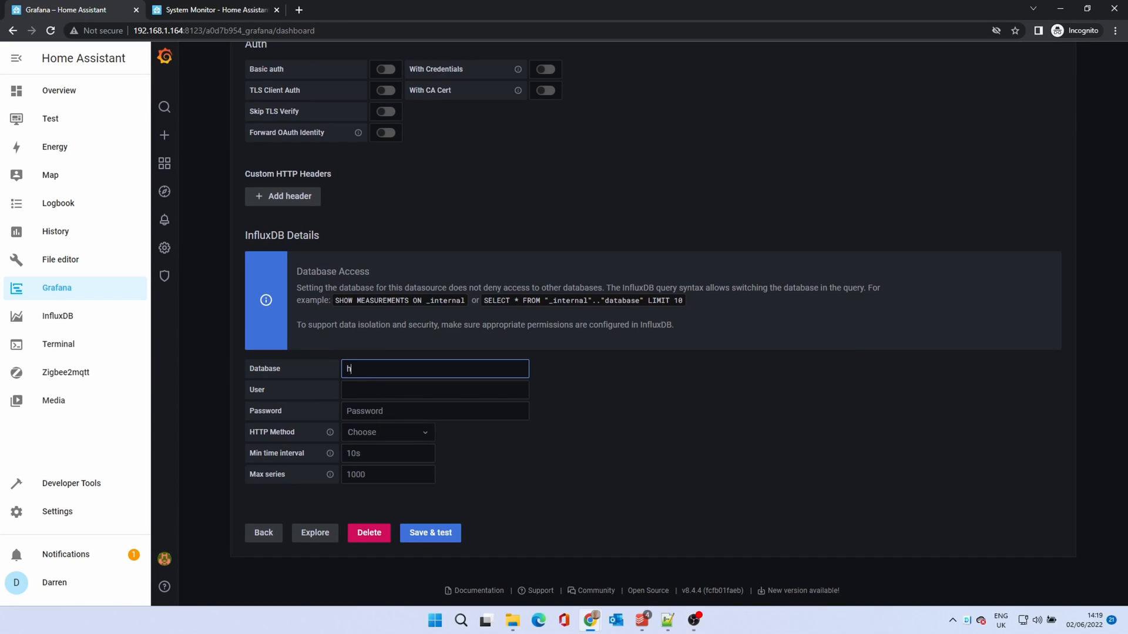
{"action": "type", "text": "omeassistant"}
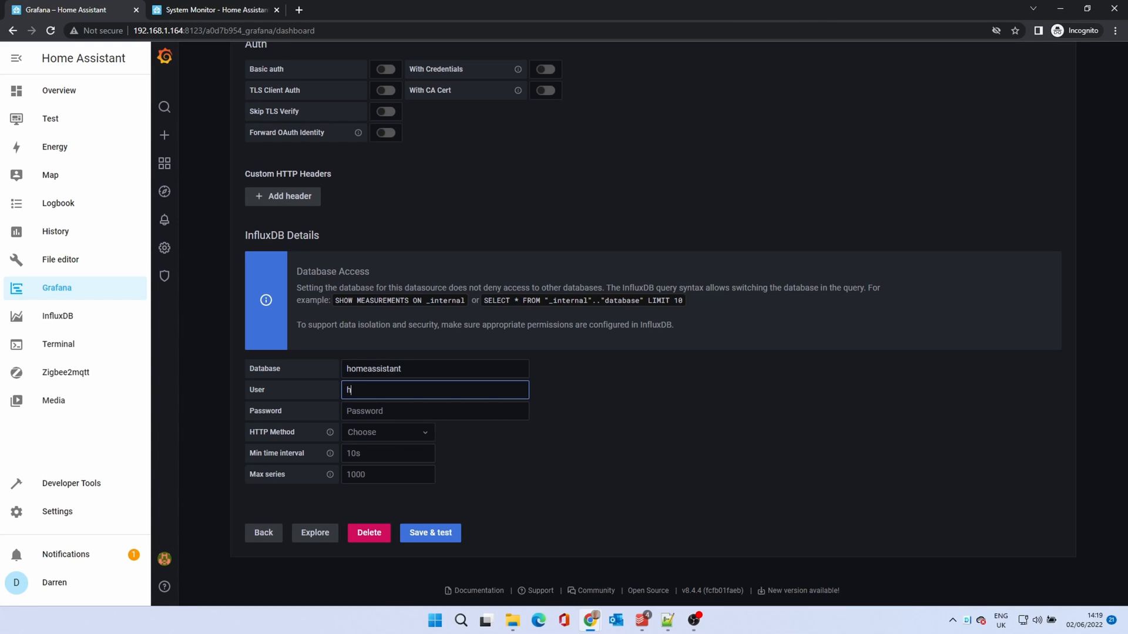
{"action": "type", "text": "omeassistant"}
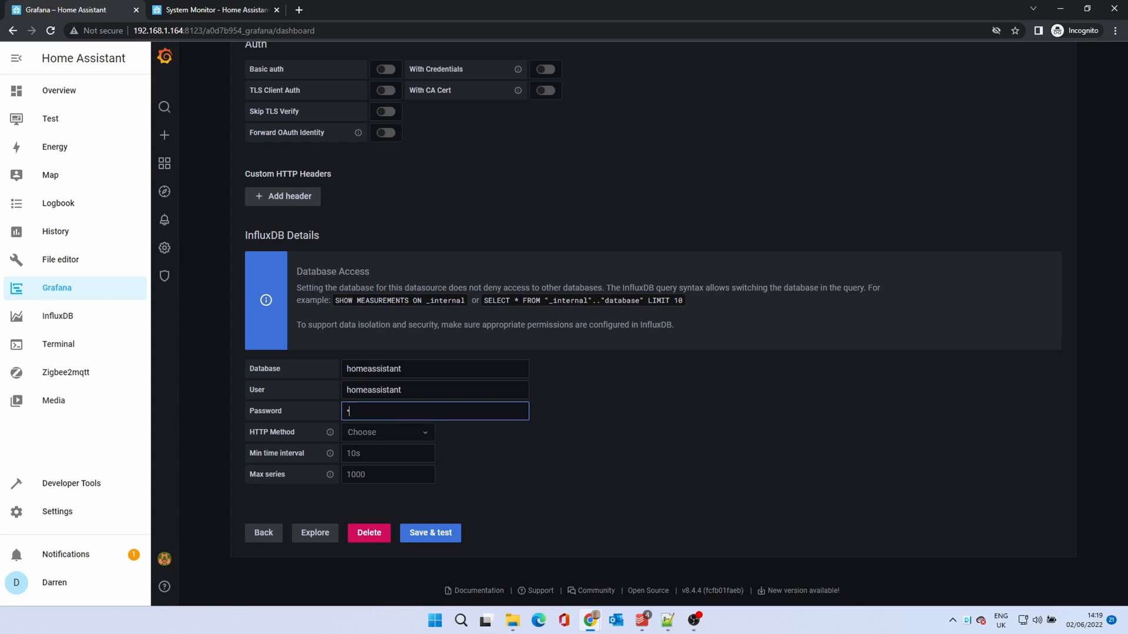
{"action": "type", "text": "password"}
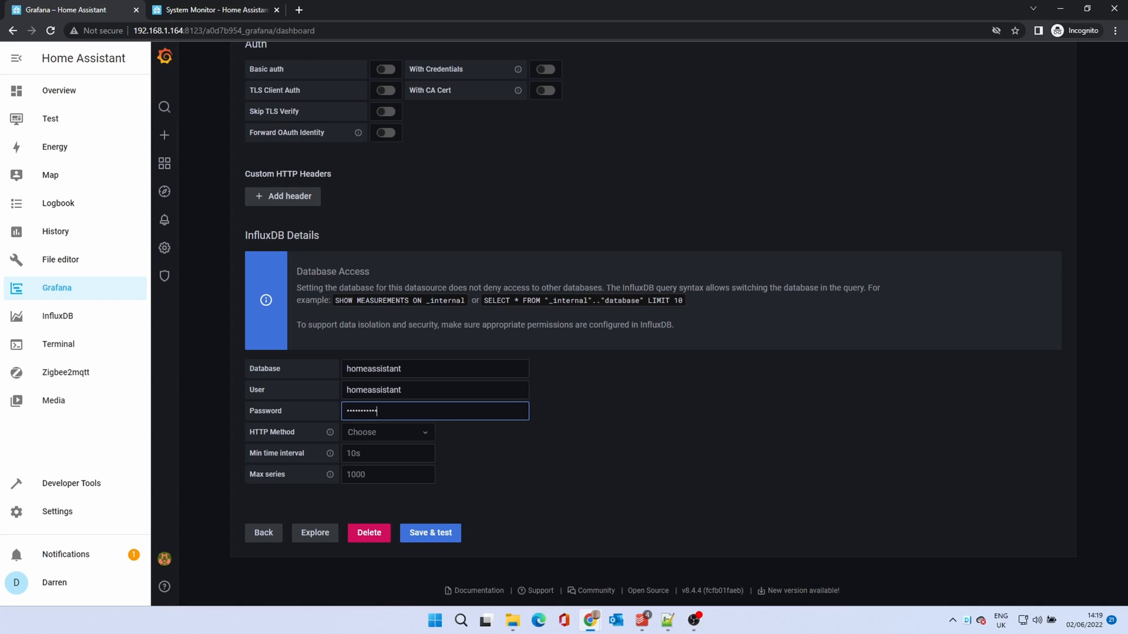
Set the HTTP Method to GET and save and test the data source
{"action": "left_click", "coordinate": [387, 432]}
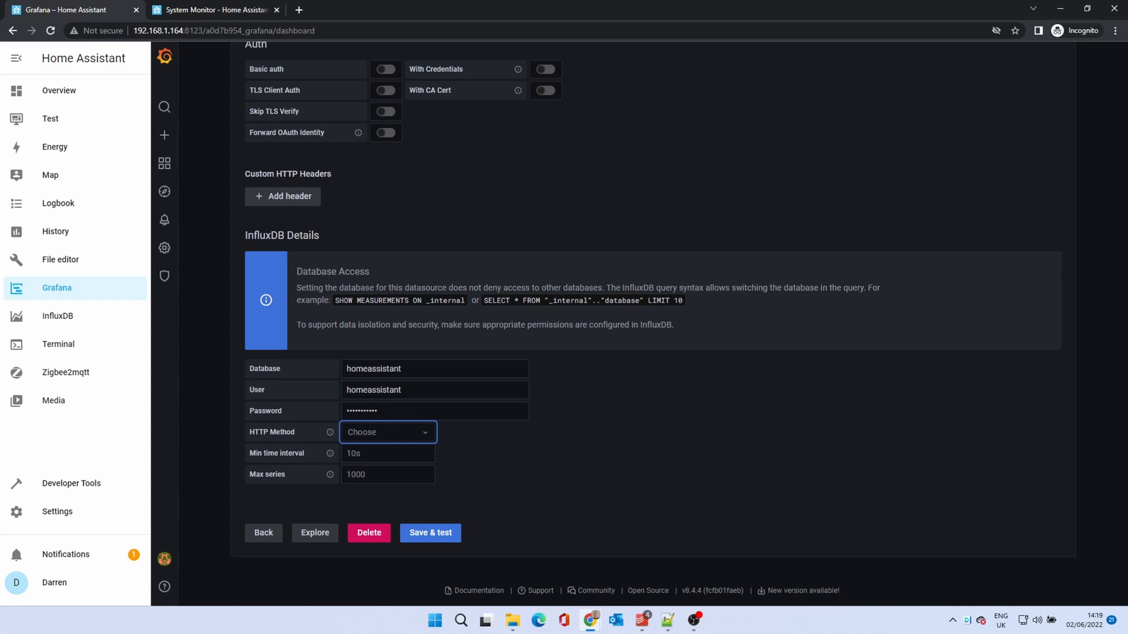
{"action": "left_click", "coordinate": [388, 432]}
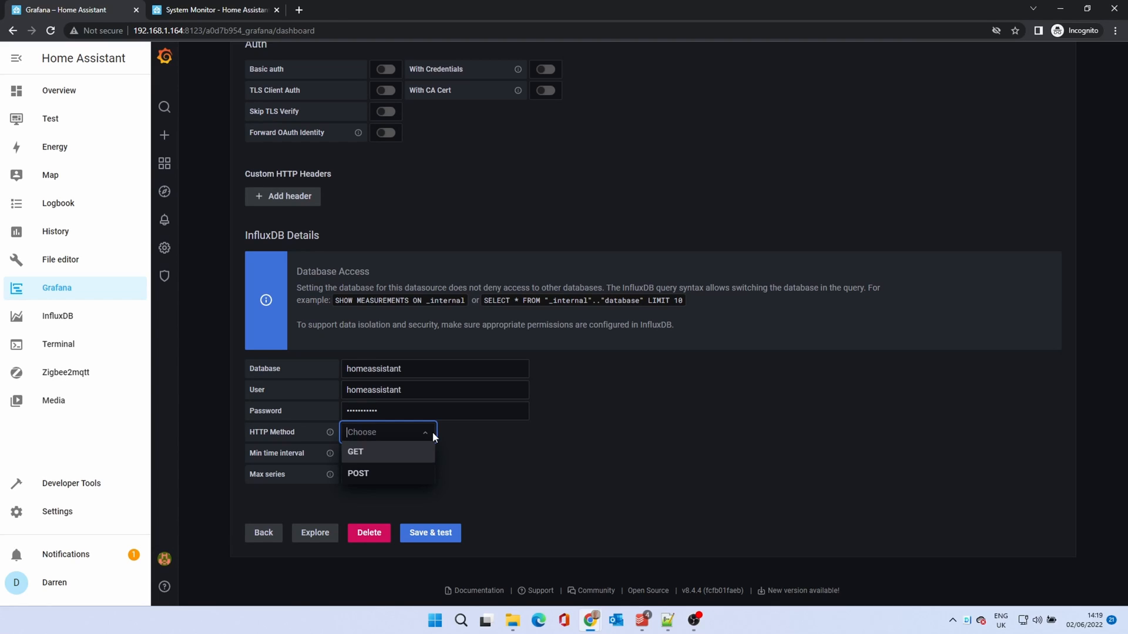
{"action": "left_click", "coordinate": [356, 452]}
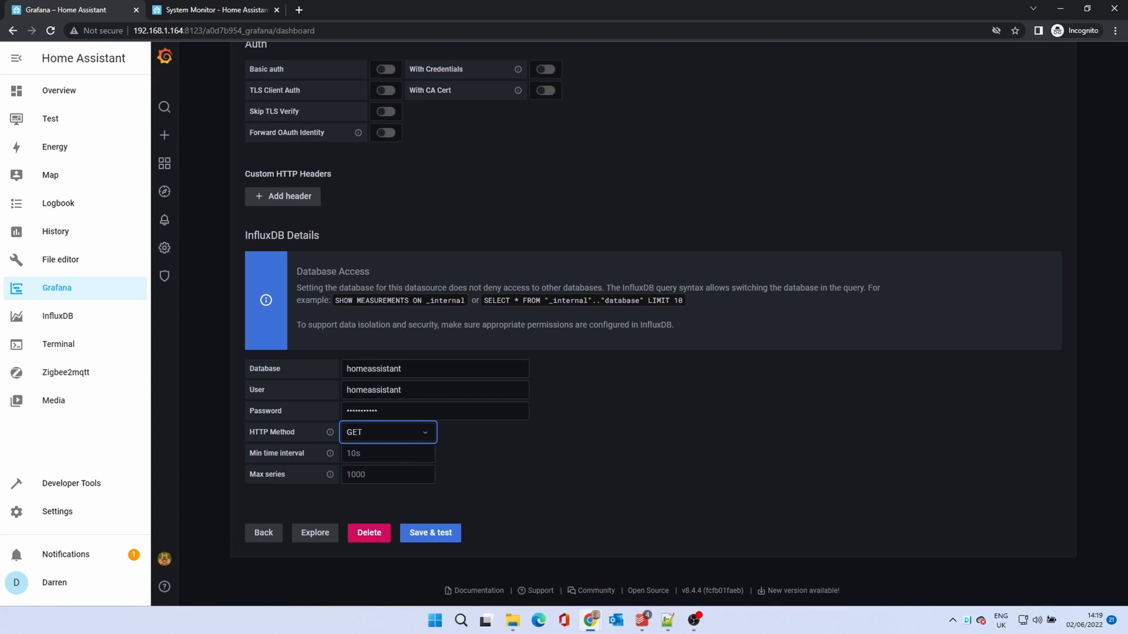
{"action": "left_click", "coordinate": [430, 533]}
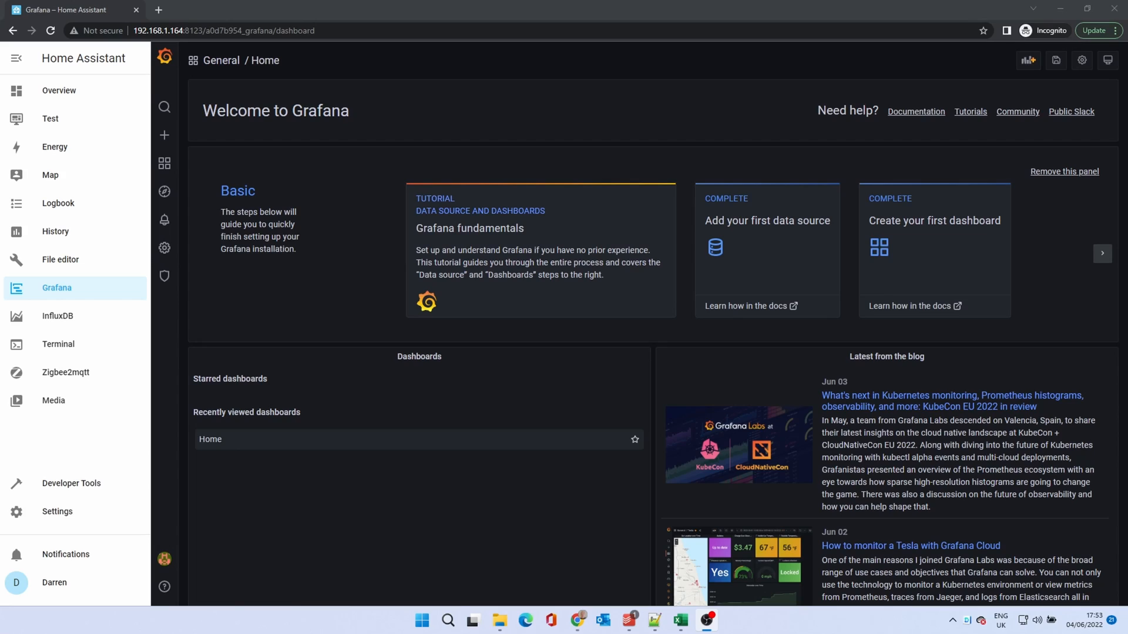
{"action": "mouse_move", "coordinate": [136, 209]}
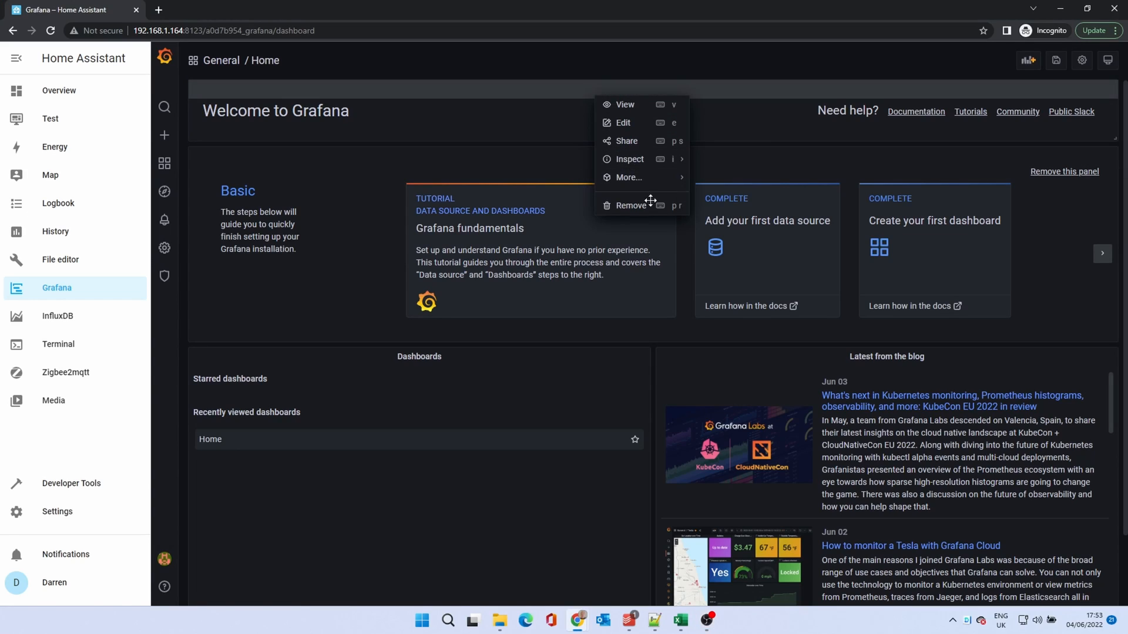
Remove the Welcome, getting-started, Dashboards and Latest from the blog panels
{"action": "left_click", "coordinate": [632, 205]}
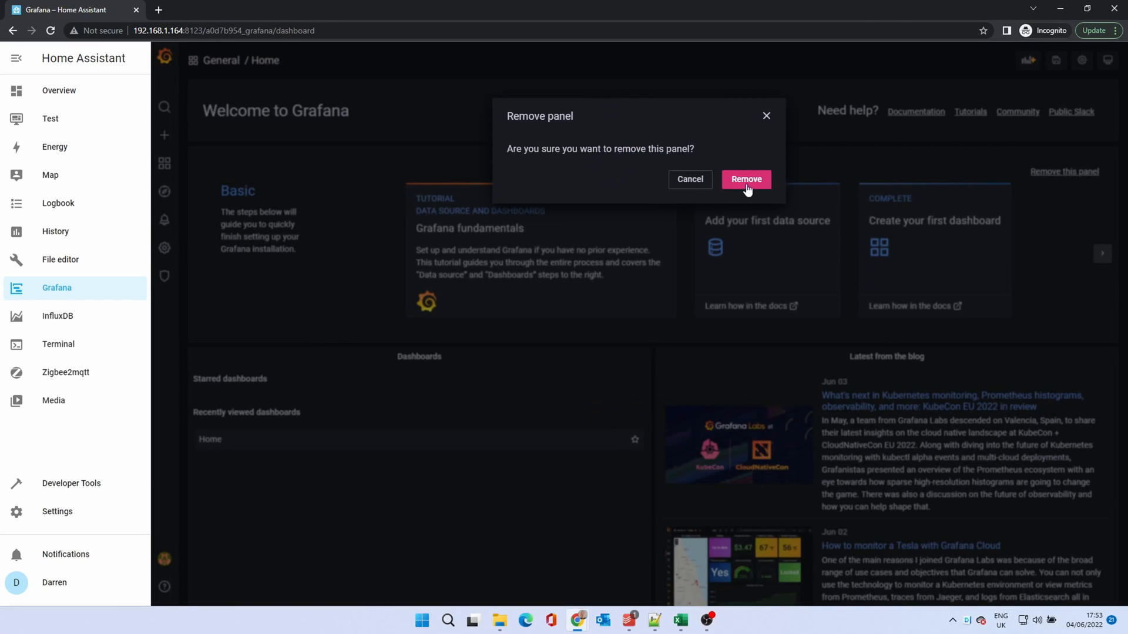
{"action": "left_click", "coordinate": [746, 179]}
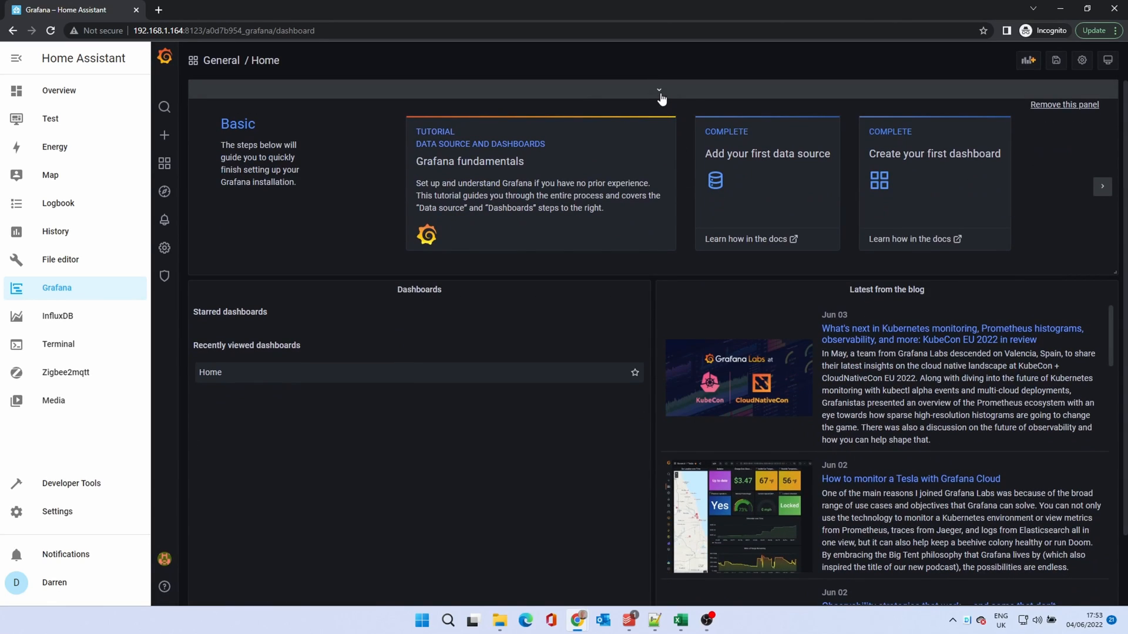
{"action": "left_click", "coordinate": [657, 89]}
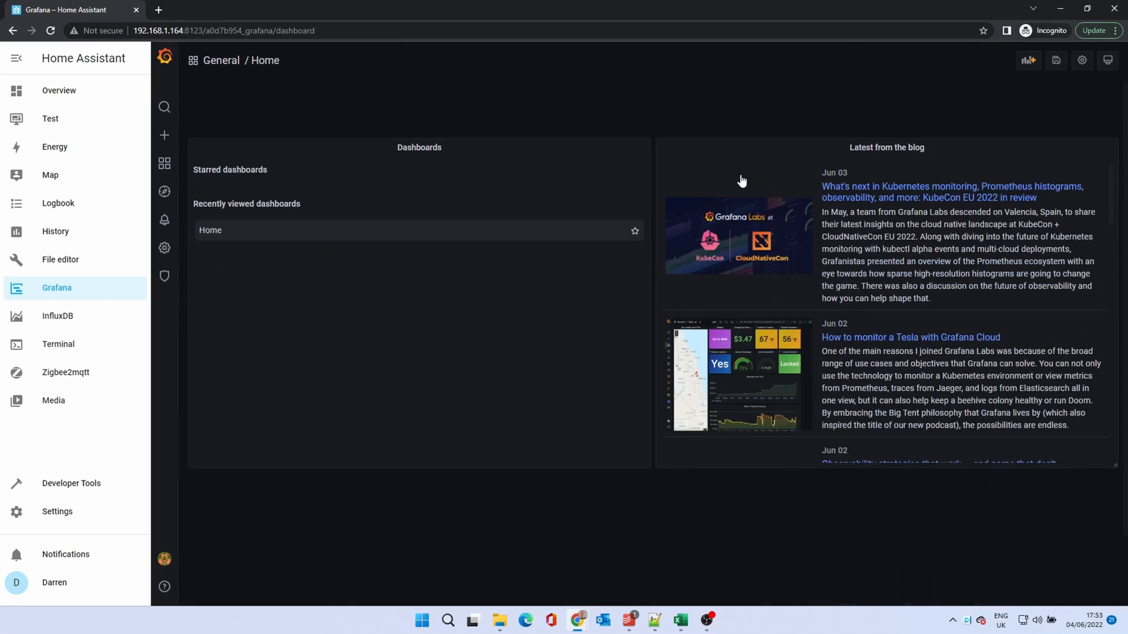
{"action": "left_click", "coordinate": [447, 89]}
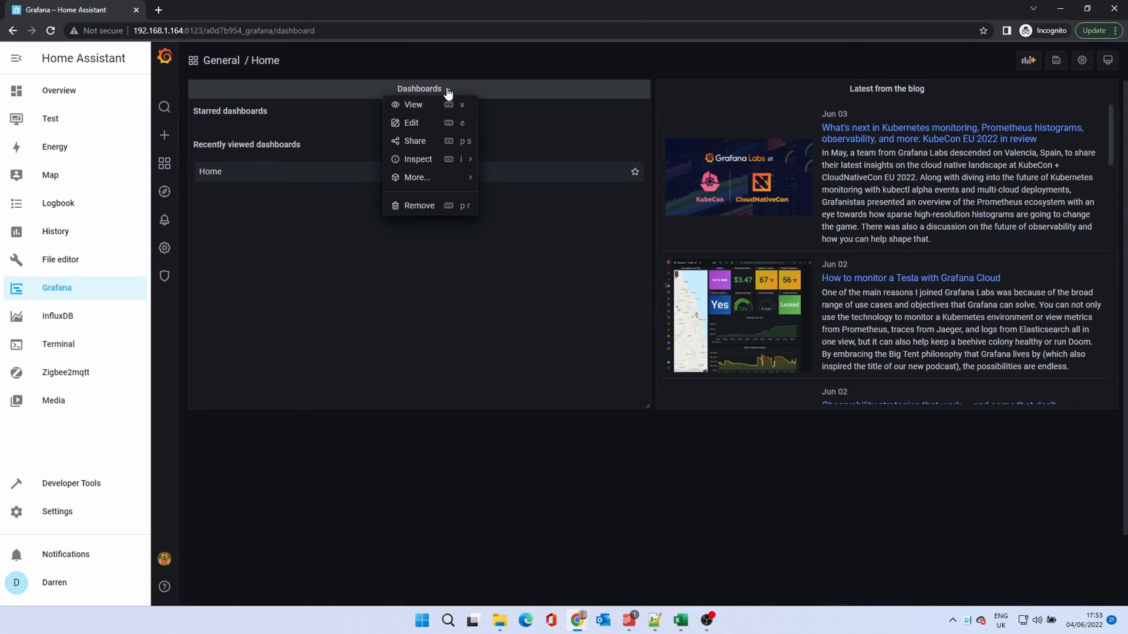
{"action": "left_click", "coordinate": [419, 205]}
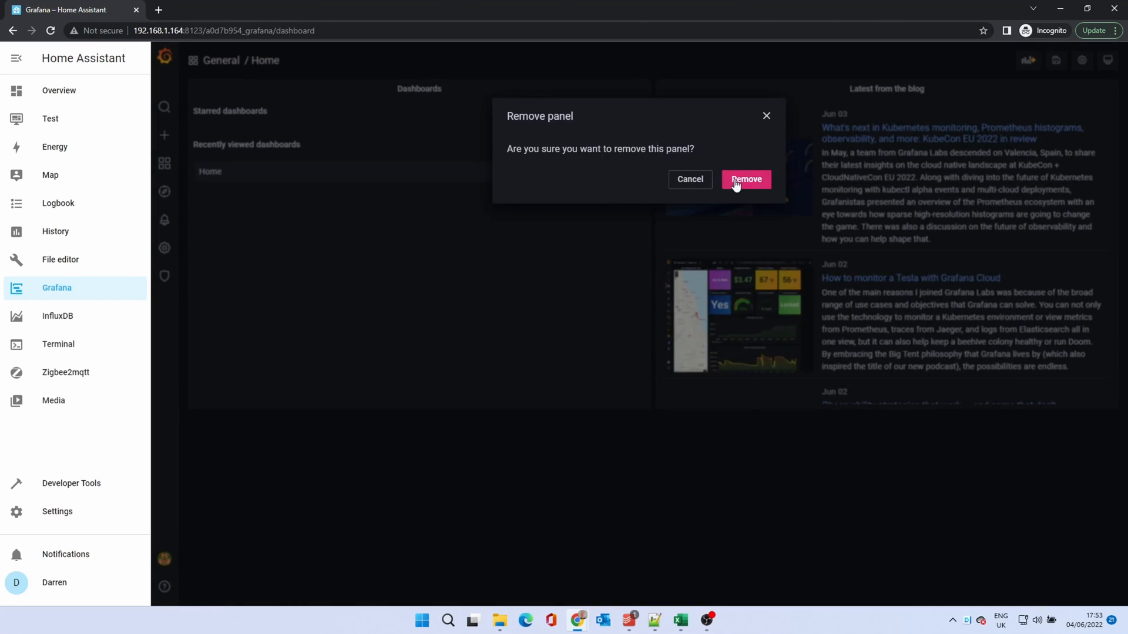
{"action": "left_click", "coordinate": [746, 179]}
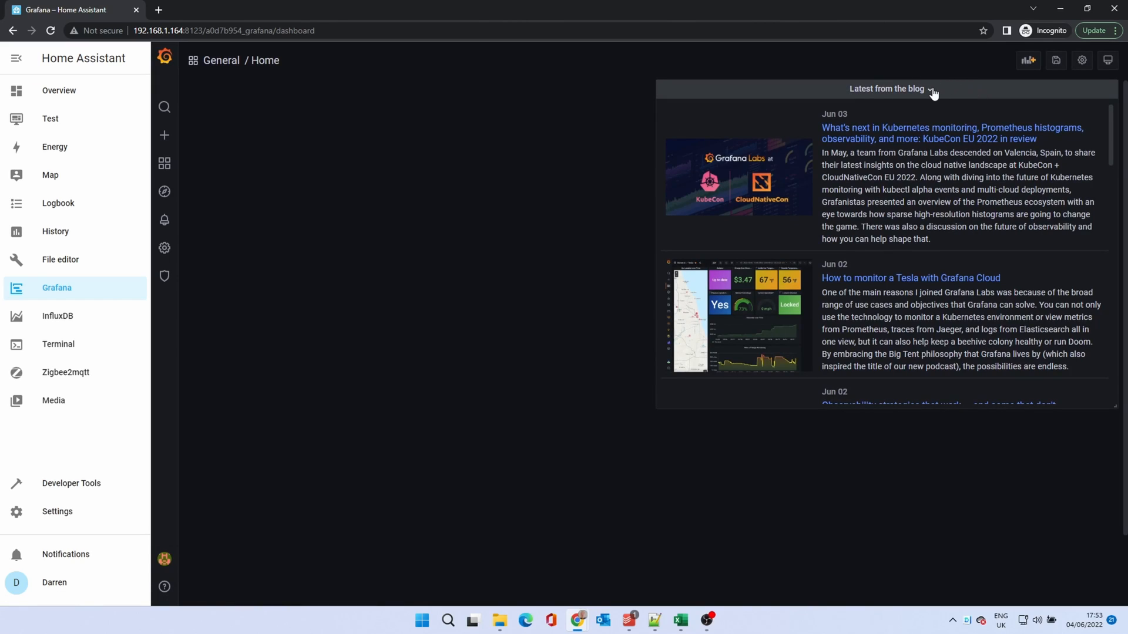
{"action": "left_click", "coordinate": [930, 88]}
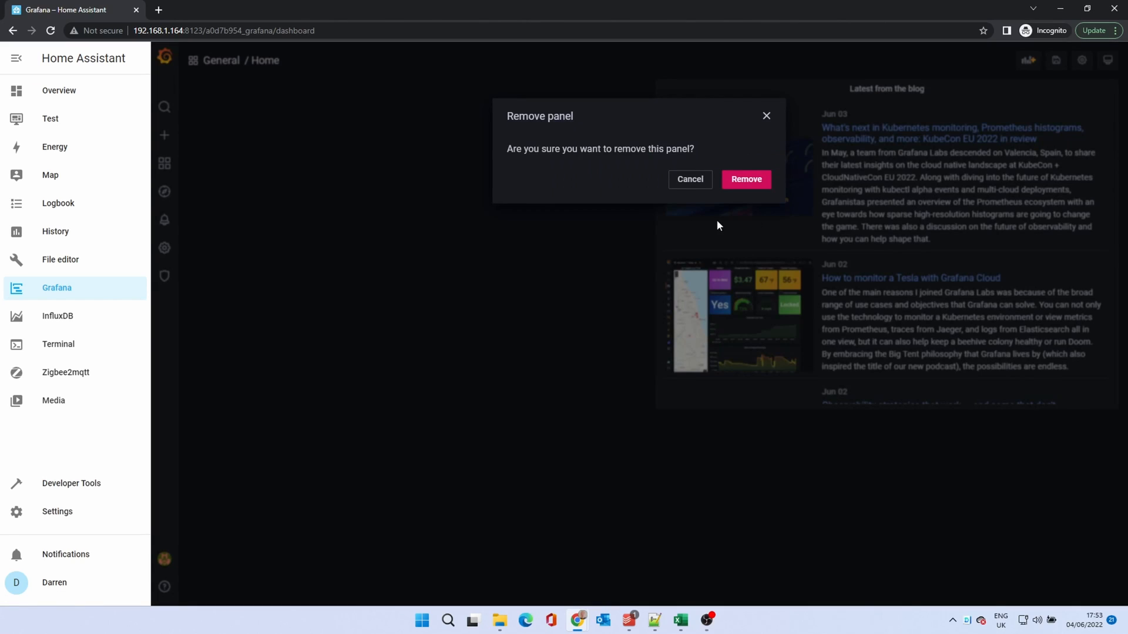
{"action": "left_click", "coordinate": [746, 179]}
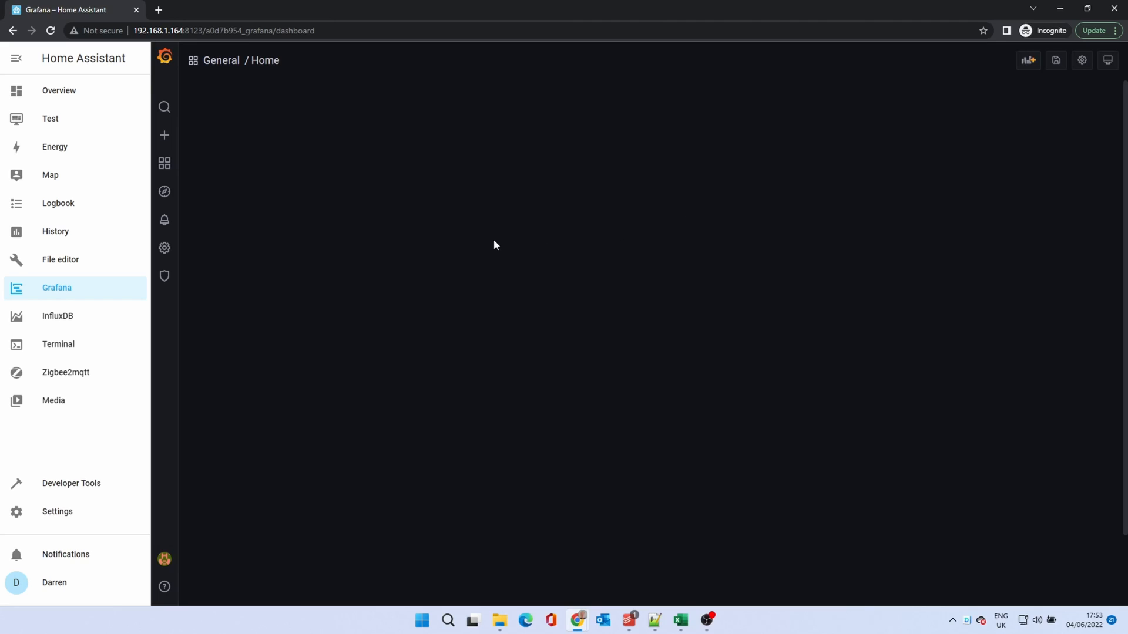
Add a new blank panel whose query reads from the °C measurement
{"action": "left_click", "coordinate": [1028, 60]}
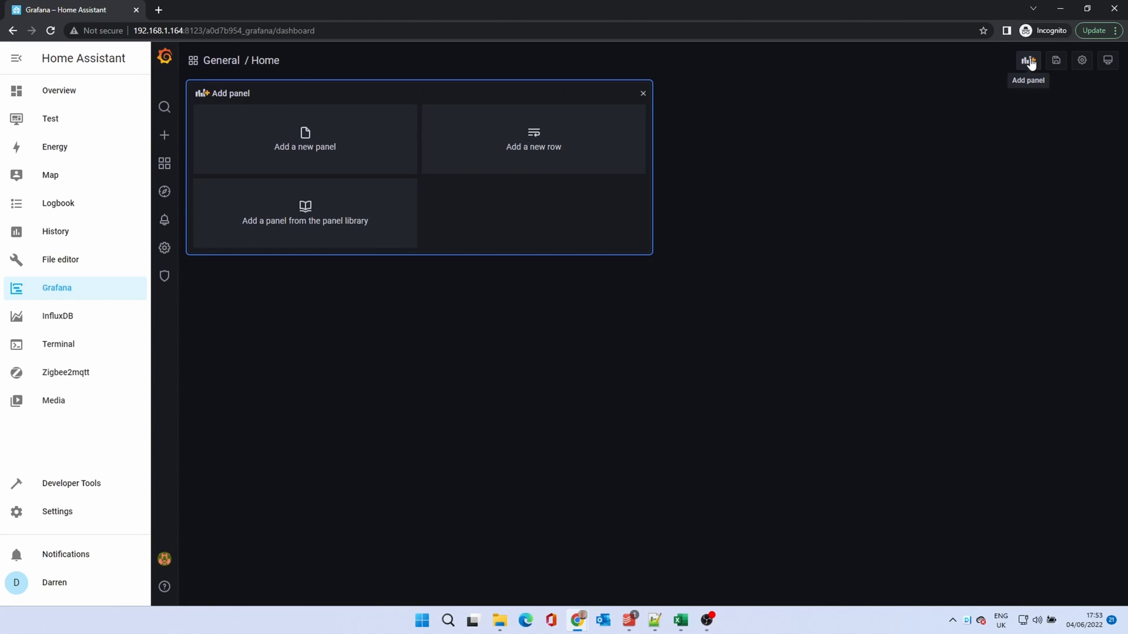
{"action": "mouse_move", "coordinate": [655, 131]}
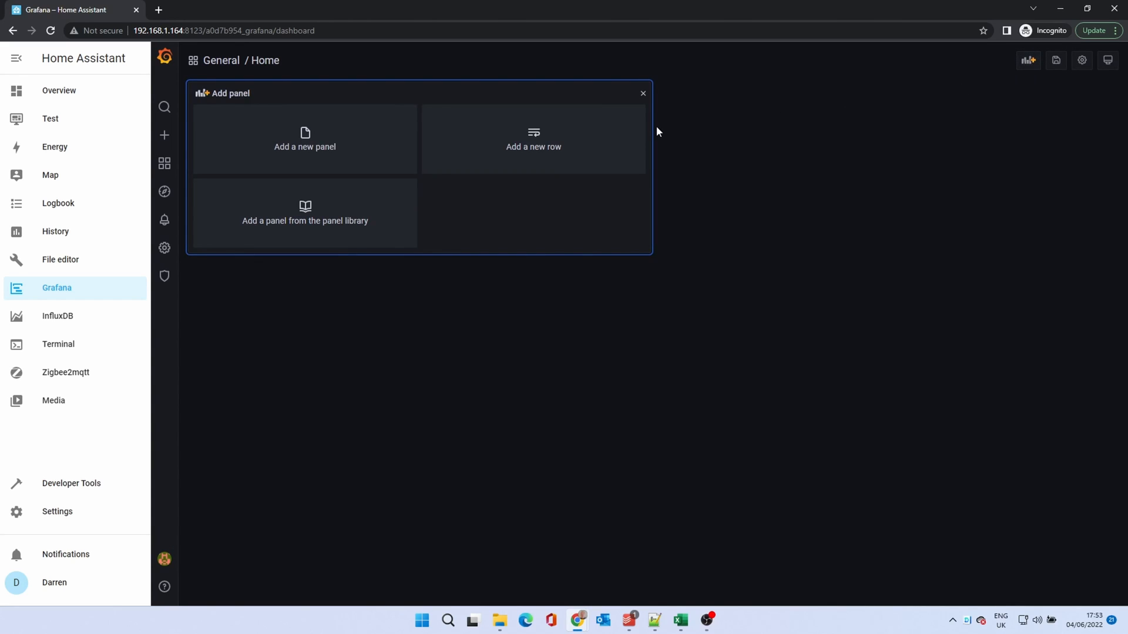
{"action": "mouse_move", "coordinate": [305, 148]}
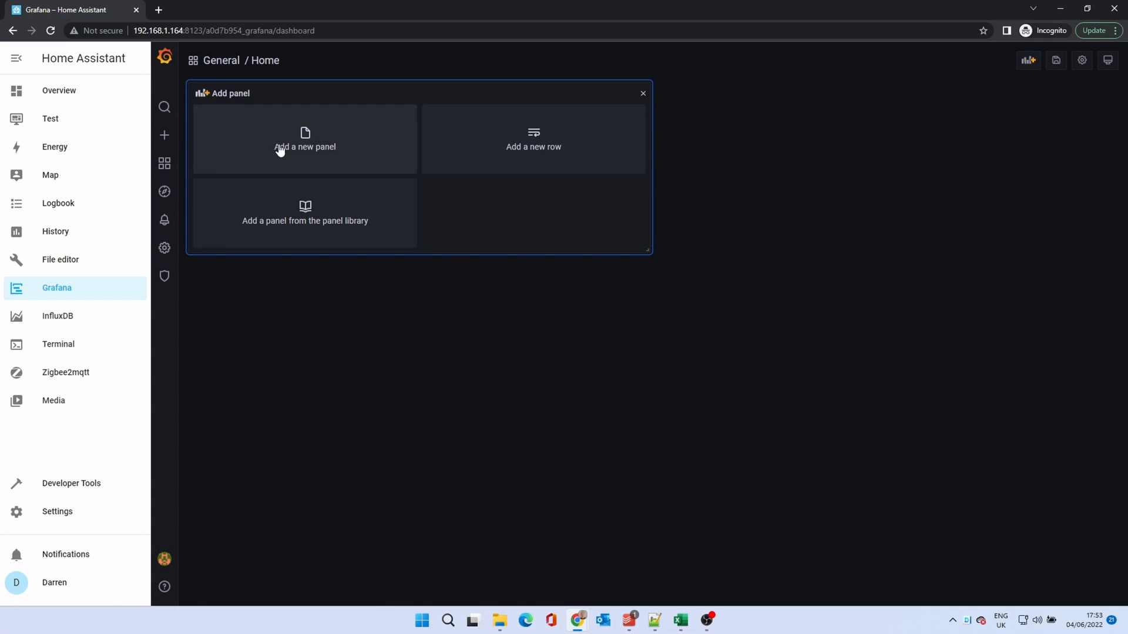
{"action": "left_click", "coordinate": [304, 139]}
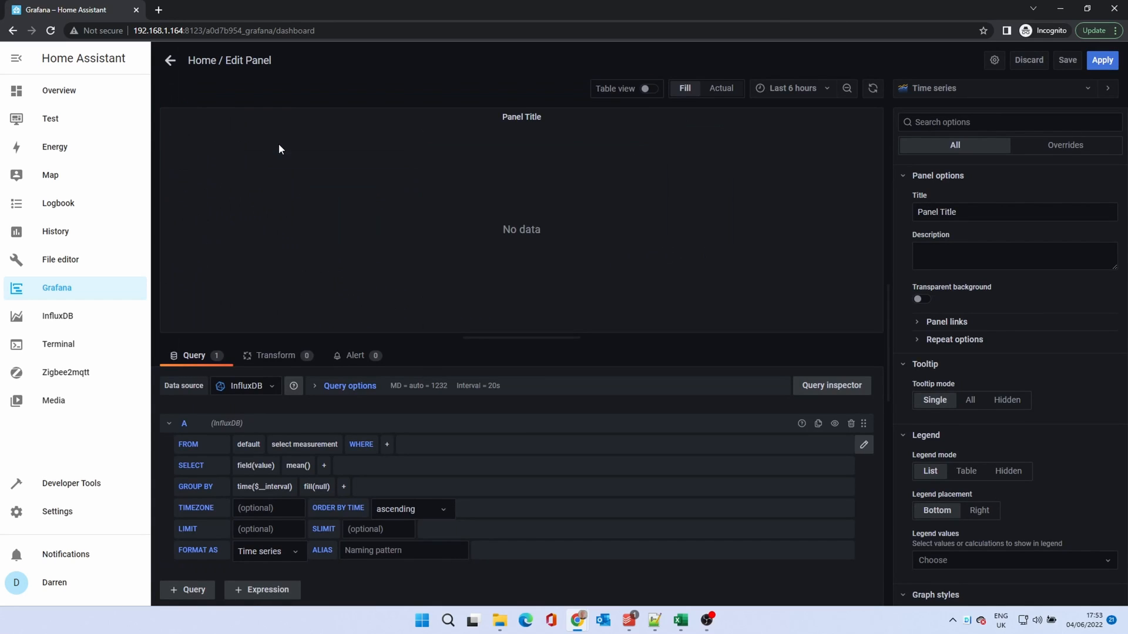
{"action": "mouse_move", "coordinate": [521, 116]}
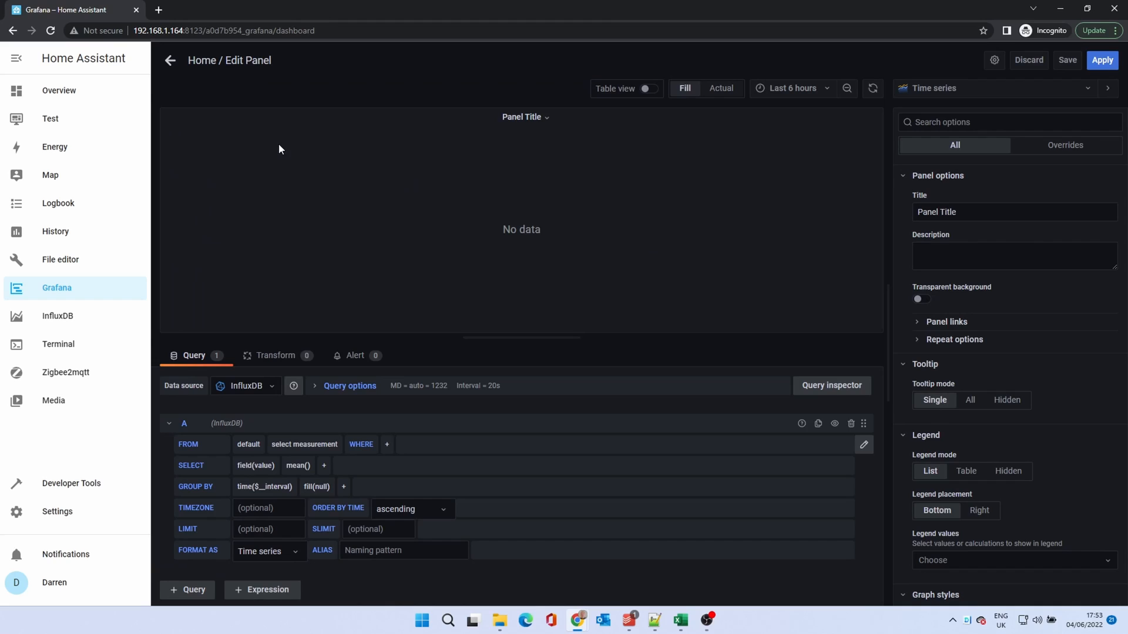
{"action": "mouse_move", "coordinate": [262, 420]}
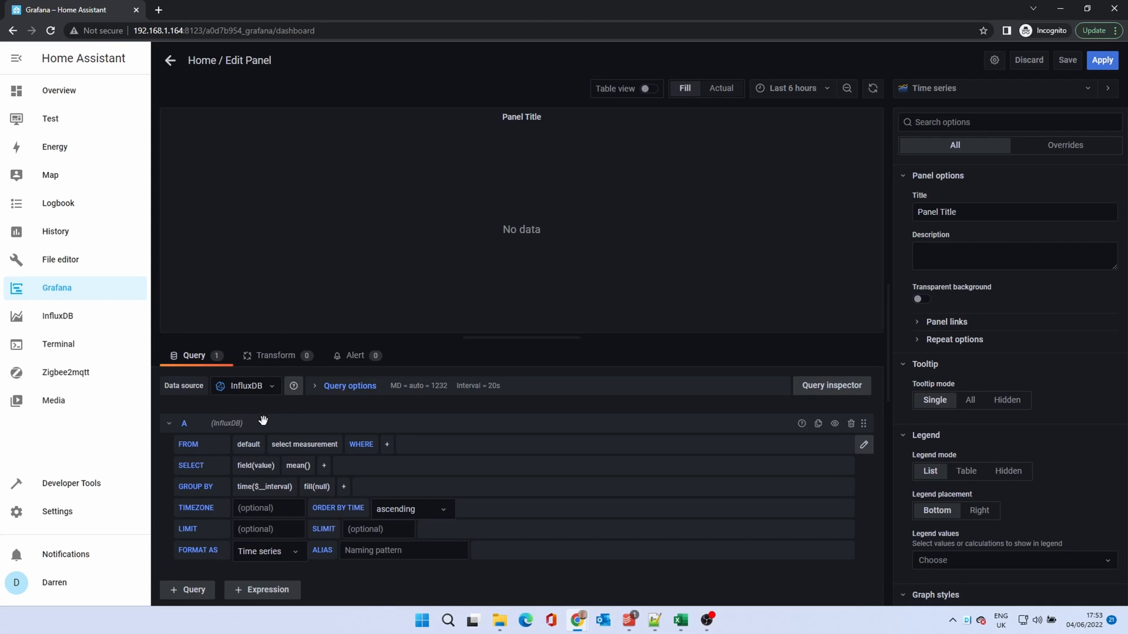
{"action": "left_click", "coordinate": [304, 445]}
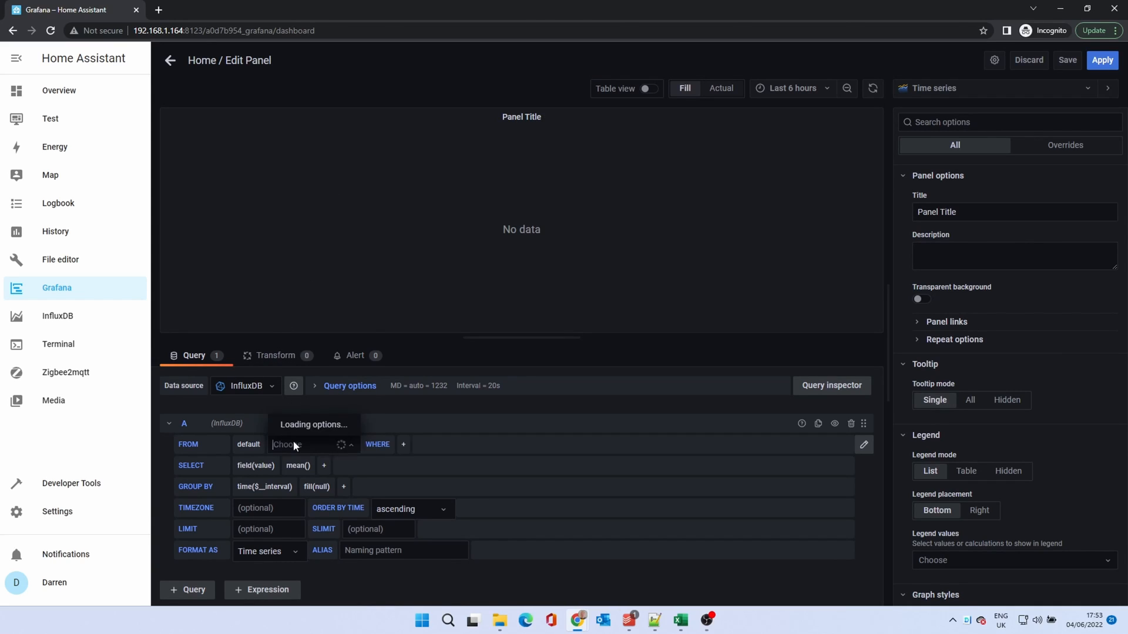
{"action": "left_click", "coordinate": [310, 444]}
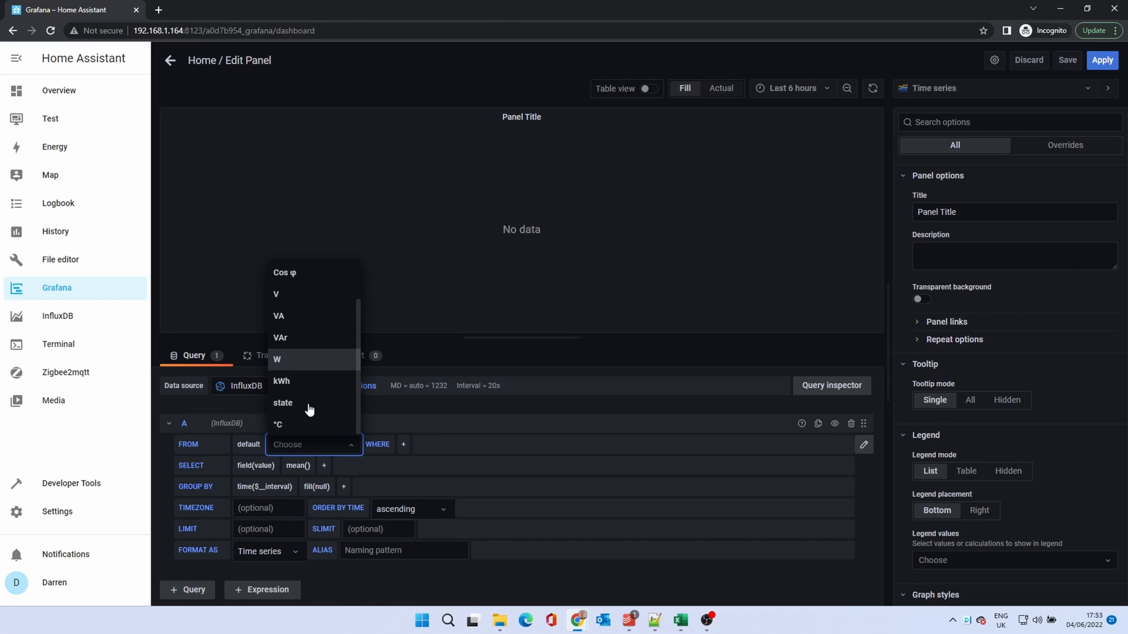
{"action": "left_click", "coordinate": [277, 424]}
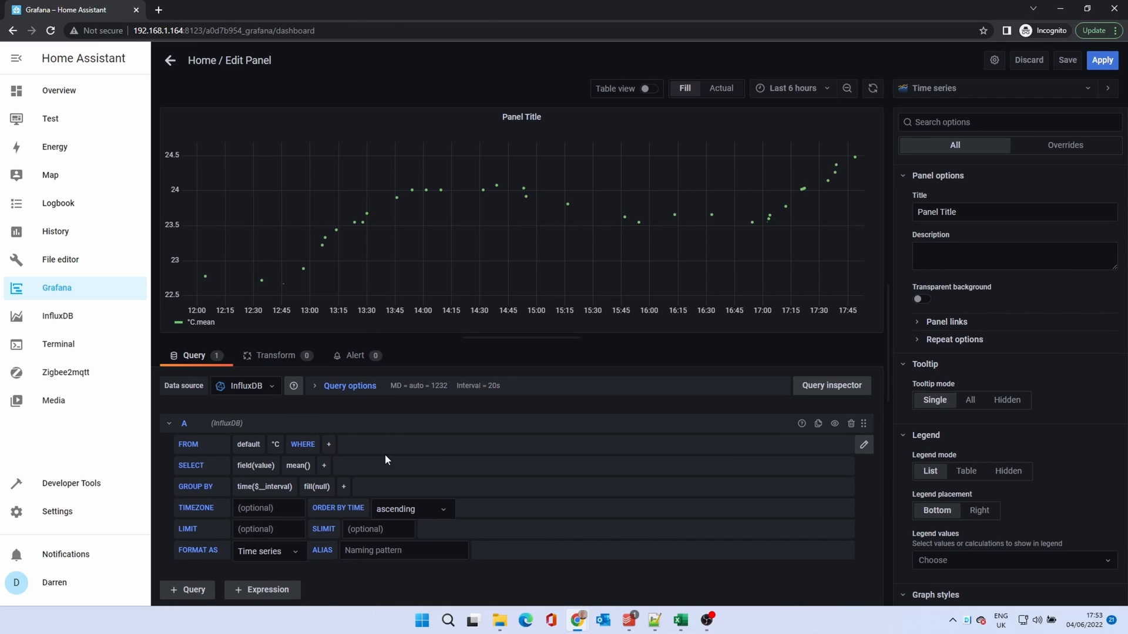
{"action": "mouse_move", "coordinate": [330, 451]}
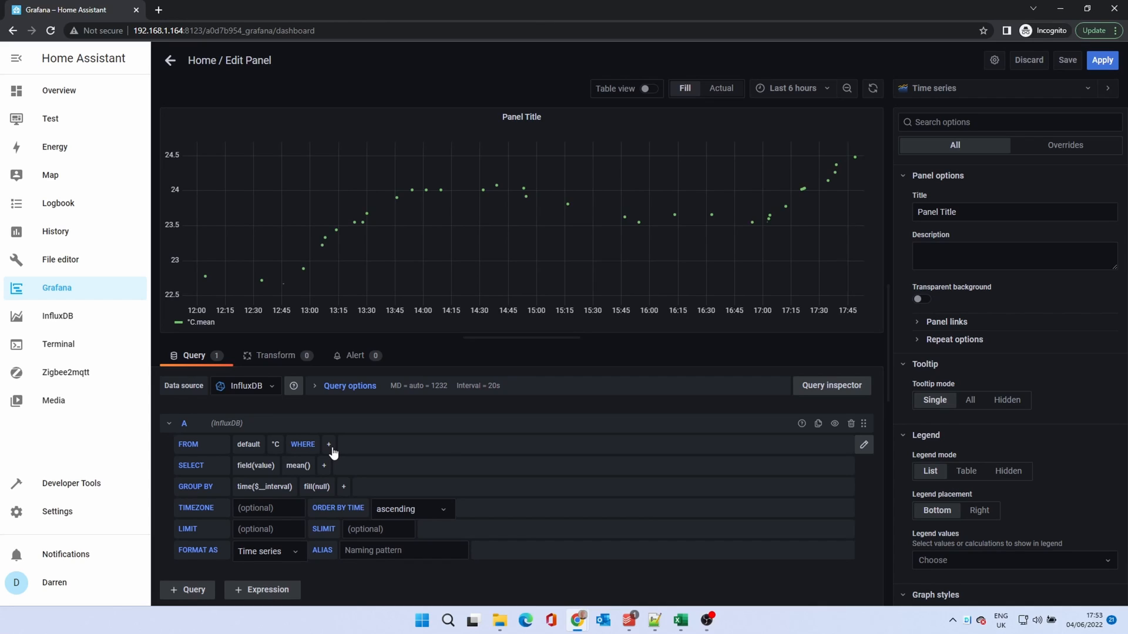
Filter on entity_id 0x00124b002517d982_temperature and aggregate with last() instead of mean()
{"action": "left_click", "coordinate": [328, 444]}
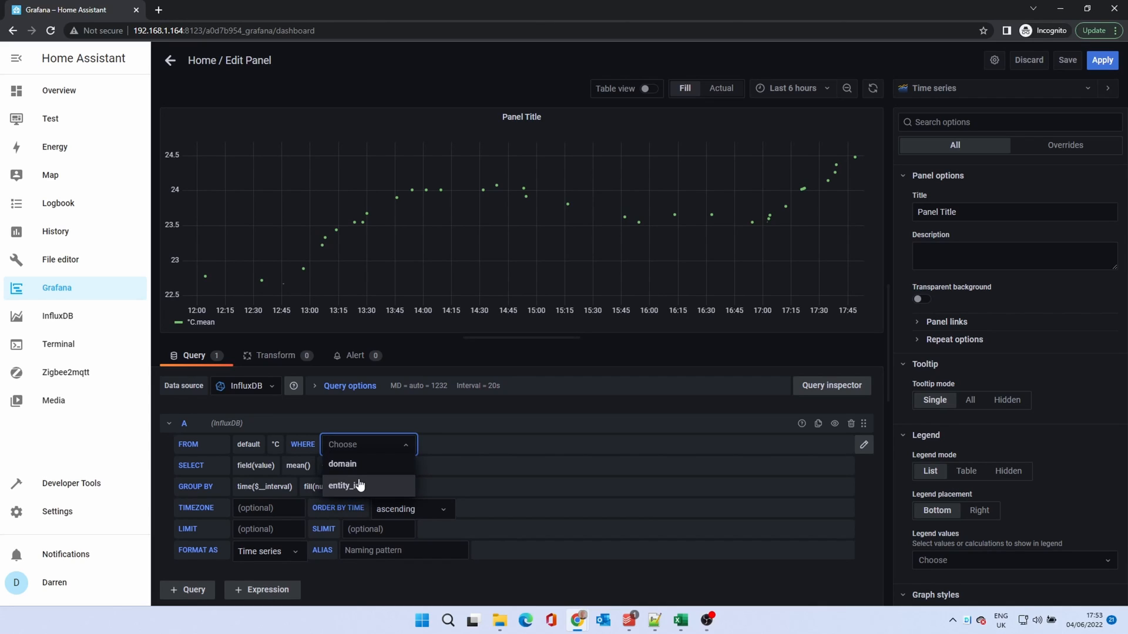
{"action": "left_click", "coordinate": [345, 486]}
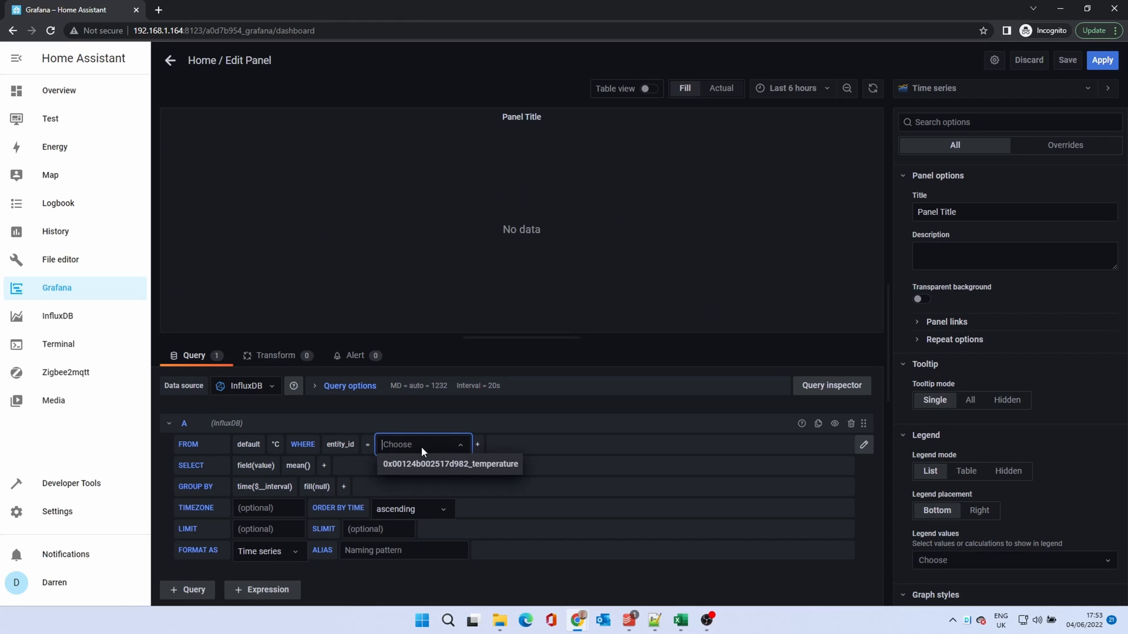
{"action": "left_click", "coordinate": [450, 464]}
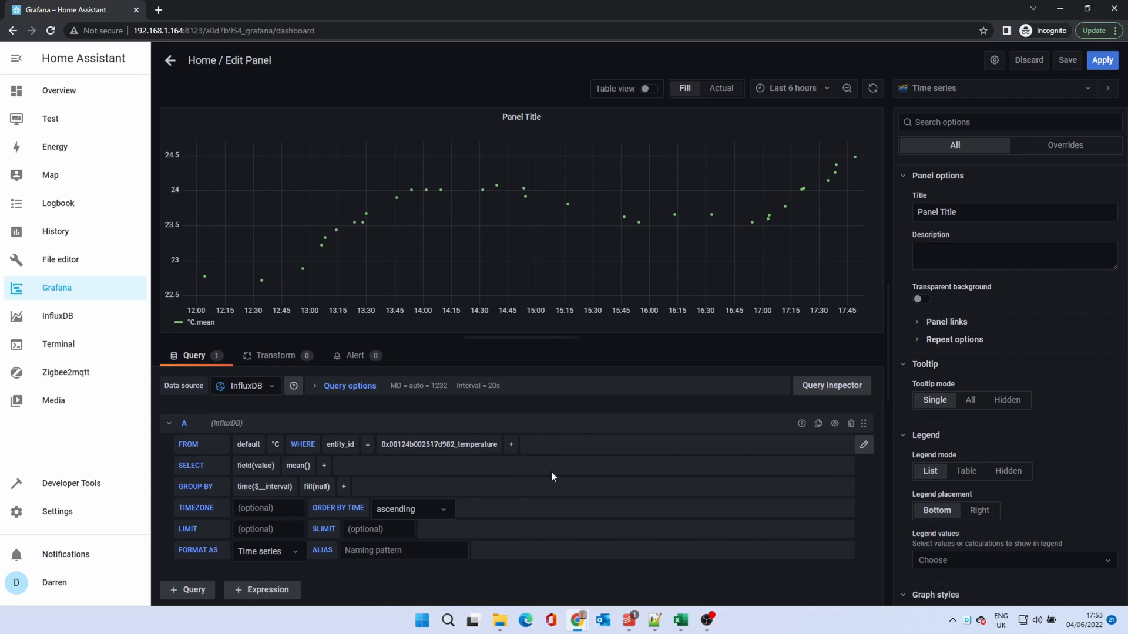
{"action": "mouse_move", "coordinate": [594, 416]}
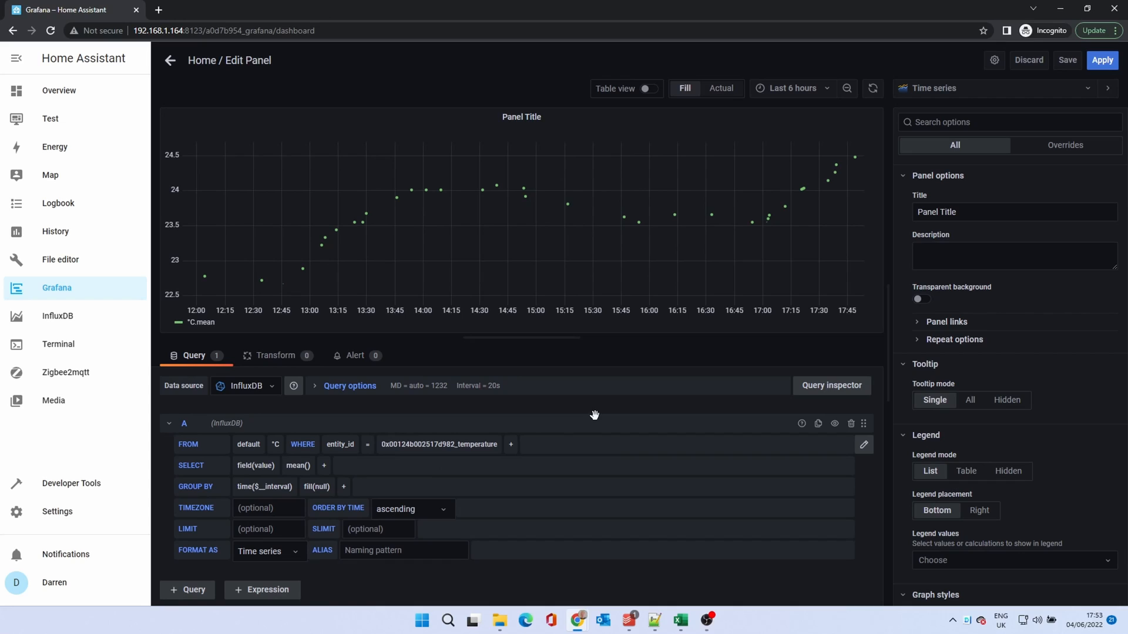
{"action": "mouse_move", "coordinate": [327, 472]}
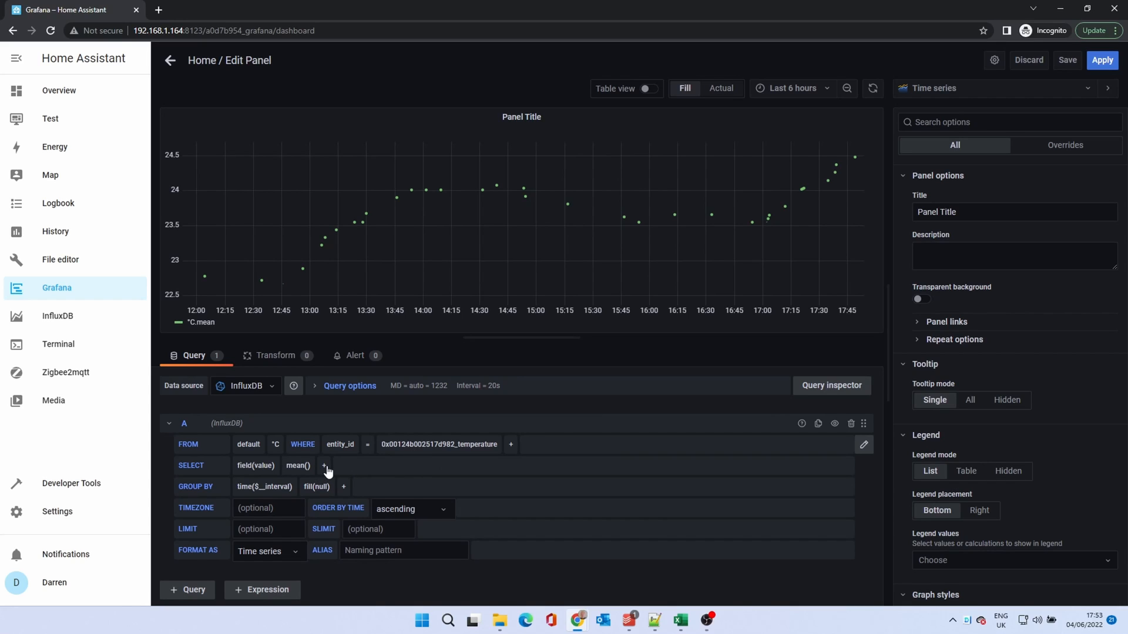
{"action": "left_click", "coordinate": [324, 465]}
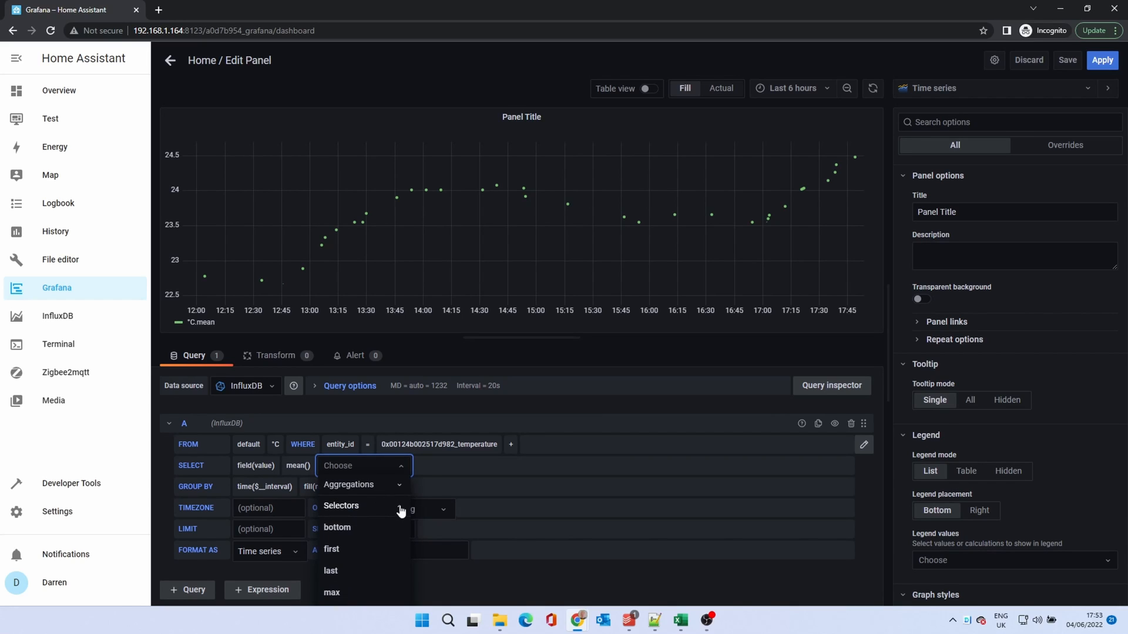
{"action": "left_click", "coordinate": [330, 570]}
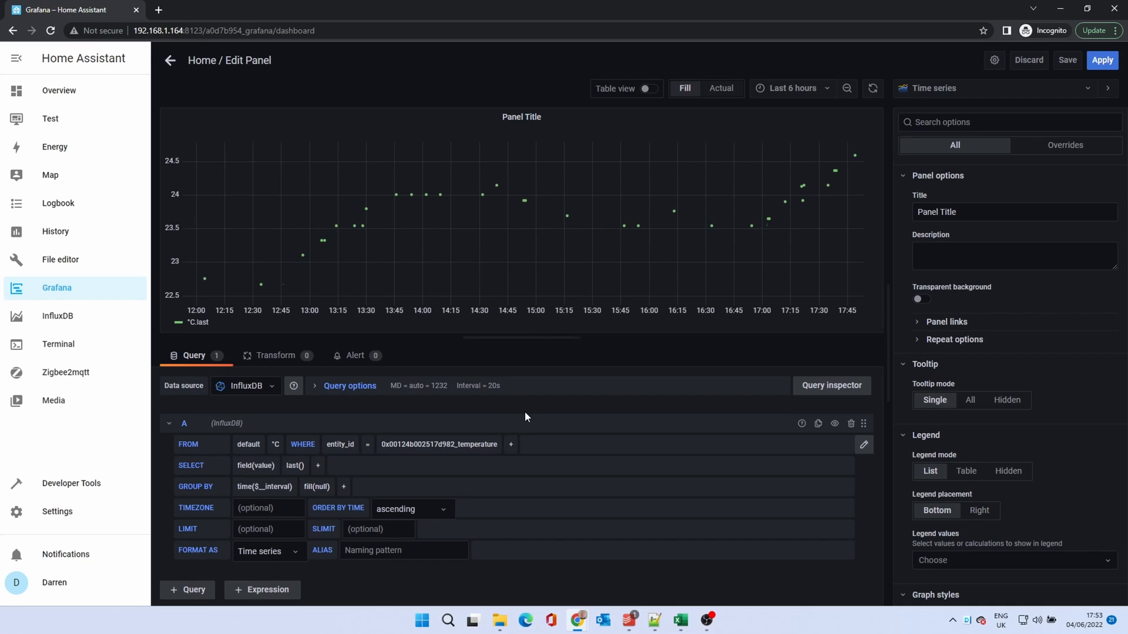
{"action": "mouse_move", "coordinate": [499, 187]}
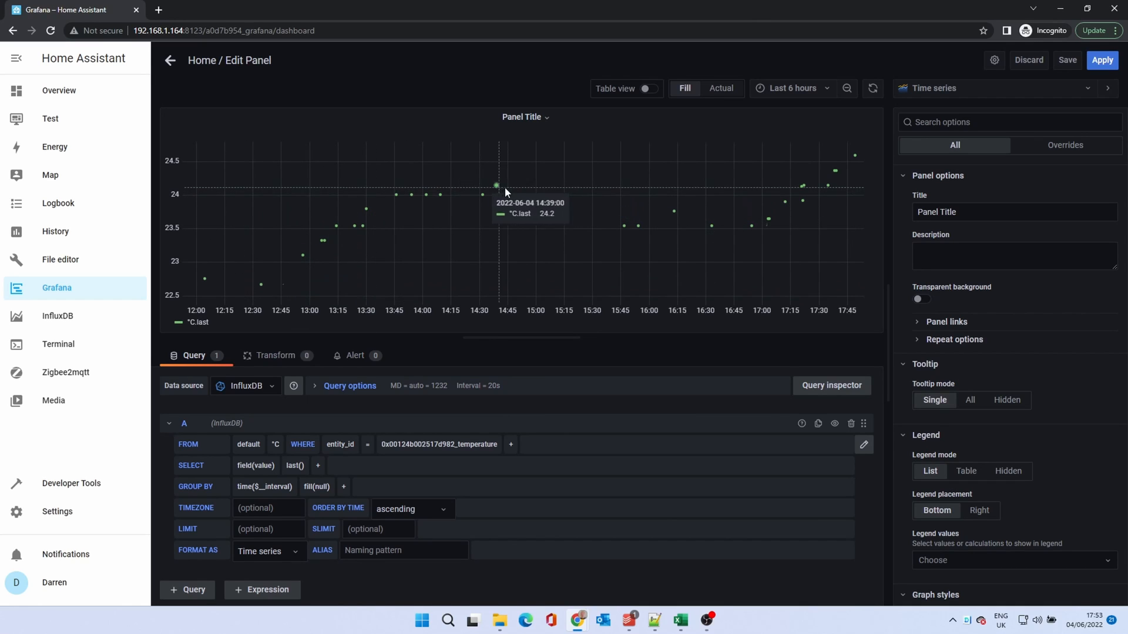
{"action": "mouse_move", "coordinate": [609, 491]}
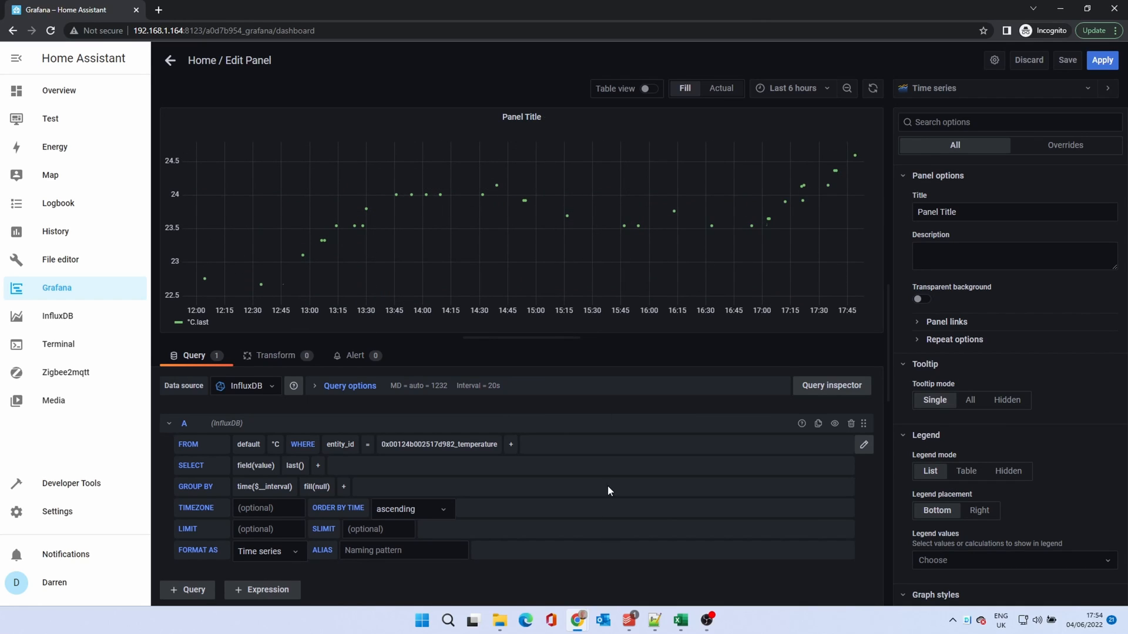
{"action": "mouse_move", "coordinate": [525, 520]}
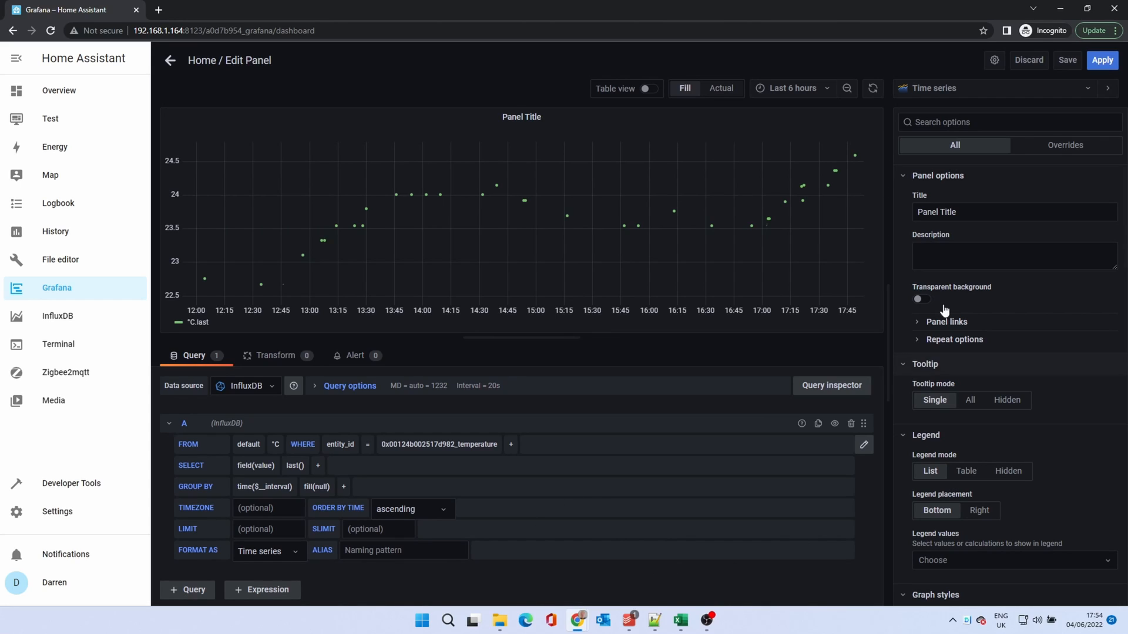
Replace the default panel title with 'Office Temperature'
{"action": "triple_click", "coordinate": [1013, 211]}
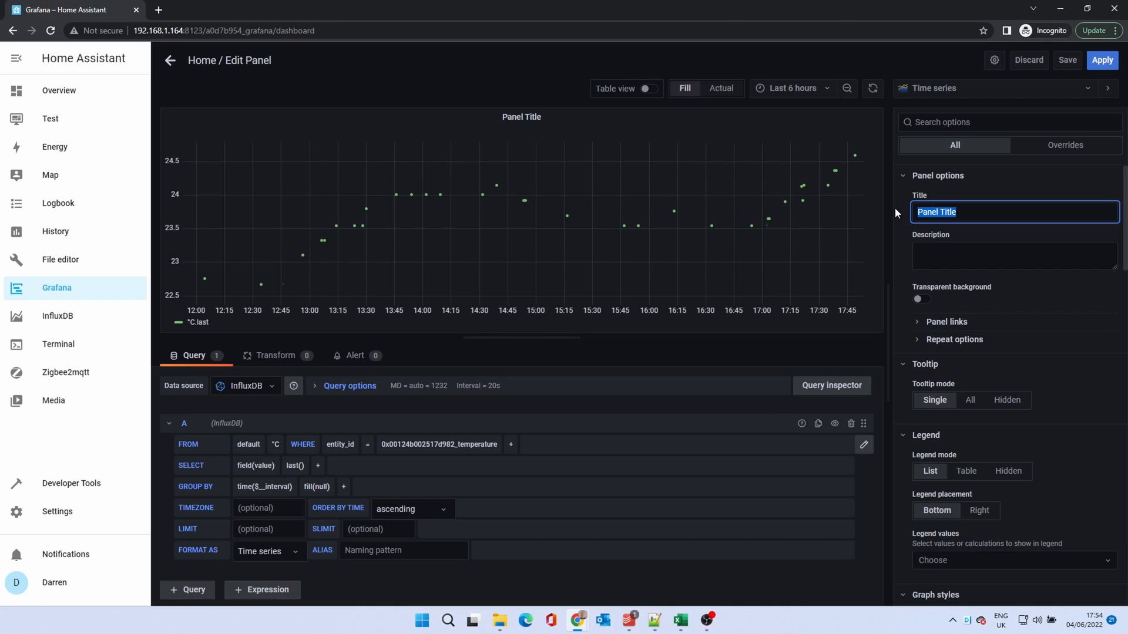
{"action": "type", "text": "Offic"}
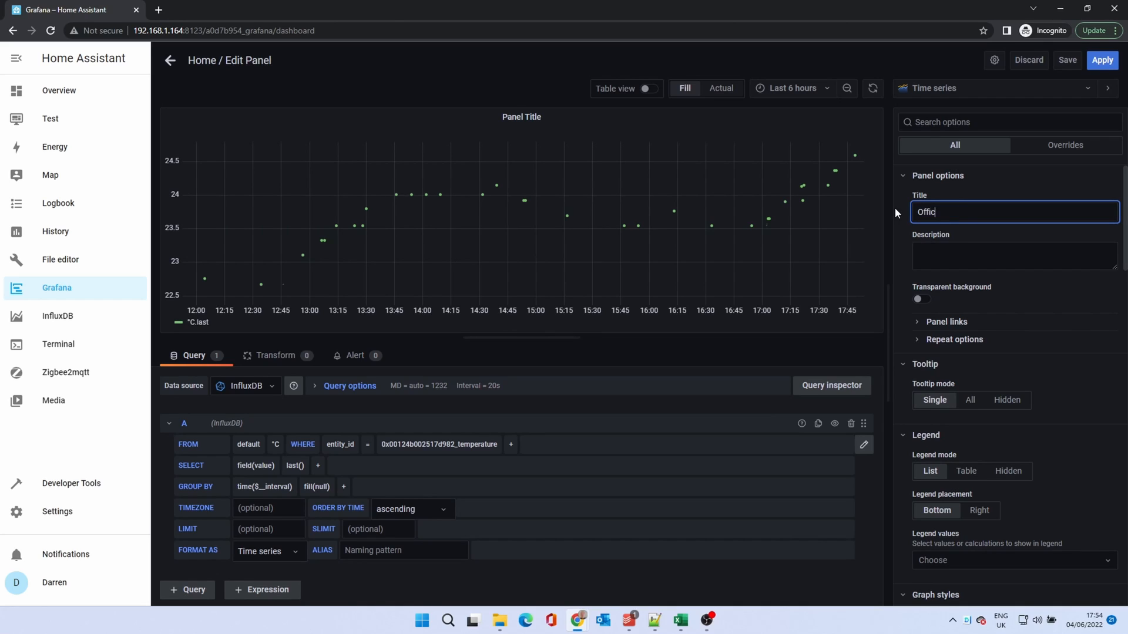
{"action": "type", "text": "e Temp"}
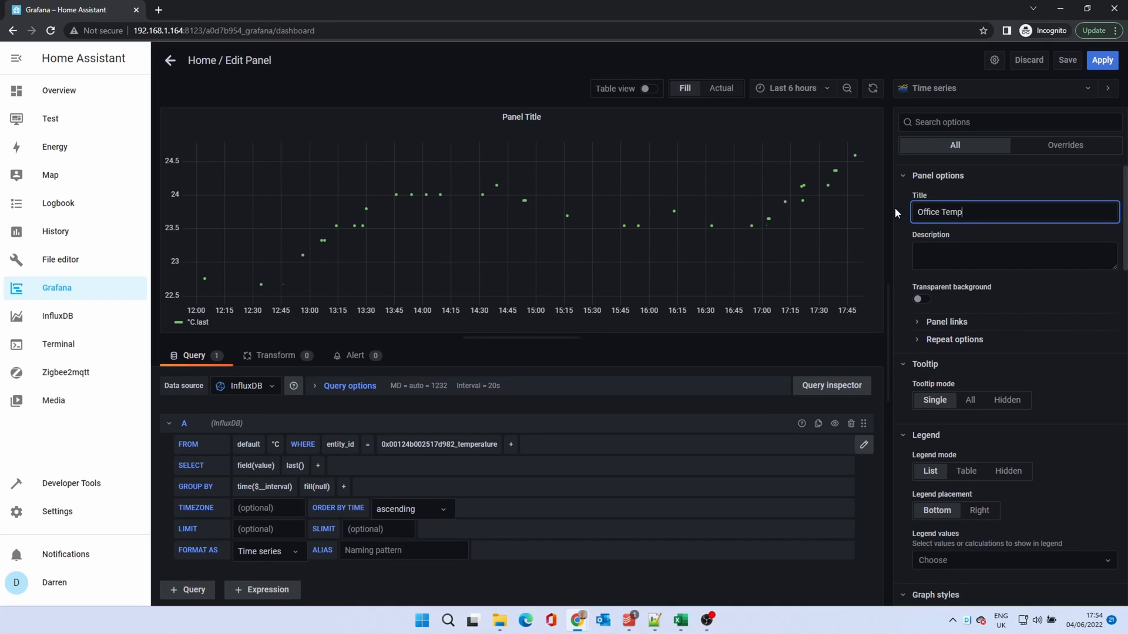
{"action": "left_click", "coordinate": [1014, 256]}
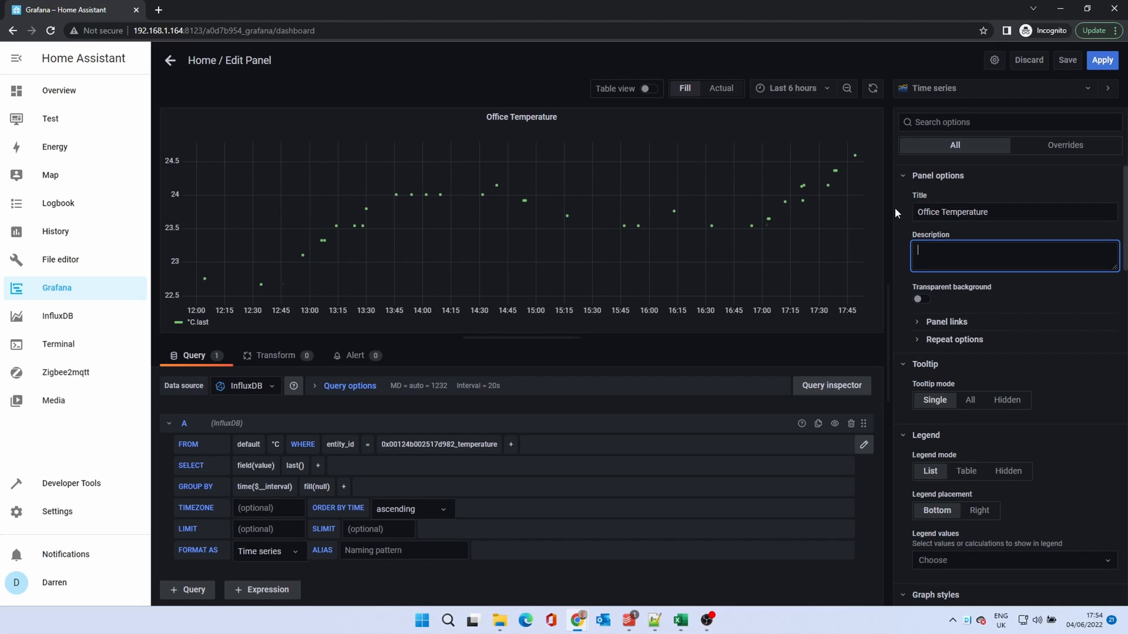
{"action": "mouse_move", "coordinate": [542, 128]}
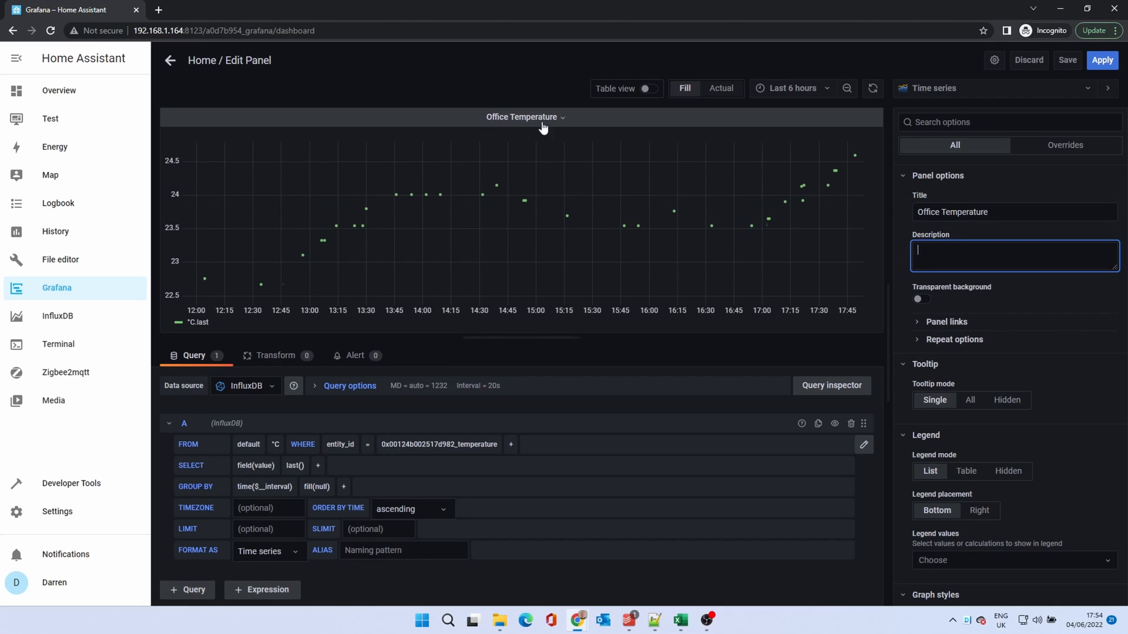
{"action": "mouse_move", "coordinate": [1070, 301]}
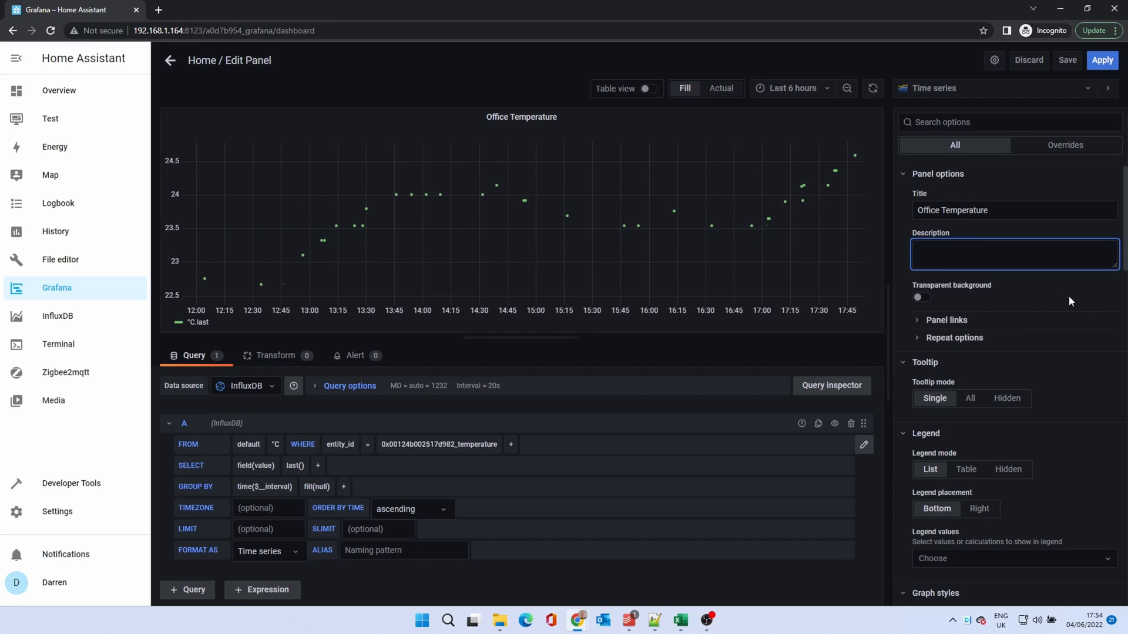
Set the temperature graph's Connect null values to Always and Line interpolation to Smooth
{"action": "scroll", "scroll_direction": "down", "scroll_amount": 3}
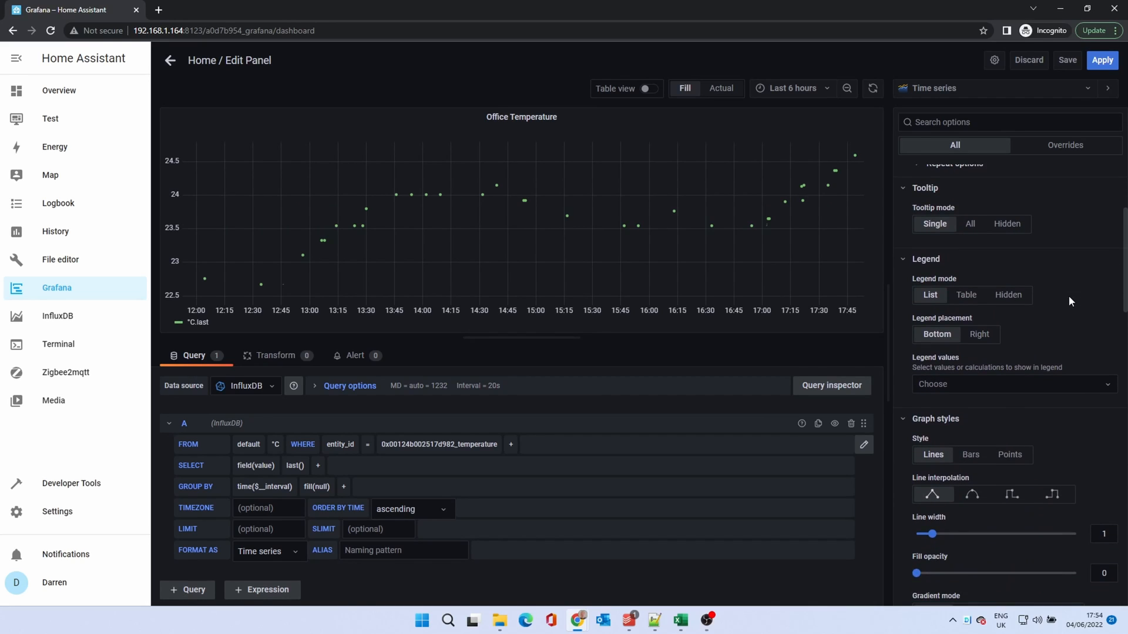
{"action": "scroll", "scroll_direction": "down", "scroll_amount": 3}
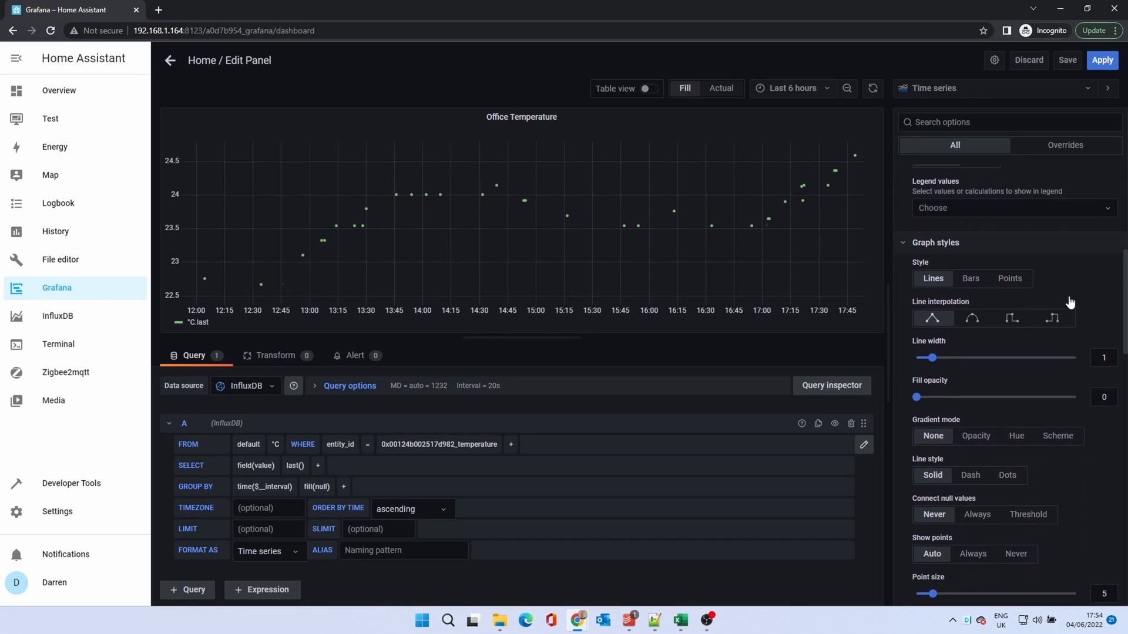
{"action": "scroll", "scroll_direction": "down", "scroll_amount": 3}
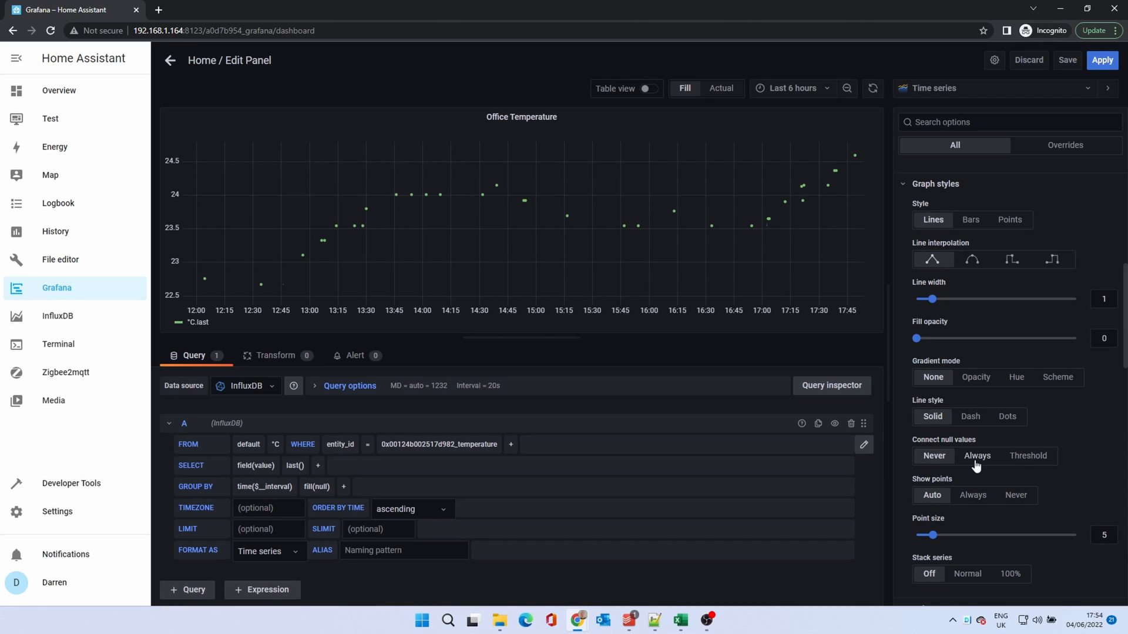
{"action": "left_click", "coordinate": [976, 455]}
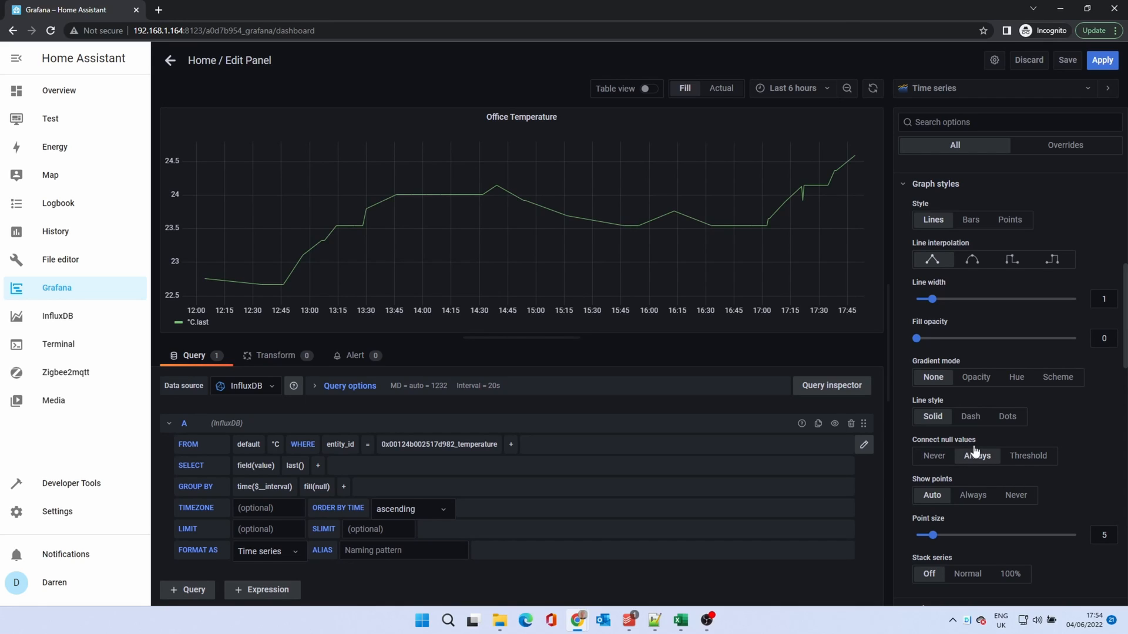
{"action": "mouse_move", "coordinate": [972, 260]}
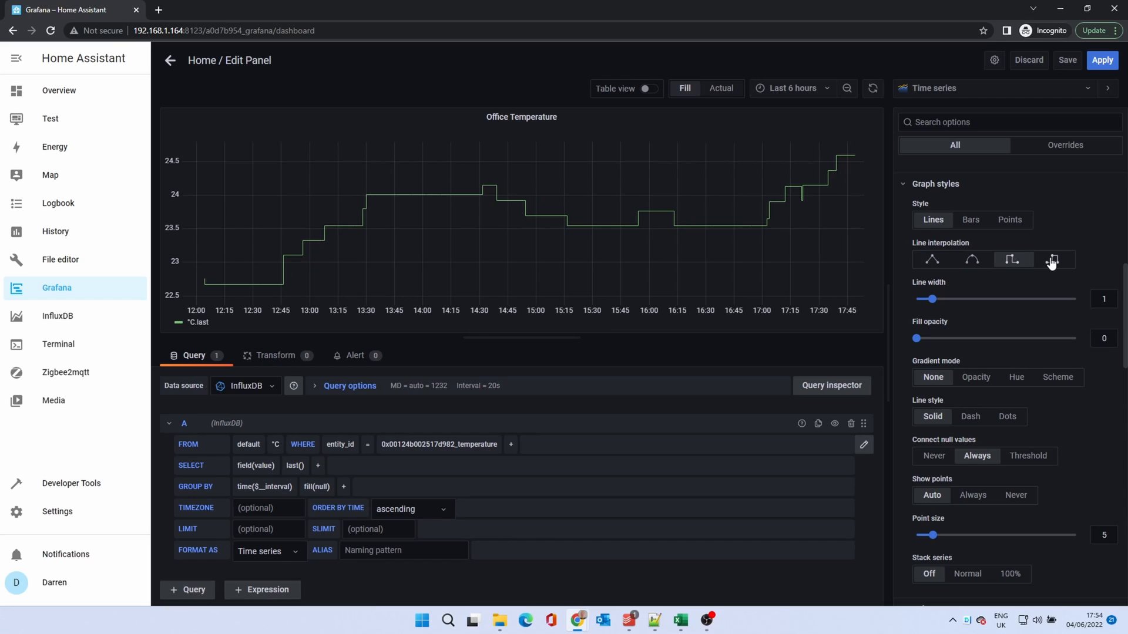
{"action": "left_click", "coordinate": [973, 260]}
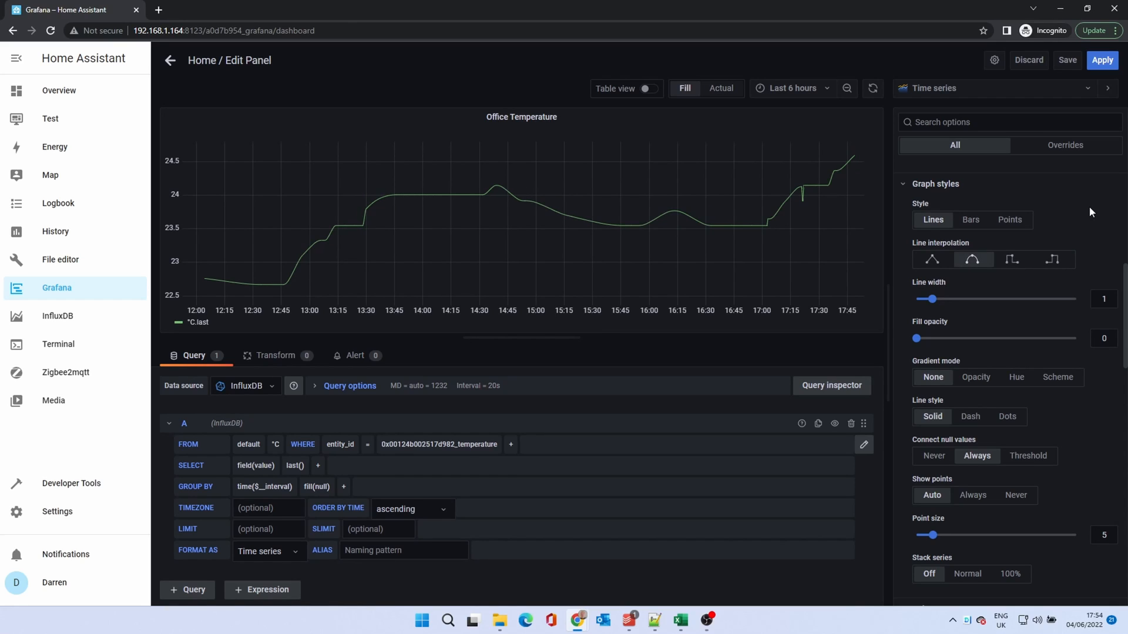
Start setting the legend to show the last temperature value
{"action": "scroll", "scroll_direction": "down", "scroll_amount": 3}
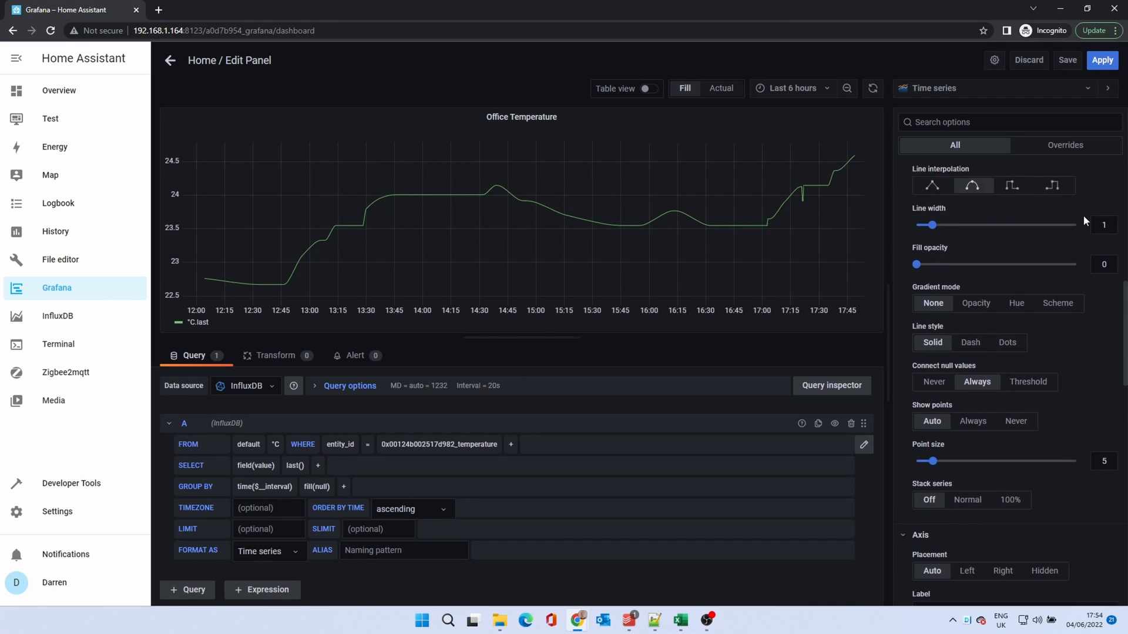
{"action": "scroll", "scroll_direction": "down", "scroll_amount": 3}
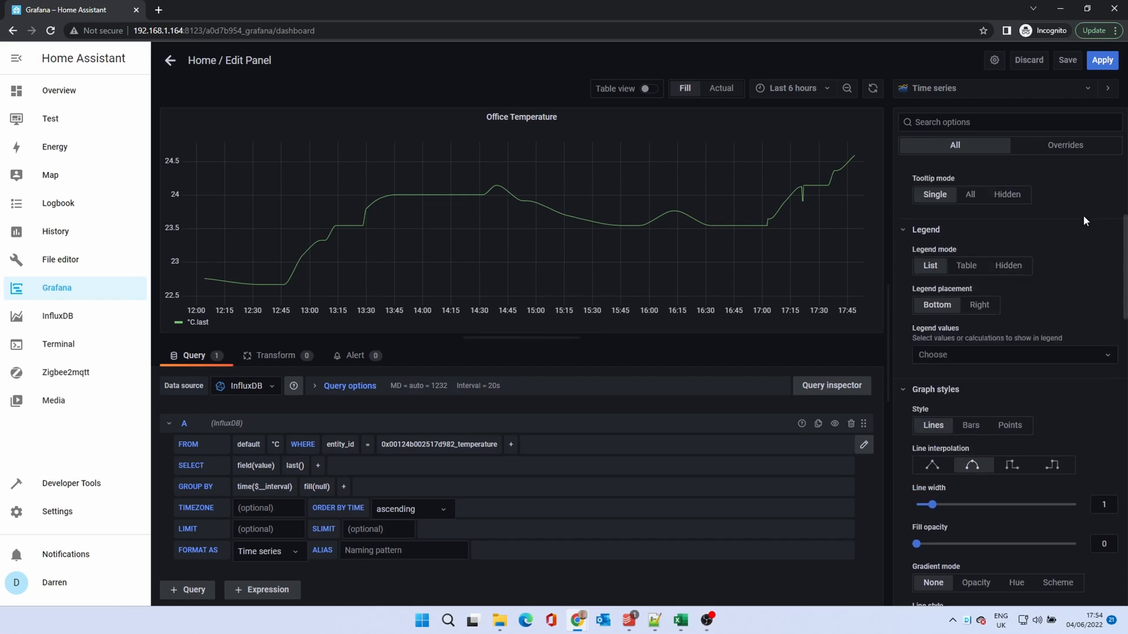
{"action": "scroll", "scroll_direction": "up", "scroll_amount": 3}
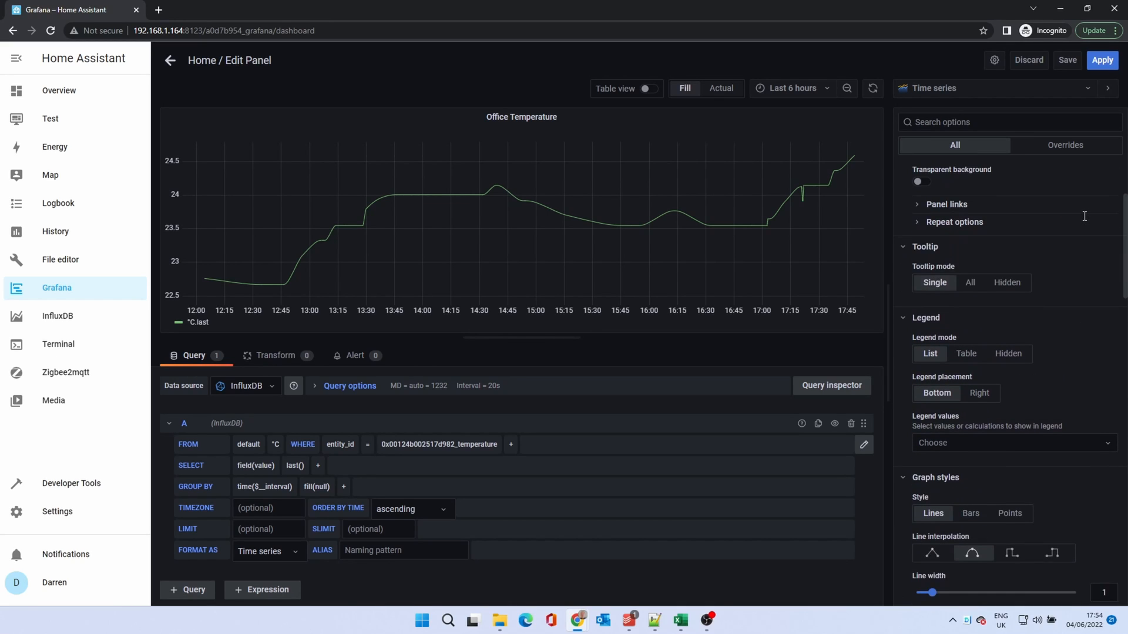
{"action": "left_click", "coordinate": [1011, 442]}
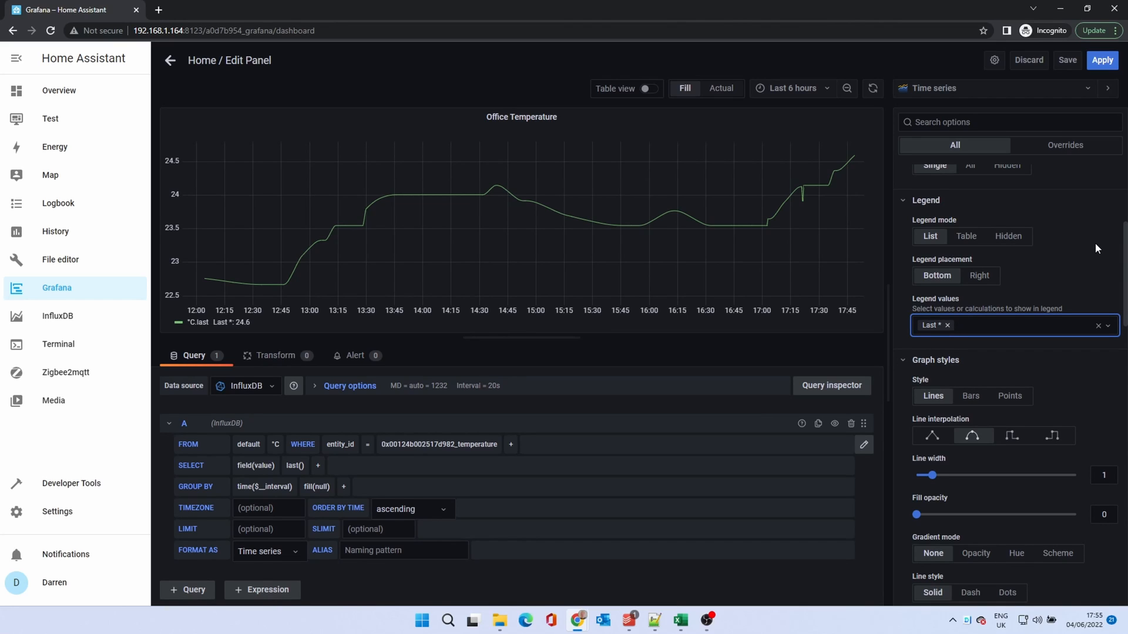
{"action": "mouse_move", "coordinate": [1073, 73]}
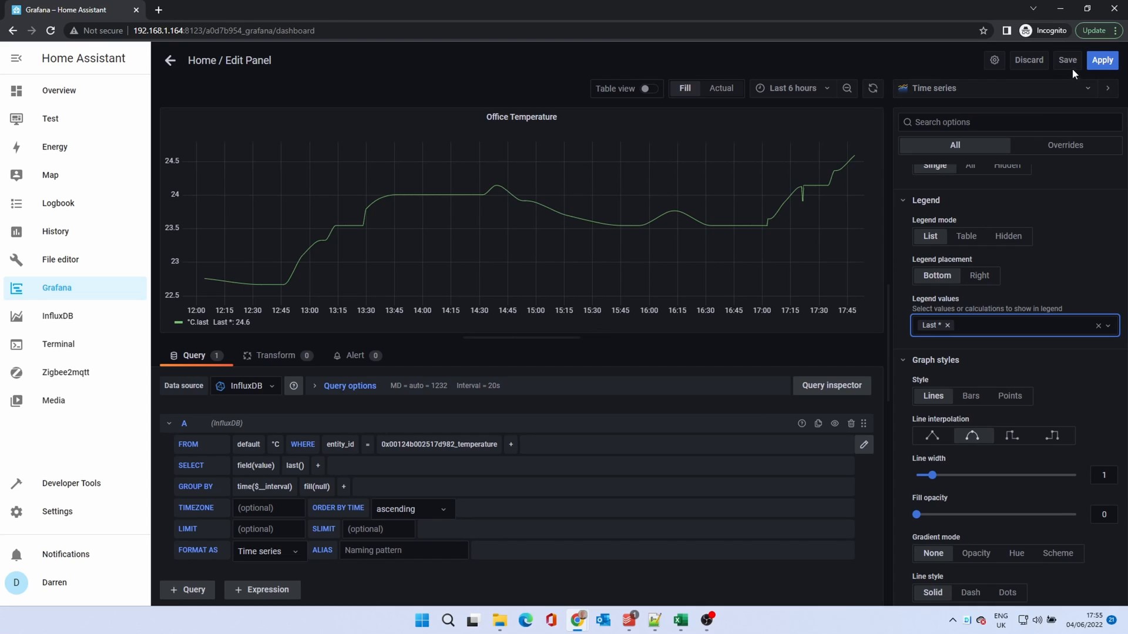
{"action": "mouse_move", "coordinate": [1068, 59]}
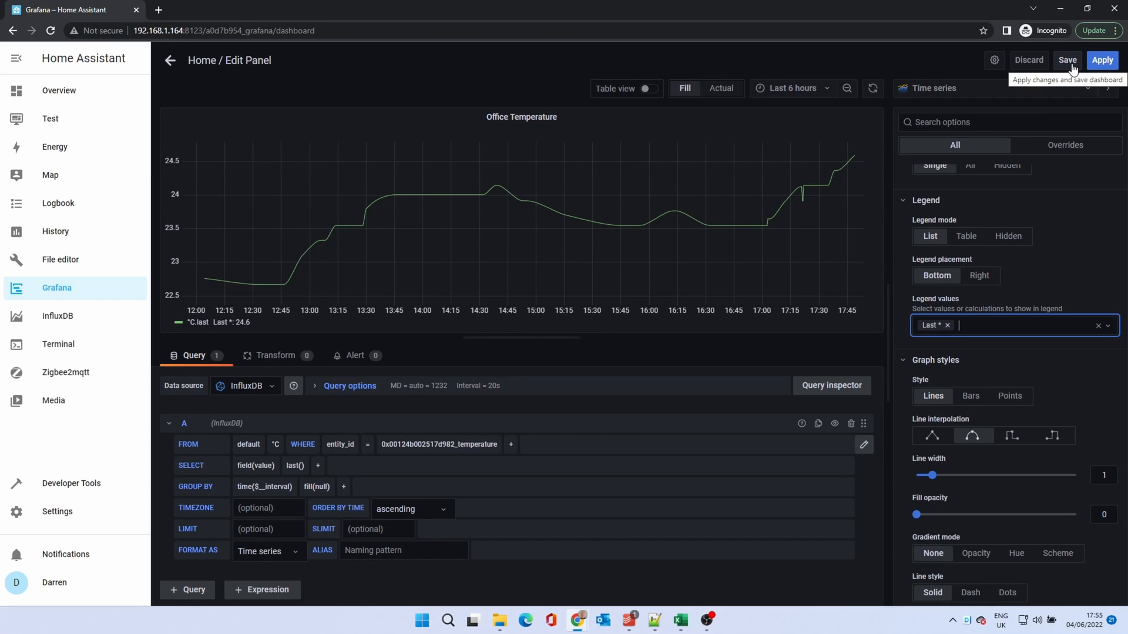
Save the dashboard under the name 'Home Dashboard'
{"action": "left_click", "coordinate": [1067, 60]}
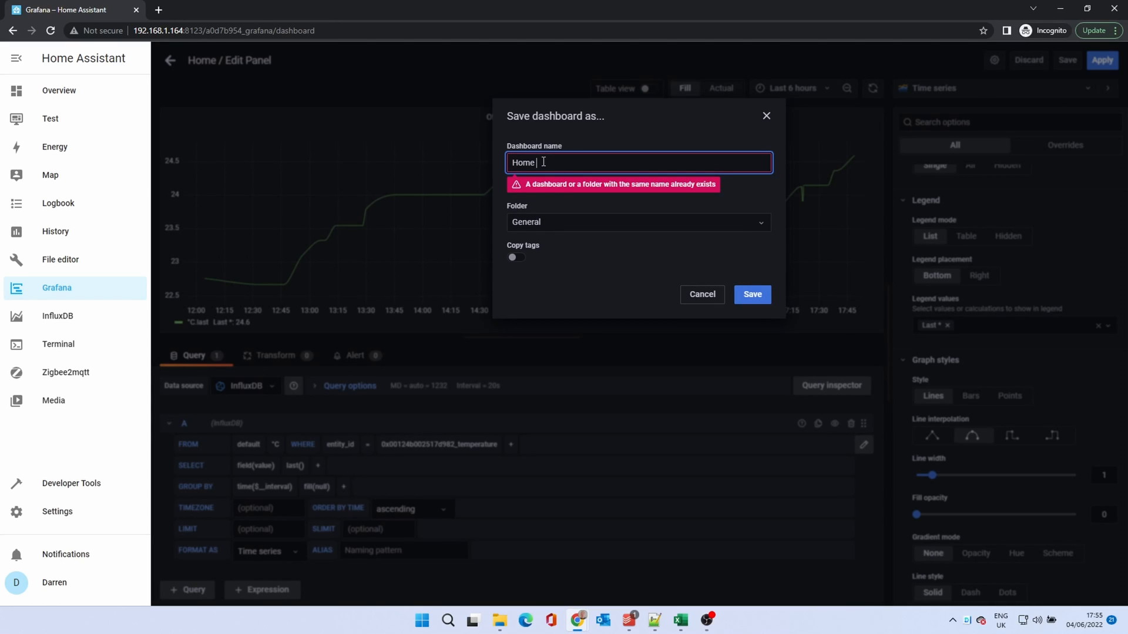
{"action": "type", "text": "Dashboard"}
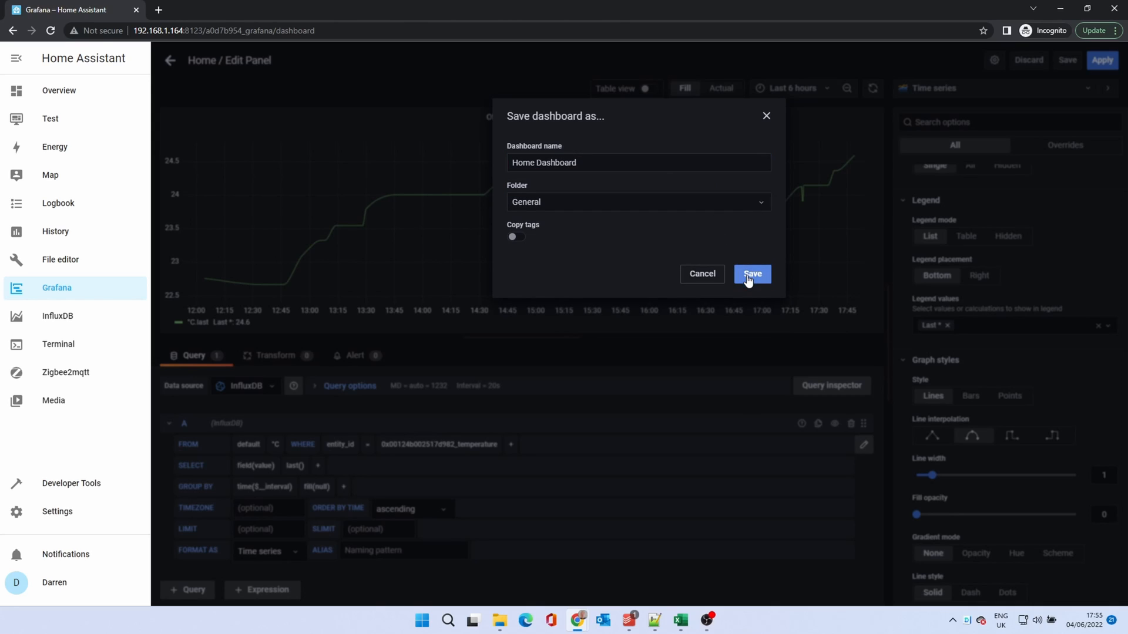
{"action": "left_click", "coordinate": [752, 274]}
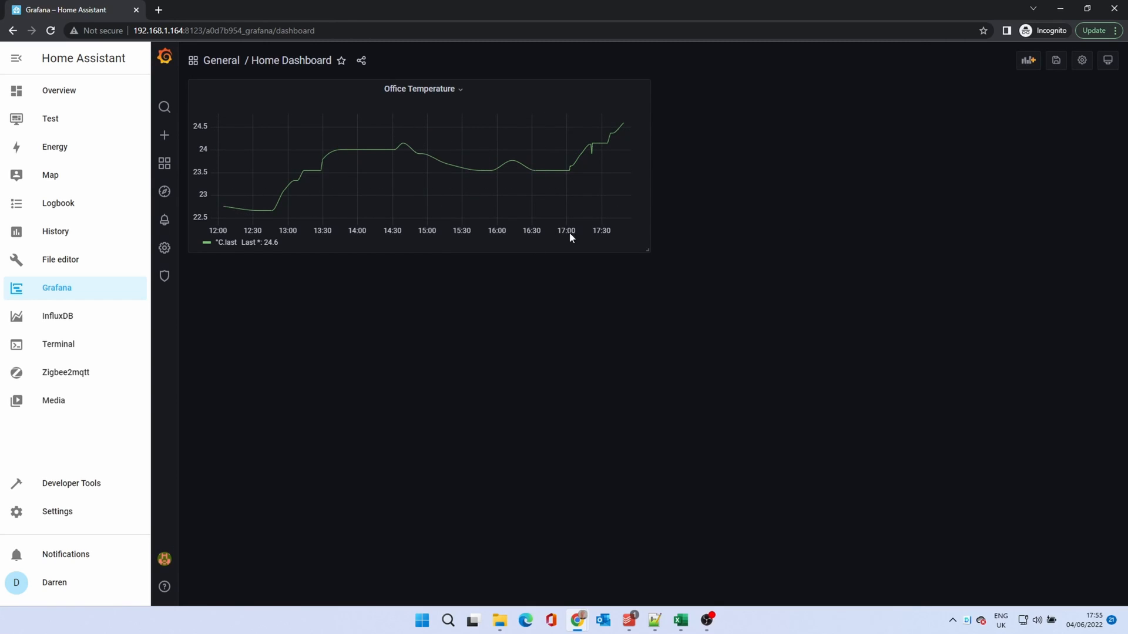
{"action": "mouse_move", "coordinate": [796, 312]}
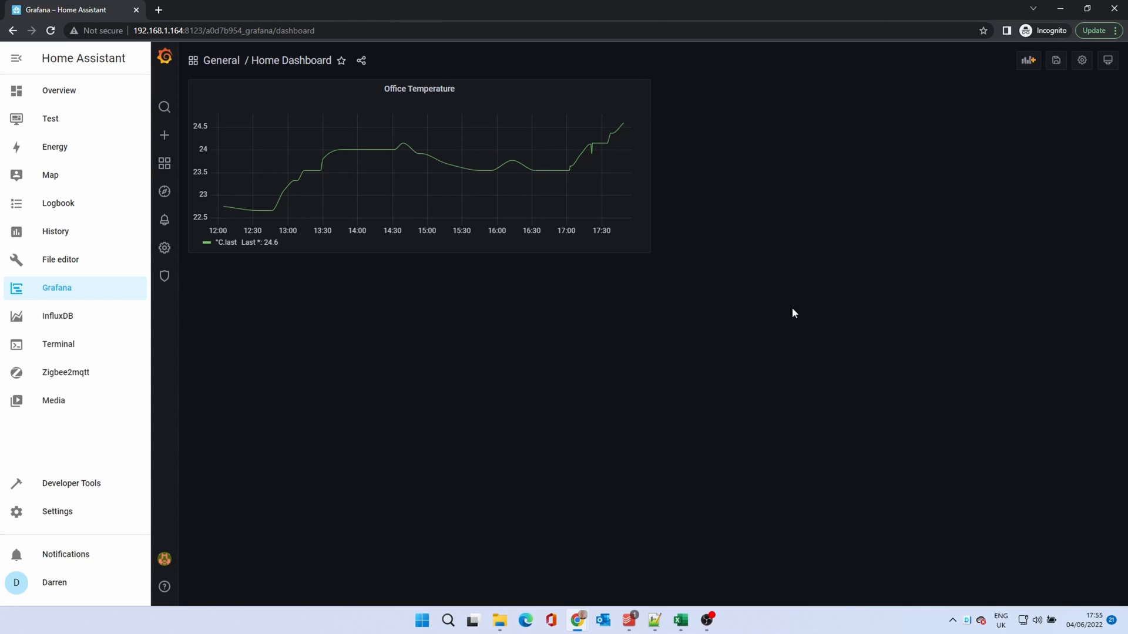
{"action": "mouse_move", "coordinate": [648, 253]}
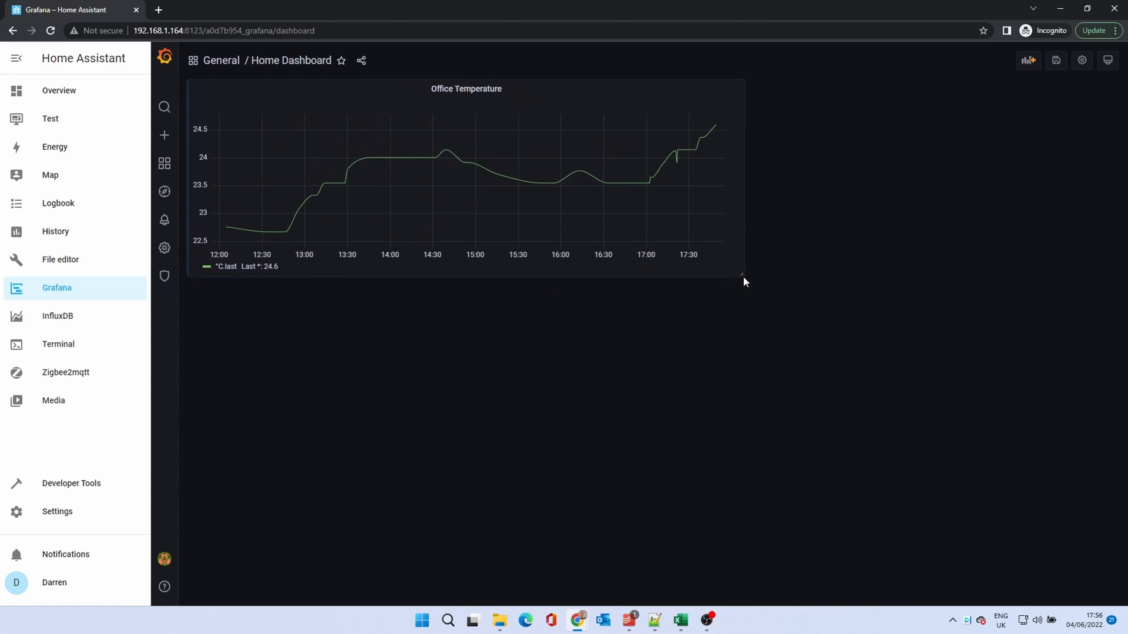
{"action": "mouse_move", "coordinate": [1028, 60]}
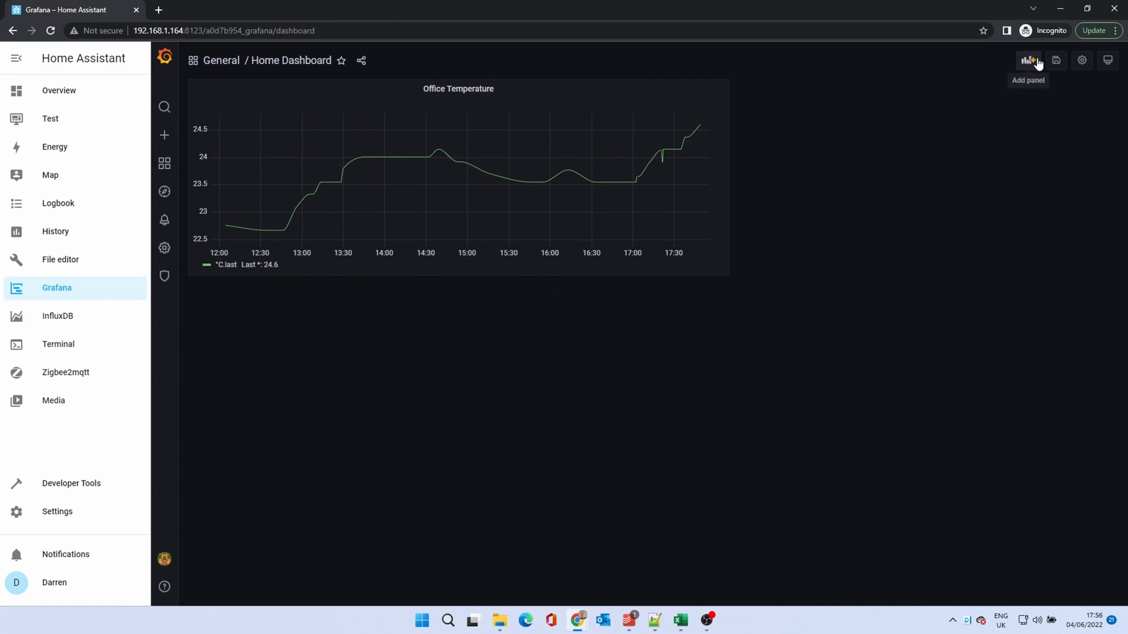
Add a panel querying the % measurement where entity_id is 0x00124b002517d982_humidity
{"action": "left_click", "coordinate": [1028, 61]}
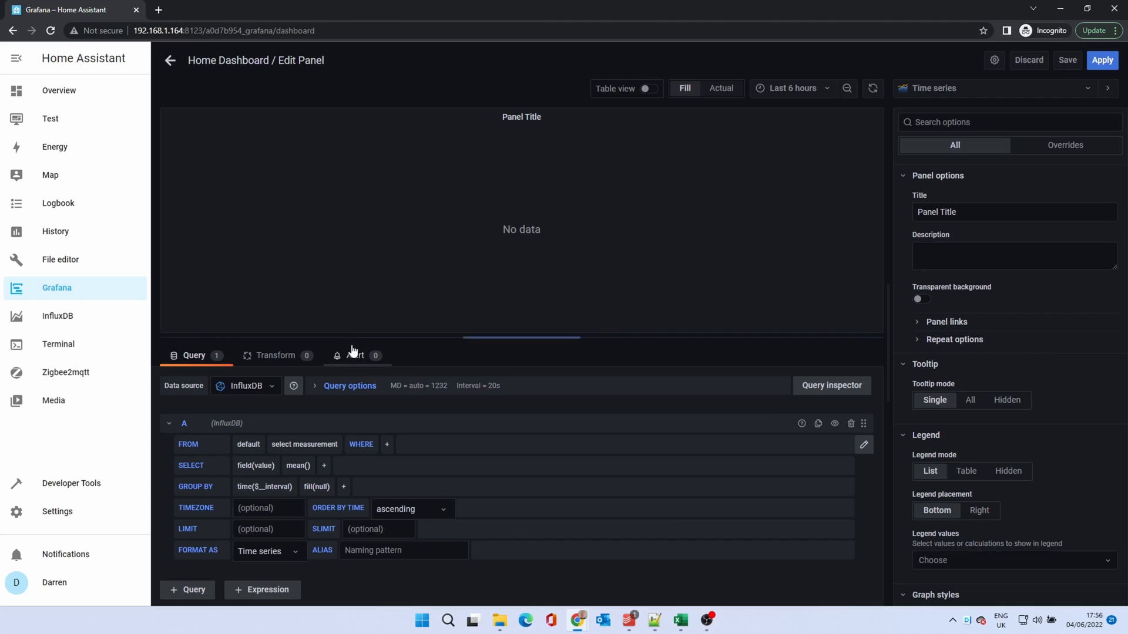
{"action": "mouse_move", "coordinate": [322, 447]}
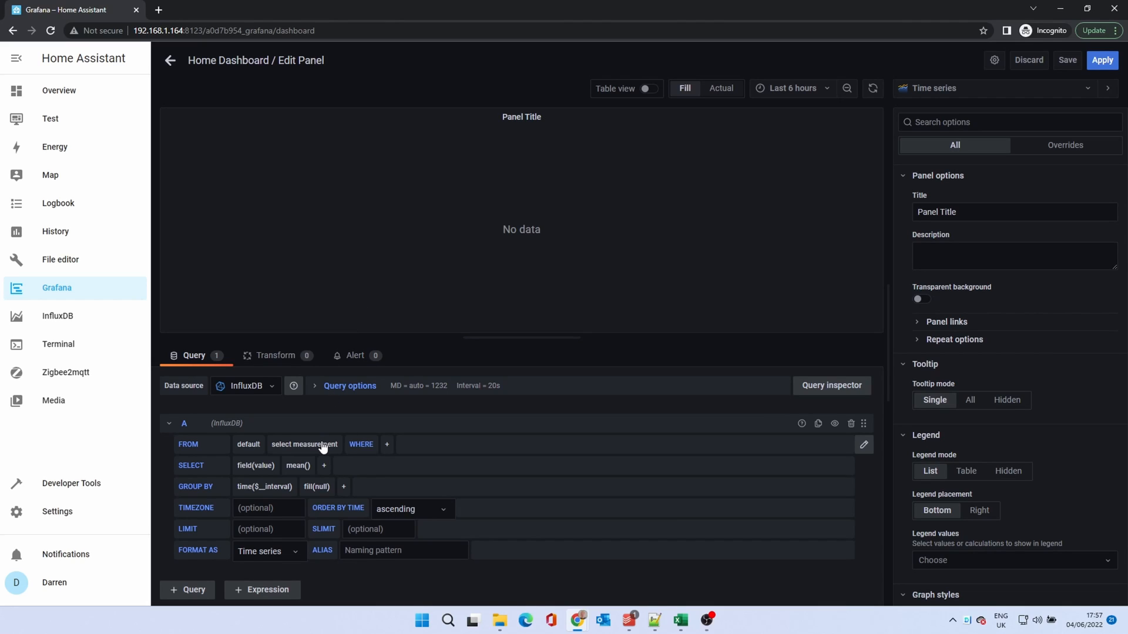
{"action": "left_click", "coordinate": [304, 444]}
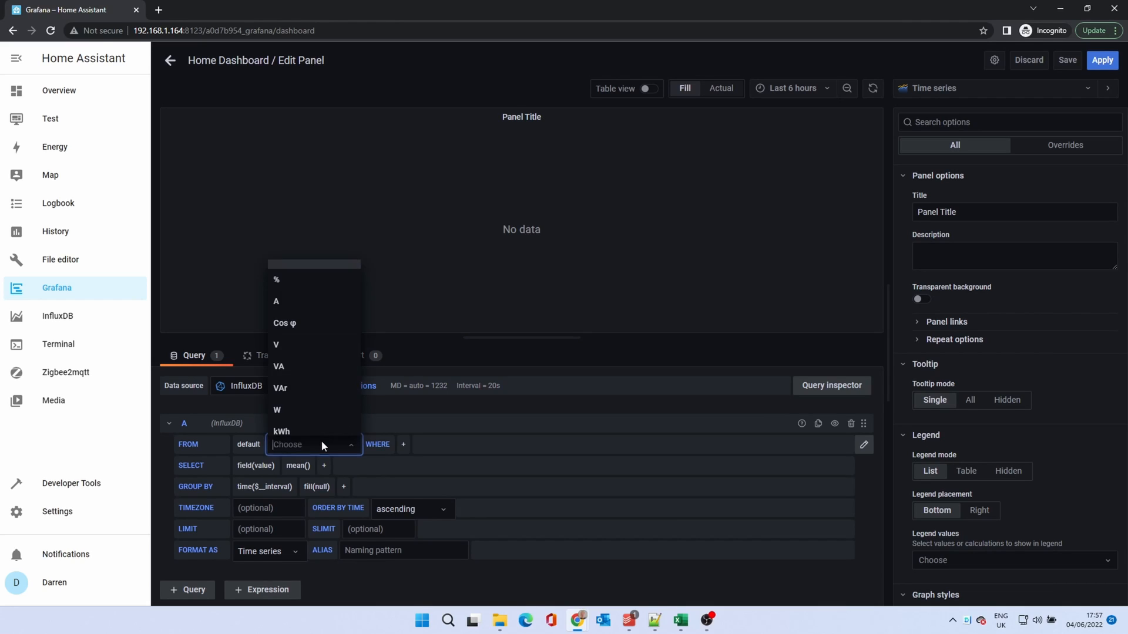
{"action": "left_click", "coordinate": [276, 279]}
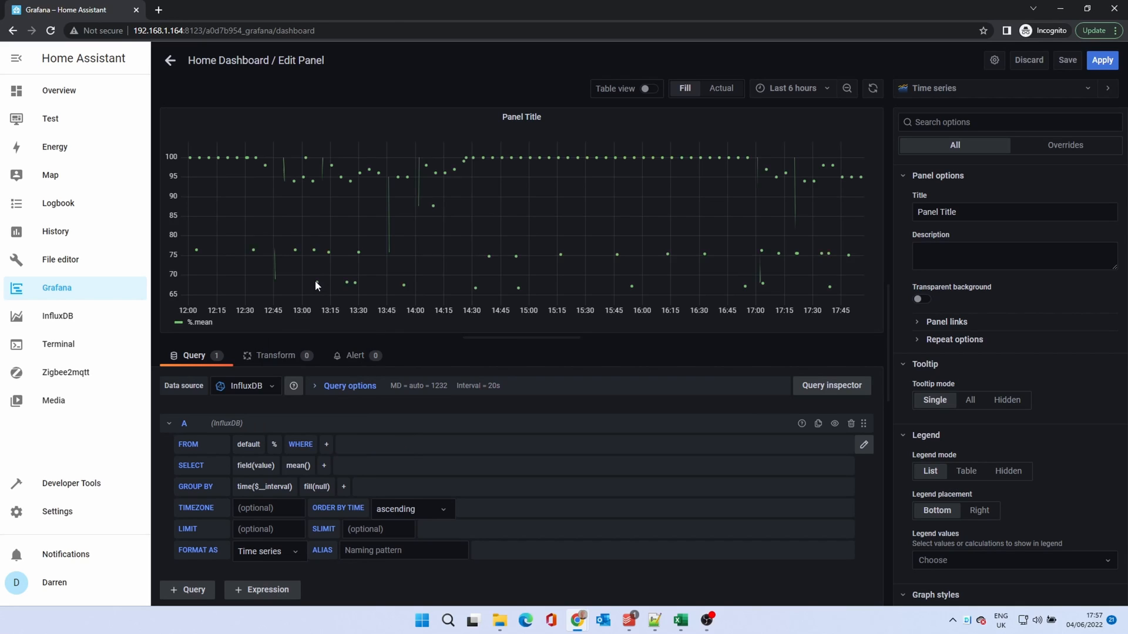
{"action": "mouse_move", "coordinate": [501, 279]}
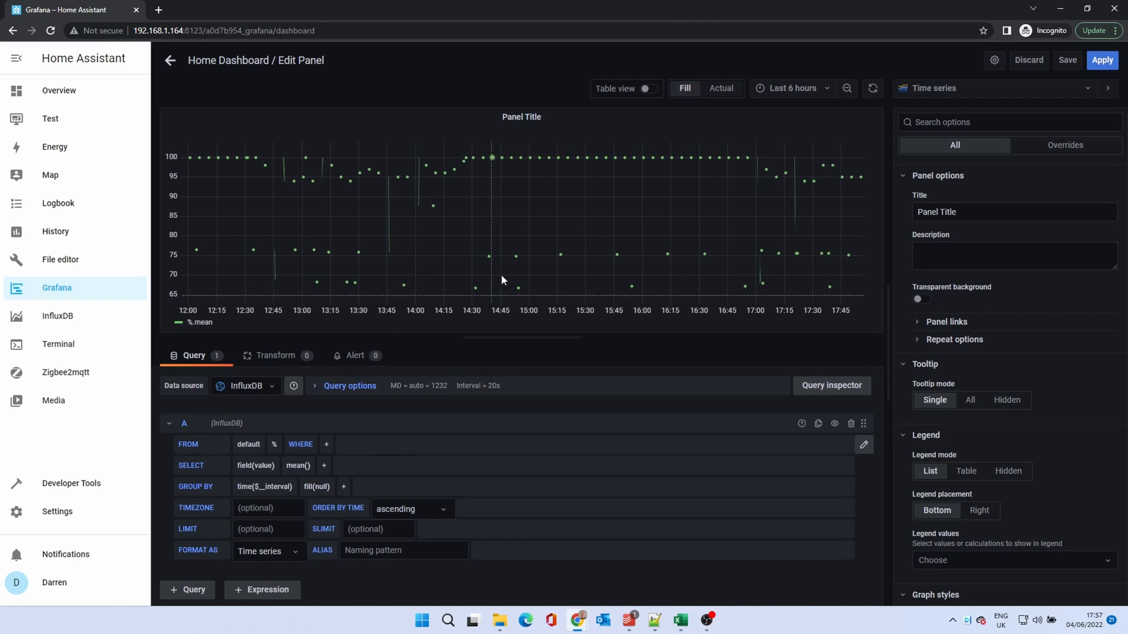
{"action": "mouse_move", "coordinate": [321, 445]}
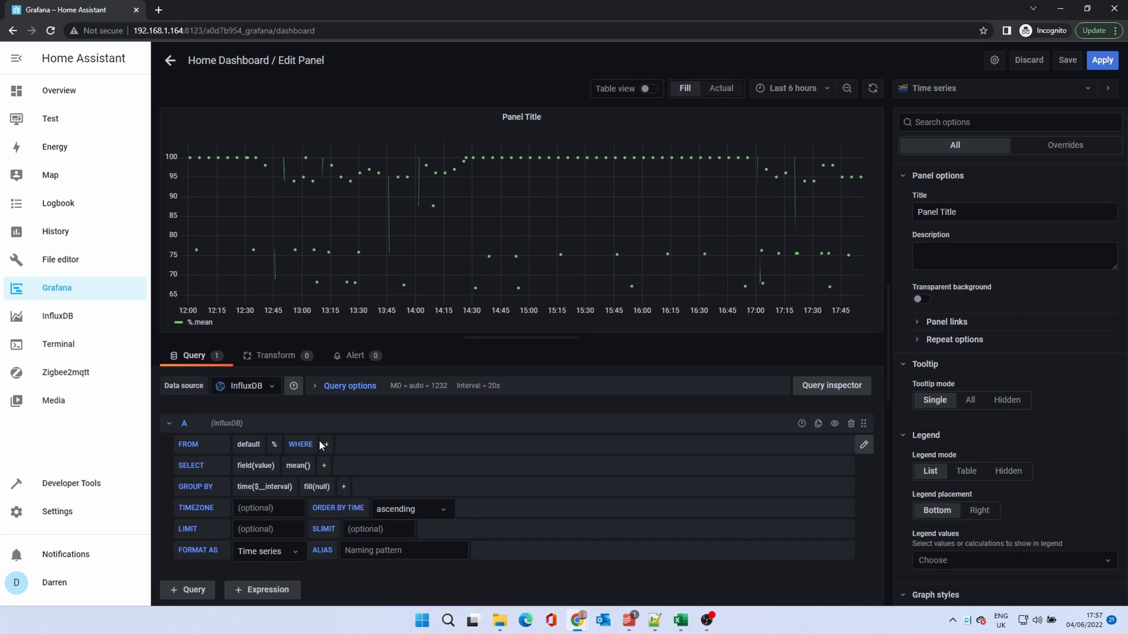
{"action": "left_click", "coordinate": [324, 444]}
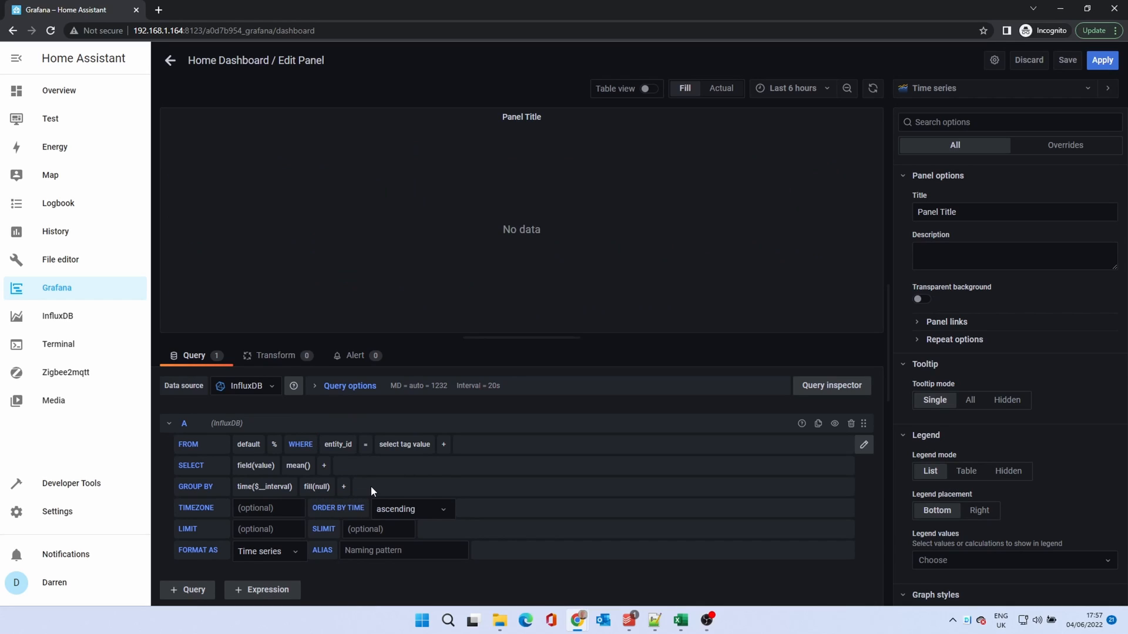
{"action": "left_click", "coordinate": [404, 444]}
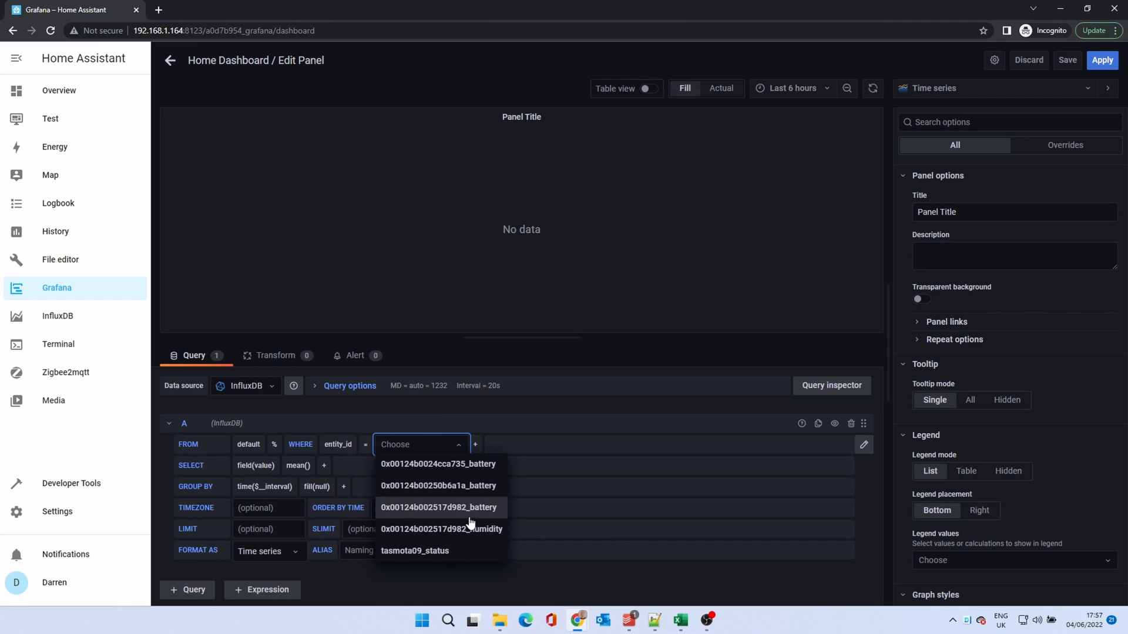
{"action": "left_click", "coordinate": [441, 528]}
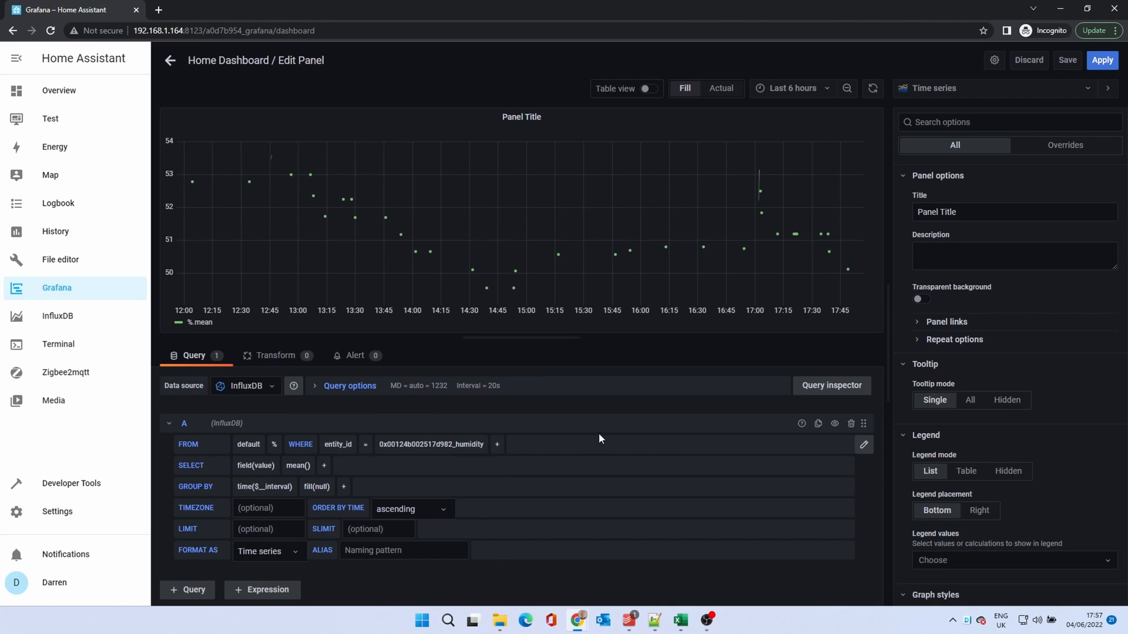
{"action": "mouse_move", "coordinate": [599, 432]}
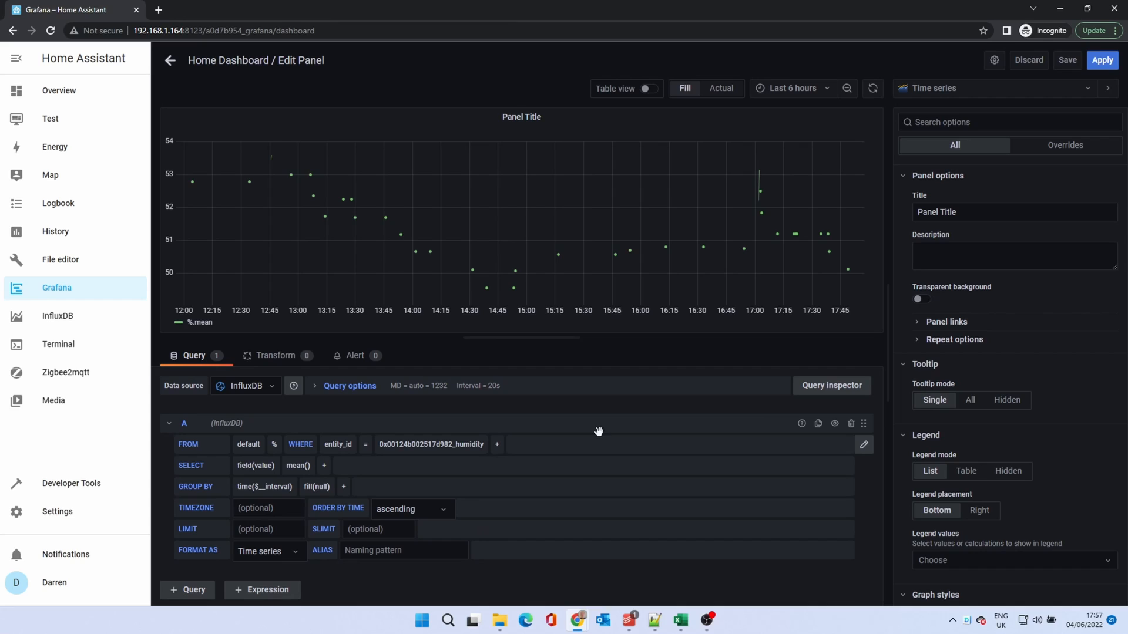
{"action": "mouse_move", "coordinate": [656, 393]}
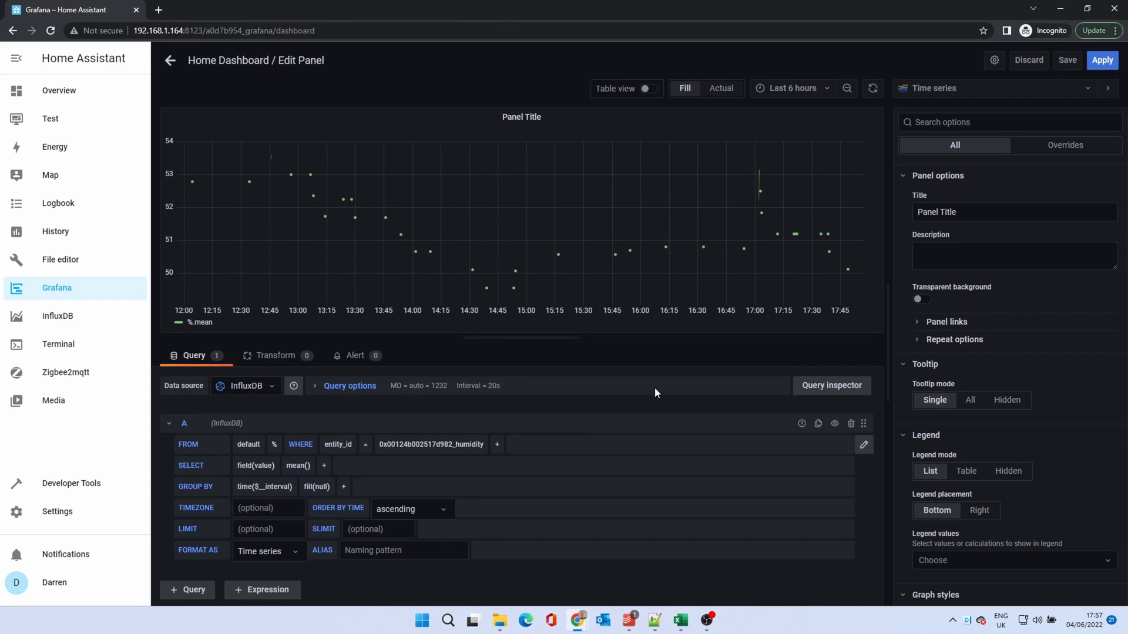
Title the panel 'Office Humidity', draw a smooth continuous line, and show Last in the legend
{"action": "left_click", "coordinate": [1013, 212]}
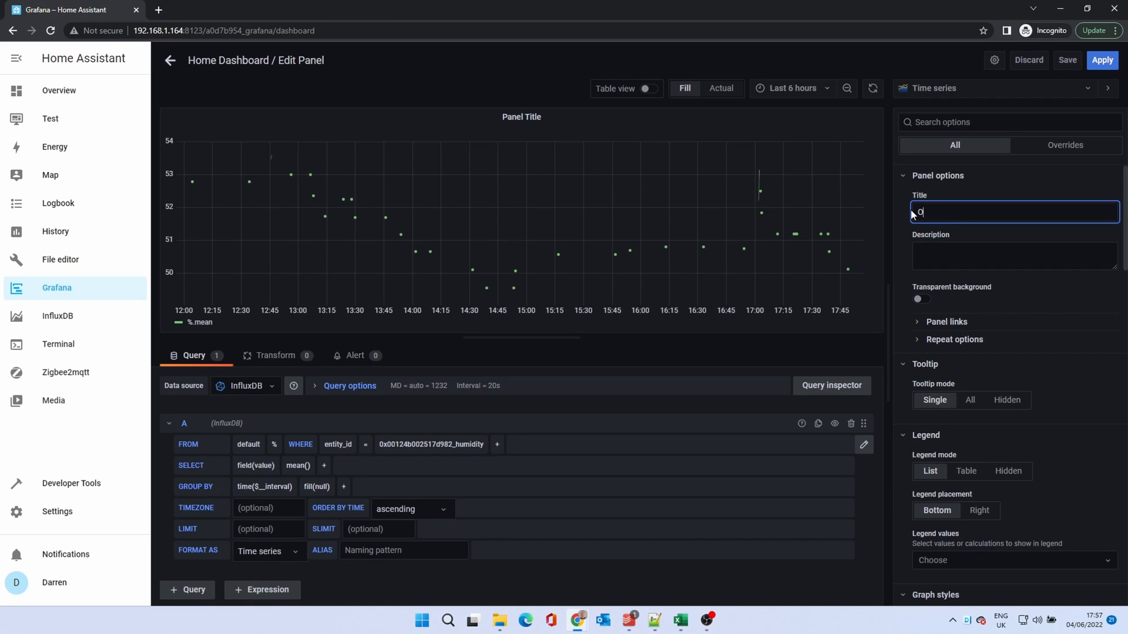
{"action": "type", "text": "ffice"}
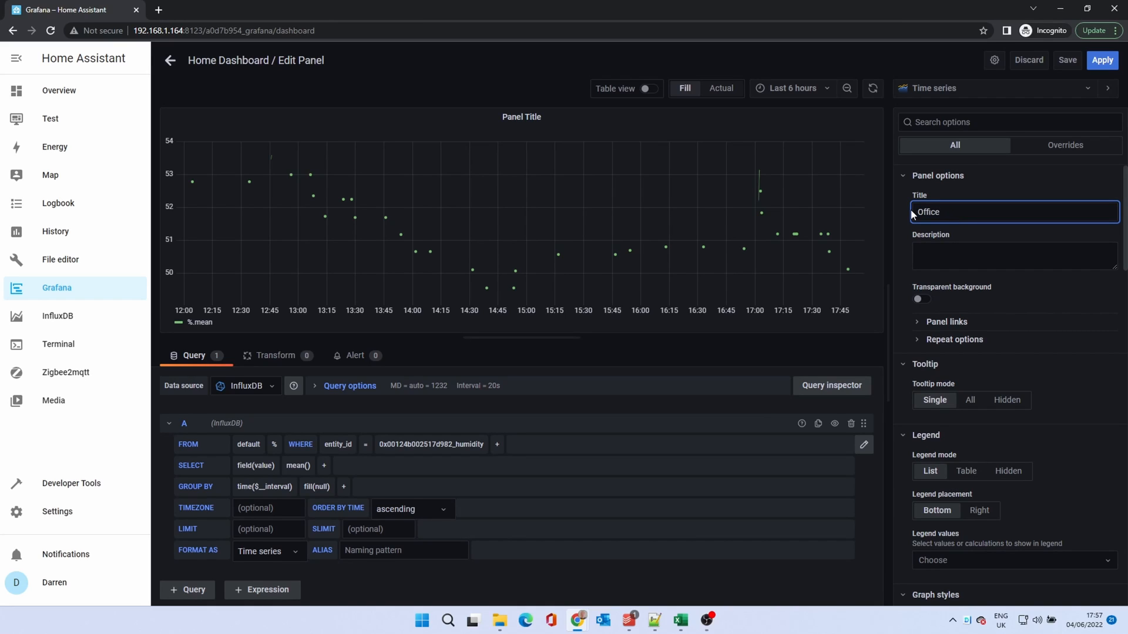
{"action": "type", "text": "Humidity"}
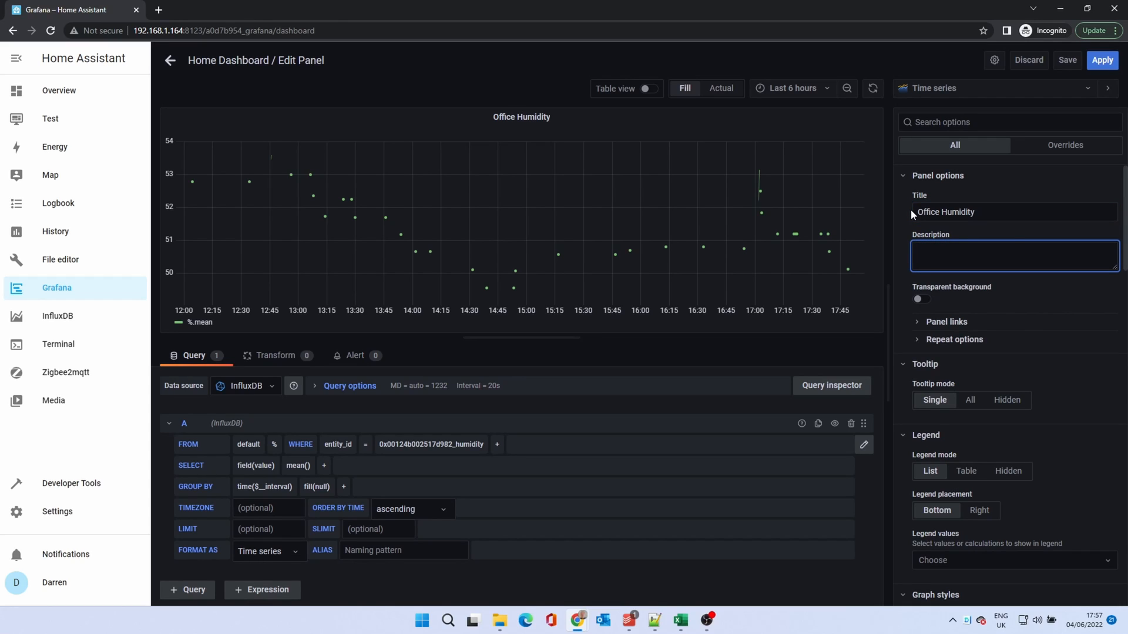
{"action": "scroll", "scroll_direction": "down", "scroll_amount": 3}
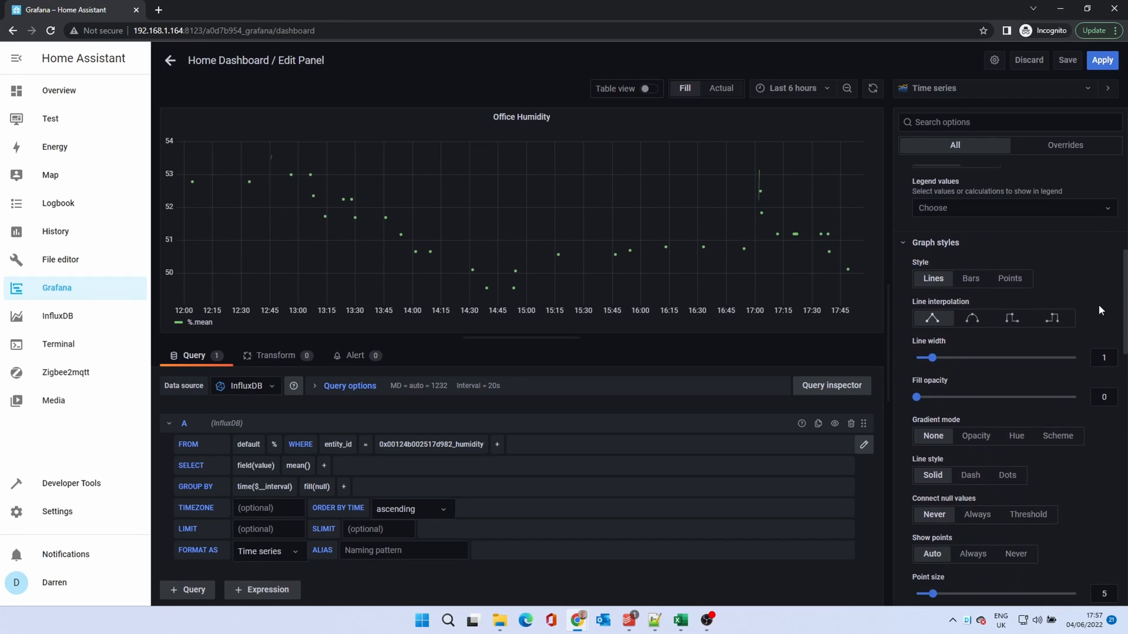
{"action": "left_click", "coordinate": [977, 514]}
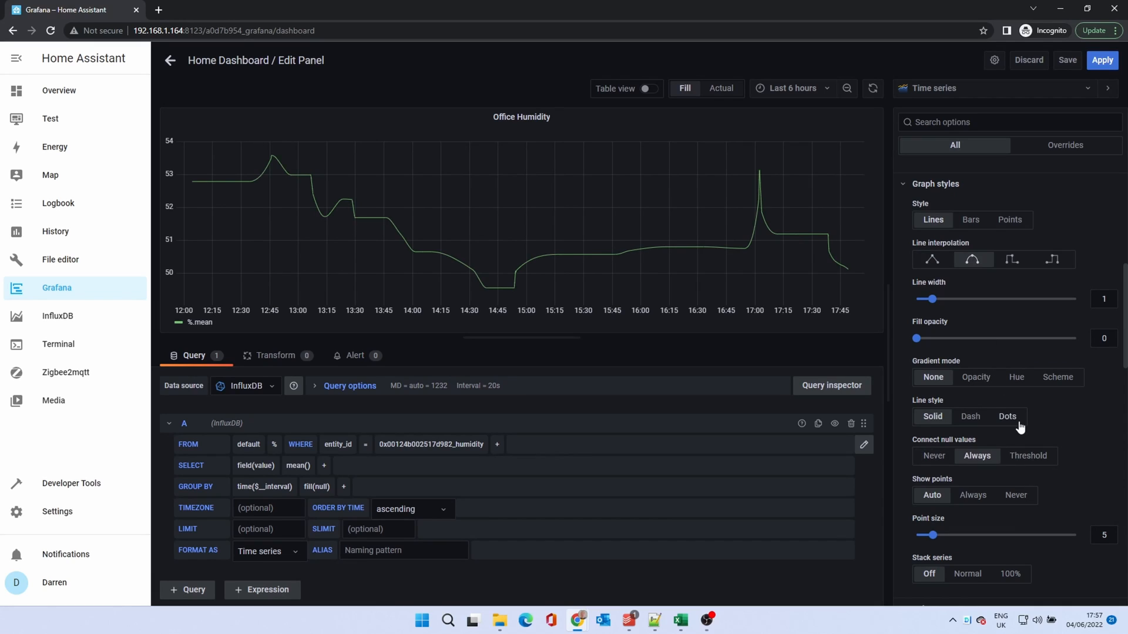
{"action": "mouse_move", "coordinate": [1067, 60]}
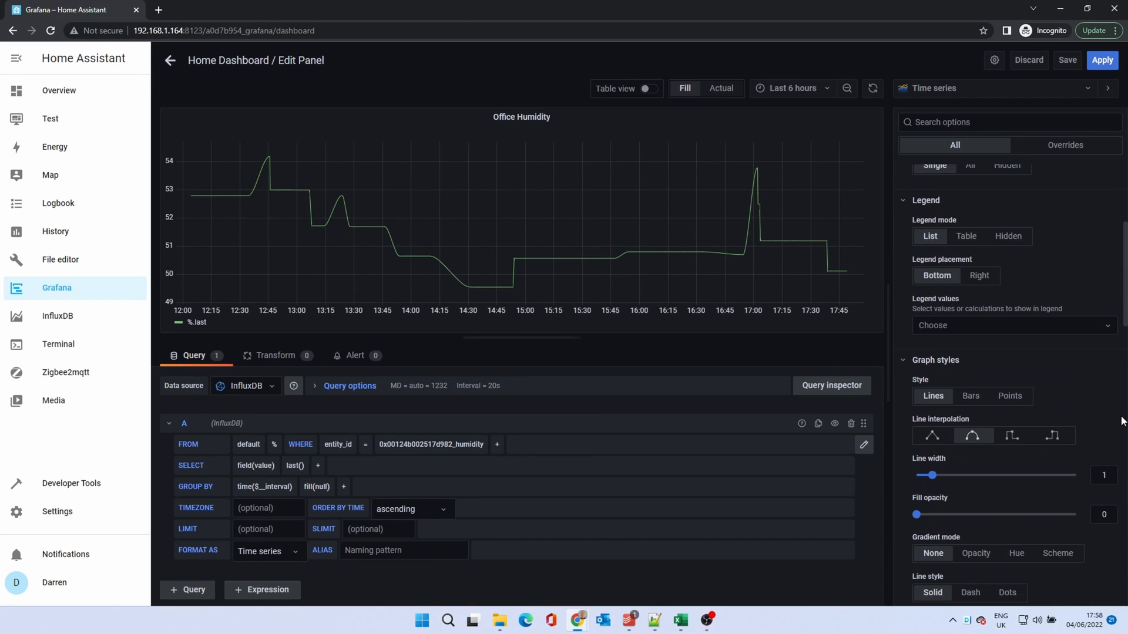
{"action": "left_click", "coordinate": [1007, 325]}
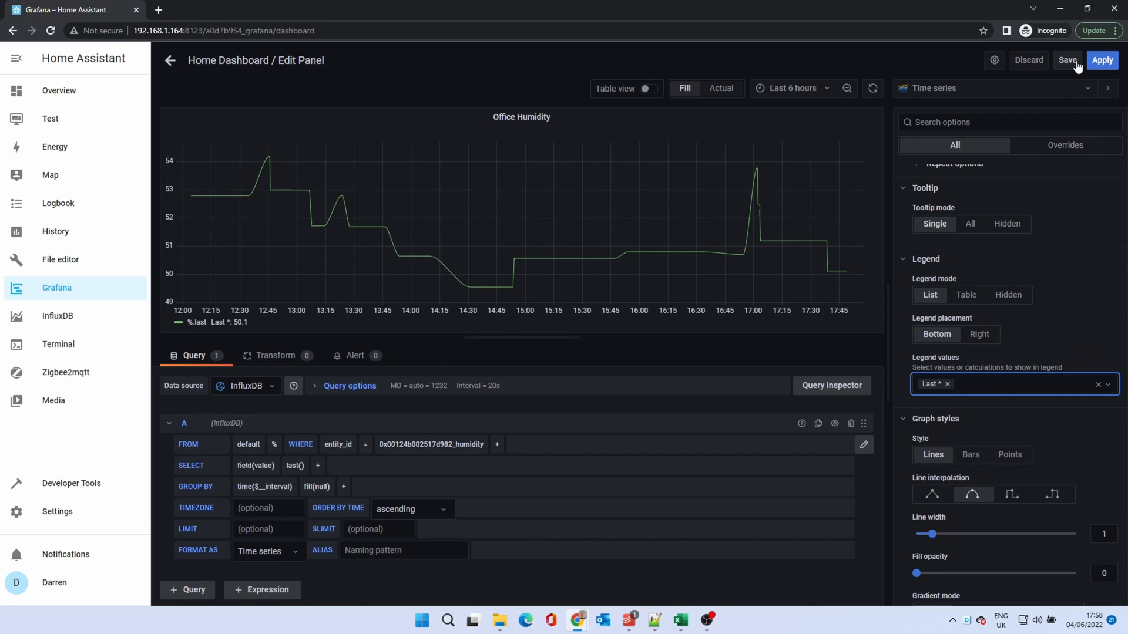
Open the save-dashboard prompt, then close it and return to the dashboard
{"action": "left_click", "coordinate": [1067, 60]}
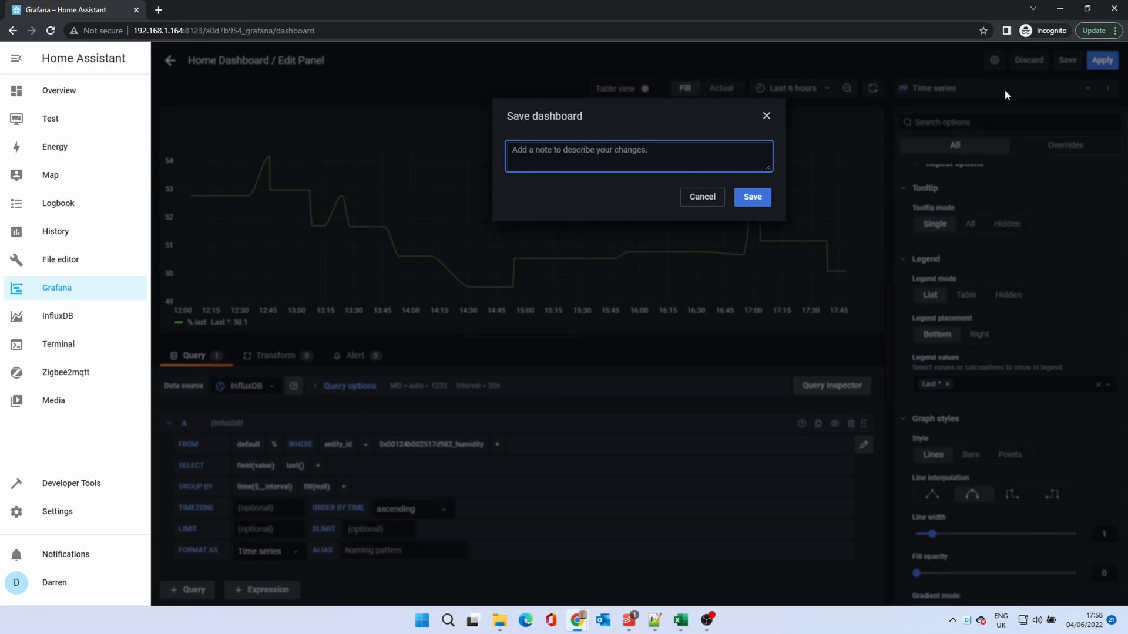
{"action": "mouse_move", "coordinate": [702, 196]}
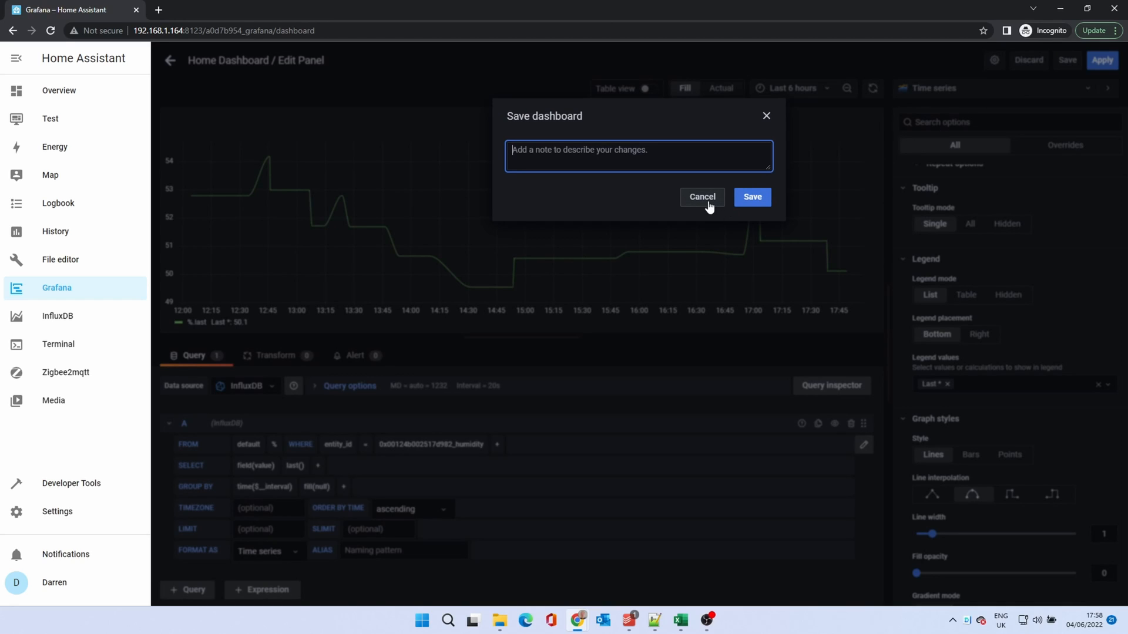
{"action": "left_click", "coordinate": [751, 198]}
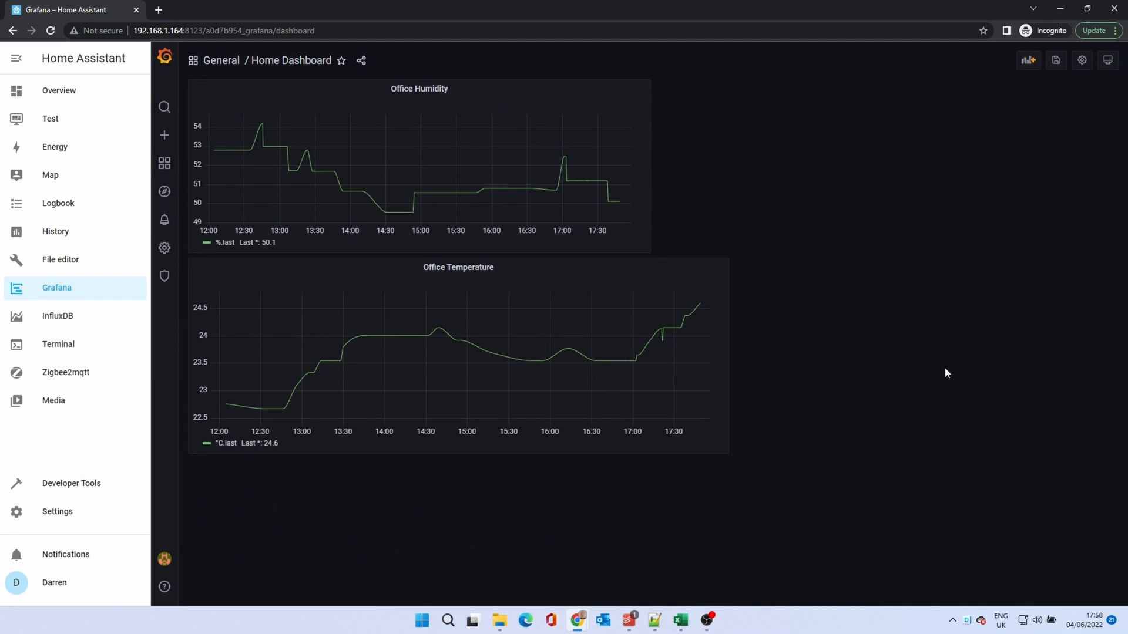
{"action": "mouse_move", "coordinate": [716, 370]}
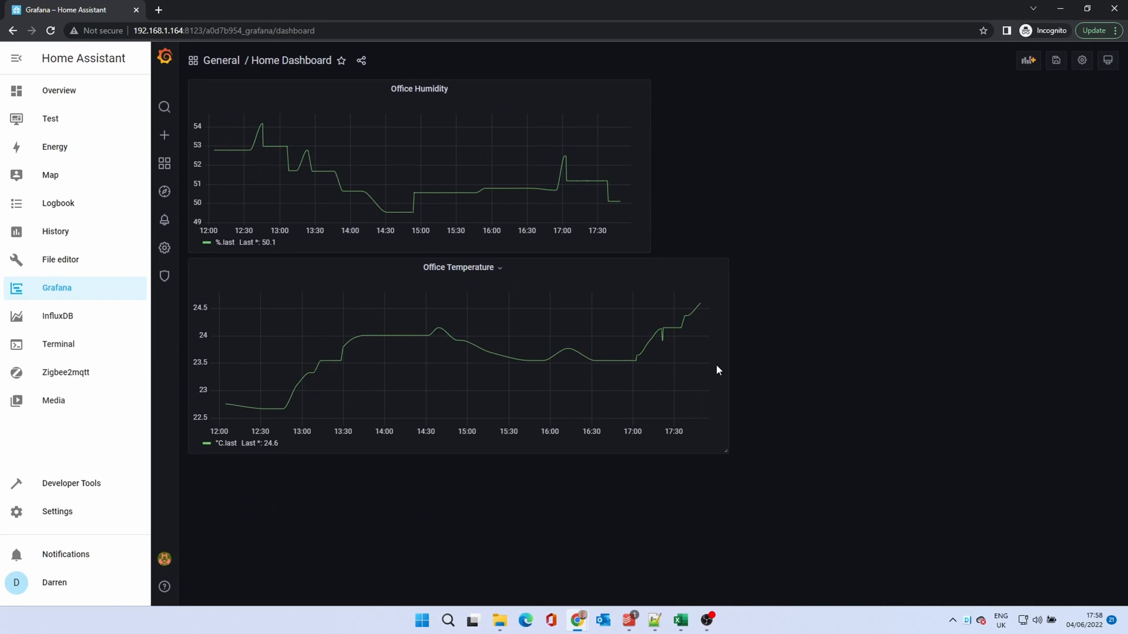
{"action": "mouse_move", "coordinate": [723, 452]}
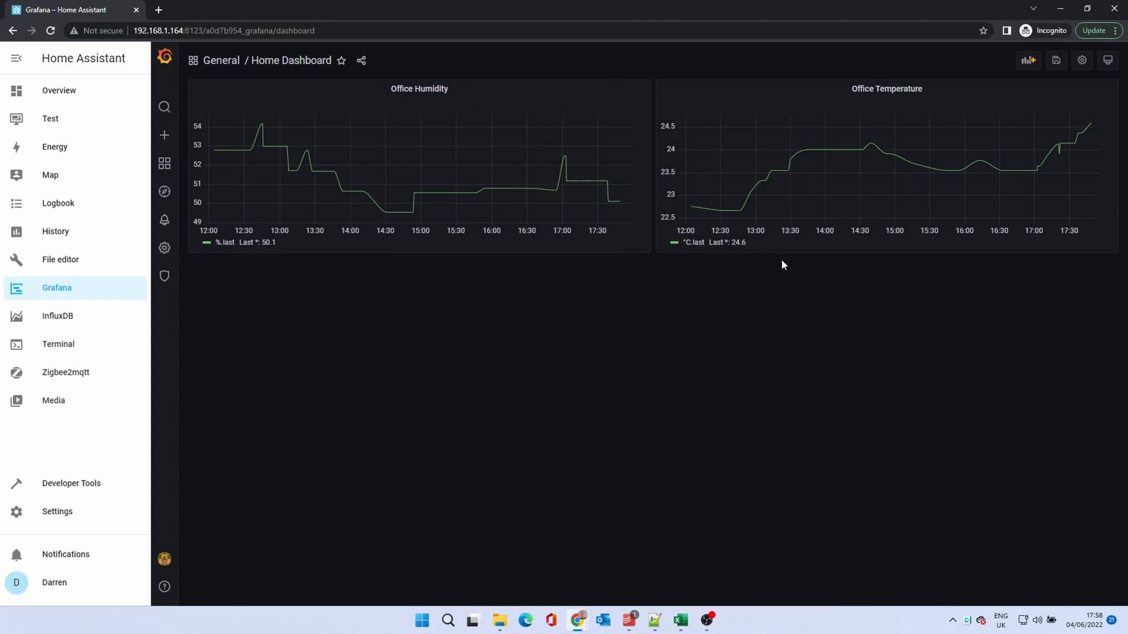
{"action": "mouse_move", "coordinate": [654, 416]}
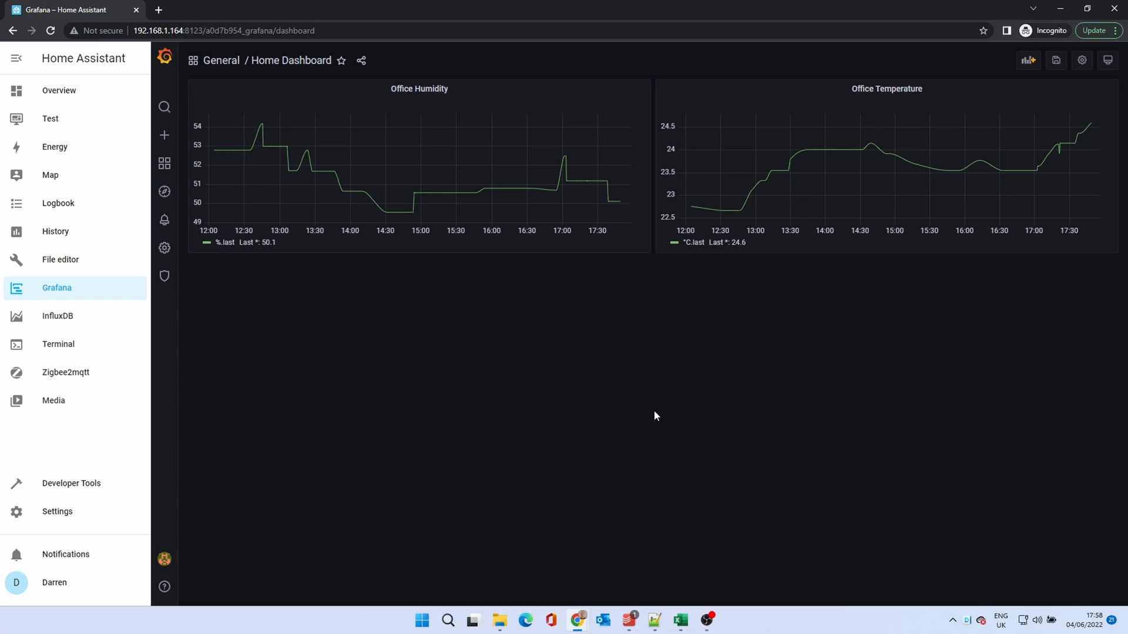
{"action": "mouse_move", "coordinate": [843, 295]}
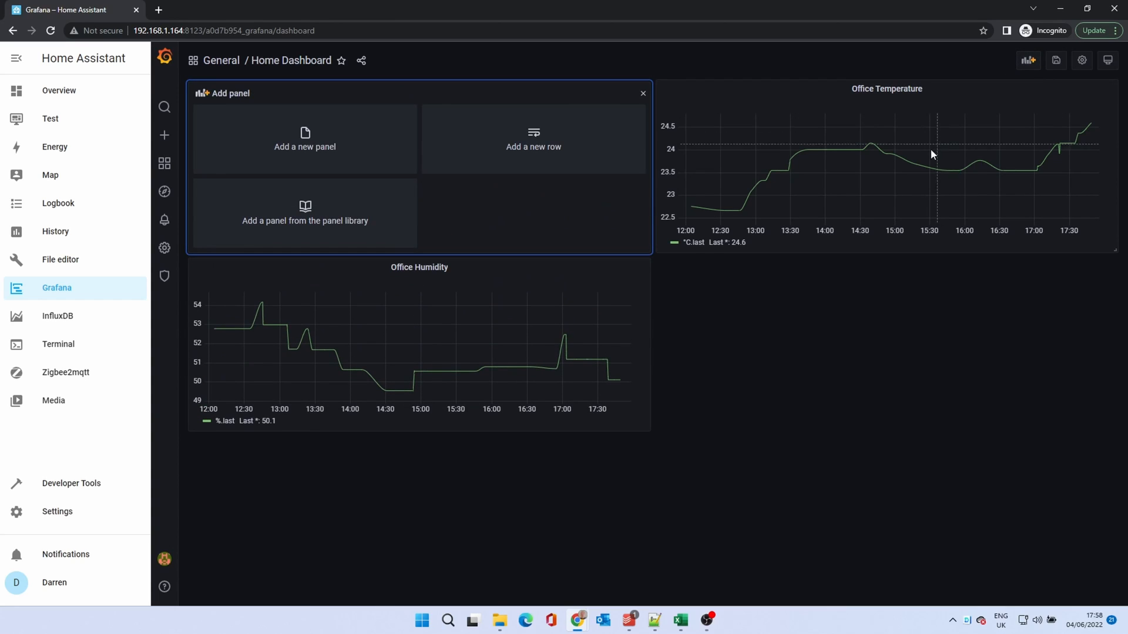
Add a panel querying the V measurement where entity_id is tasmota09_energy_voltage
{"action": "left_click", "coordinate": [304, 138]}
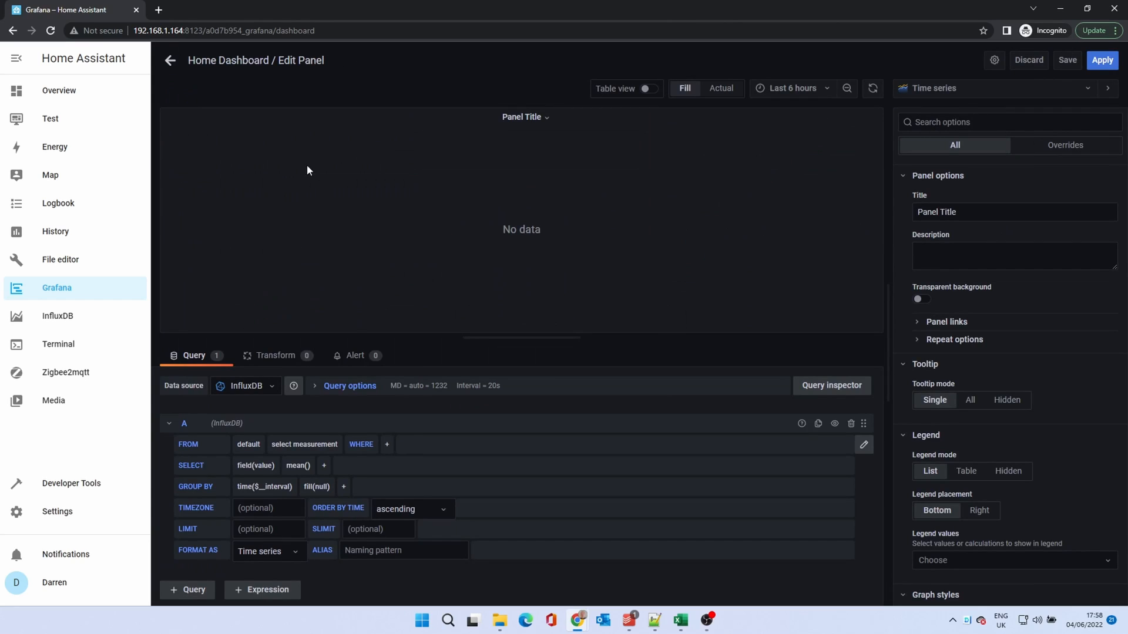
{"action": "mouse_move", "coordinate": [301, 199]}
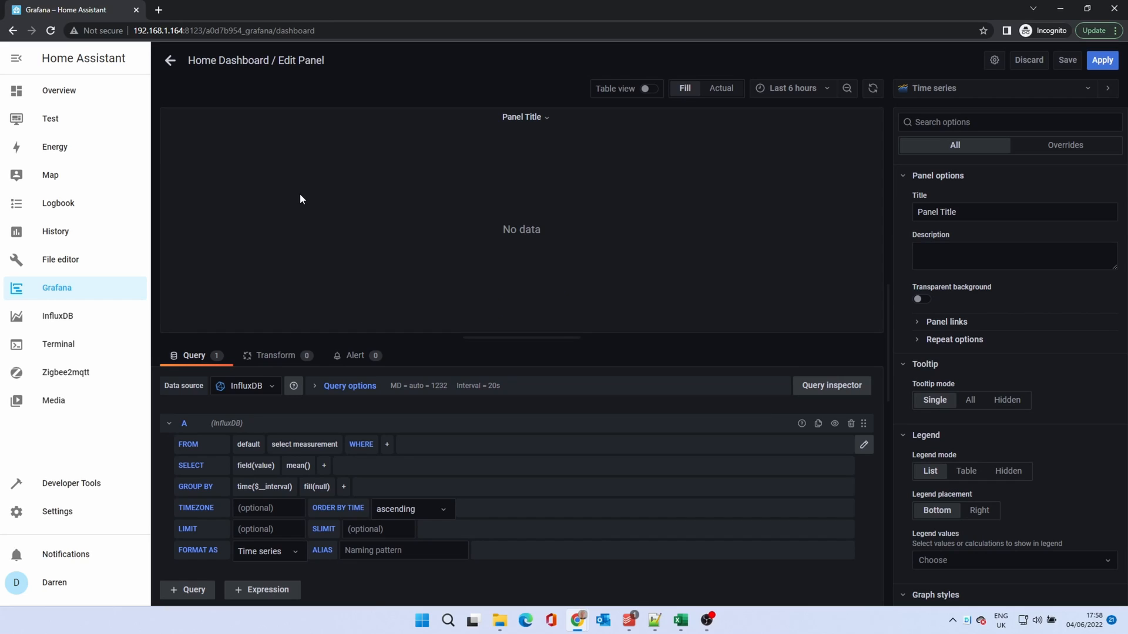
{"action": "mouse_move", "coordinate": [307, 241]}
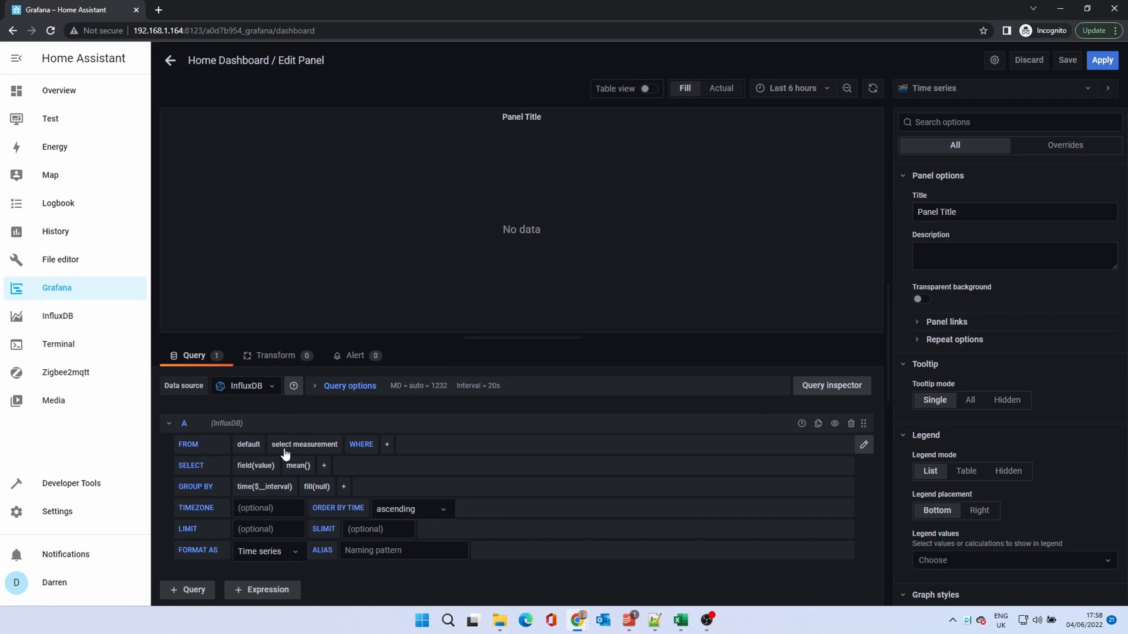
{"action": "left_click", "coordinate": [304, 444]}
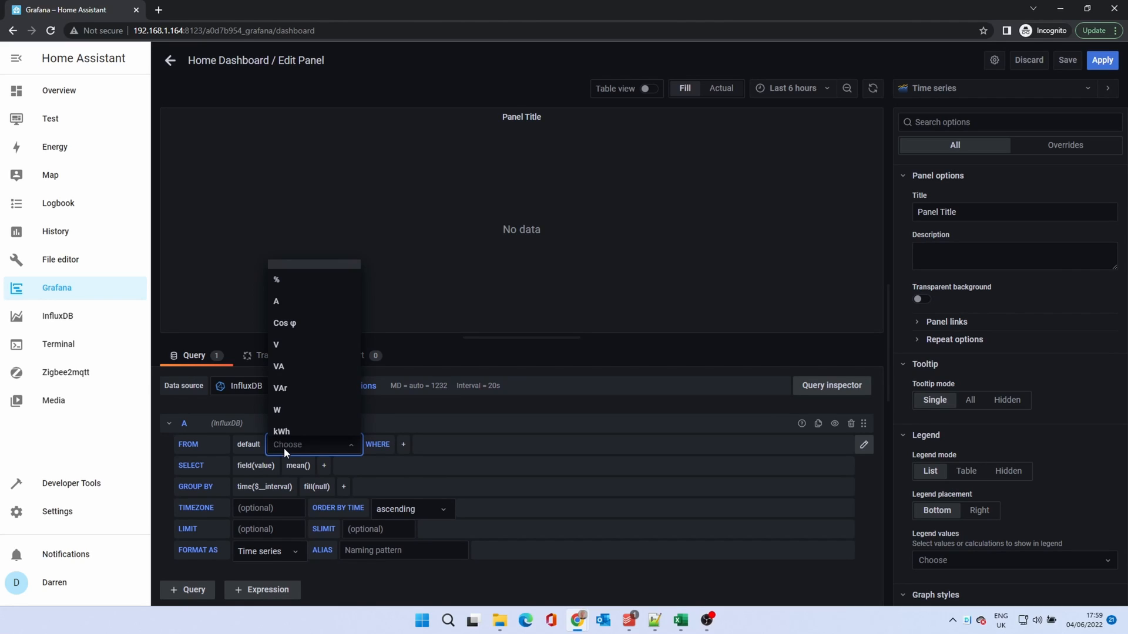
{"action": "mouse_move", "coordinate": [293, 345]}
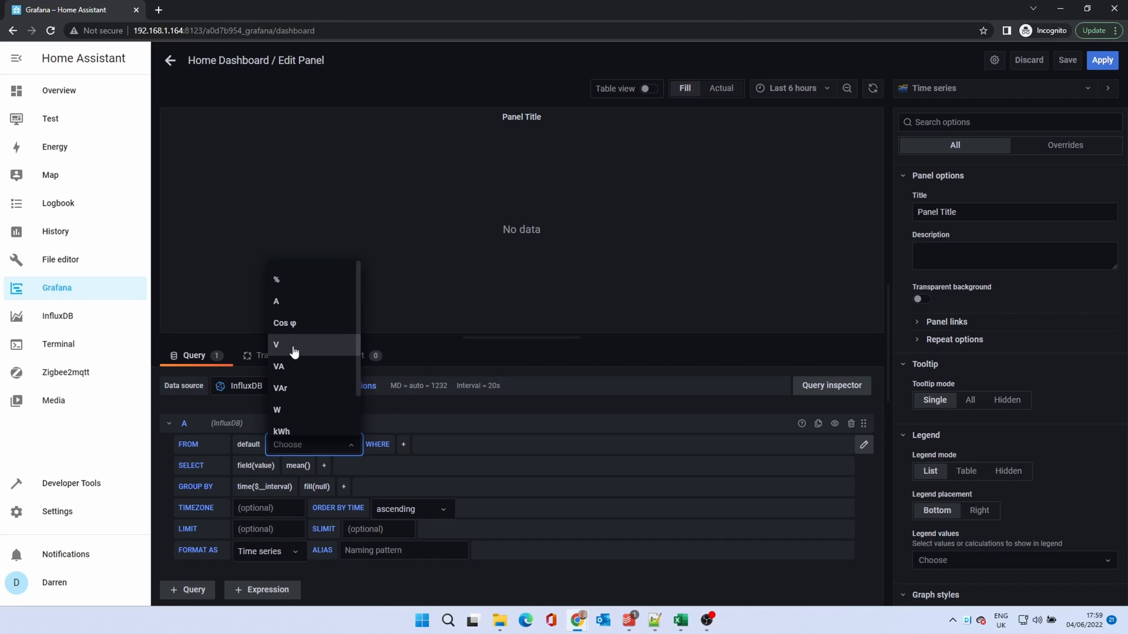
{"action": "left_click", "coordinate": [276, 345]}
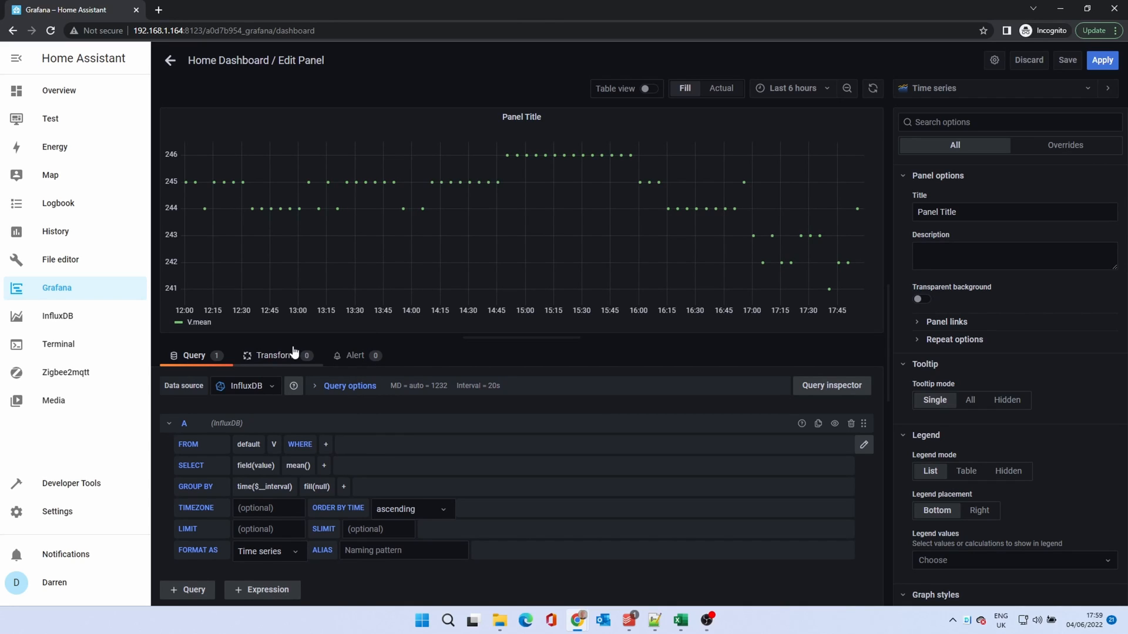
{"action": "mouse_move", "coordinate": [303, 381]}
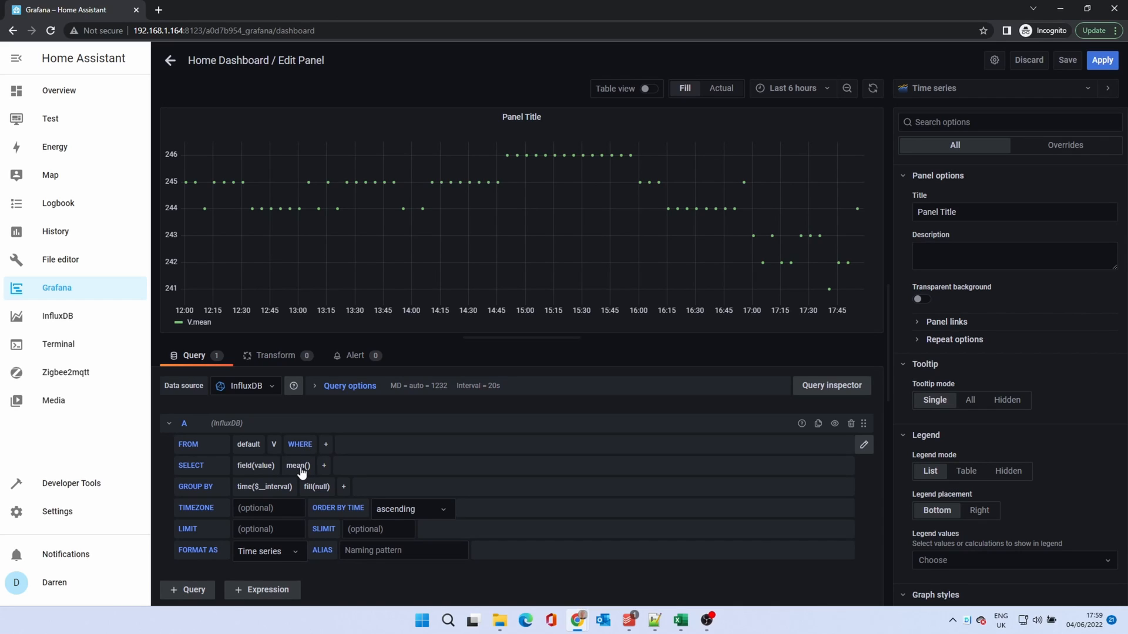
{"action": "mouse_move", "coordinate": [307, 446]}
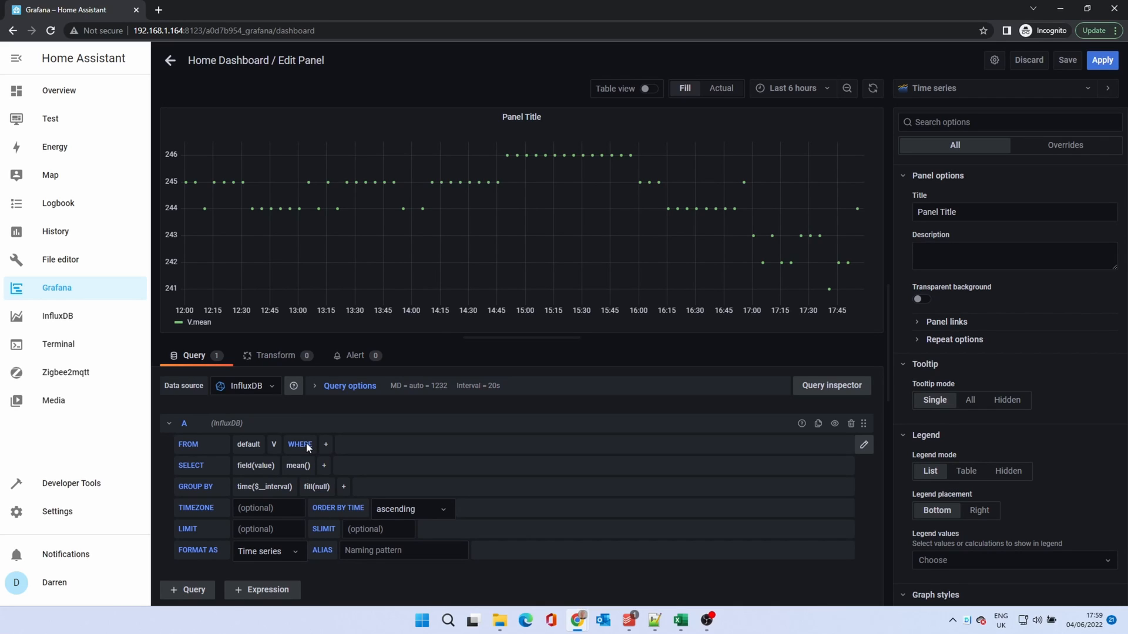
{"action": "left_click", "coordinate": [299, 445]}
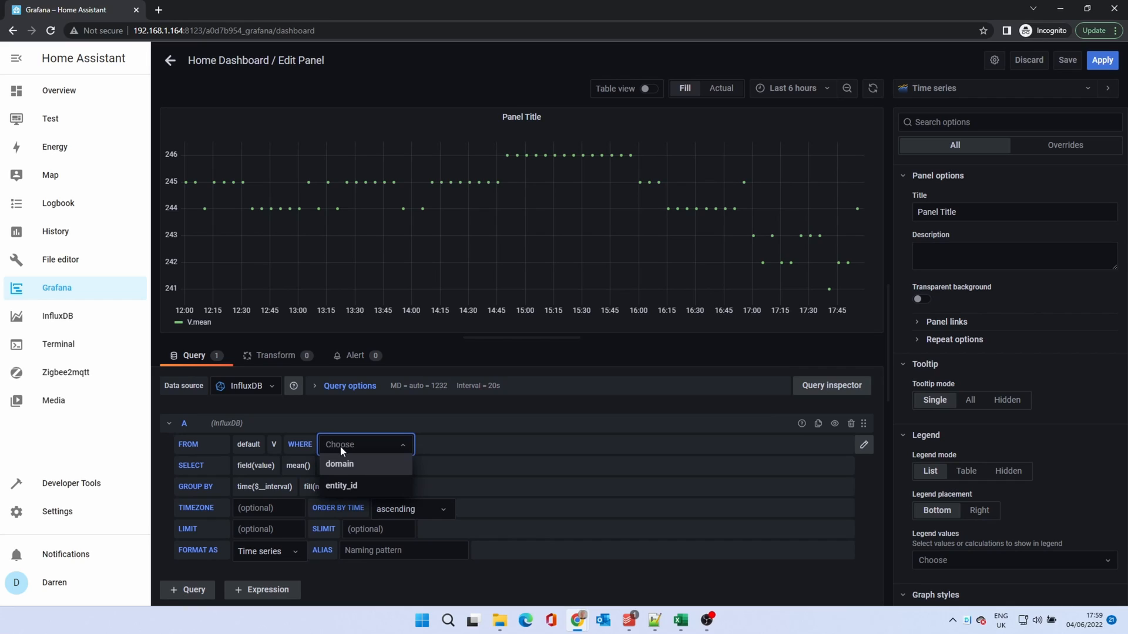
{"action": "left_click", "coordinate": [341, 486]}
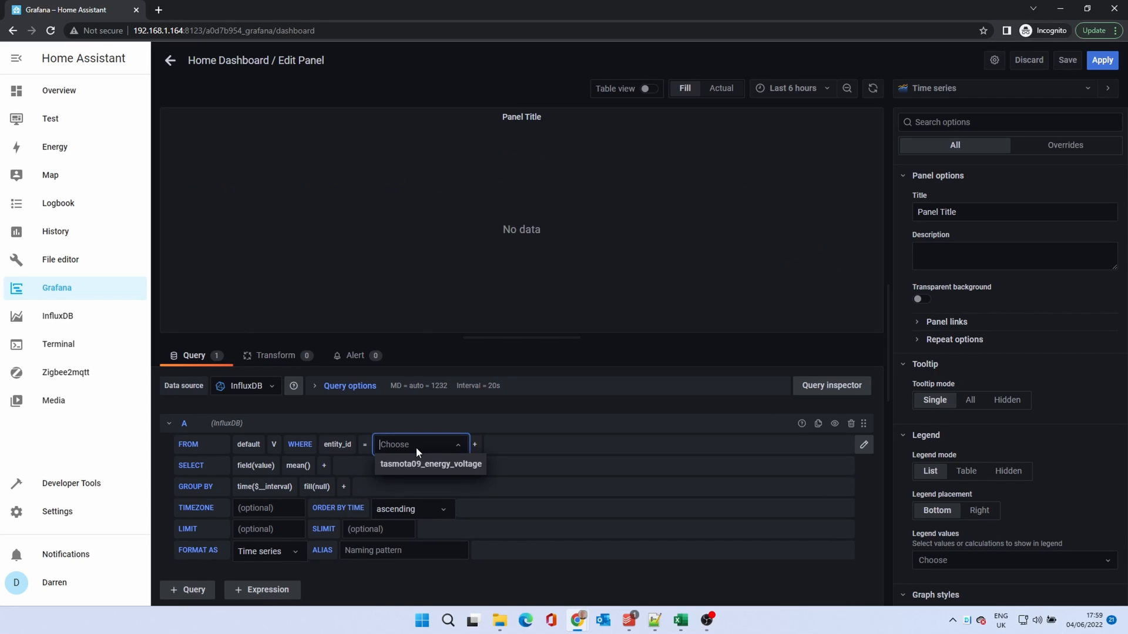
{"action": "left_click", "coordinate": [429, 464]}
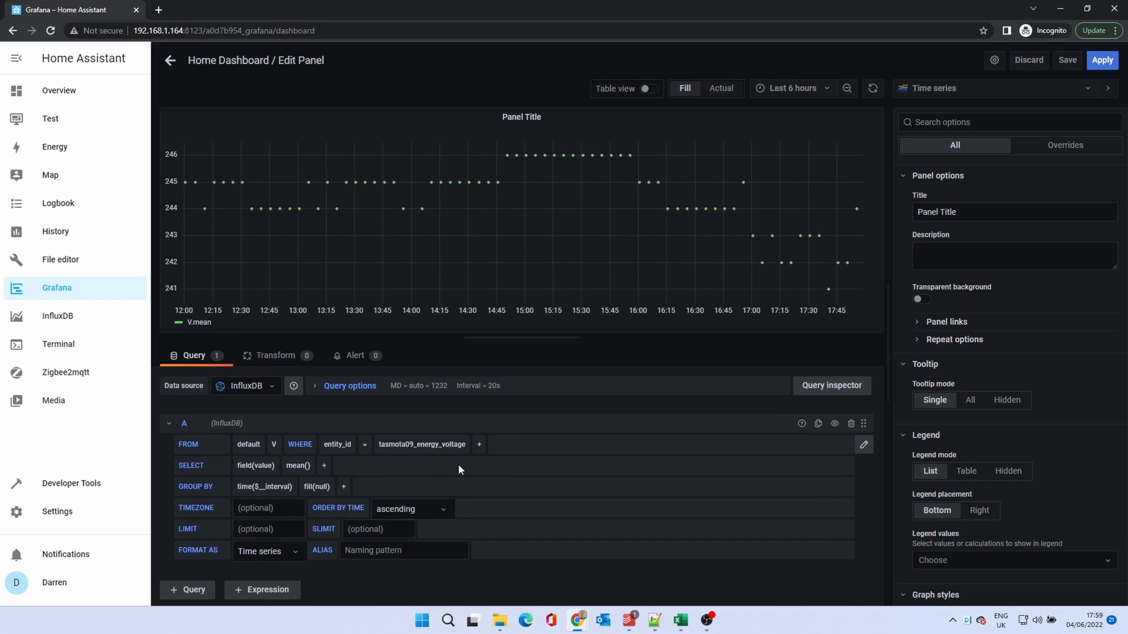
{"action": "mouse_move", "coordinate": [622, 465]}
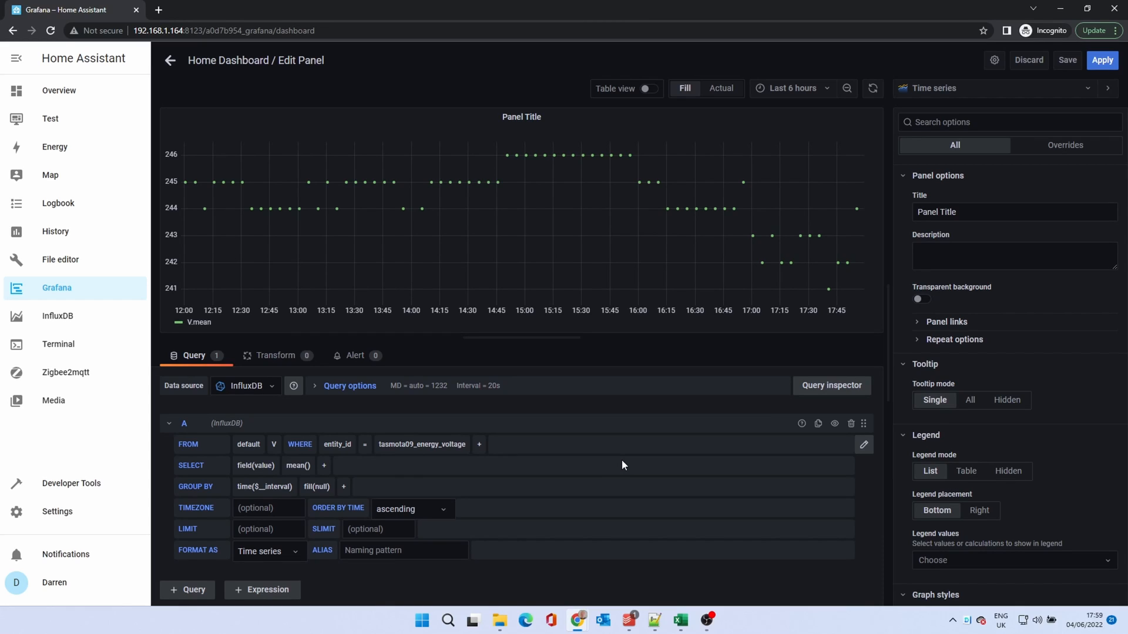
{"action": "mouse_move", "coordinate": [528, 186]}
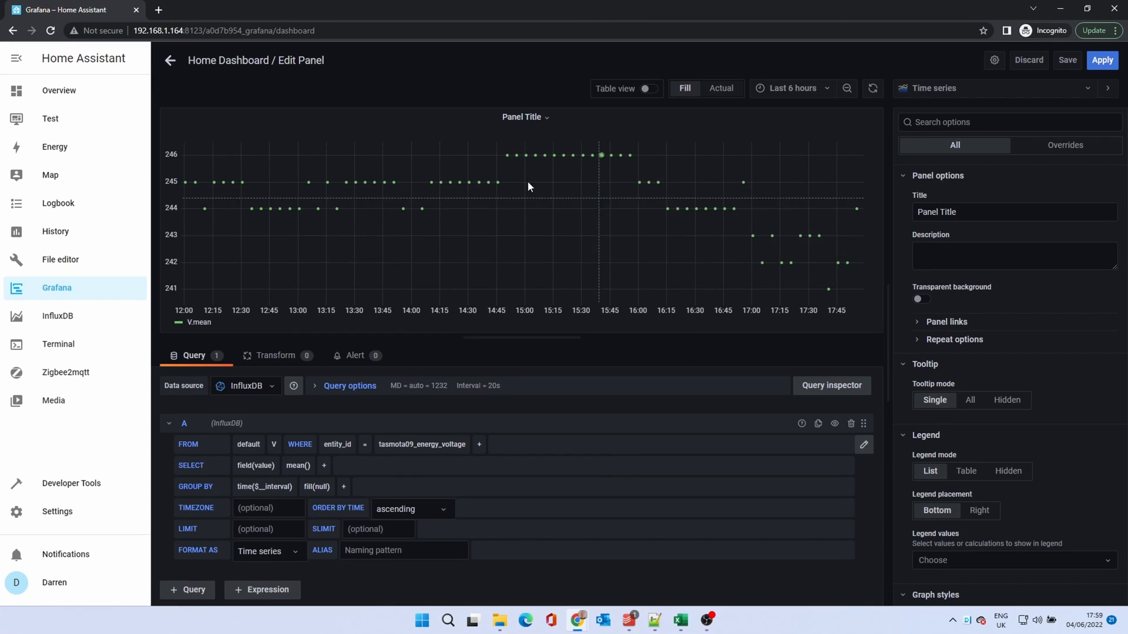
{"action": "mouse_move", "coordinate": [571, 399]}
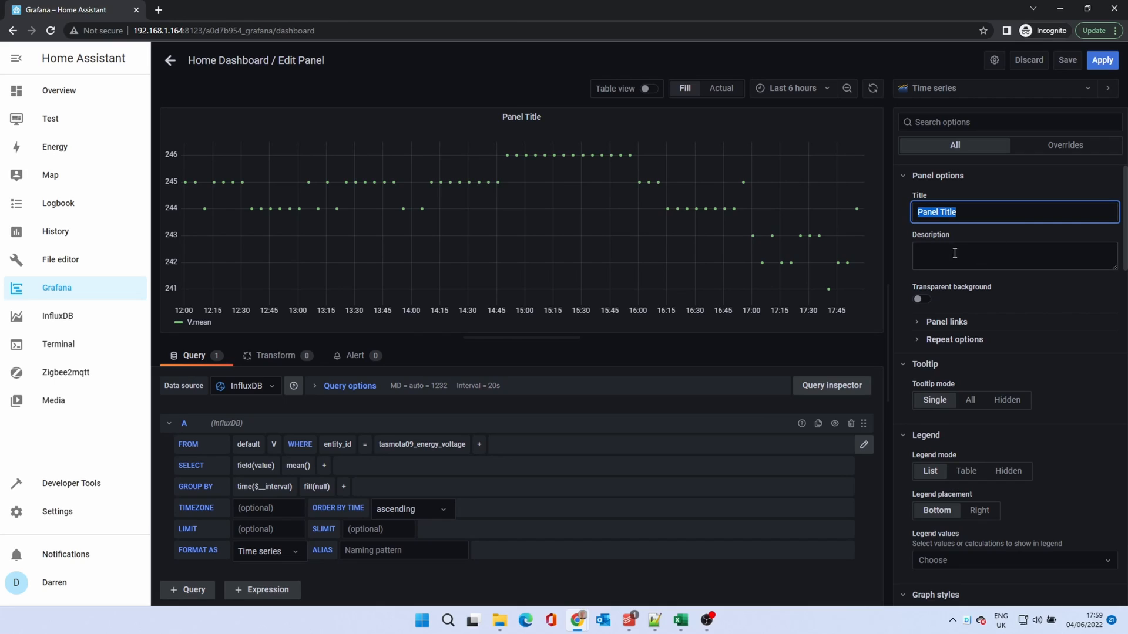
Title the new panel 'Smart Plug Voltage'
{"action": "type", "text": "Smart Plug"}
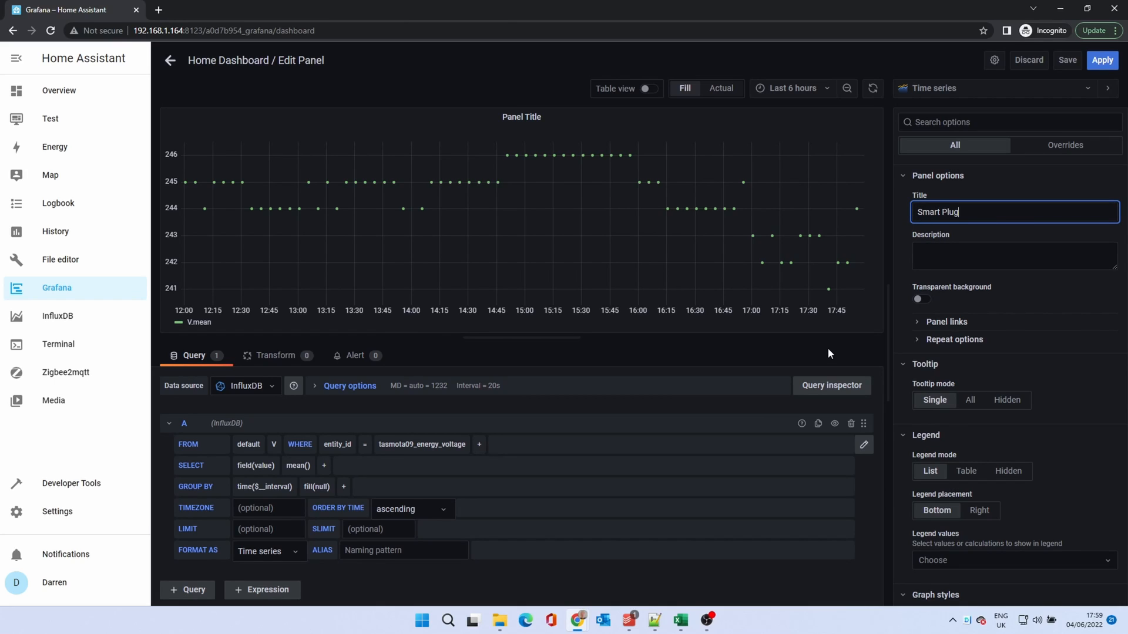
{"action": "type", "text": "Vo"}
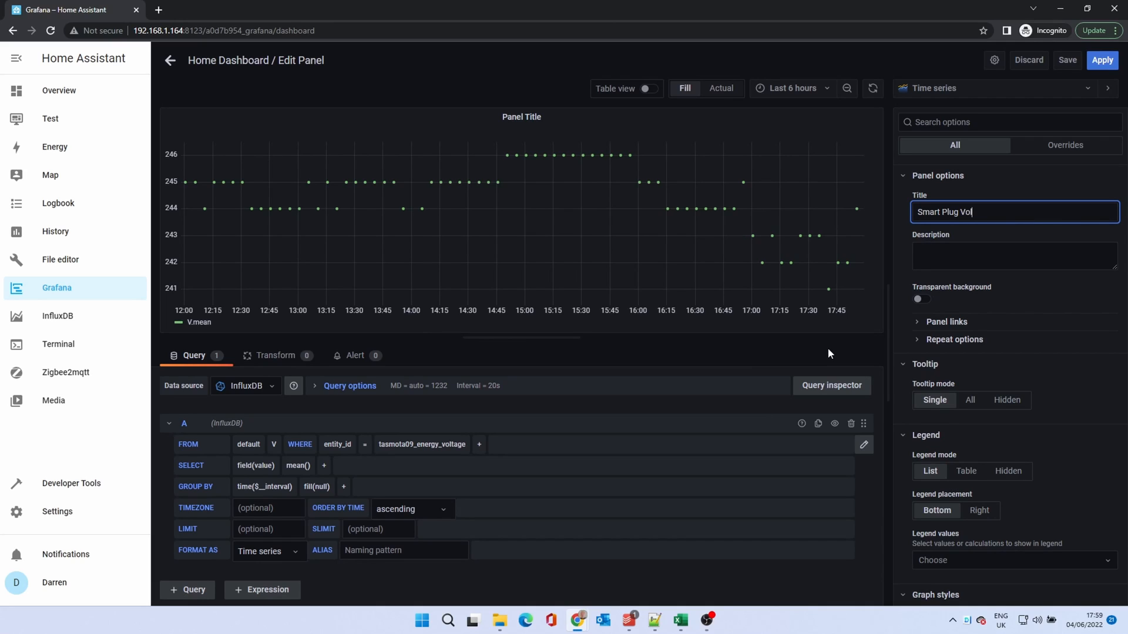
{"action": "type", "text": "ltage"}
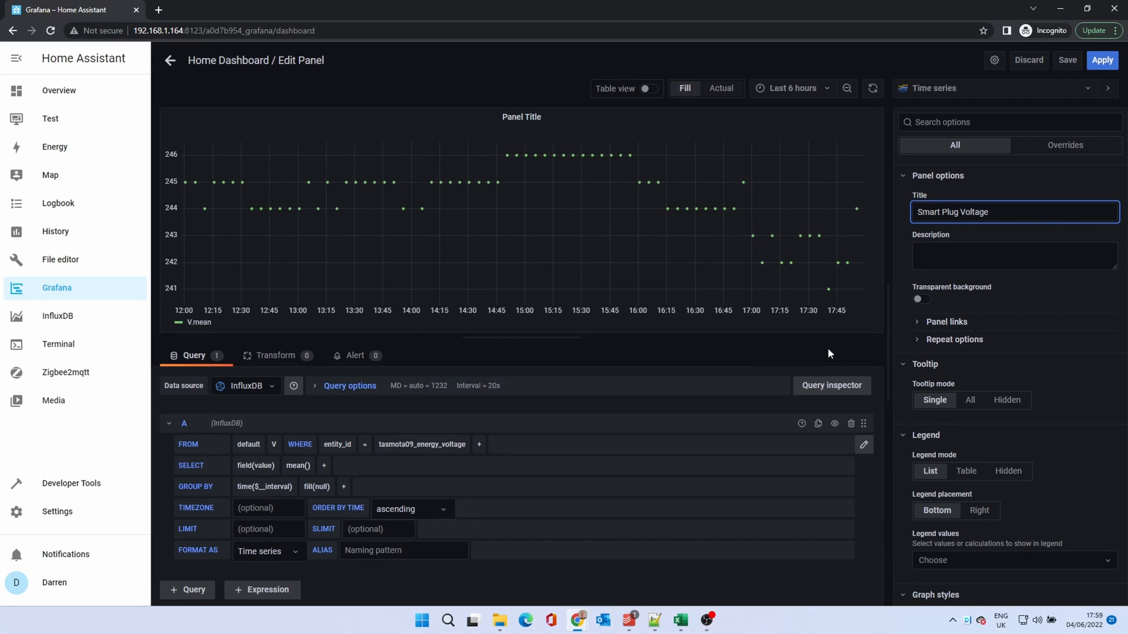
{"action": "mouse_move", "coordinate": [1117, 404]}
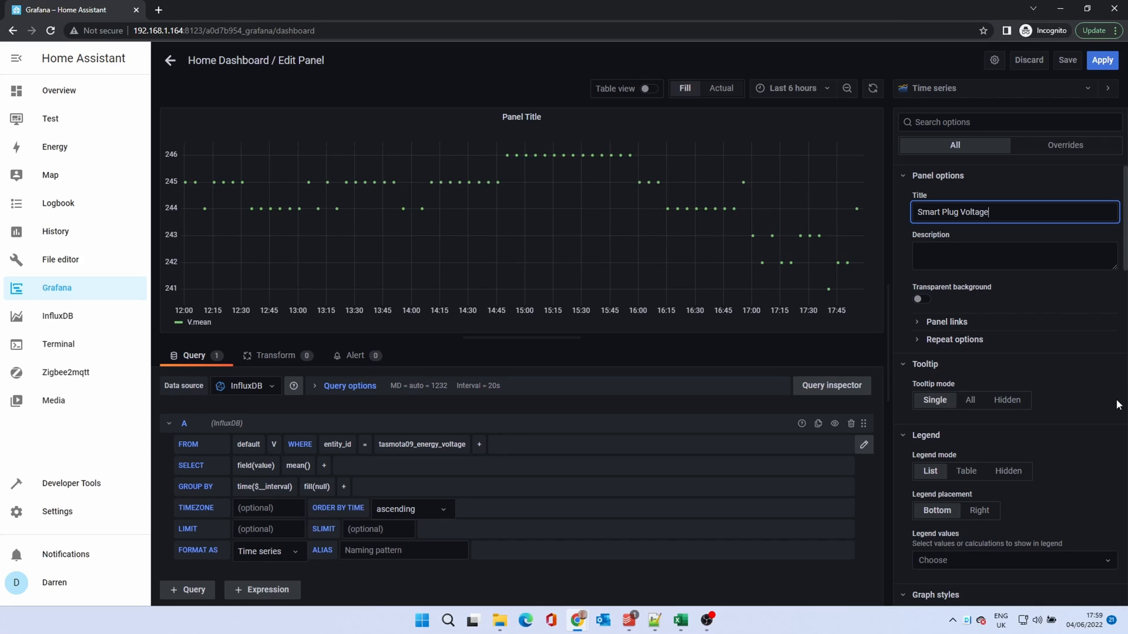
Set Connect null values to Always so the voltage readings form one line
{"action": "scroll", "scroll_direction": "down", "scroll_amount": 3}
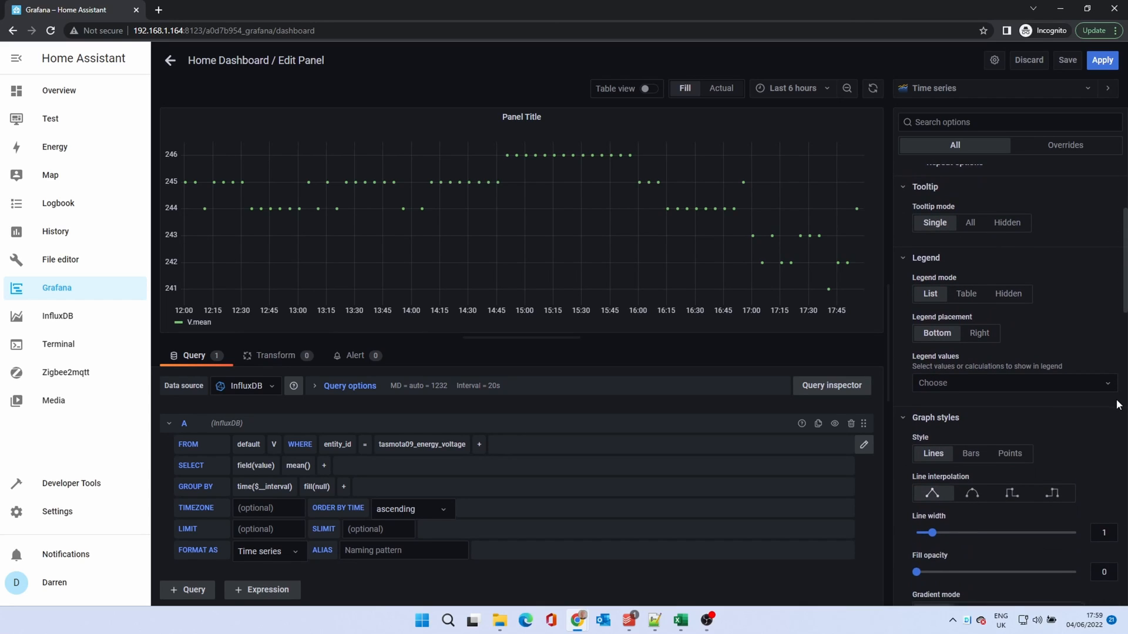
{"action": "scroll", "scroll_direction": "down", "scroll_amount": 3}
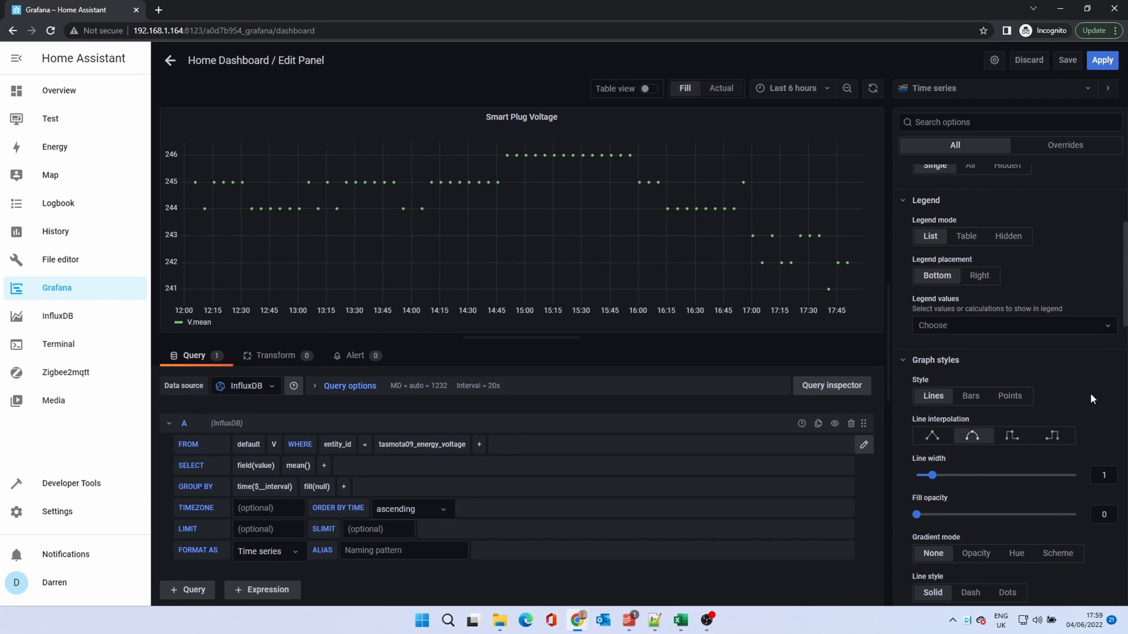
{"action": "scroll", "scroll_direction": "down", "scroll_amount": 3}
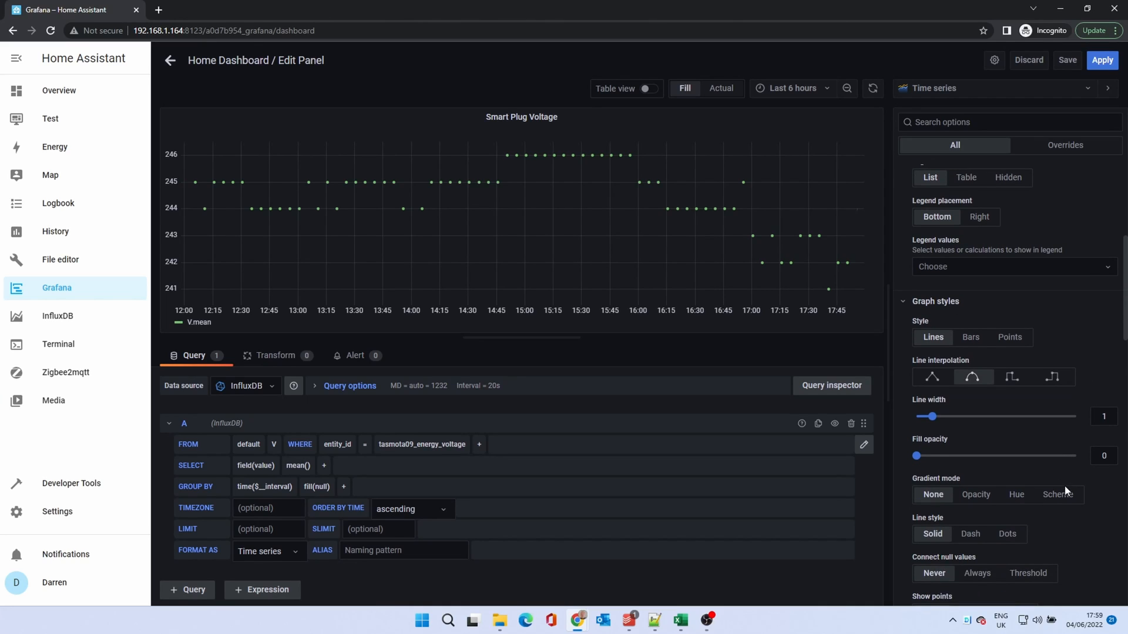
{"action": "left_click", "coordinate": [977, 573]}
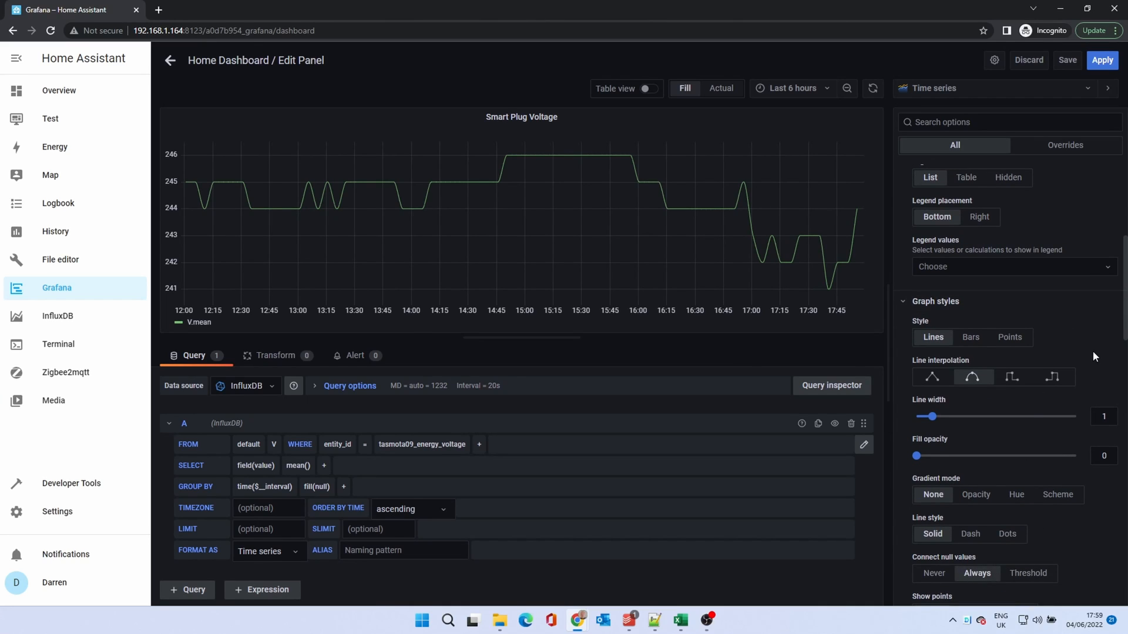
{"action": "scroll", "scroll_direction": "up", "scroll_amount": 3}
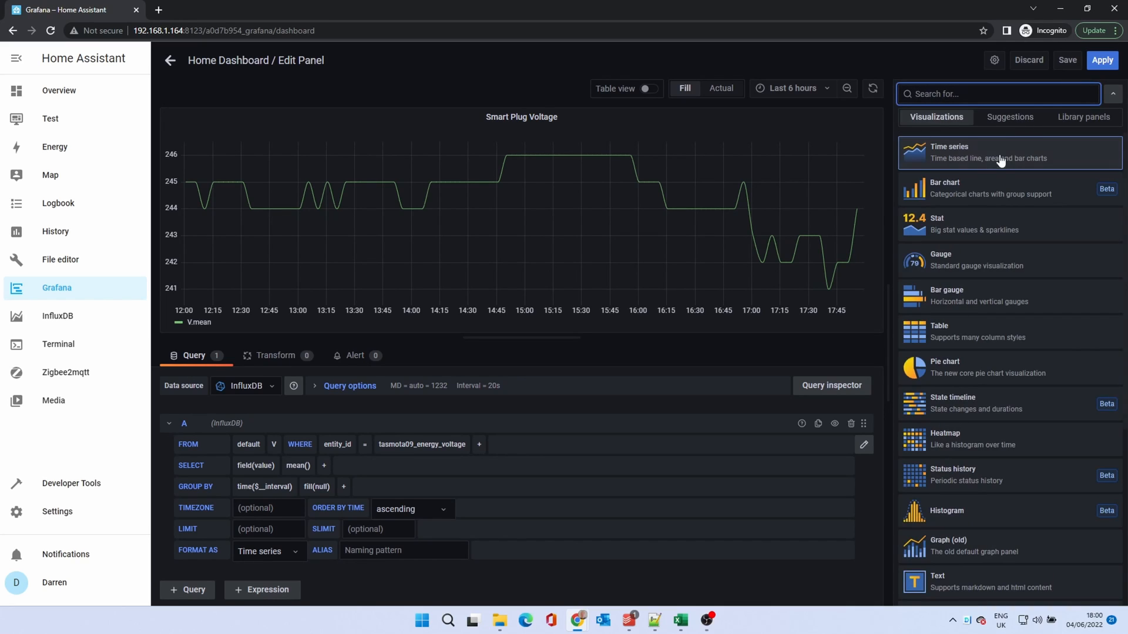
Switch the voltage panel to a Gauge and change the 80 threshold to 250
{"action": "left_click", "coordinate": [1007, 260]}
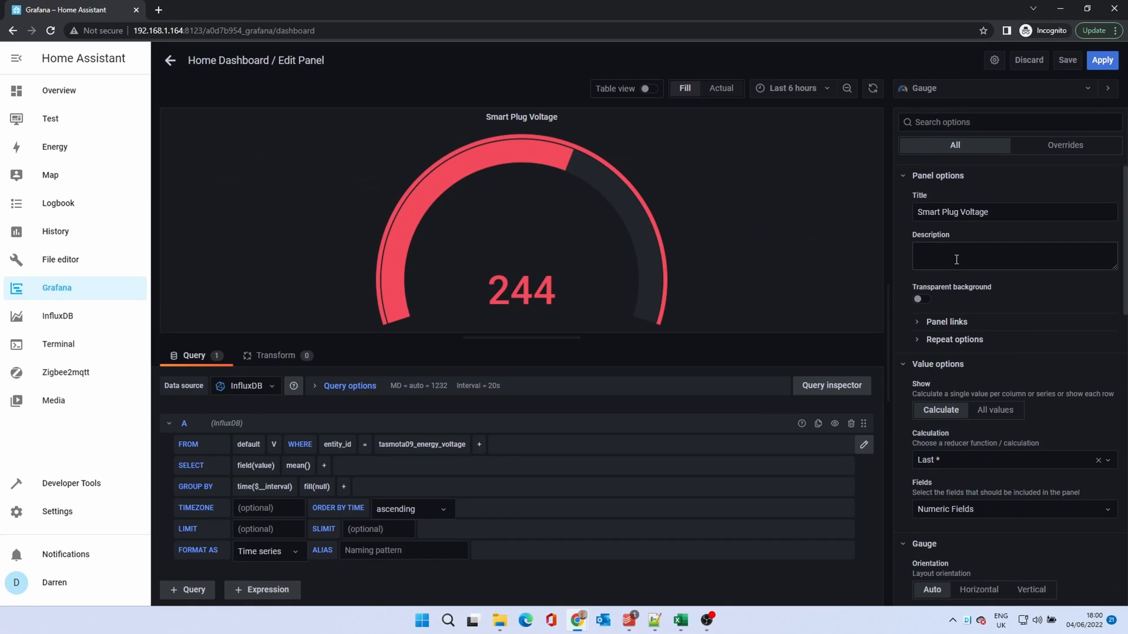
{"action": "mouse_move", "coordinate": [1047, 333]}
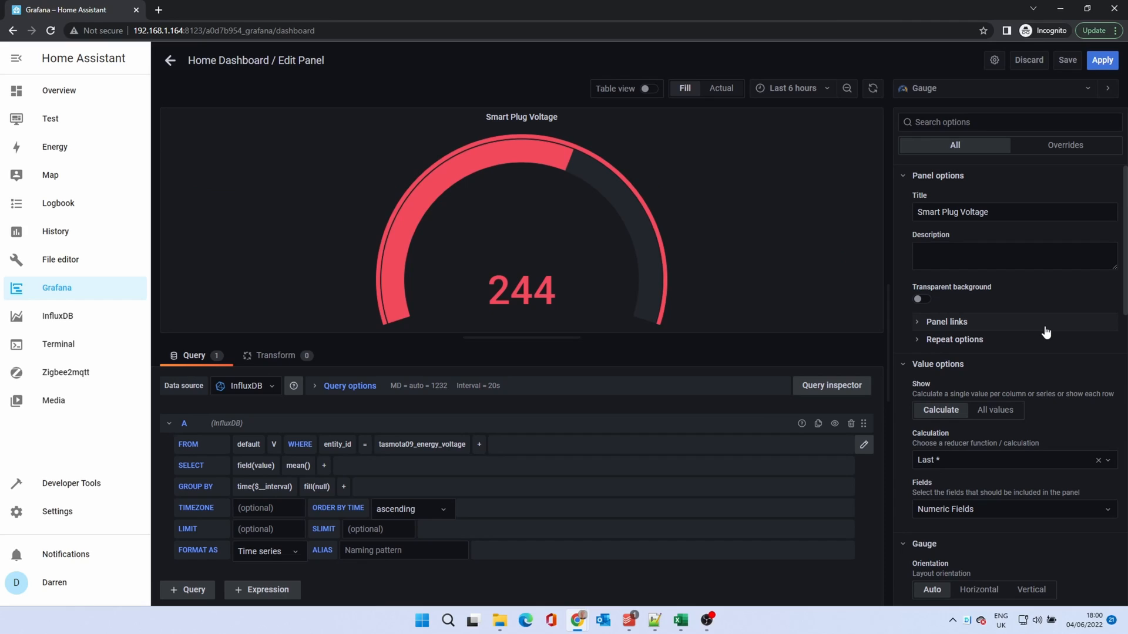
{"action": "scroll", "scroll_direction": "down", "scroll_amount": 3}
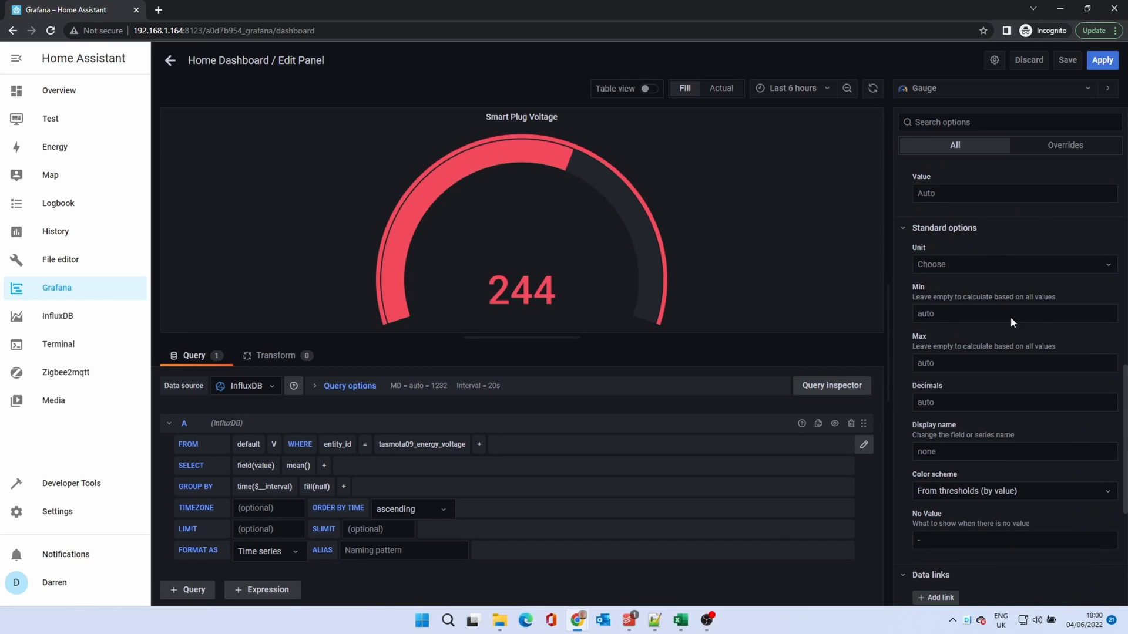
{"action": "mouse_move", "coordinate": [1061, 299]}
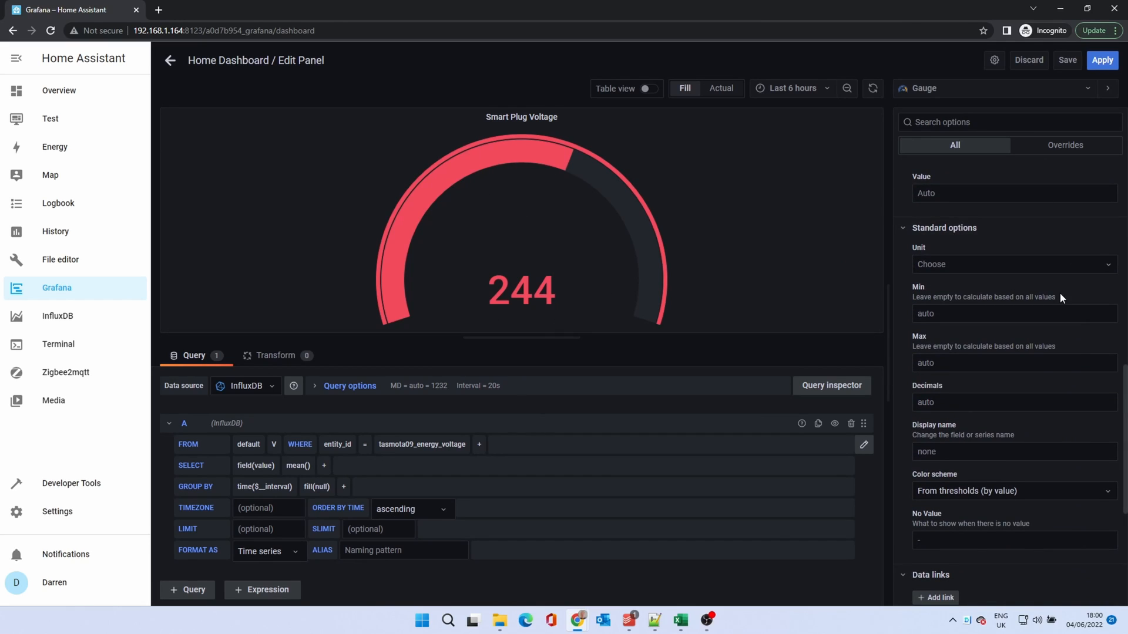
{"action": "scroll", "scroll_direction": "down", "scroll_amount": 3}
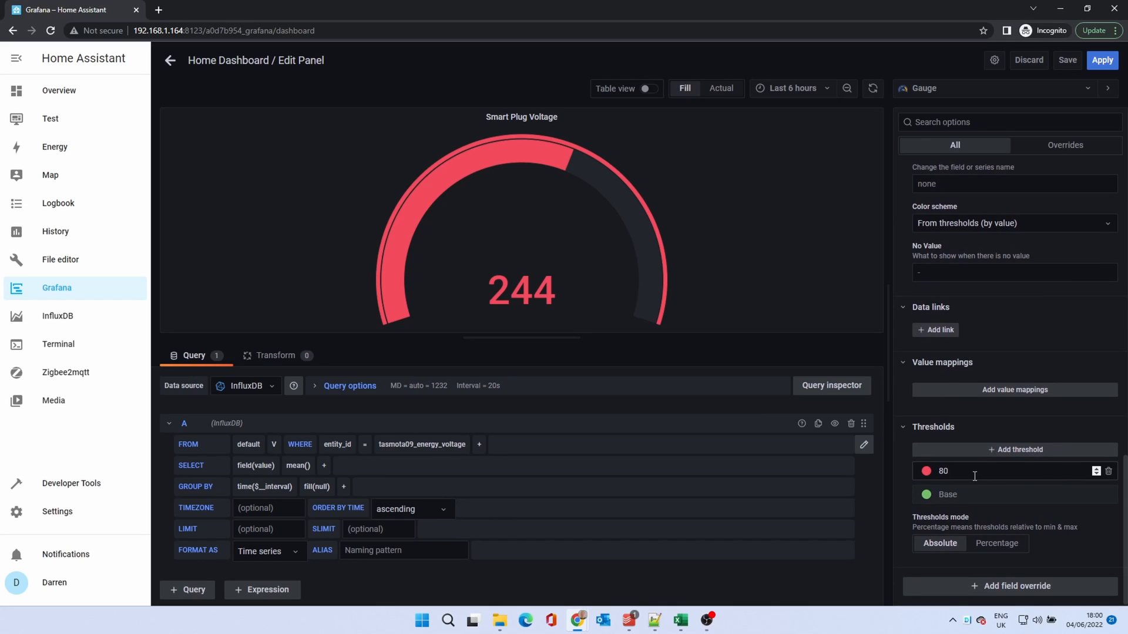
{"action": "triple_click", "coordinate": [942, 471]}
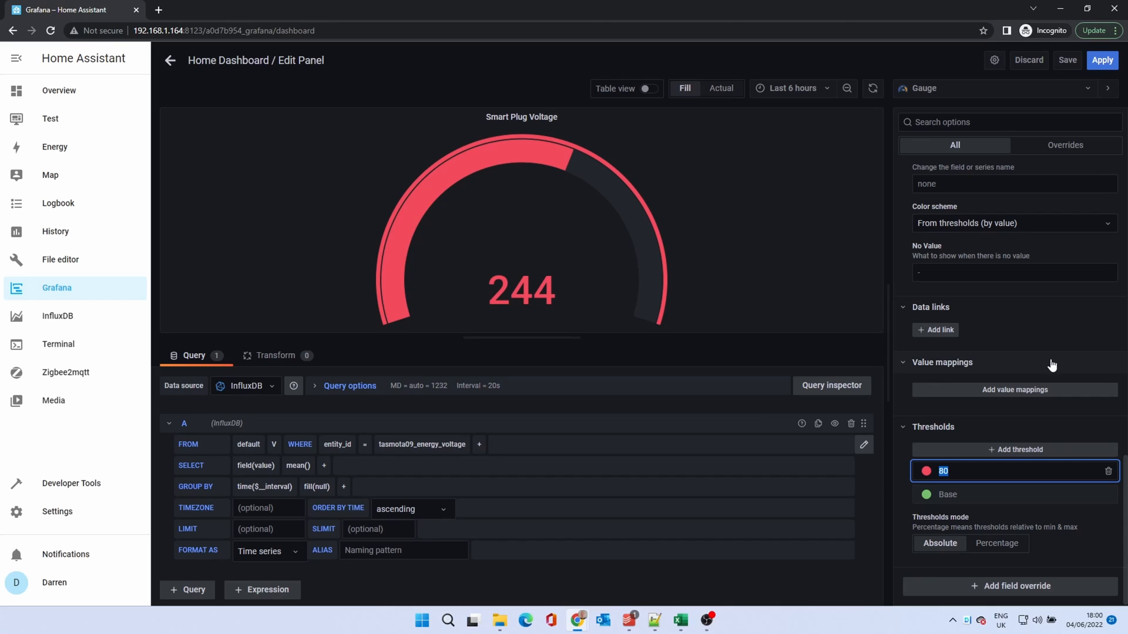
{"action": "type", "text": "250"}
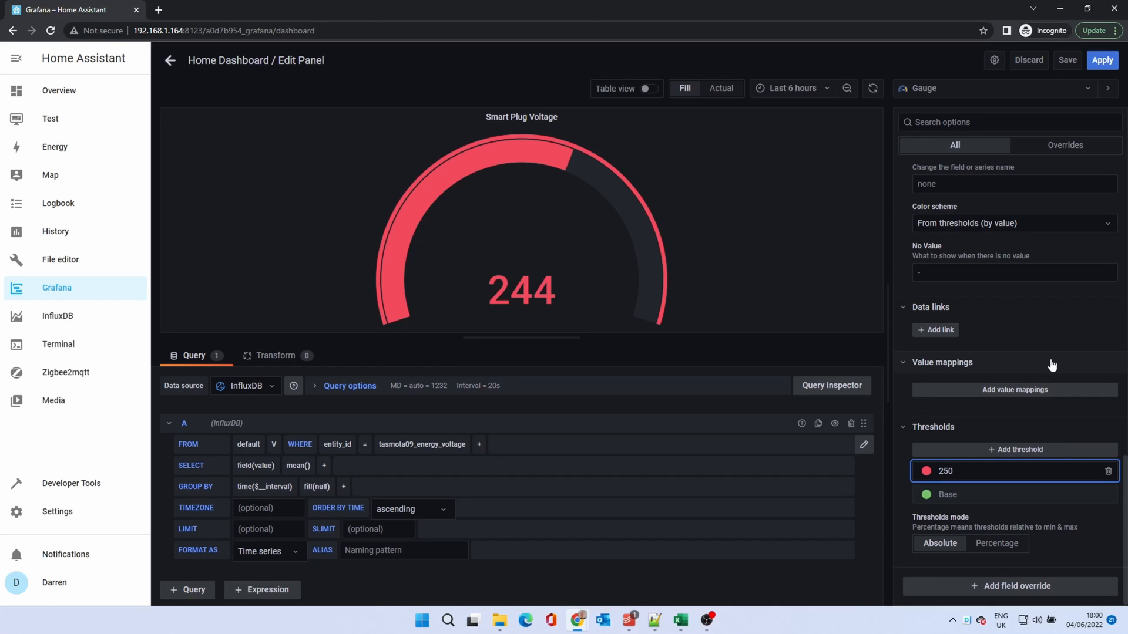
{"action": "left_click", "coordinate": [615, 205]}
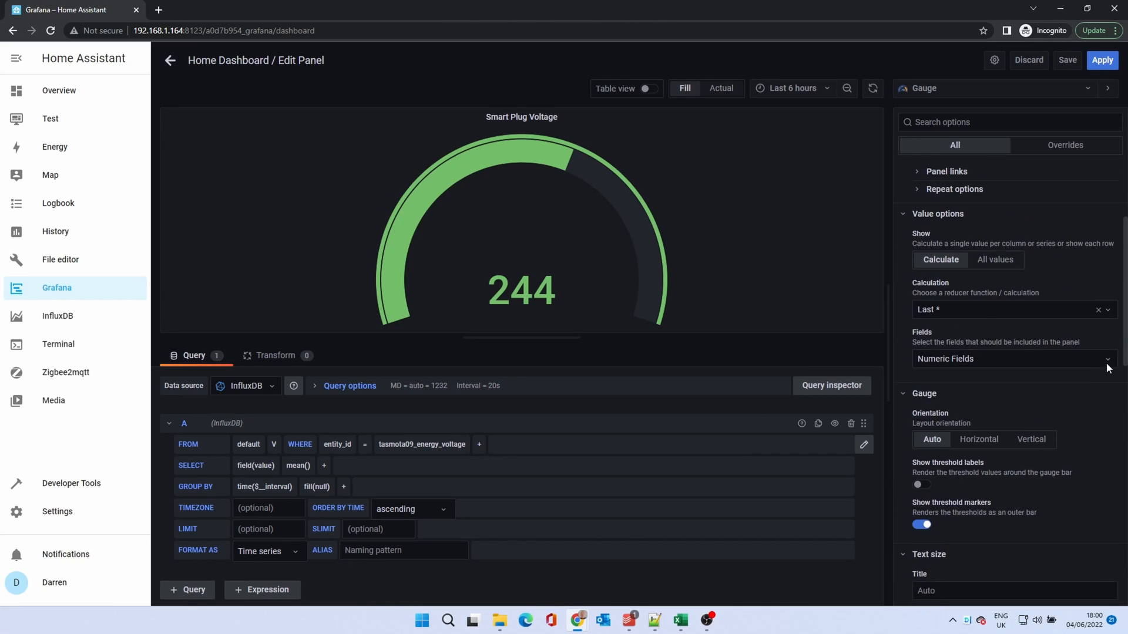
{"action": "scroll", "scroll_direction": "up", "scroll_amount": 3}
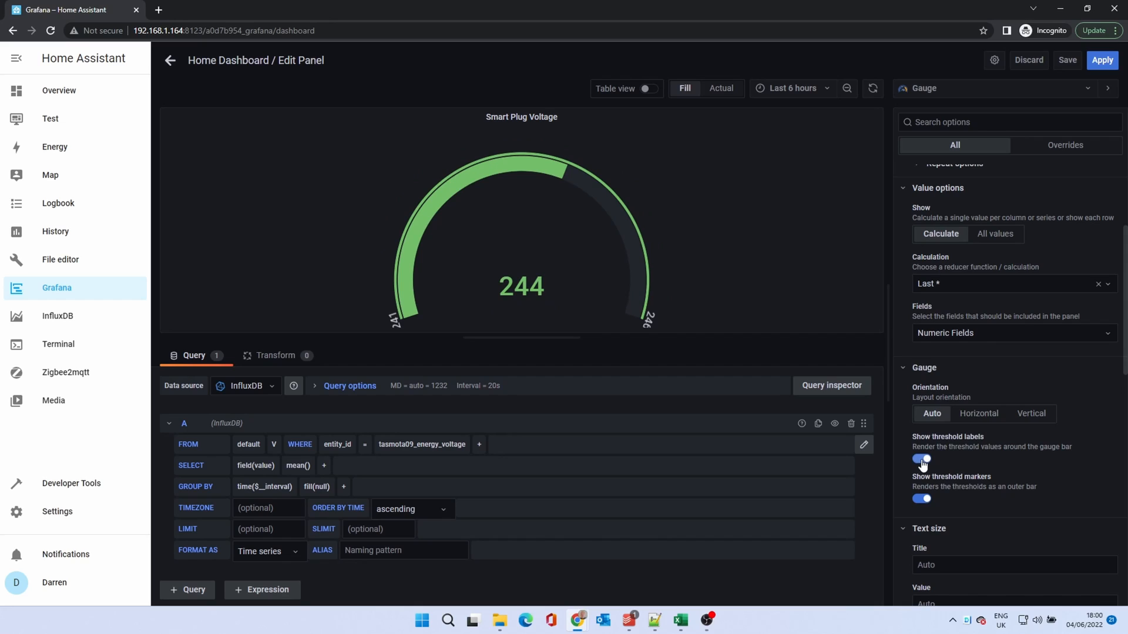
Turn off threshold labels and set the gauge unit to Energy > Volt (V)
{"action": "left_click", "coordinate": [922, 458]}
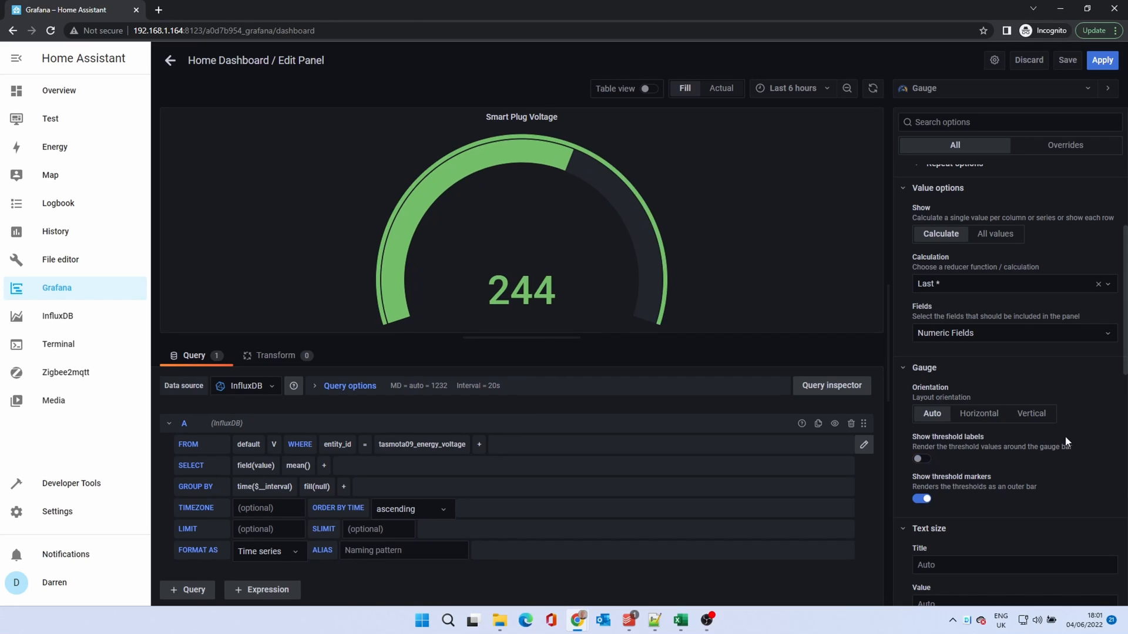
{"action": "scroll", "scroll_direction": "down", "scroll_amount": 3}
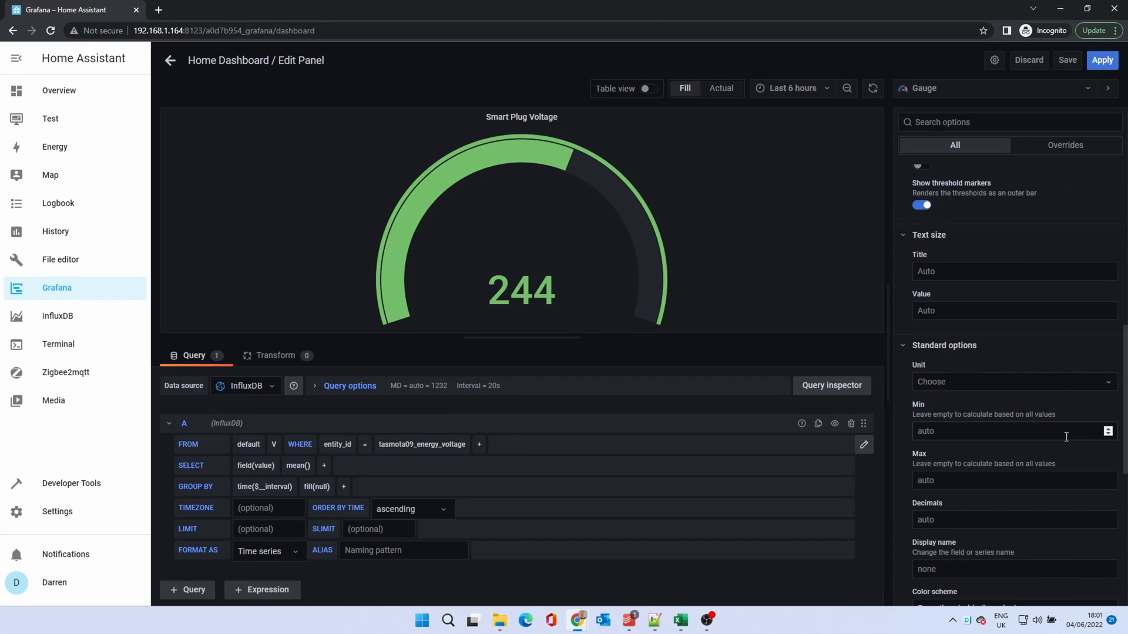
{"action": "left_click", "coordinate": [1014, 381]}
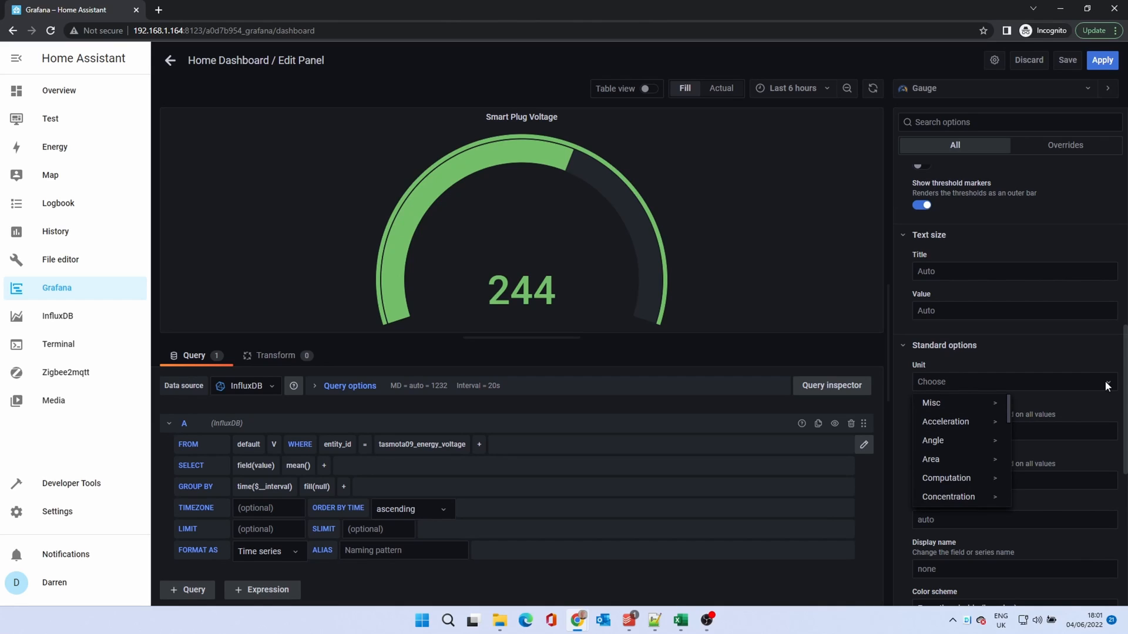
{"action": "mouse_move", "coordinate": [949, 440]}
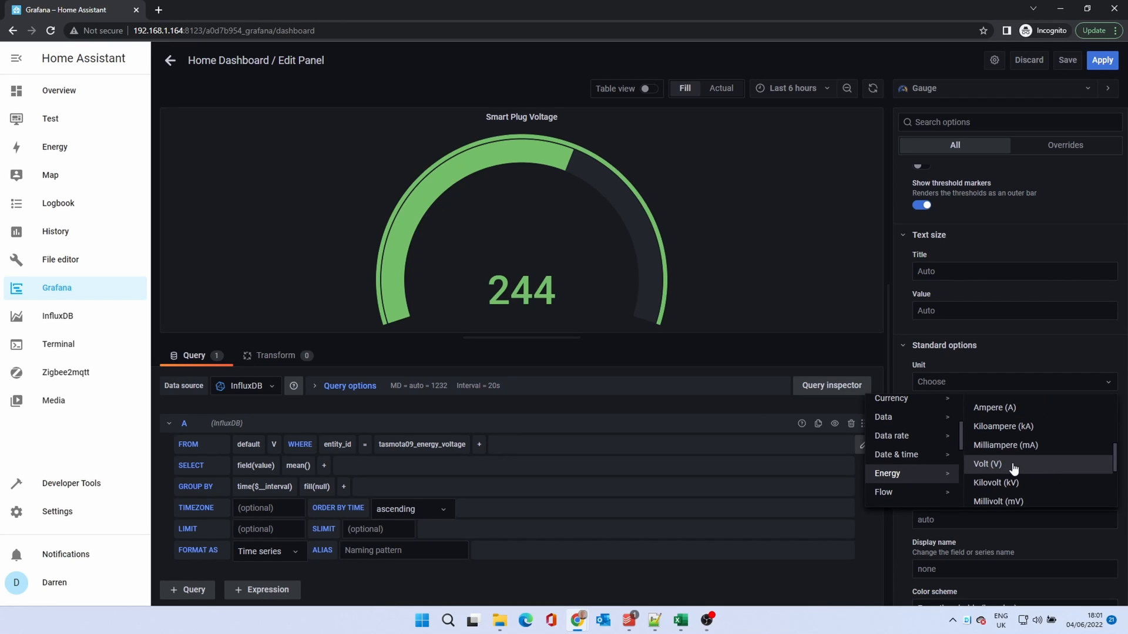
{"action": "left_click", "coordinate": [988, 464]}
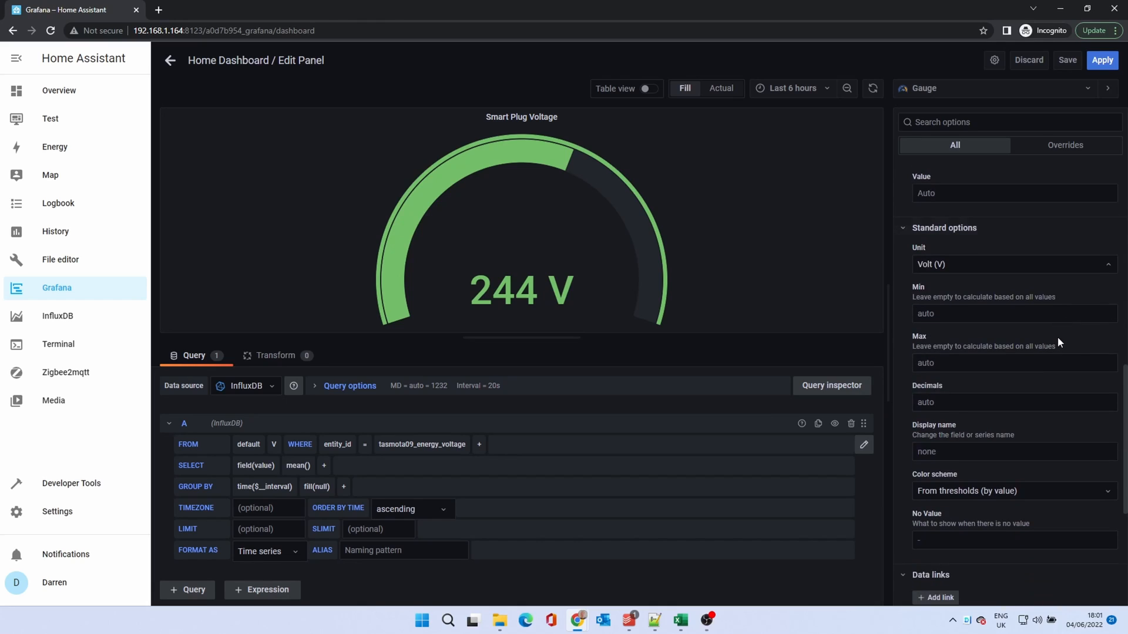
{"action": "scroll", "scroll_direction": "down", "scroll_amount": 3}
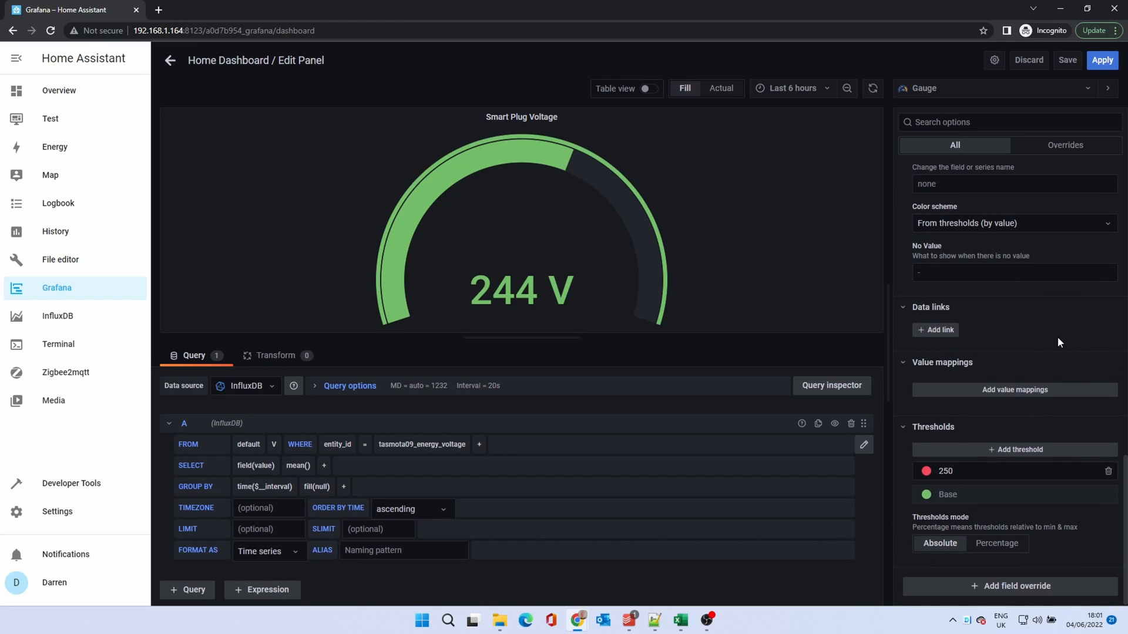
{"action": "mouse_move", "coordinate": [1067, 60]}
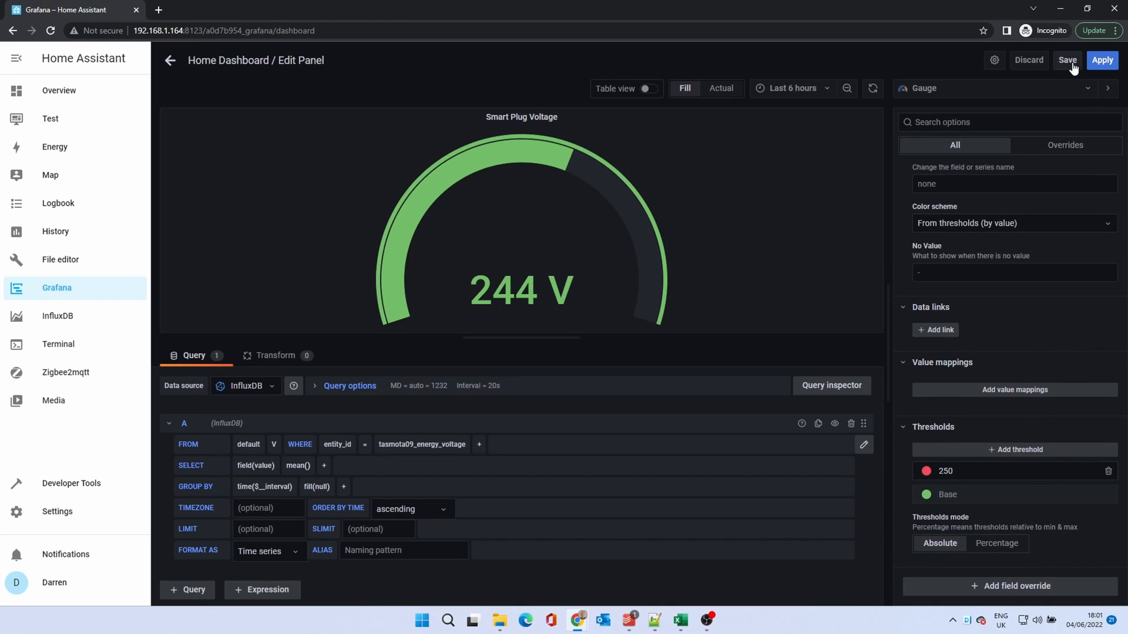
Save the dashboard and apply the panel changes to return to the dashboard
{"action": "left_click", "coordinate": [1067, 60]}
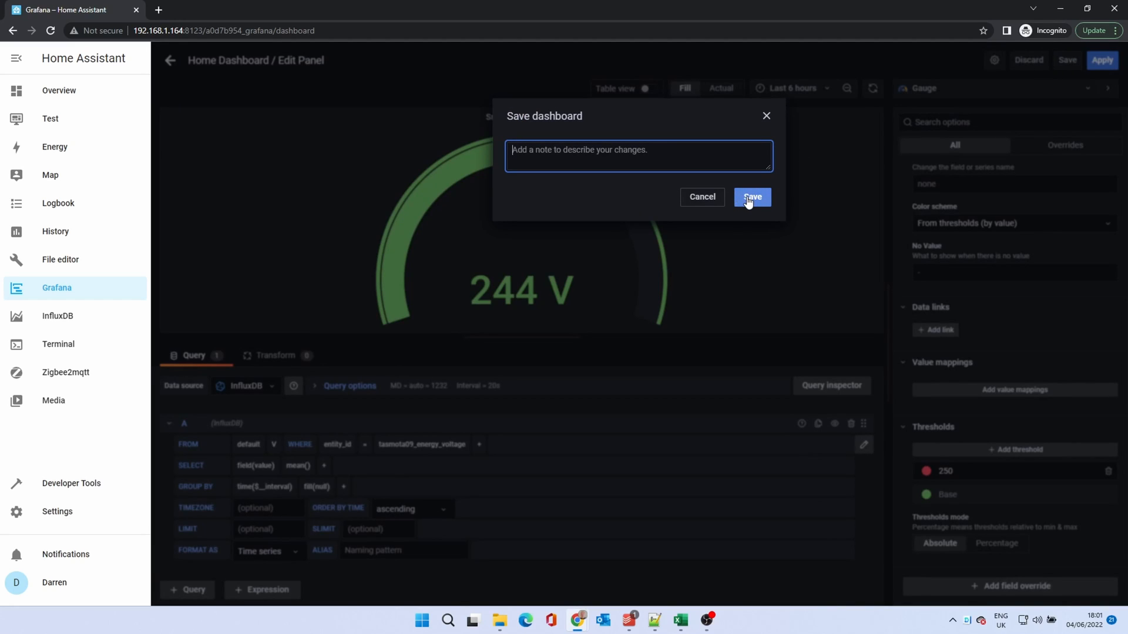
{"action": "left_click", "coordinate": [751, 197]}
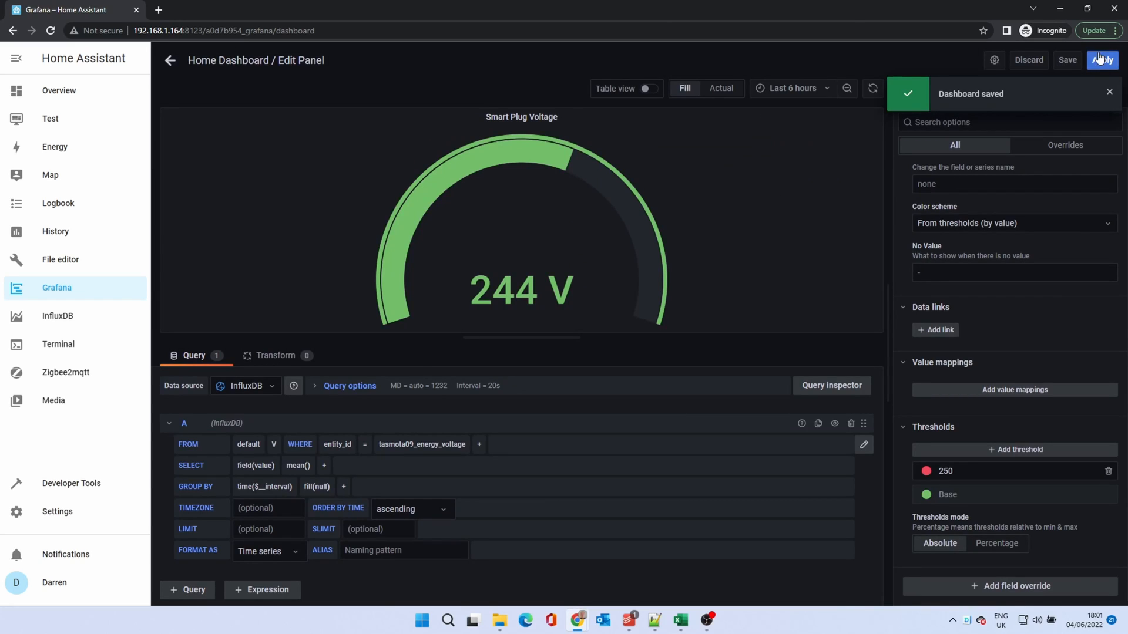
{"action": "left_click", "coordinate": [1101, 60]}
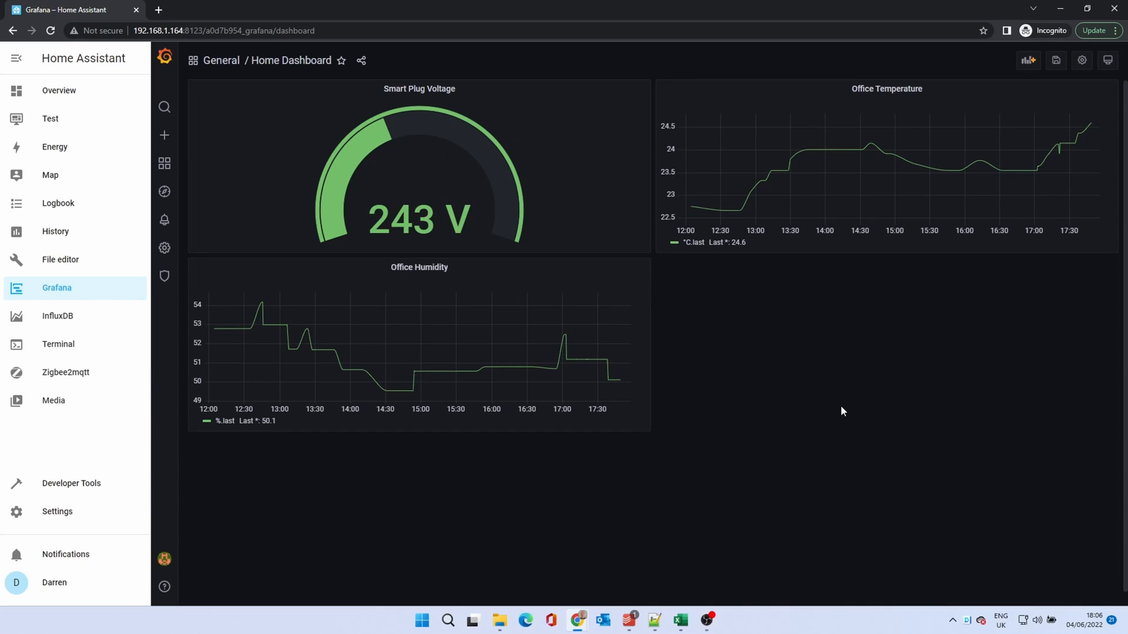
Save the Home Dashboard once more from the dashboard view
{"action": "left_click", "coordinate": [1056, 60]}
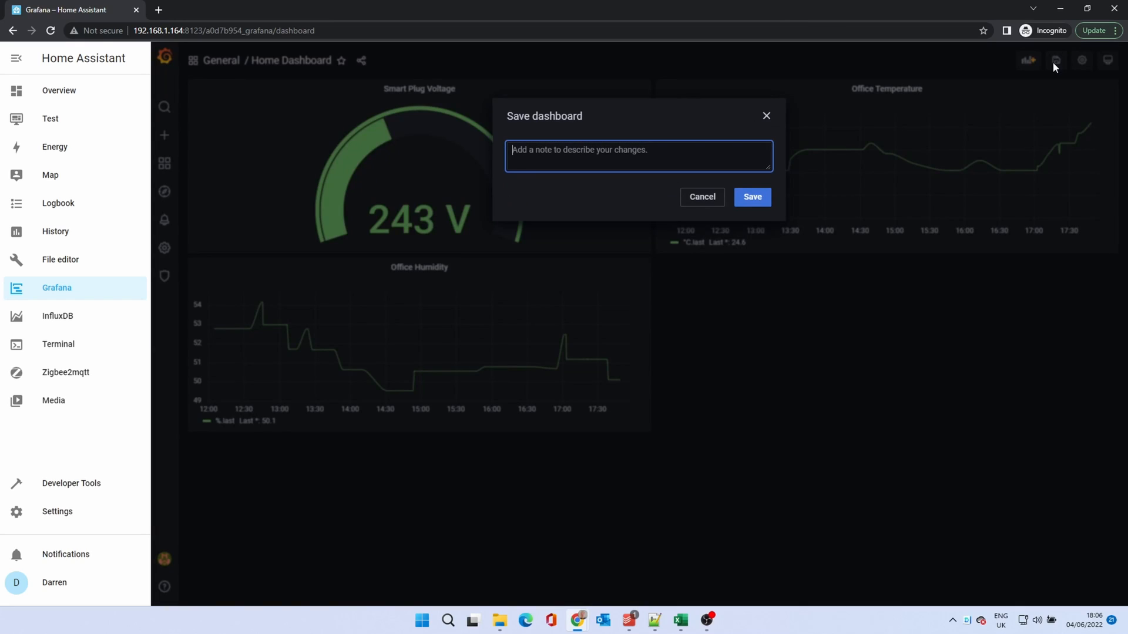
{"action": "left_click", "coordinate": [752, 196]}
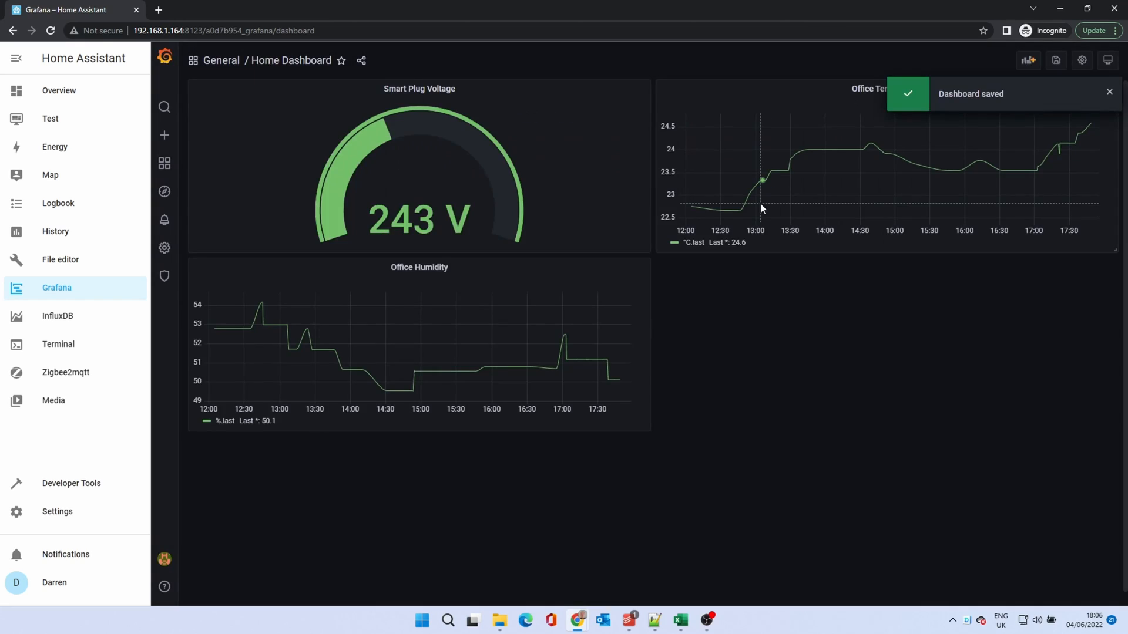
{"action": "mouse_move", "coordinate": [748, 448]}
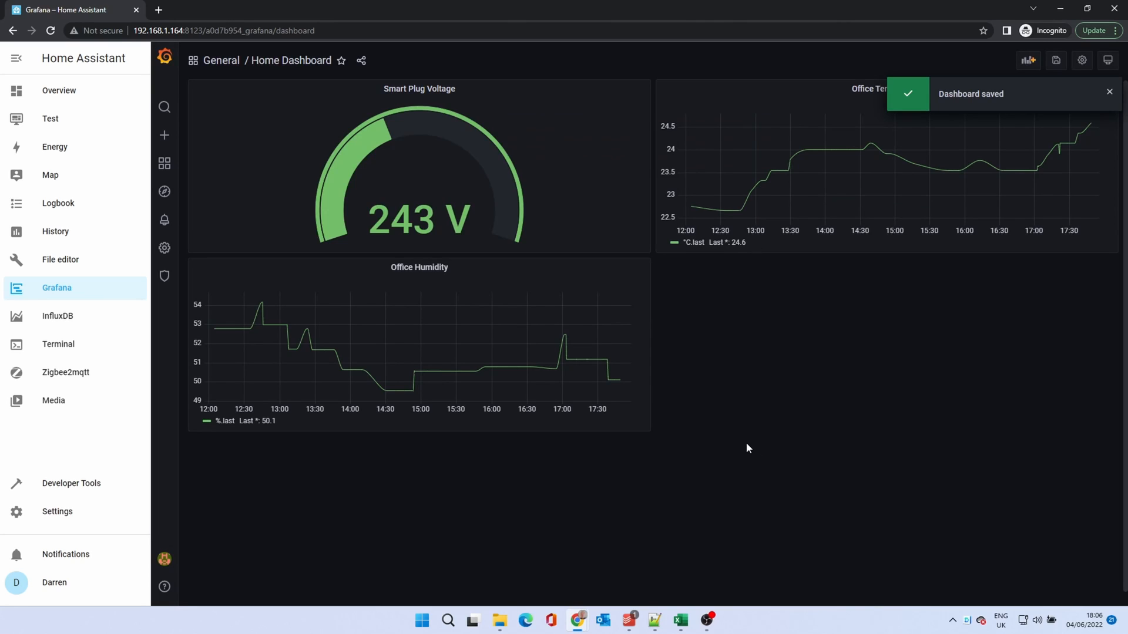
{"action": "left_click", "coordinate": [1109, 93]}
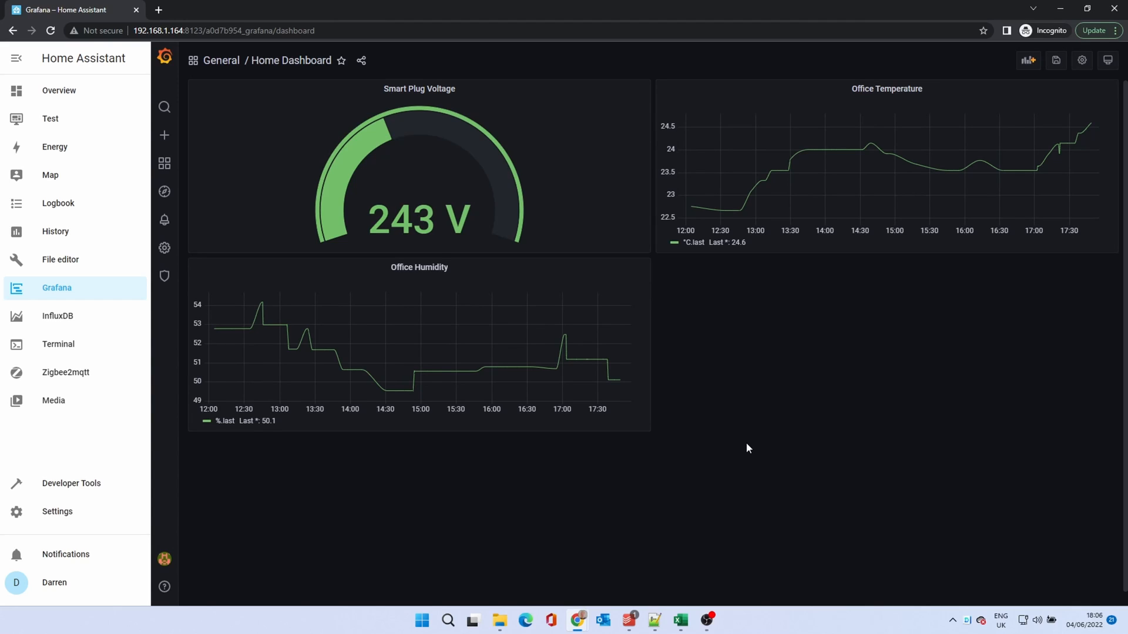
{"action": "mouse_move", "coordinate": [51, 392]}
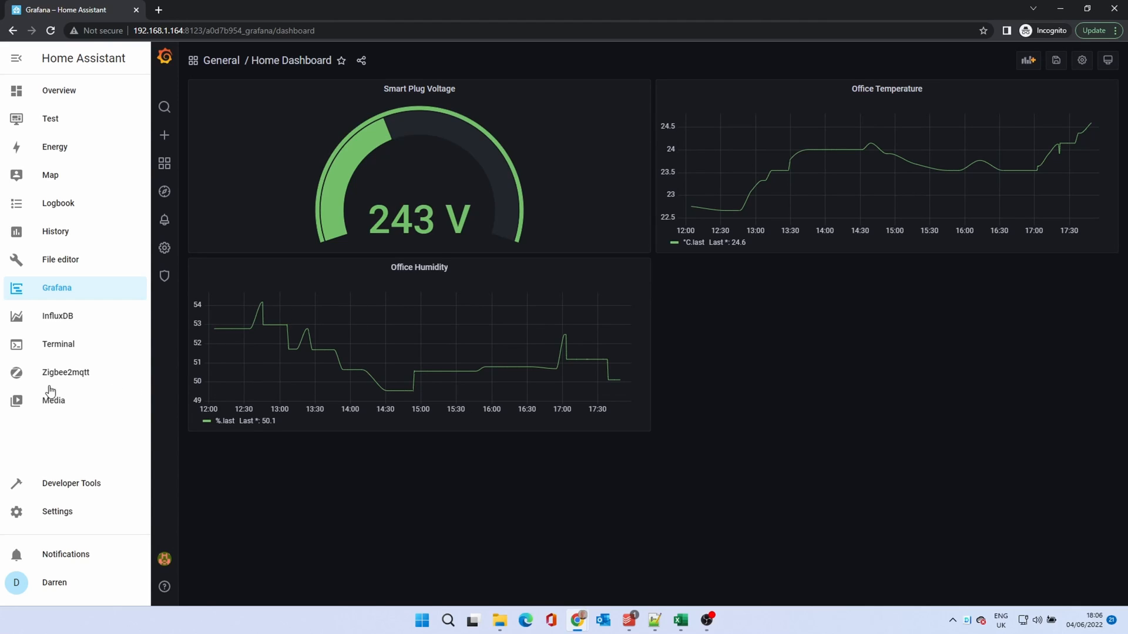